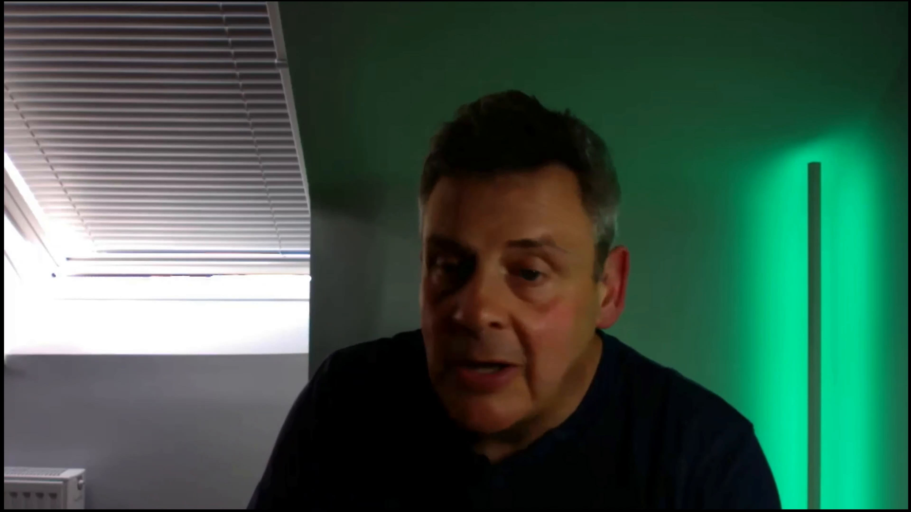
# Go to the organisation's Domains list under Settings
pyautogui.click(766, 49)
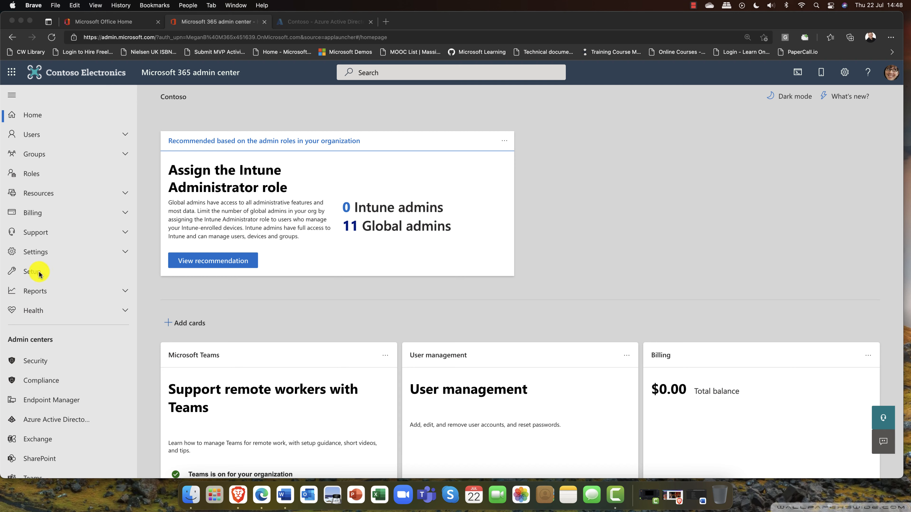
pyautogui.moveTo(128, 252)
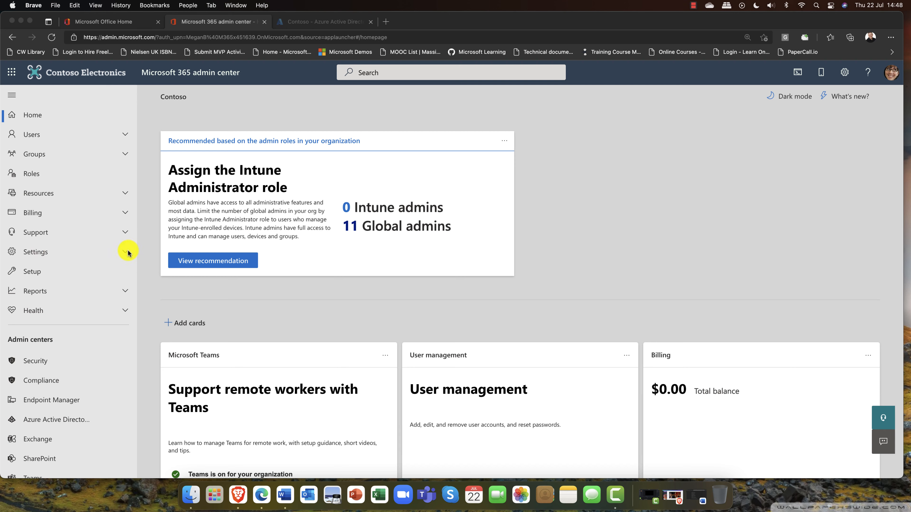
pyautogui.moveTo(124, 256)
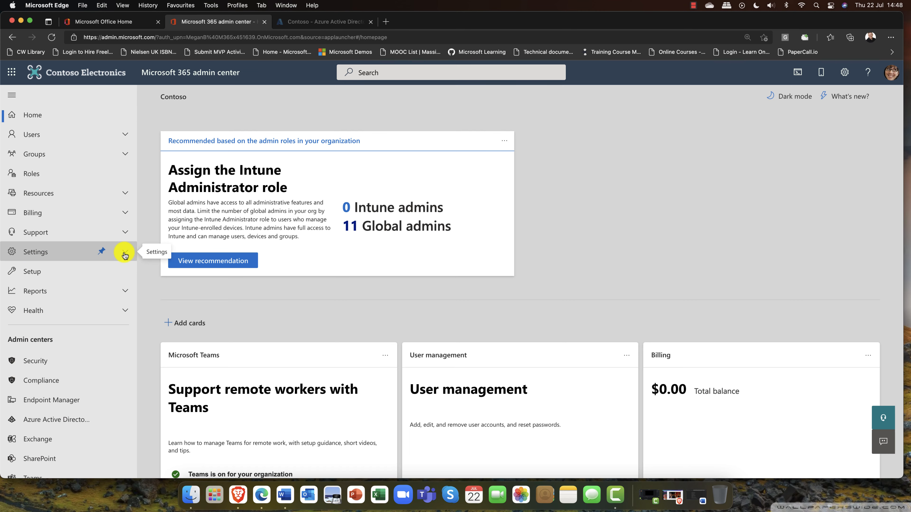
pyautogui.click(34, 251)
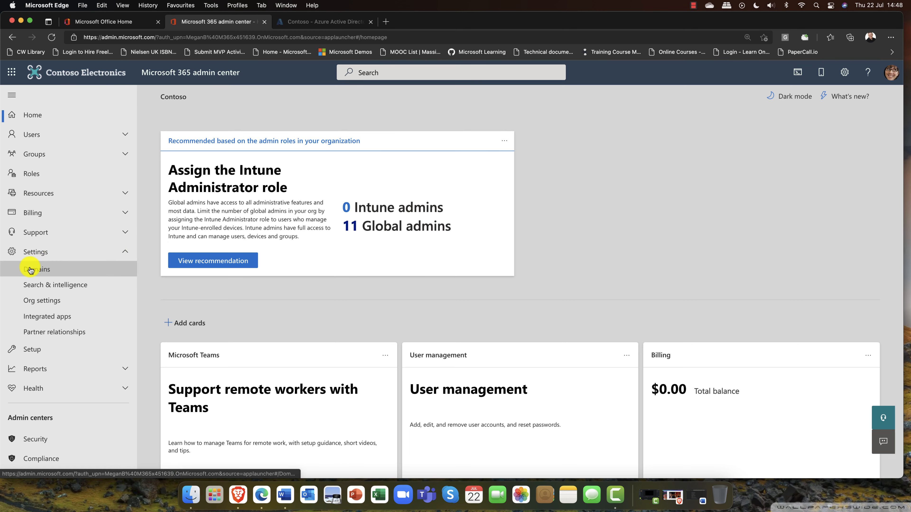
pyautogui.click(37, 269)
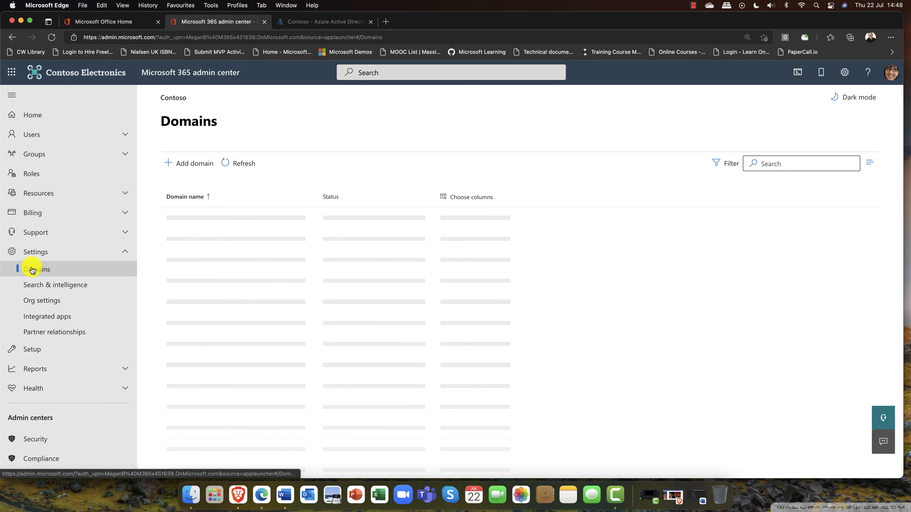
pyautogui.moveTo(111, 266)
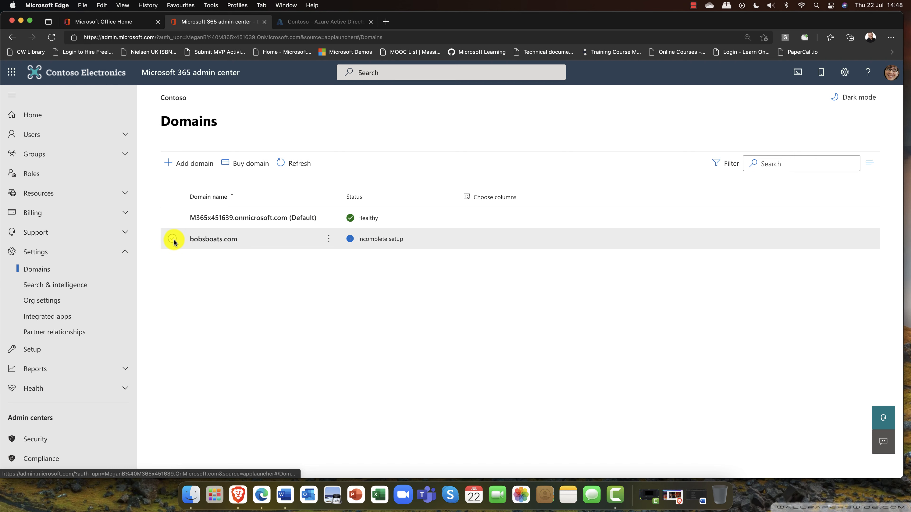
# Open the details page of the bobsboats.com domain with incomplete setup
pyautogui.click(172, 239)
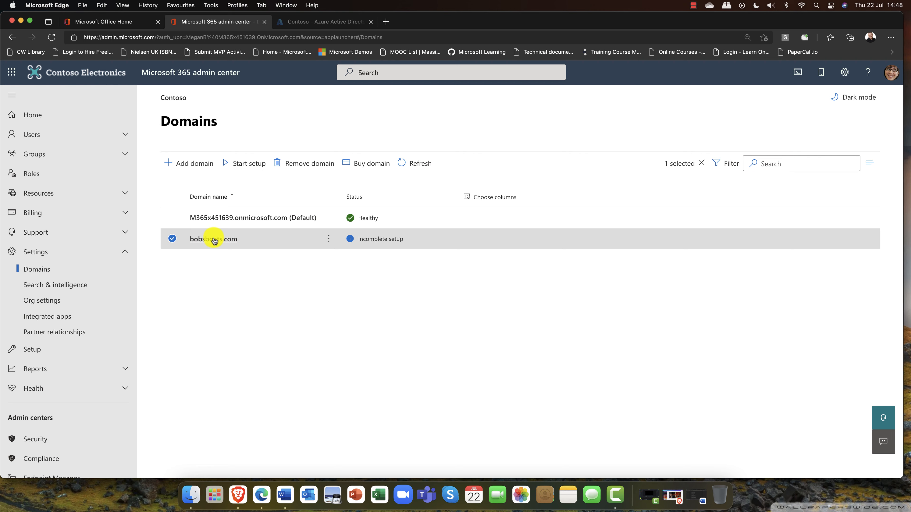
pyautogui.click(213, 238)
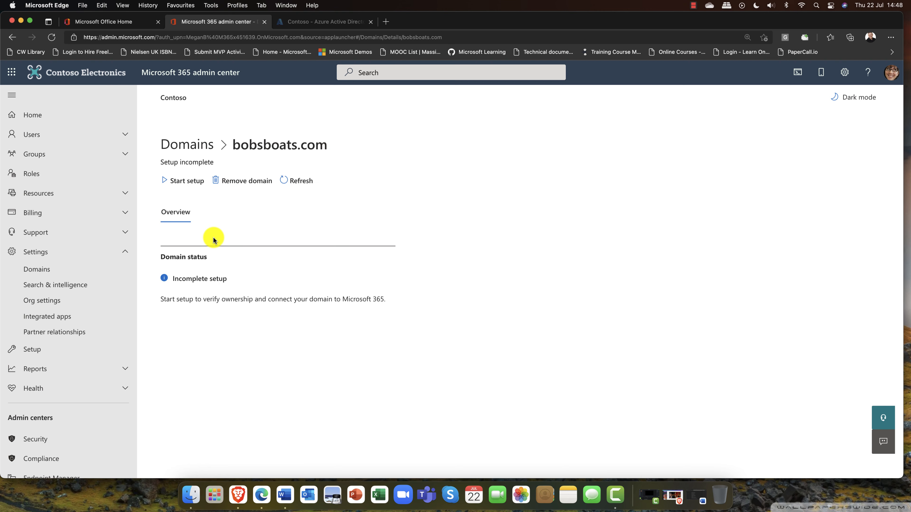
pyautogui.moveTo(200, 282)
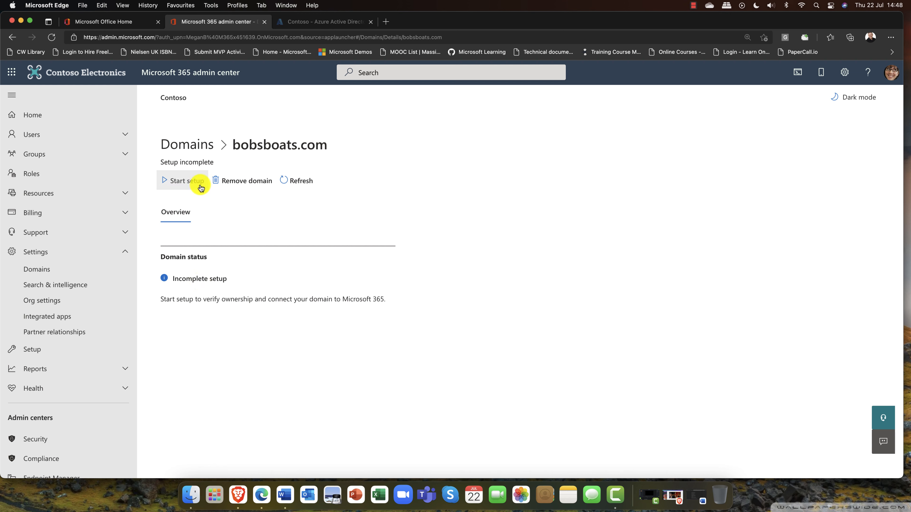
# Begin bobsboats.com setup and choose verification via a text file on the website
pyautogui.click(182, 180)
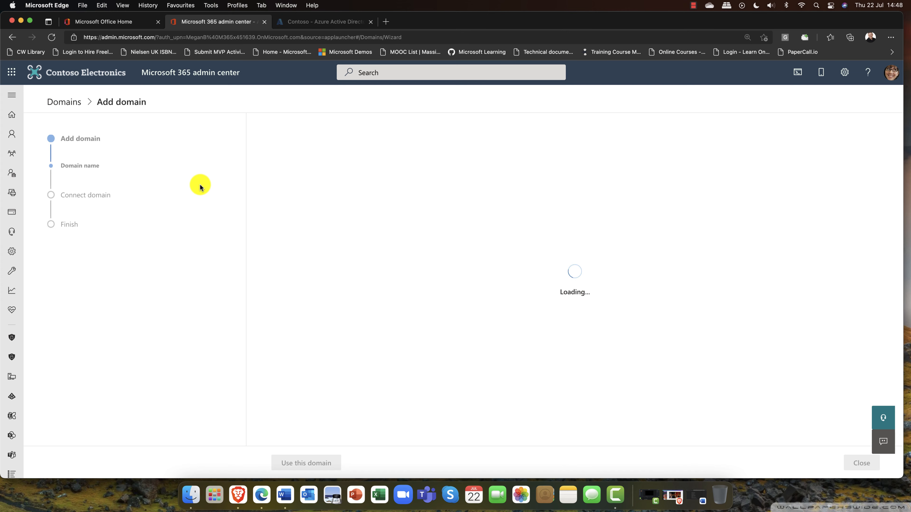
pyautogui.click(306, 463)
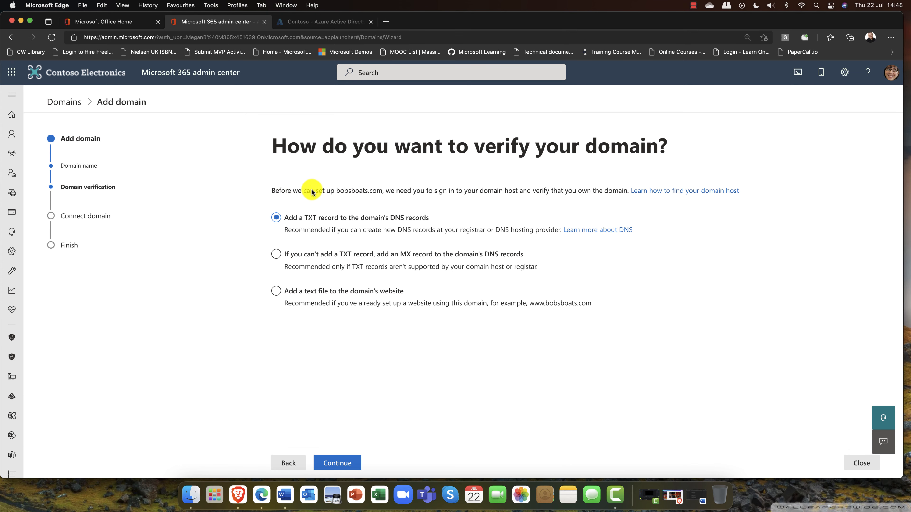
pyautogui.moveTo(396, 220)
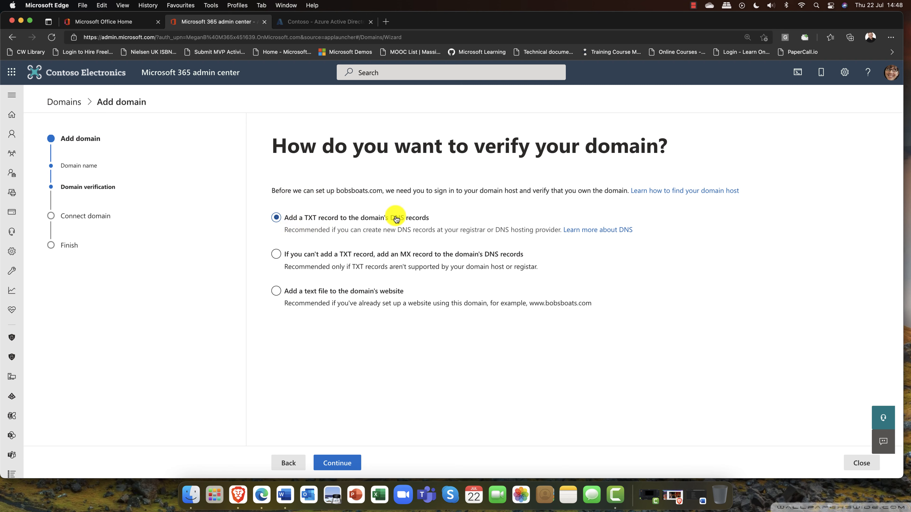
pyautogui.moveTo(305, 256)
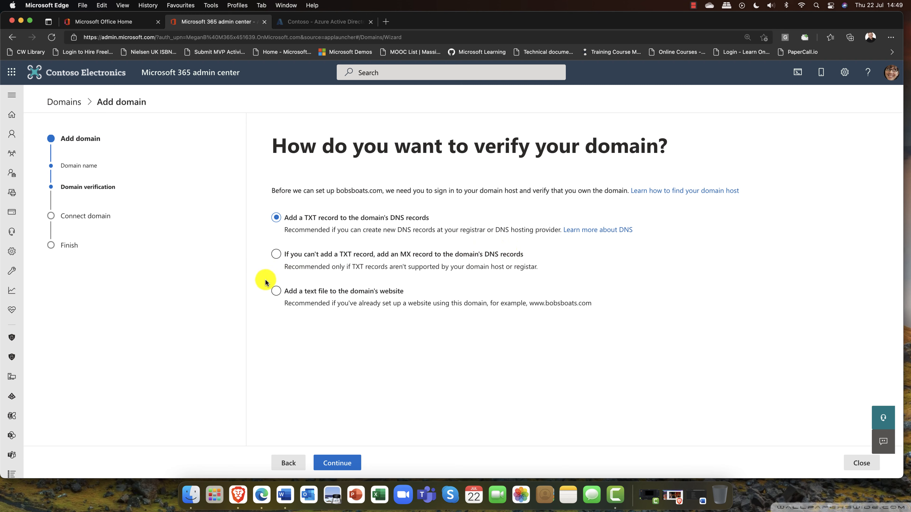
pyautogui.click(276, 290)
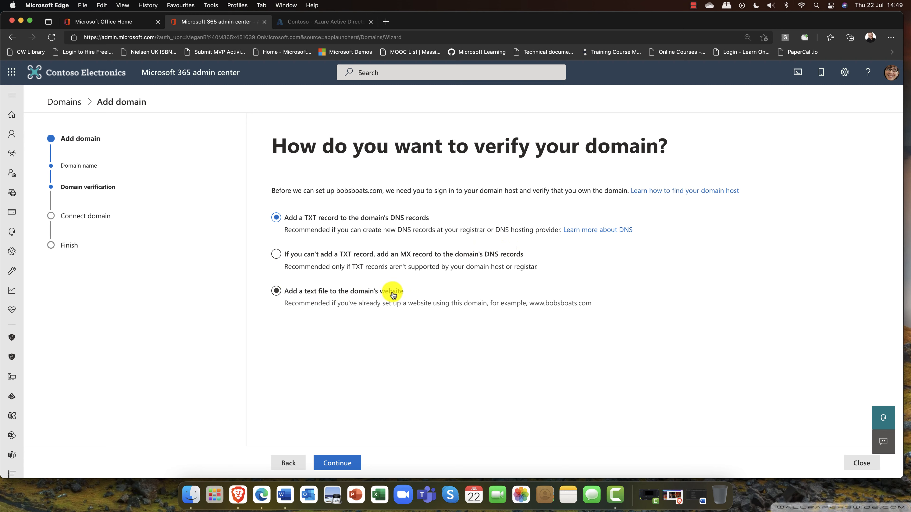
pyautogui.click(276, 290)
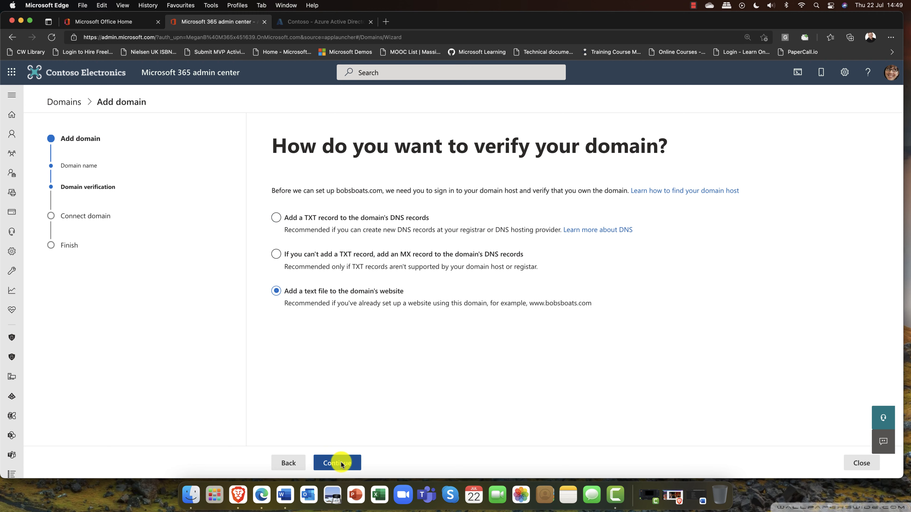
# Continue to the verification instructions and submit the bobsboats.com ownership check, retrying Verify
pyautogui.click(337, 463)
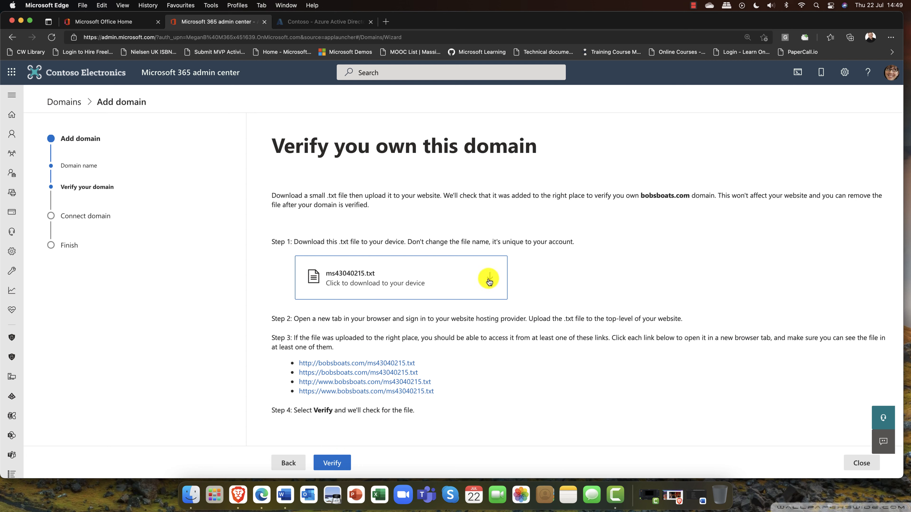
pyautogui.moveTo(331, 463)
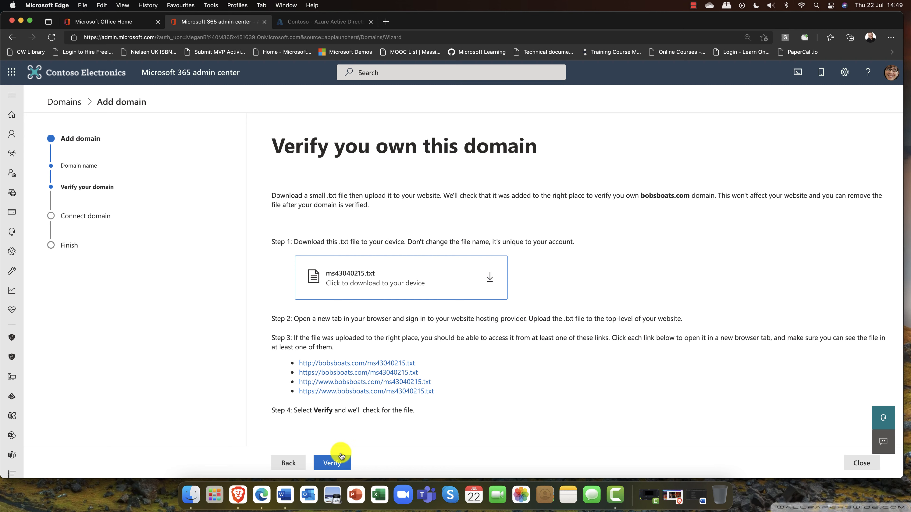
pyautogui.click(331, 463)
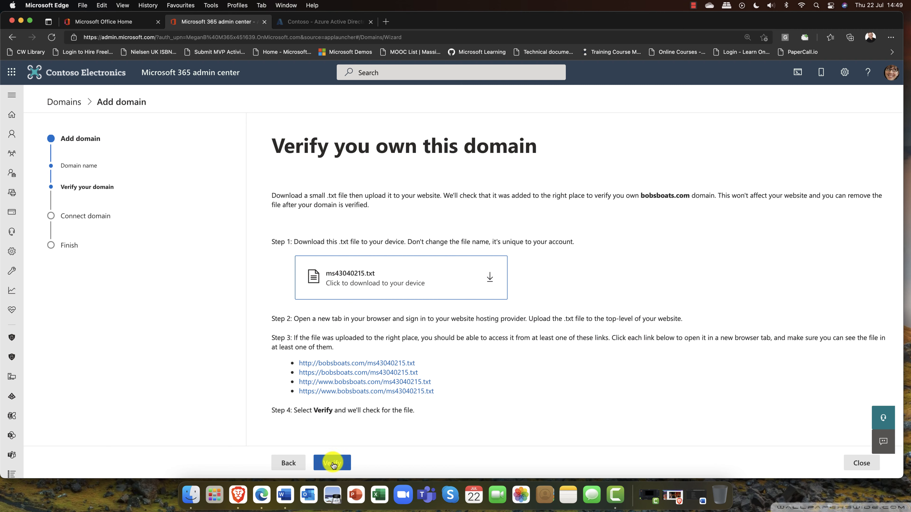
pyautogui.click(332, 463)
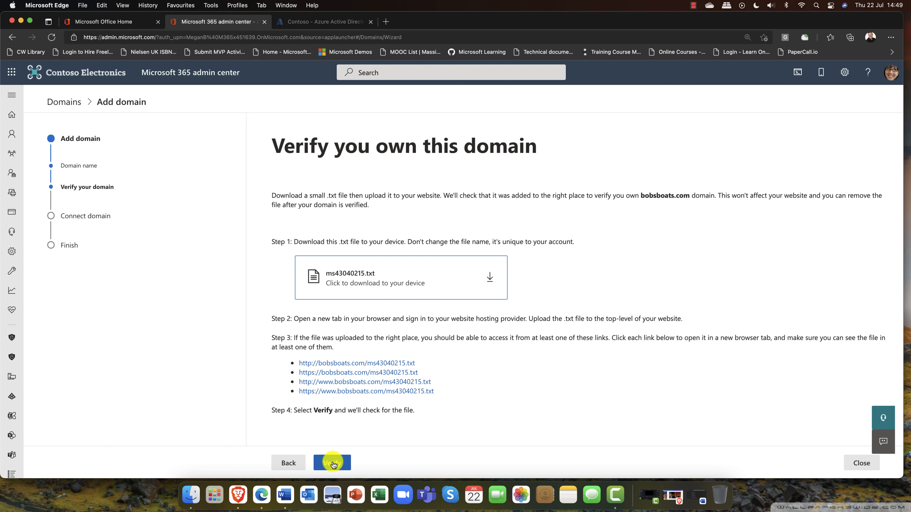
pyautogui.click(332, 463)
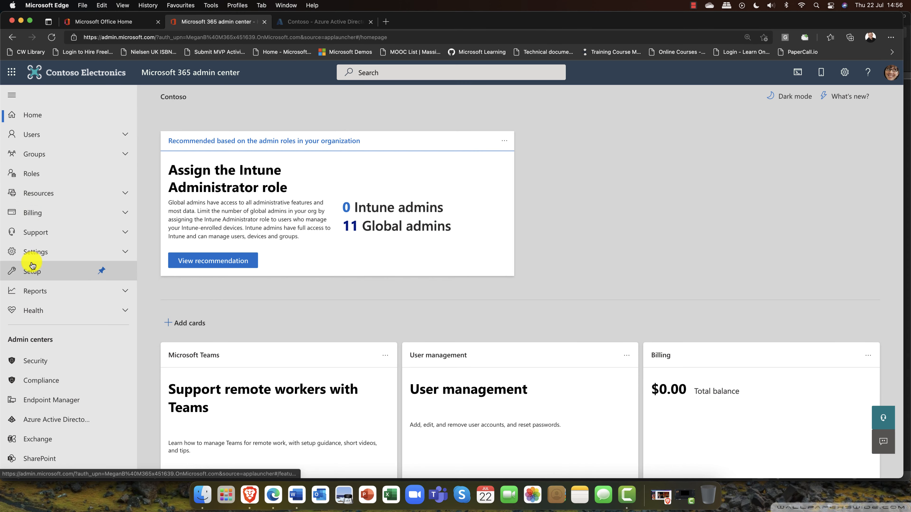
pyautogui.moveTo(60, 257)
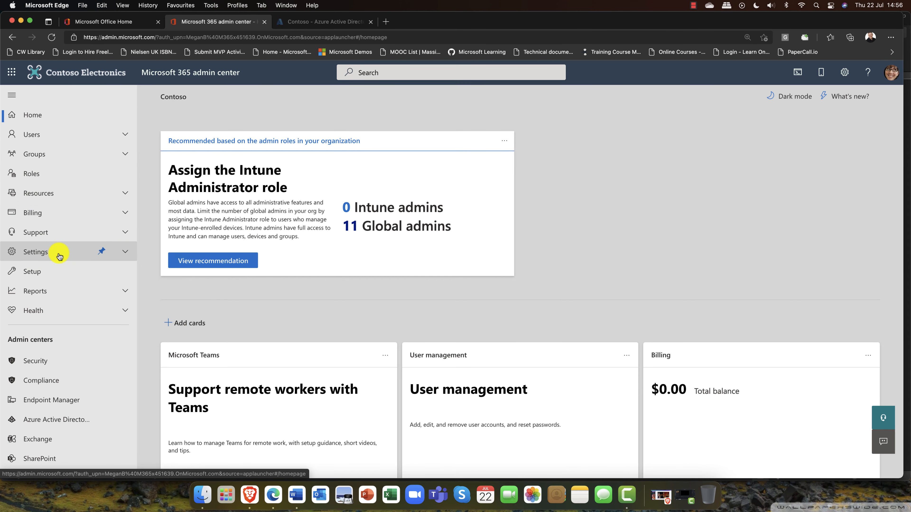
# Open Azure Speech Services from the Org settings Services list
pyautogui.click(35, 252)
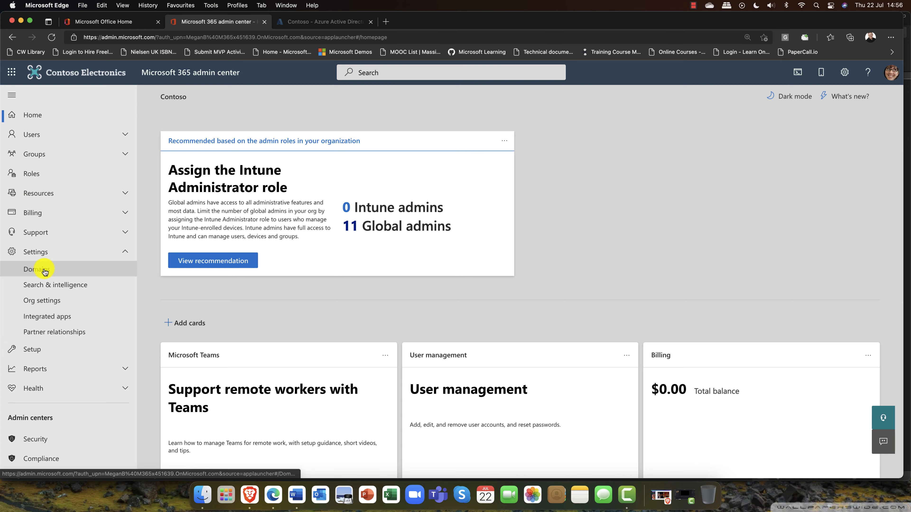
pyautogui.click(42, 300)
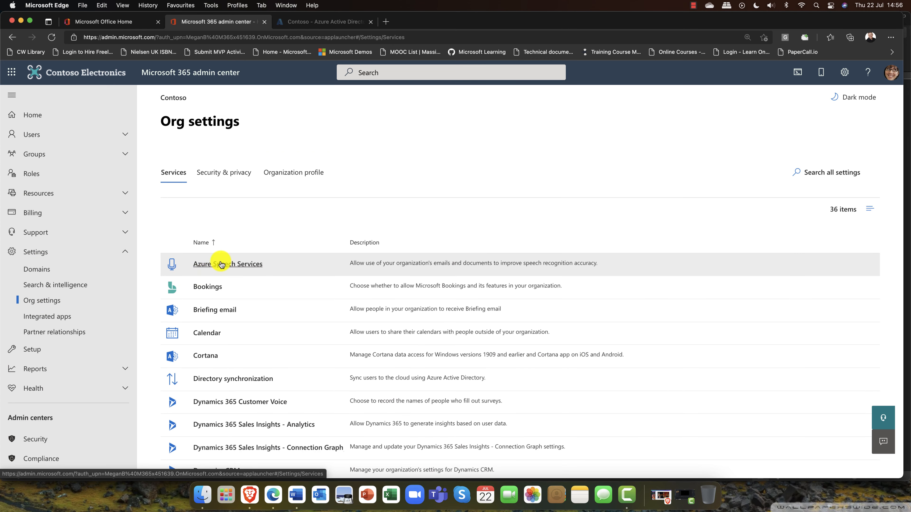
pyautogui.click(227, 264)
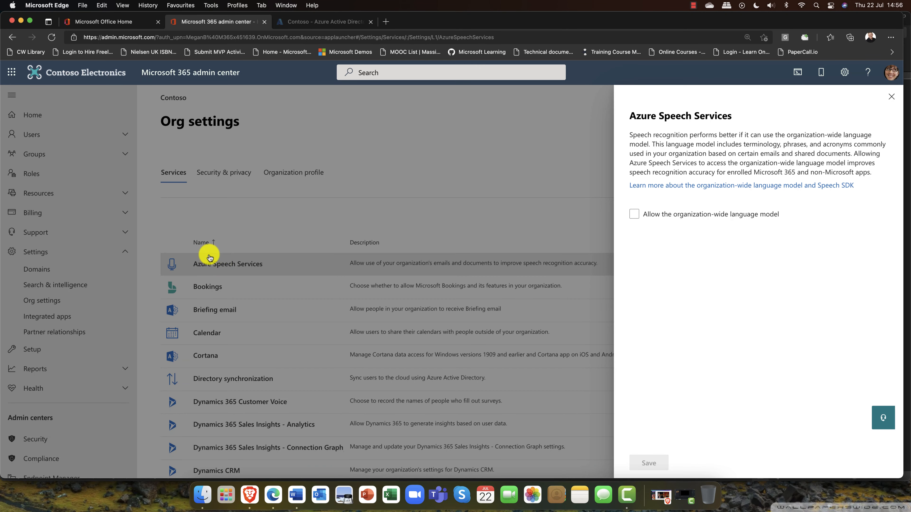
# Allow the organization-wide language model for Azure Speech Services and save the change
pyautogui.click(634, 214)
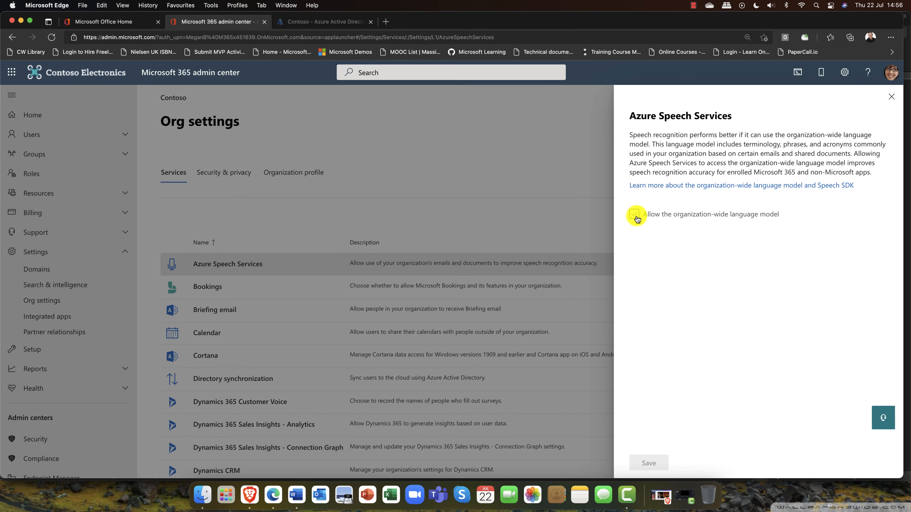
pyautogui.click(634, 213)
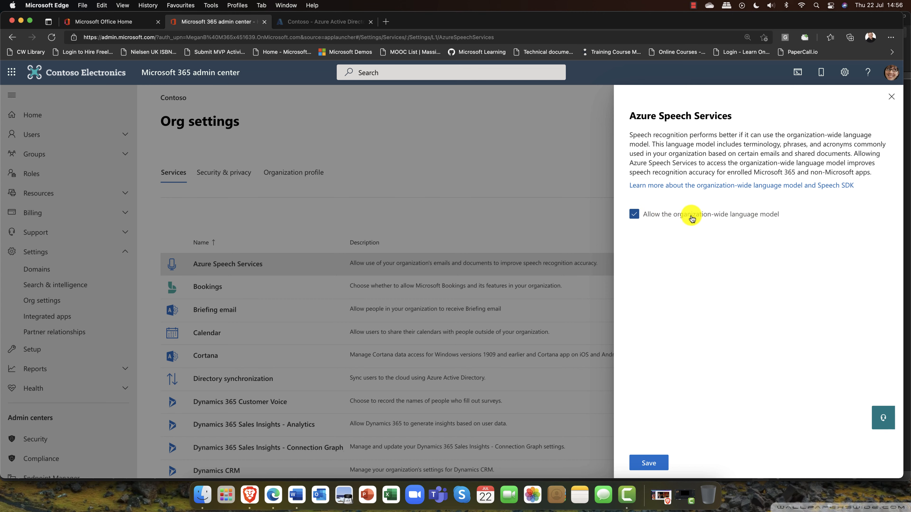
pyautogui.moveTo(642, 193)
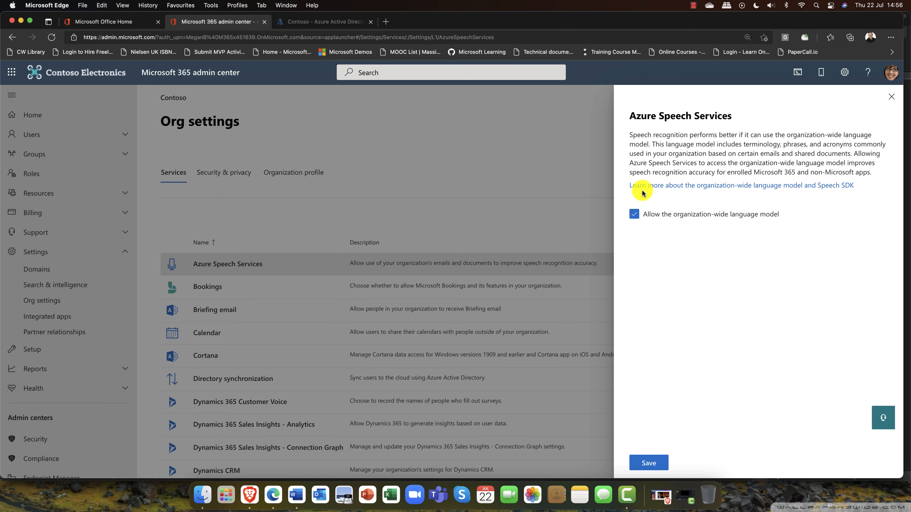
pyautogui.moveTo(707, 186)
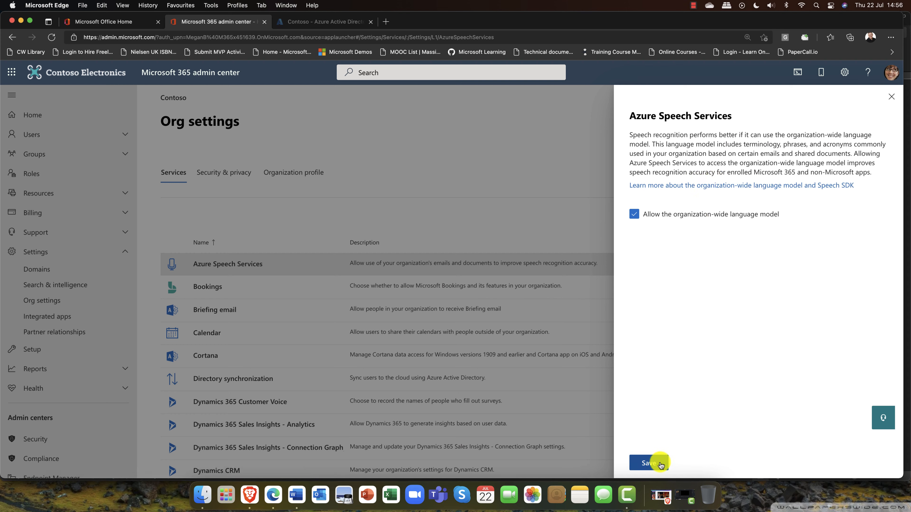
pyautogui.click(649, 463)
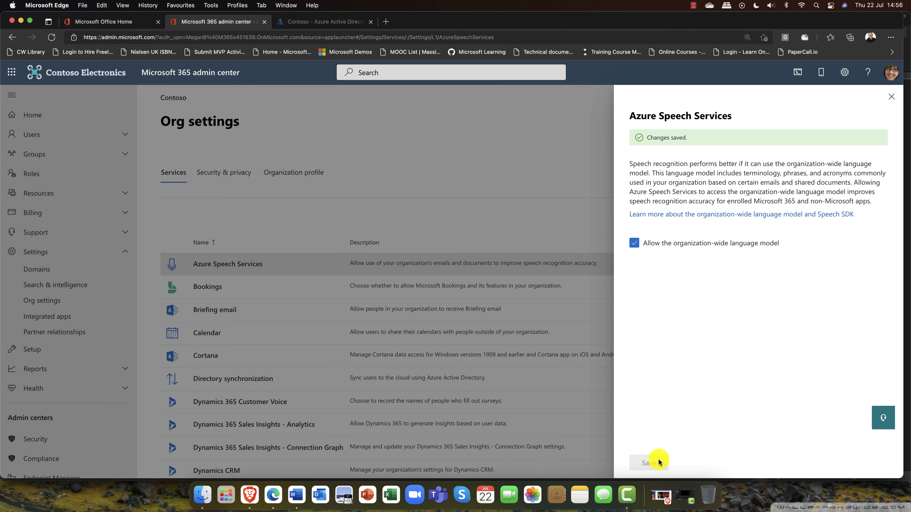
pyautogui.moveTo(903, 66)
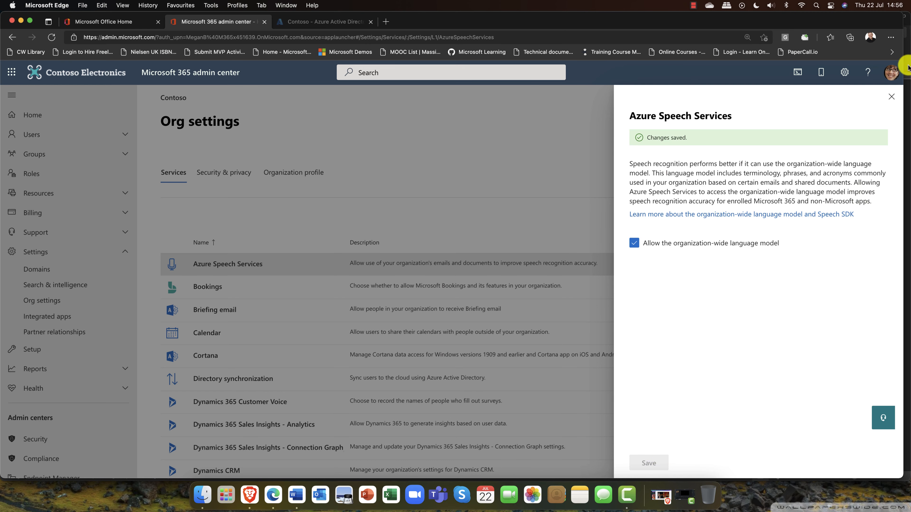
pyautogui.click(892, 96)
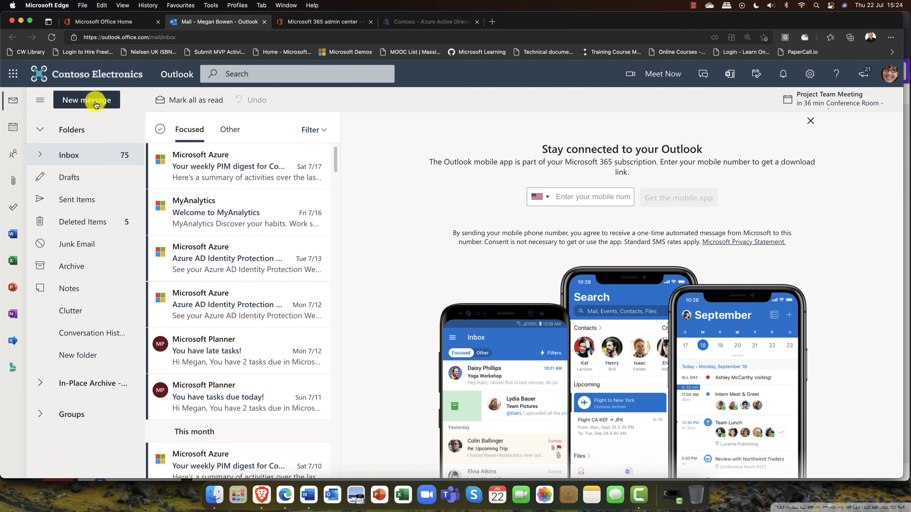
# Start a new message and turn on Encrypt from the more-options menu
pyautogui.click(87, 99)
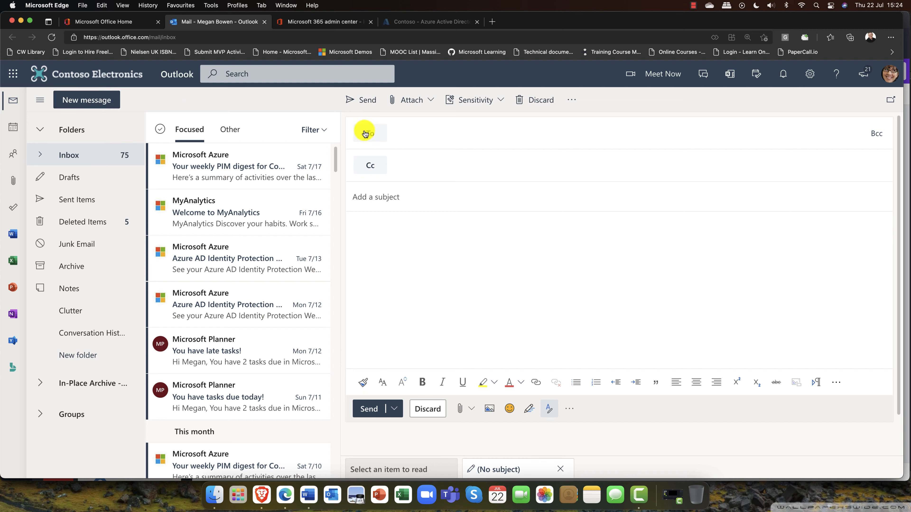
pyautogui.click(571, 99)
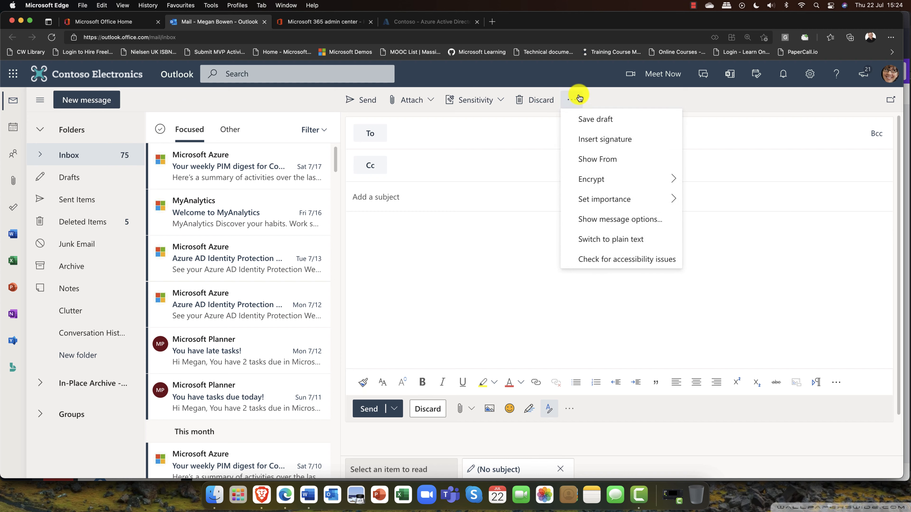
pyautogui.moveTo(604, 139)
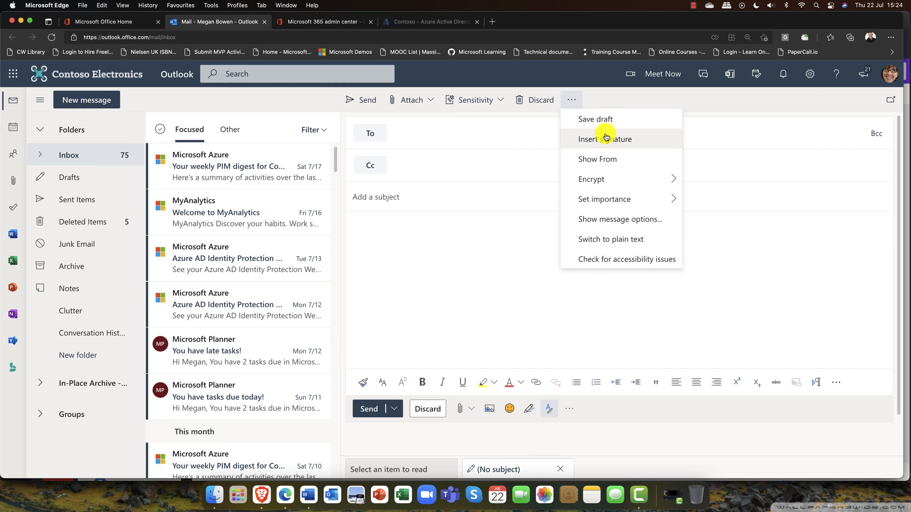
pyautogui.moveTo(591, 179)
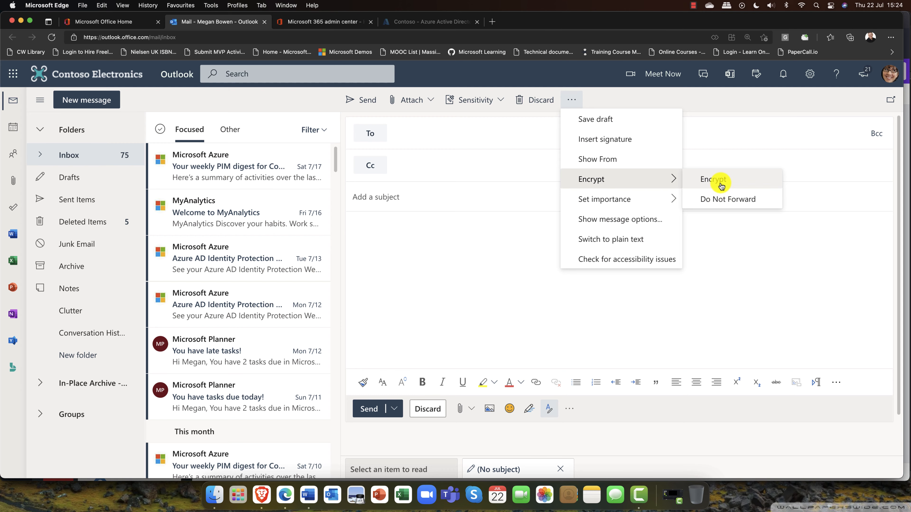
pyautogui.click(712, 178)
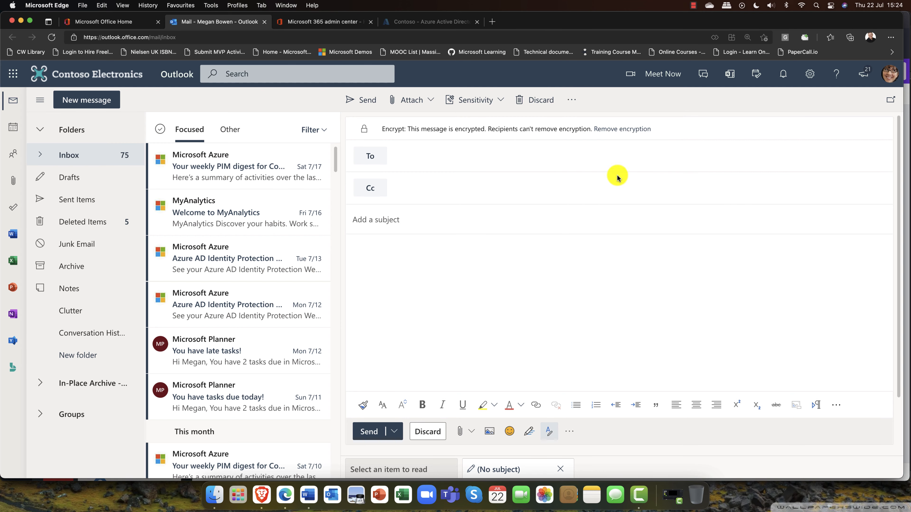
# Address the encrypted message to Alex Wilber from the contacts list
pyautogui.click(370, 155)
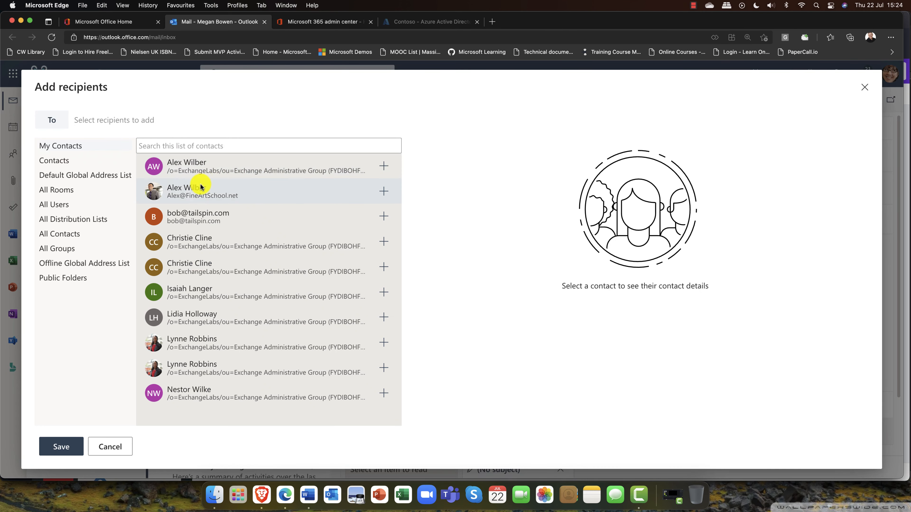
pyautogui.click(198, 191)
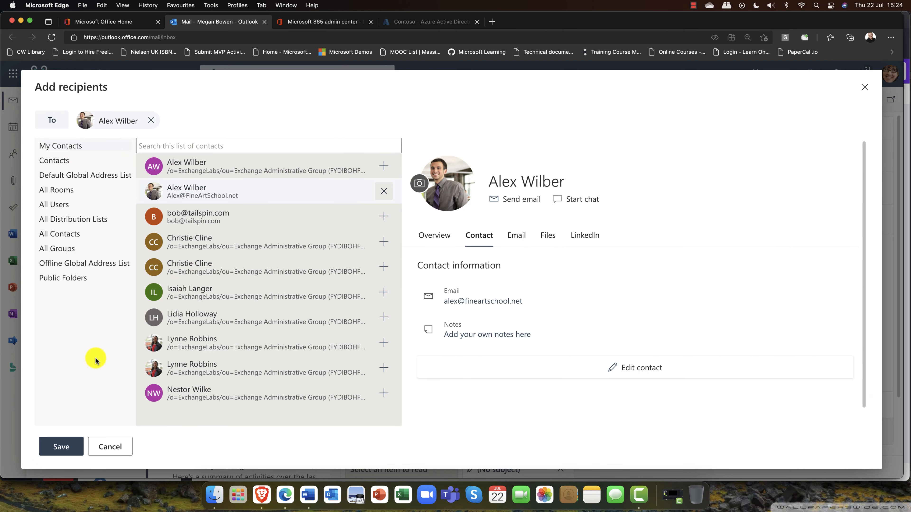
pyautogui.click(62, 447)
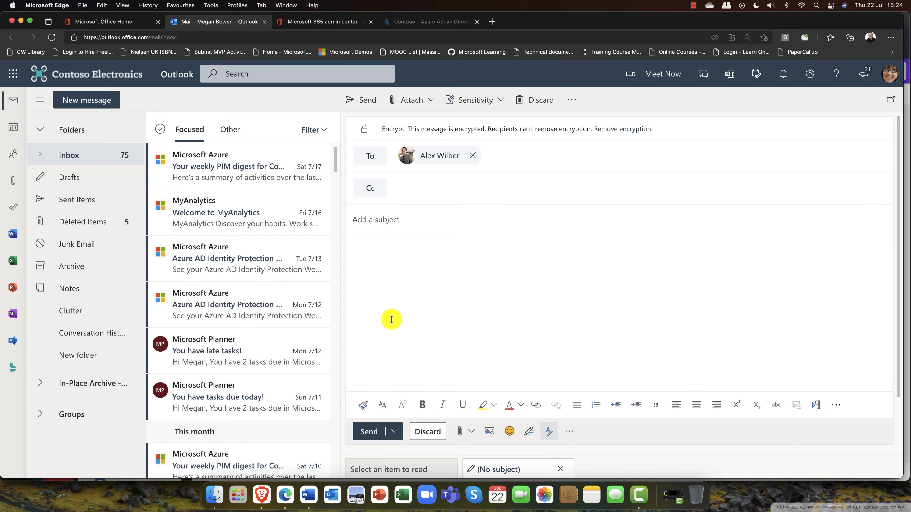
# Enter subject 'Secret Meeting' and body 'Hi Alex,' in the encrypted draft
pyautogui.write('S')
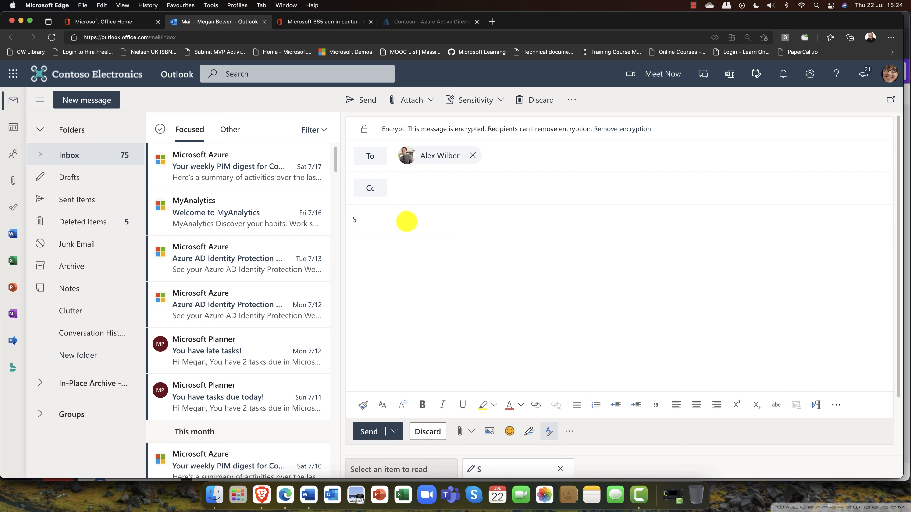
pyautogui.write('ecret')
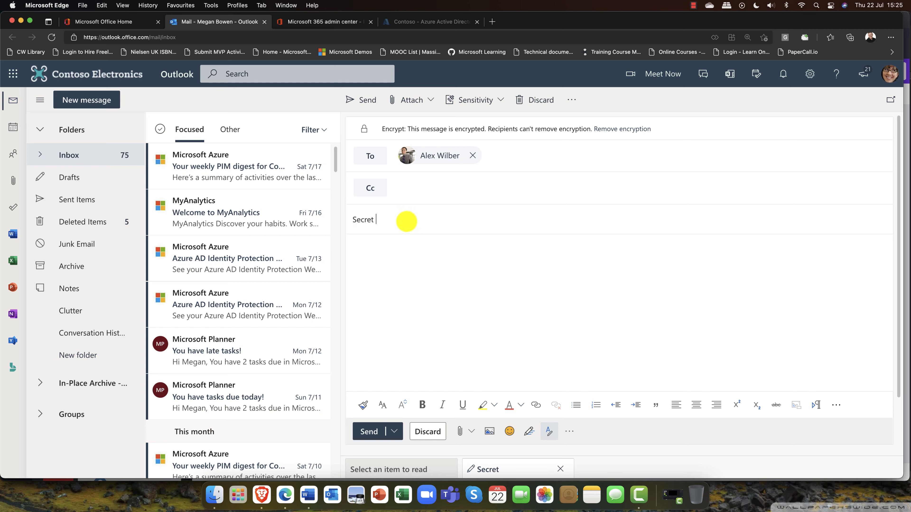
pyautogui.write('Meeting')
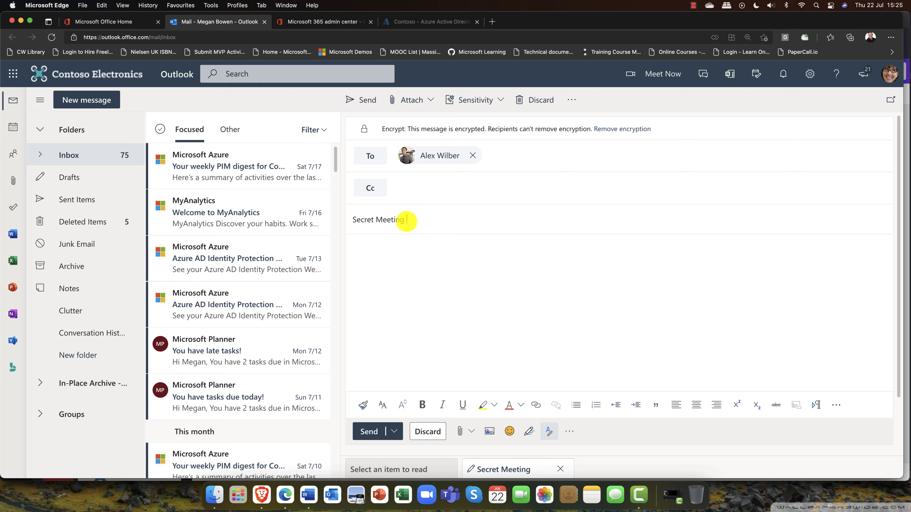
pyautogui.write('Hi Alex,')
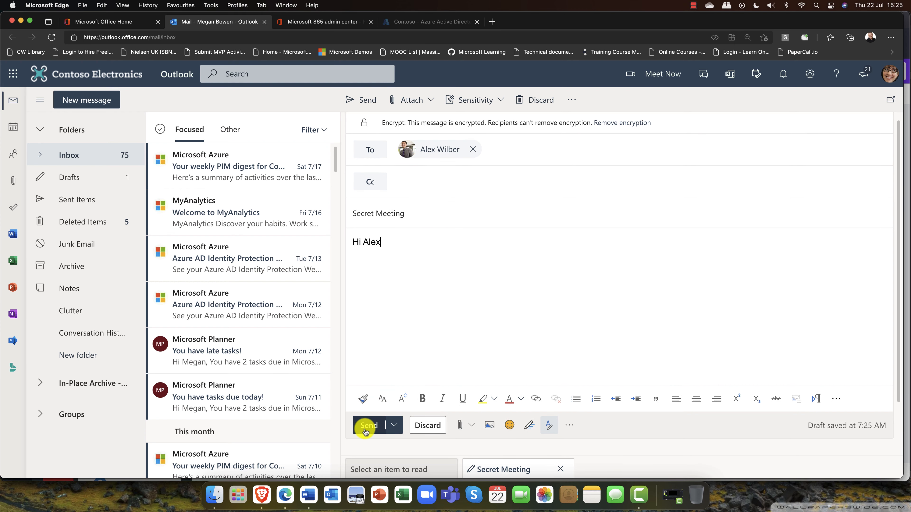
pyautogui.moveTo(427, 425)
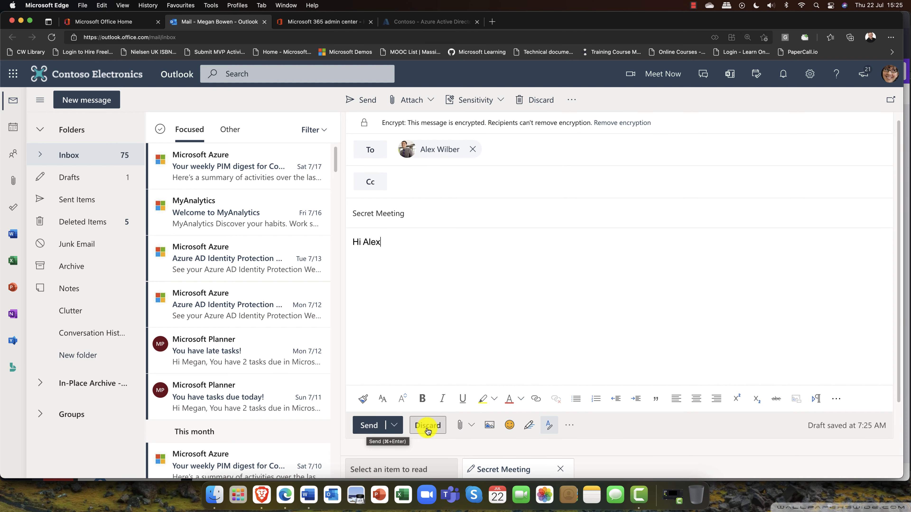
pyautogui.moveTo(459, 425)
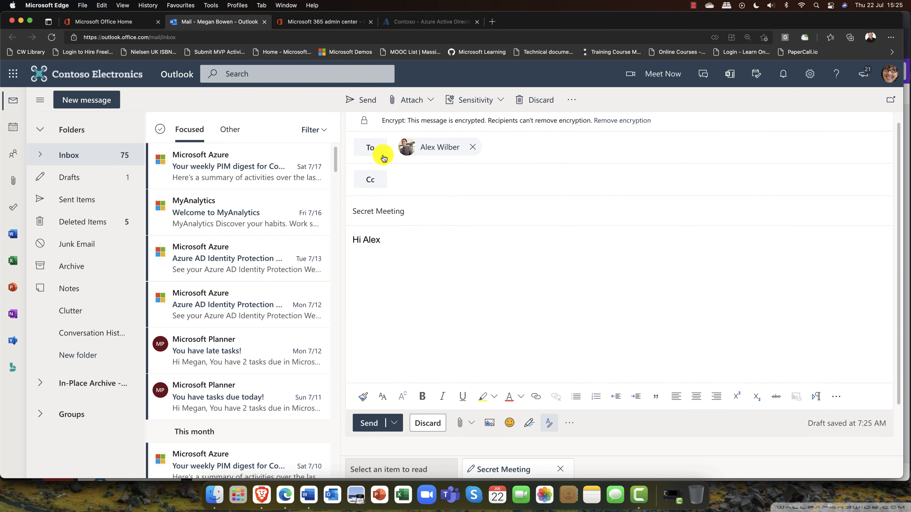
pyautogui.click(411, 100)
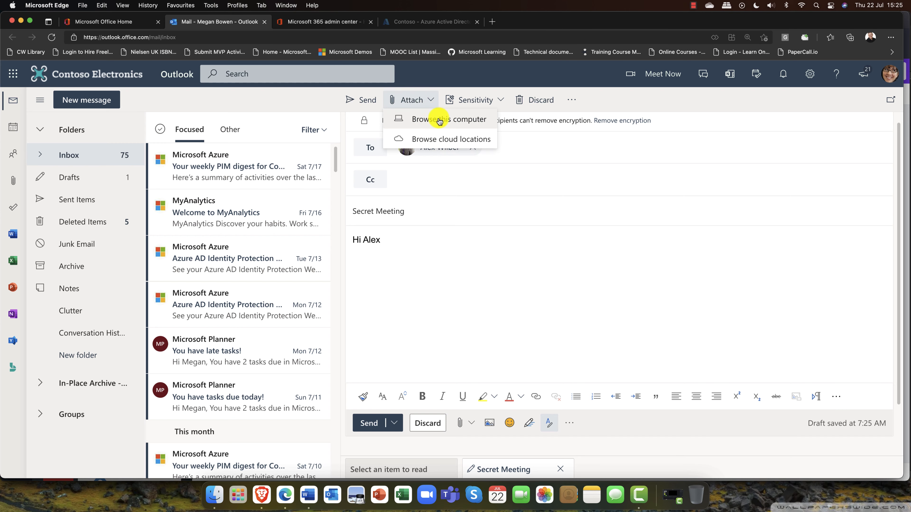
pyautogui.moveTo(442, 139)
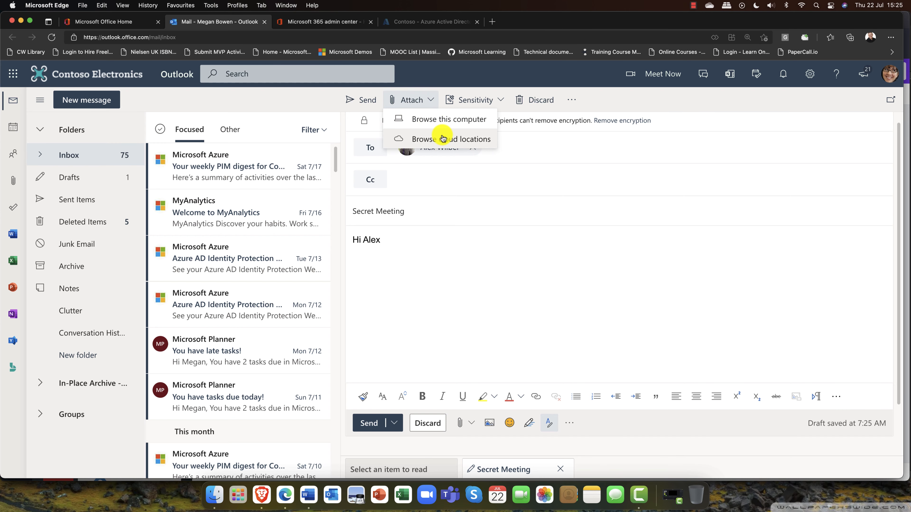
# Try attaching International Marketing Strategy.docx from cloud locations, then discard the draft after the sharing warning
pyautogui.click(454, 139)
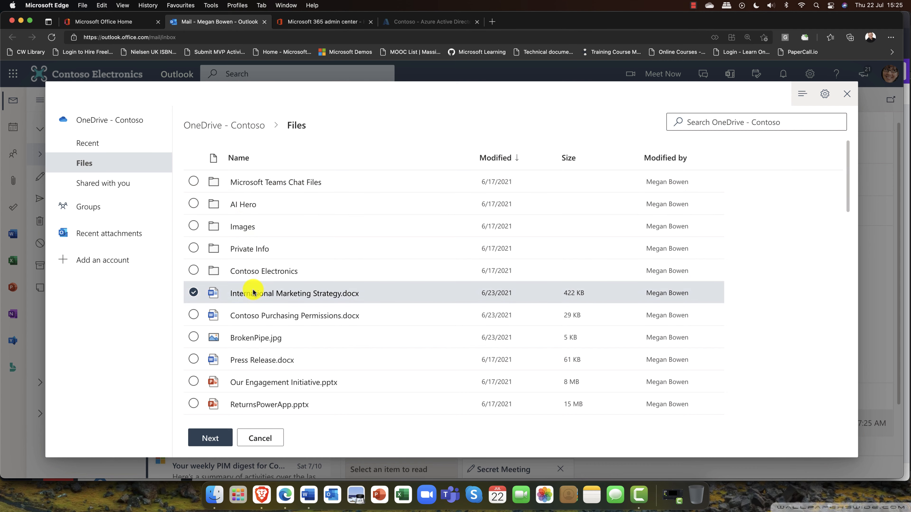
pyautogui.click(209, 438)
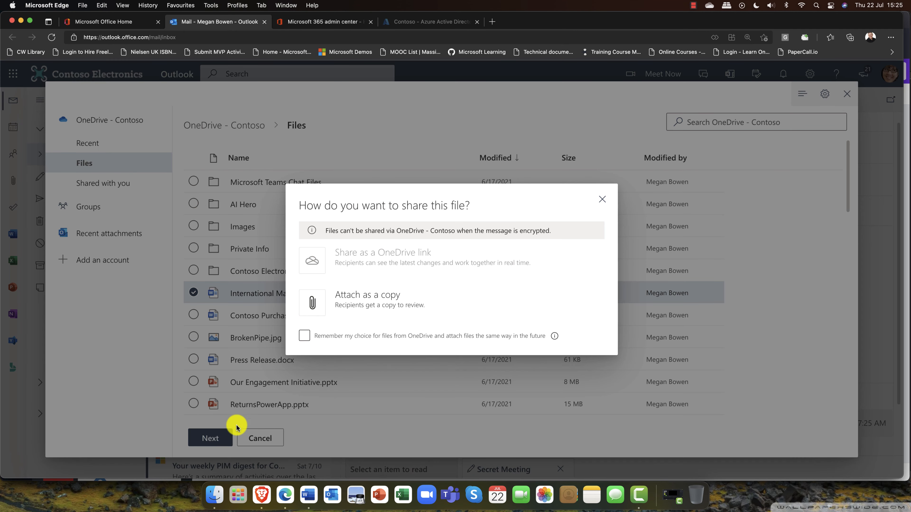
pyautogui.moveTo(337, 307)
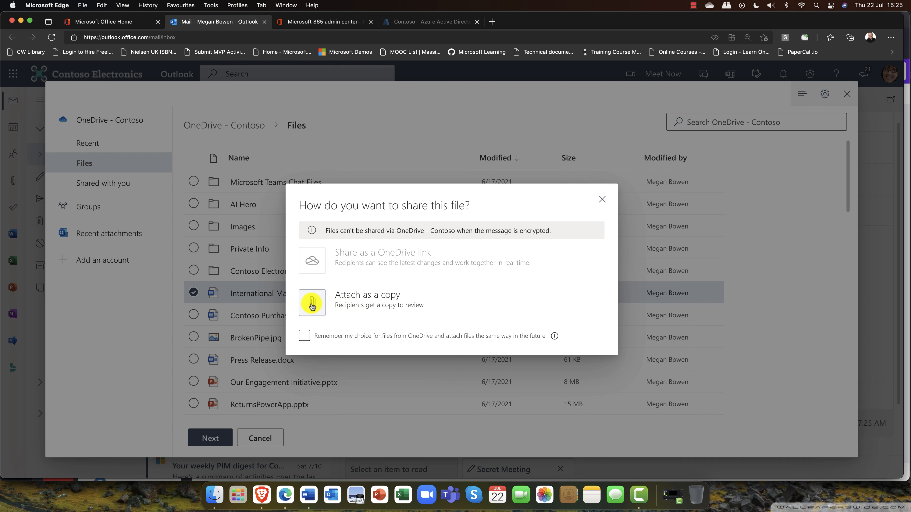
pyautogui.moveTo(344, 239)
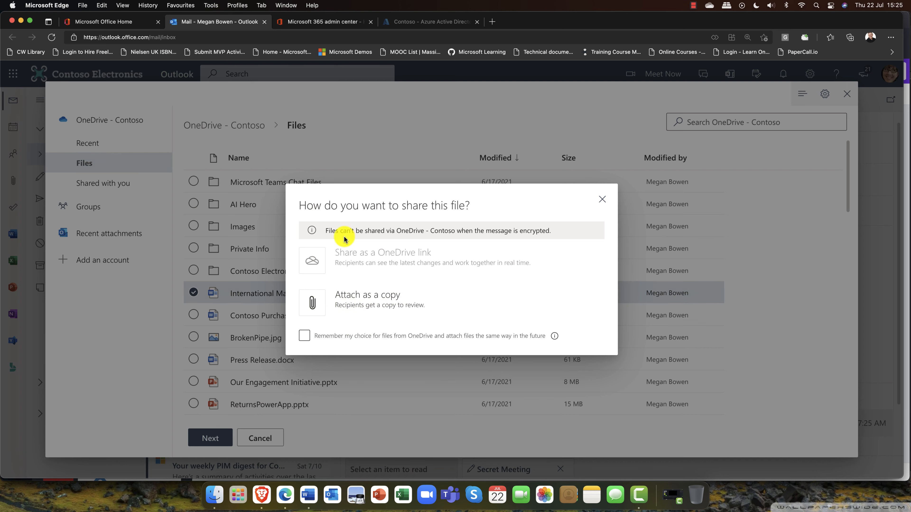
pyautogui.moveTo(475, 236)
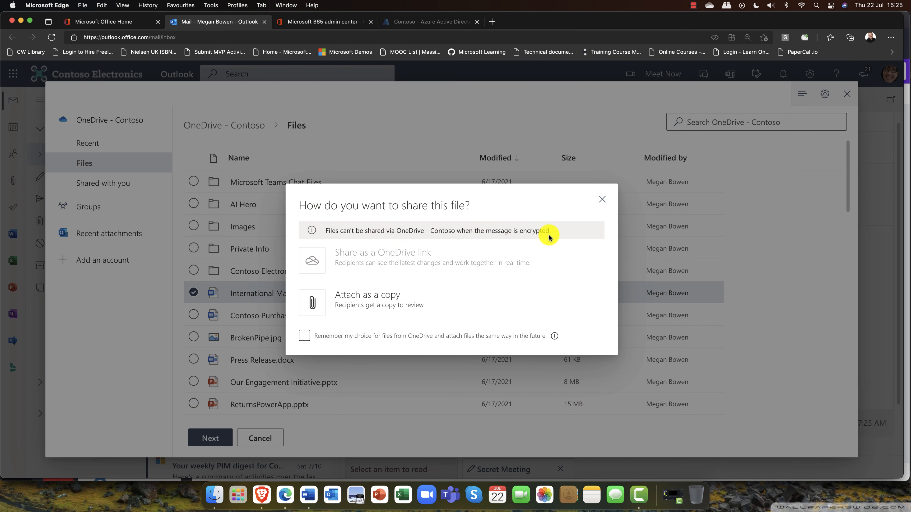
pyautogui.click(602, 199)
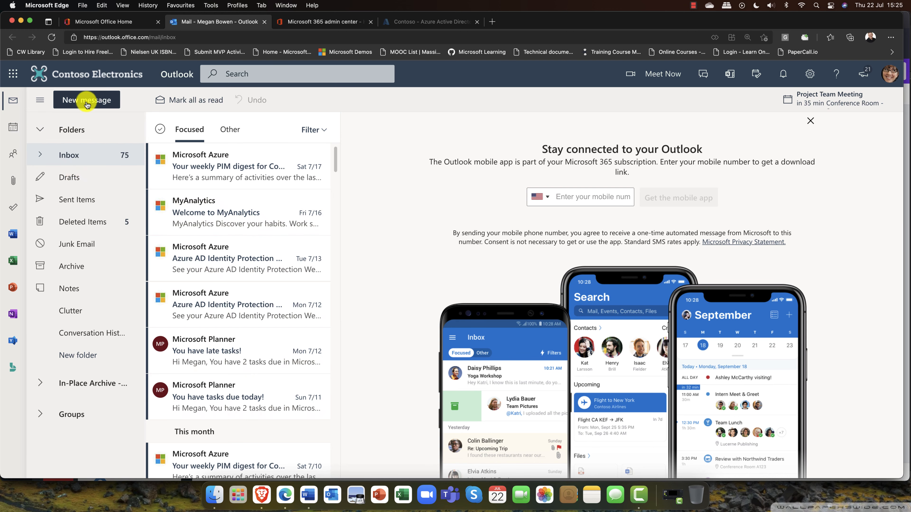
# Start a new message to Lidia Holloway with subject 'Team accounts'
pyautogui.click(86, 99)
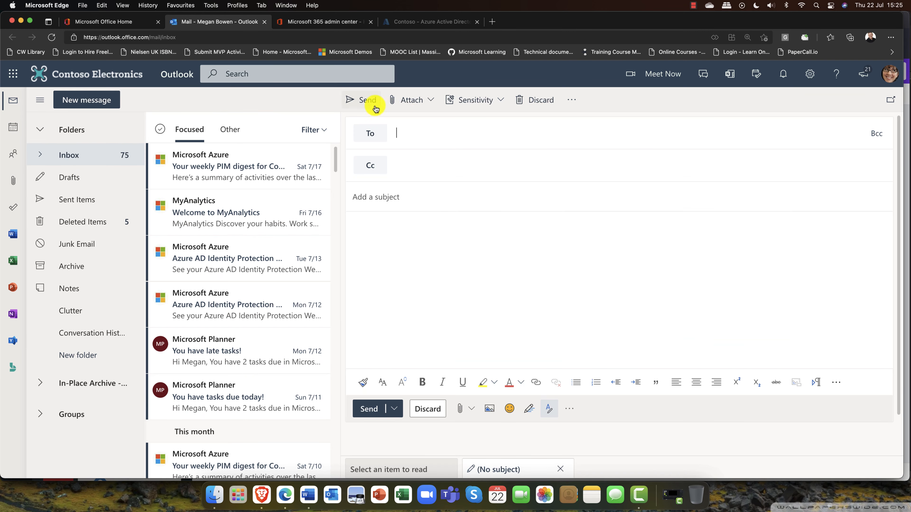
pyautogui.click(370, 132)
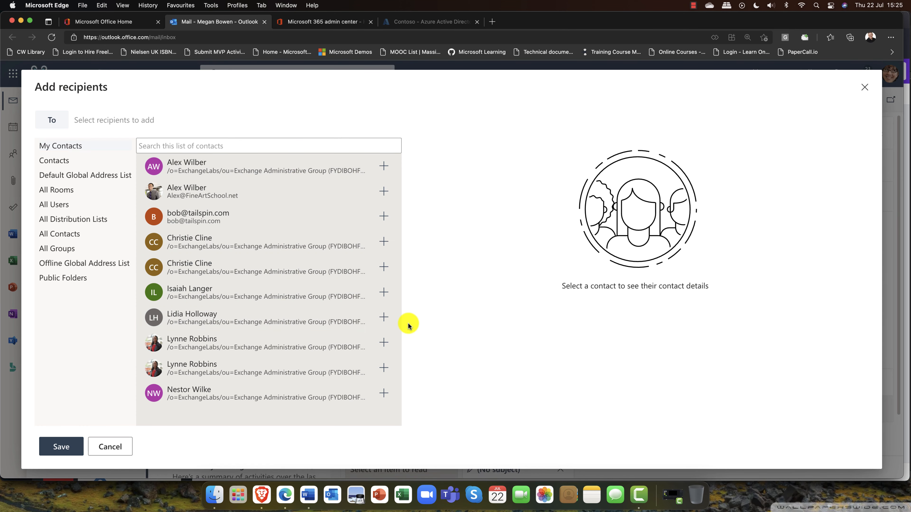
pyautogui.click(382, 317)
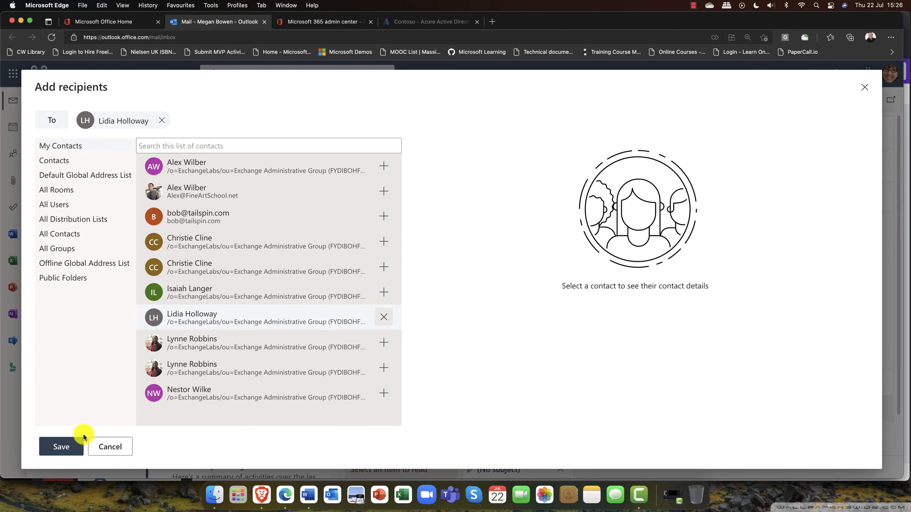
pyautogui.click(61, 447)
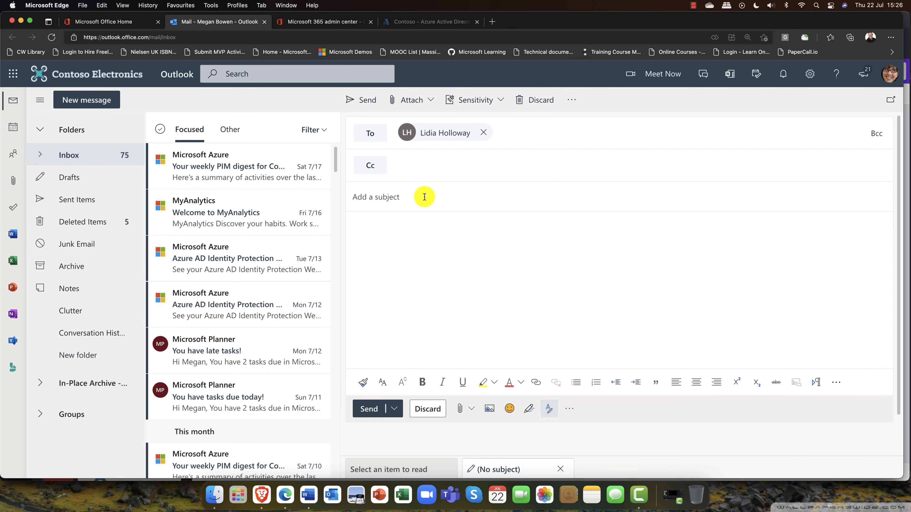
pyautogui.write('Team account')
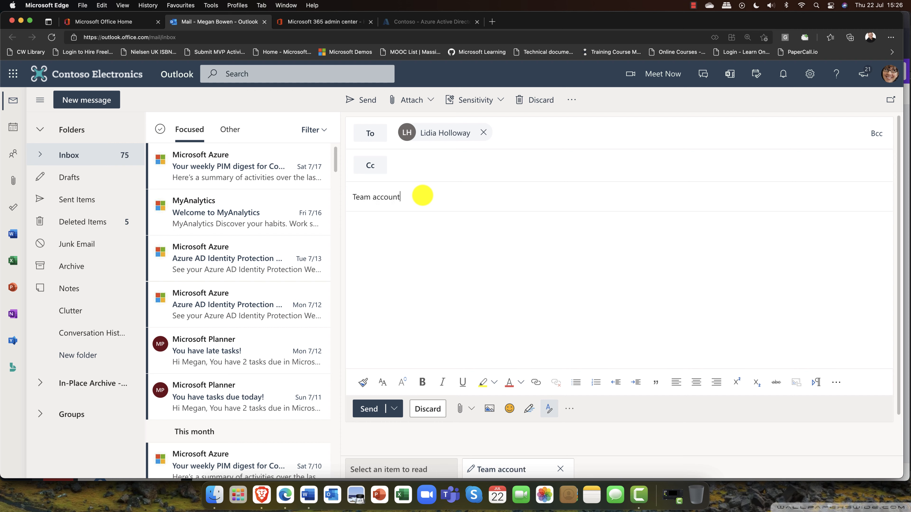
pyautogui.write('s')
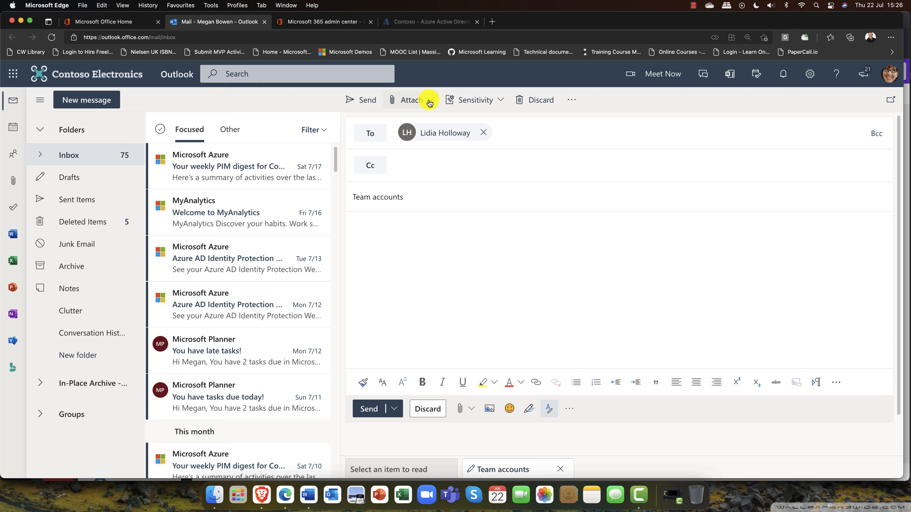
# Attach the Fabrikam3DPrinterBrochure cloud file as an organization-wide sharing link
pyautogui.click(410, 100)
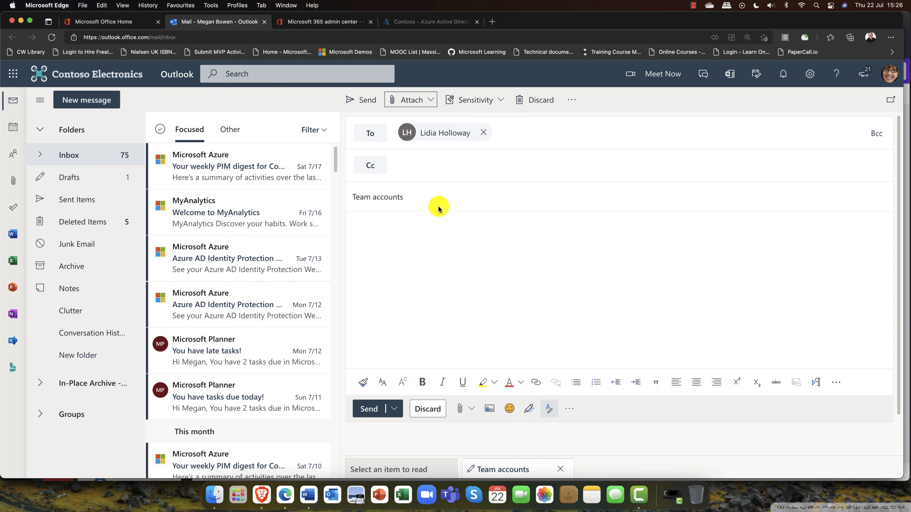
pyautogui.click(410, 99)
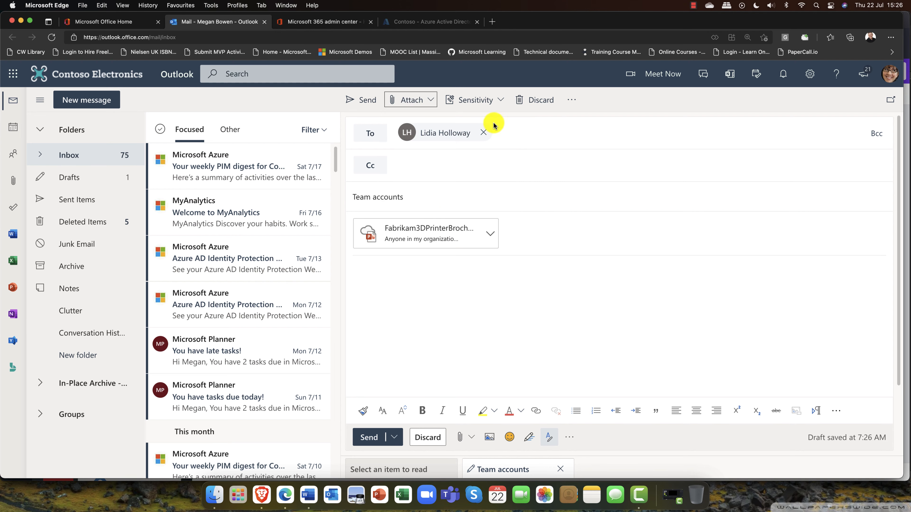
# Apply the Highly Confidential\Project - Falcon sensitivity label and review the Encrypt options
pyautogui.click(474, 99)
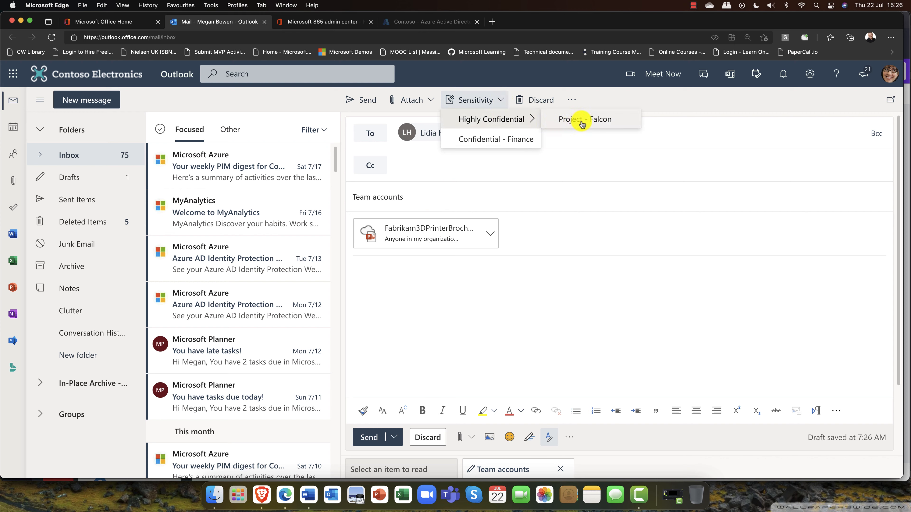
pyautogui.click(584, 119)
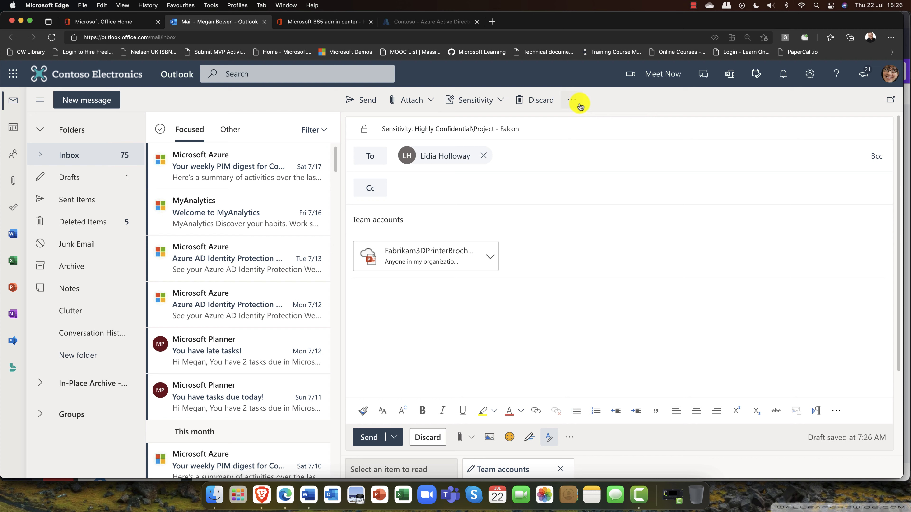
pyautogui.click(570, 100)
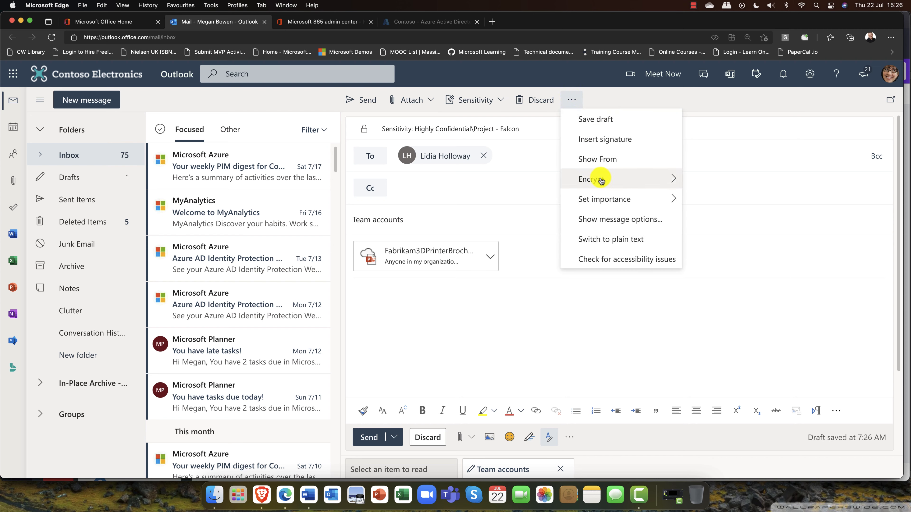
pyautogui.moveTo(592, 179)
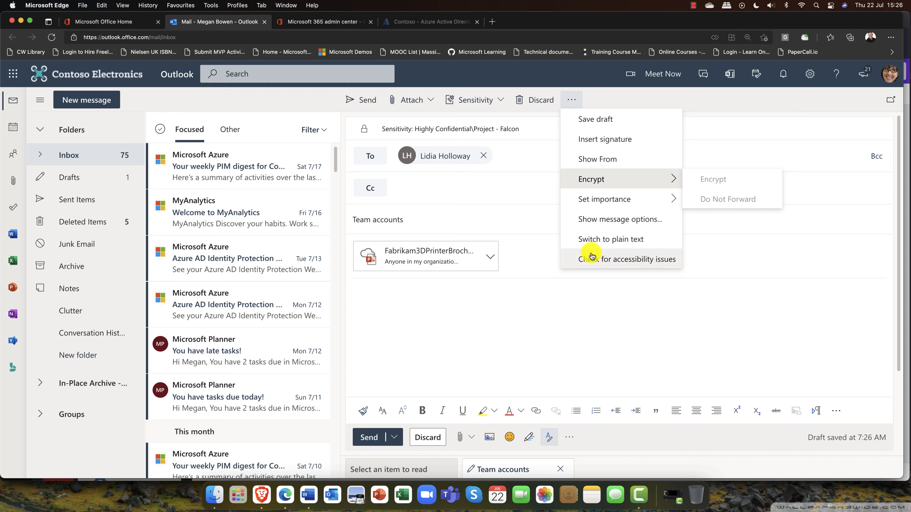
pyautogui.click(402, 296)
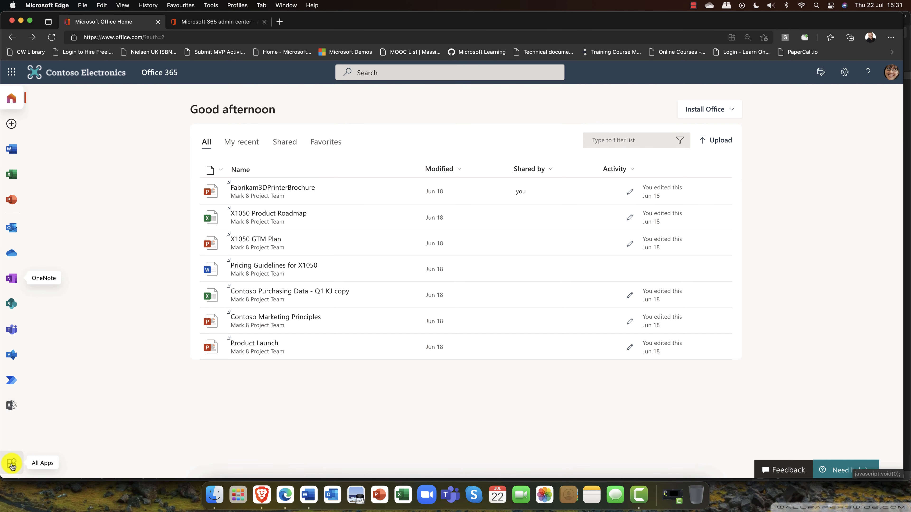
# Show all organization apps, jumping between the Oslo Apps and Office 365 collections
pyautogui.click(11, 463)
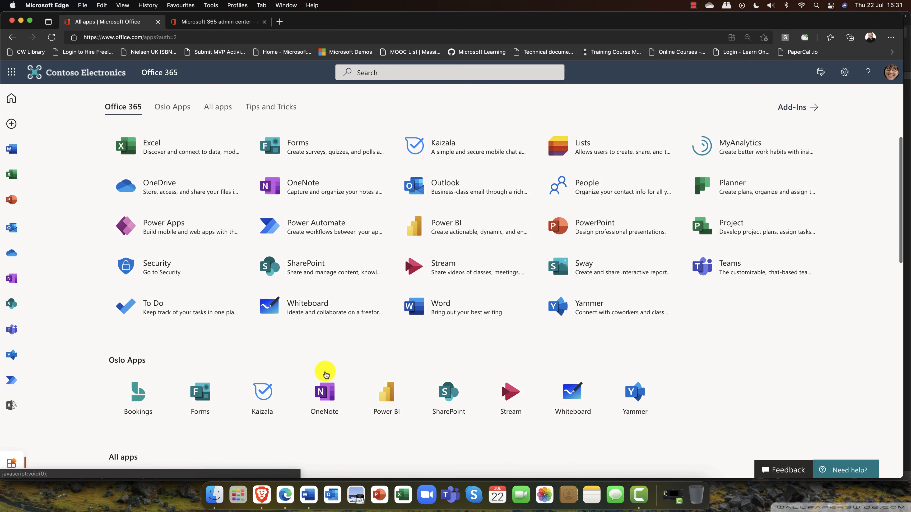
pyautogui.scroll(-3)
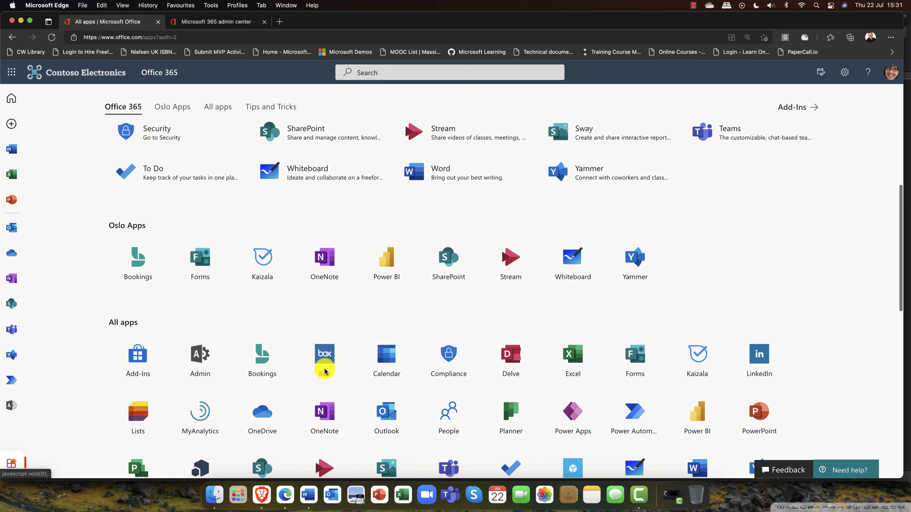
pyautogui.scroll(-3)
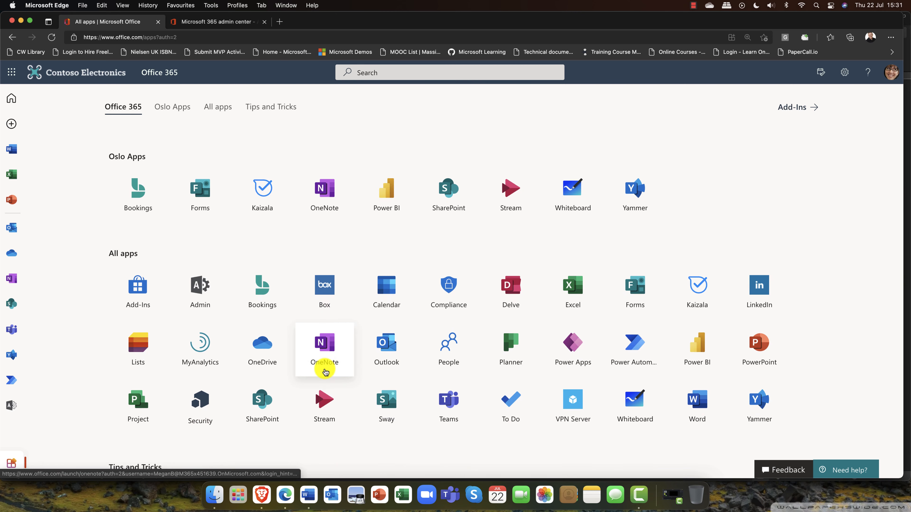
pyautogui.click(171, 106)
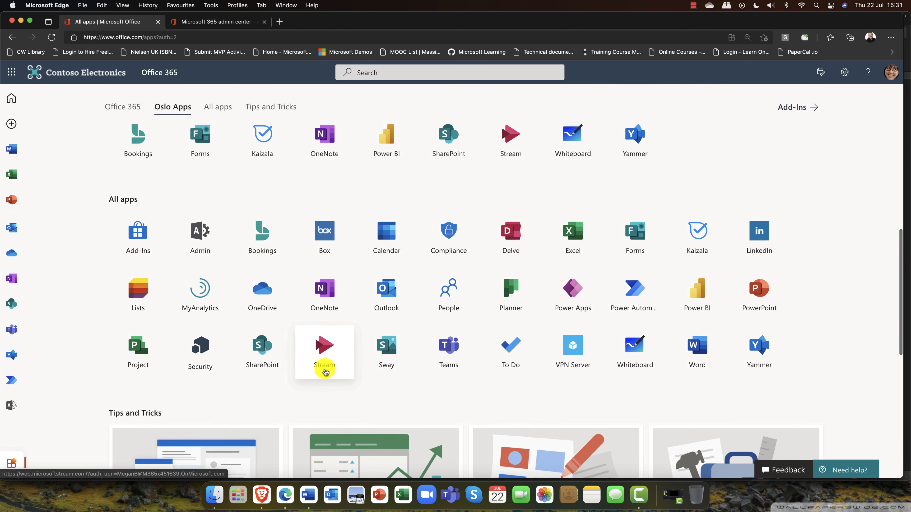
pyautogui.click(122, 107)
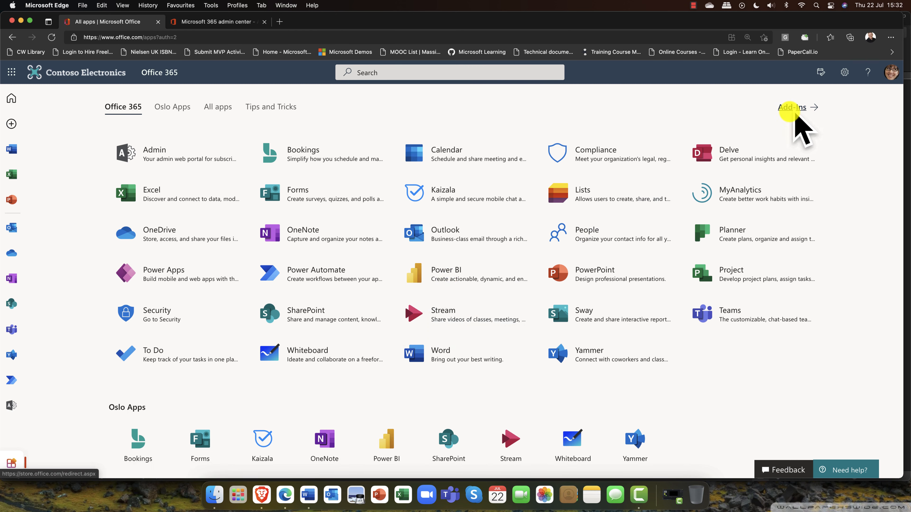
# Launch the Add-Ins marketplace and browse AppSource's Popular, Best apps of the year, Excel and OneNote collections
pyautogui.click(791, 107)
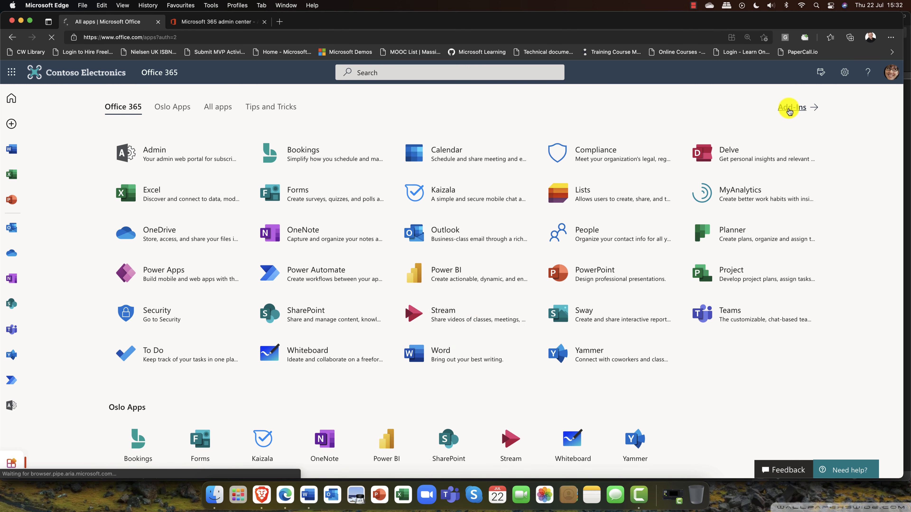
pyautogui.click(791, 108)
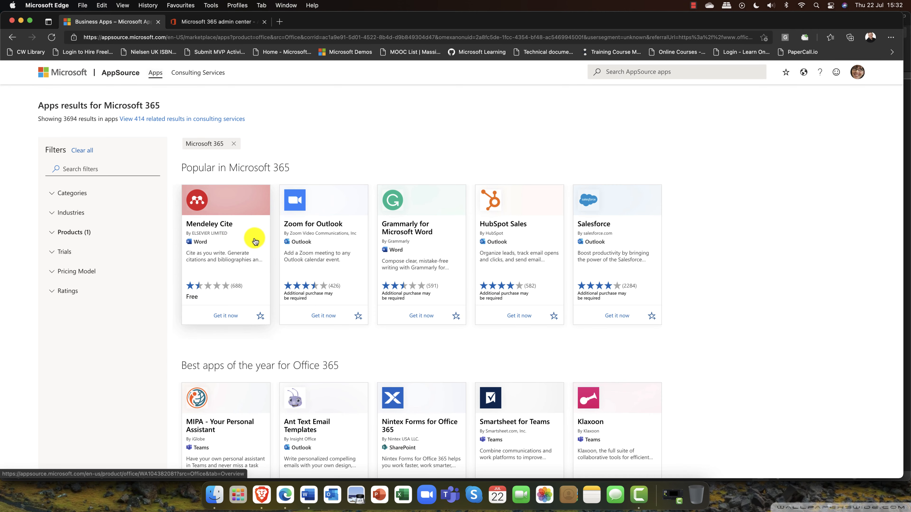
pyautogui.moveTo(403, 243)
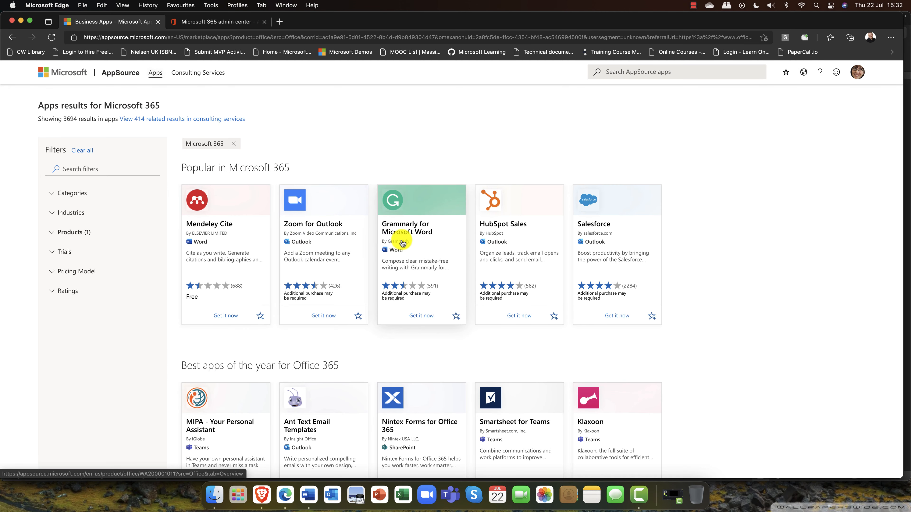
pyautogui.moveTo(510, 240)
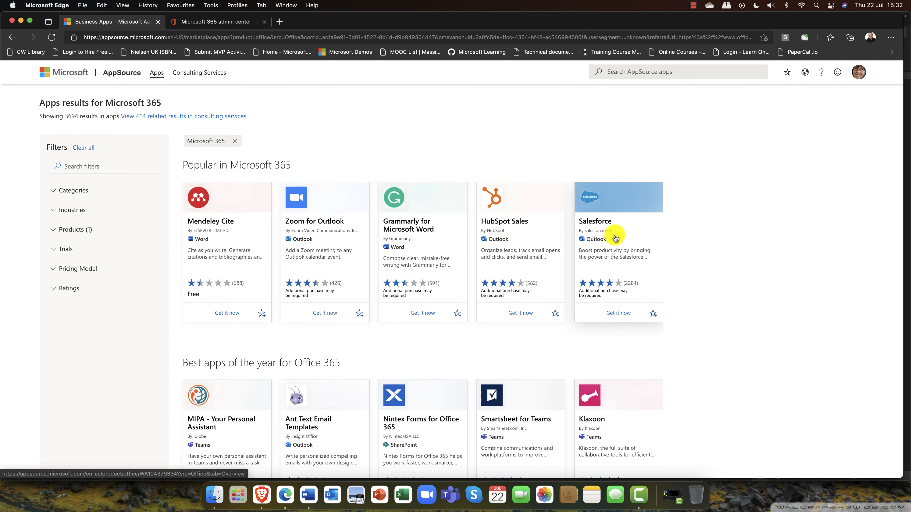
pyautogui.moveTo(347, 309)
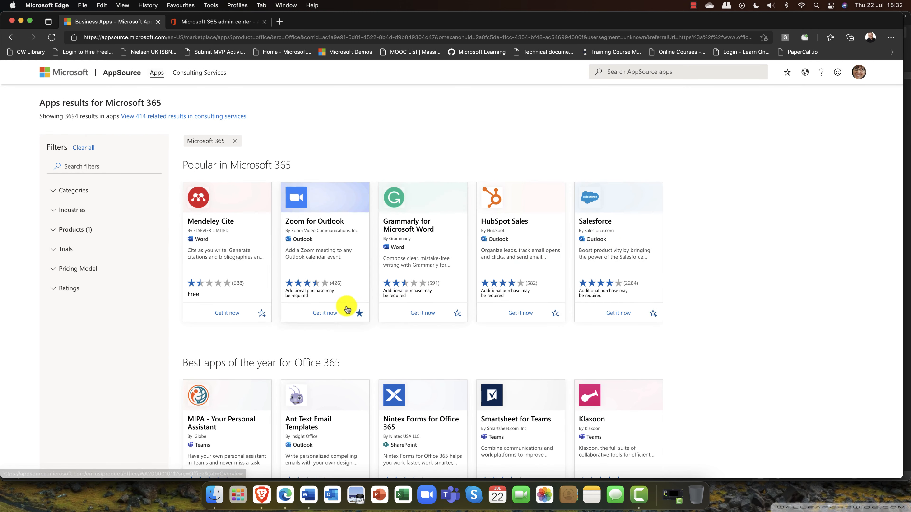
pyautogui.scroll(-3)
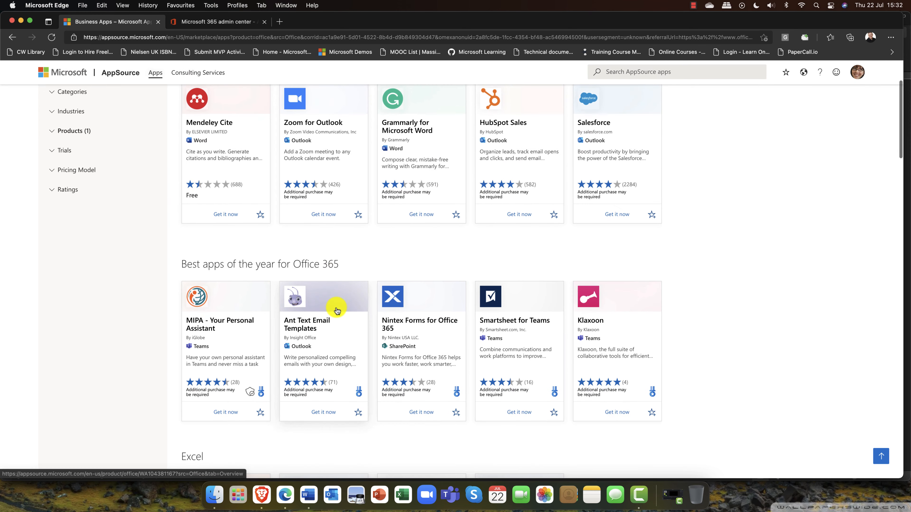
pyautogui.scroll(-3)
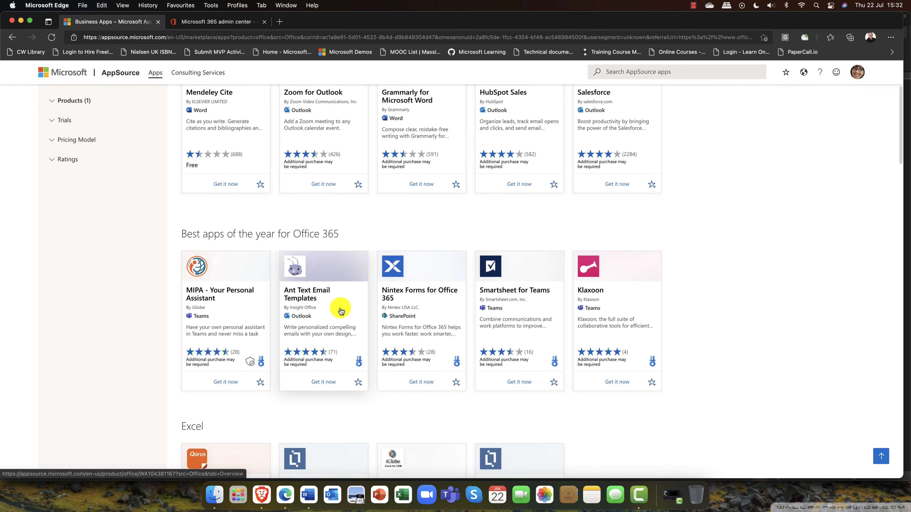
pyautogui.scroll(-3)
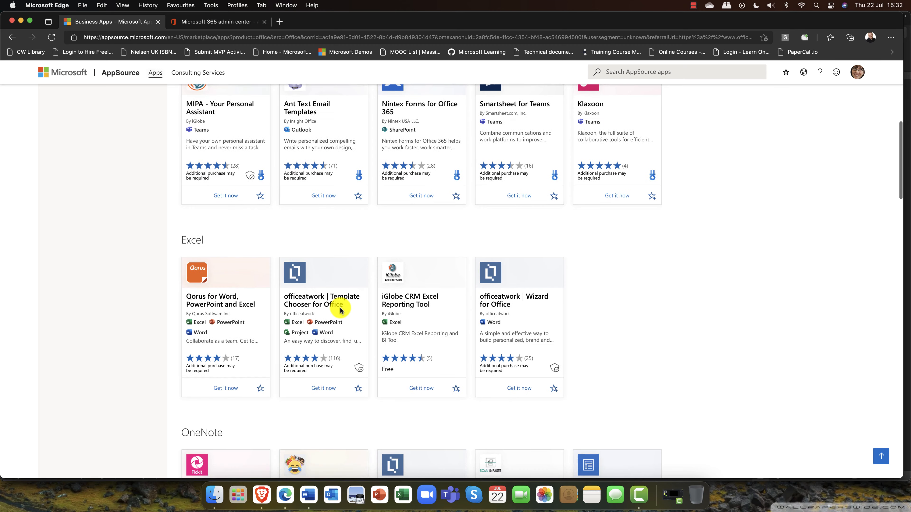
pyautogui.scroll(-3)
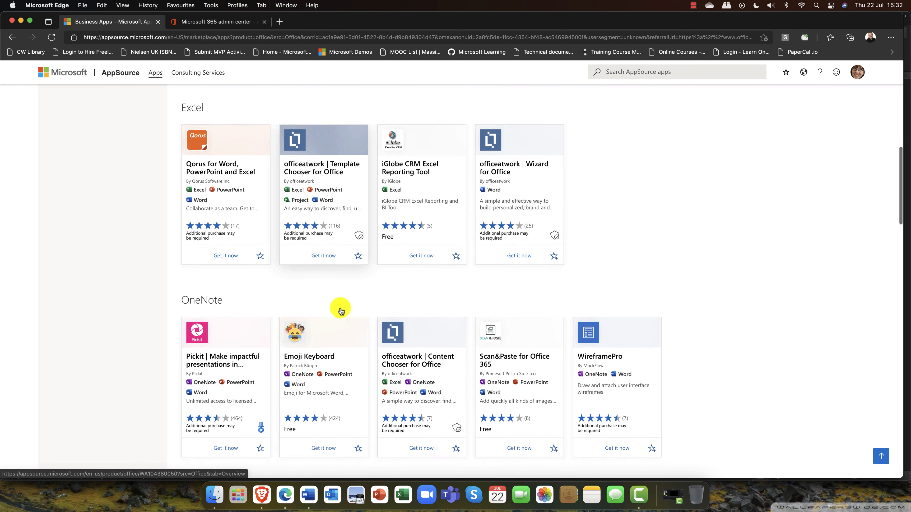
pyautogui.scroll(-3)
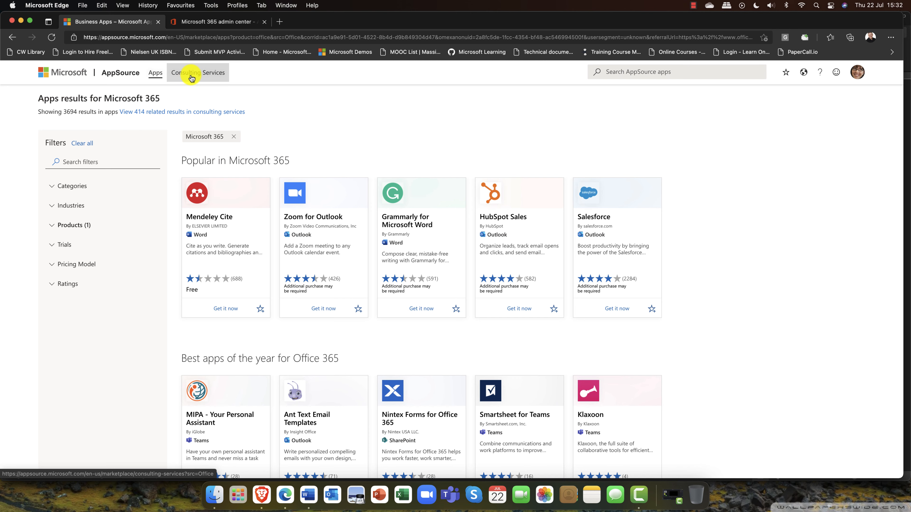
# Switch AppSource to Consulting Services, showing Dynamics 365 for Sales offers
pyautogui.click(198, 72)
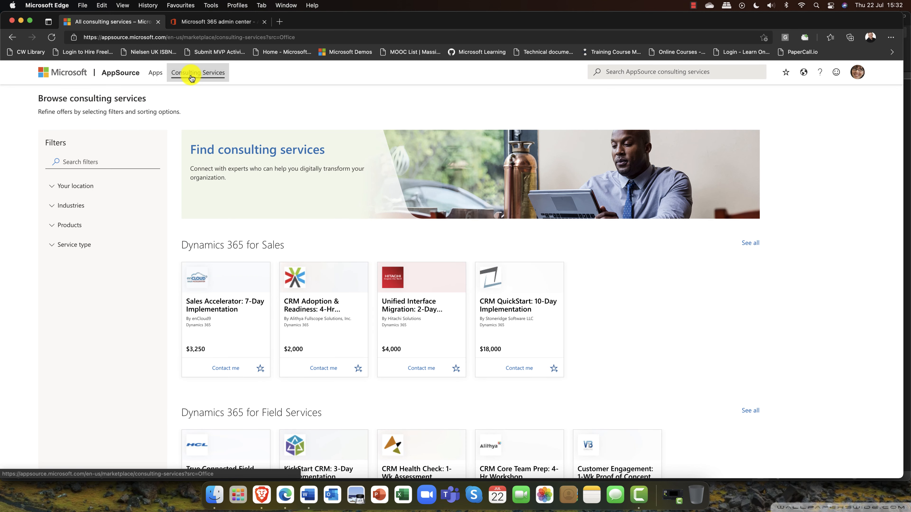
pyautogui.moveTo(237, 324)
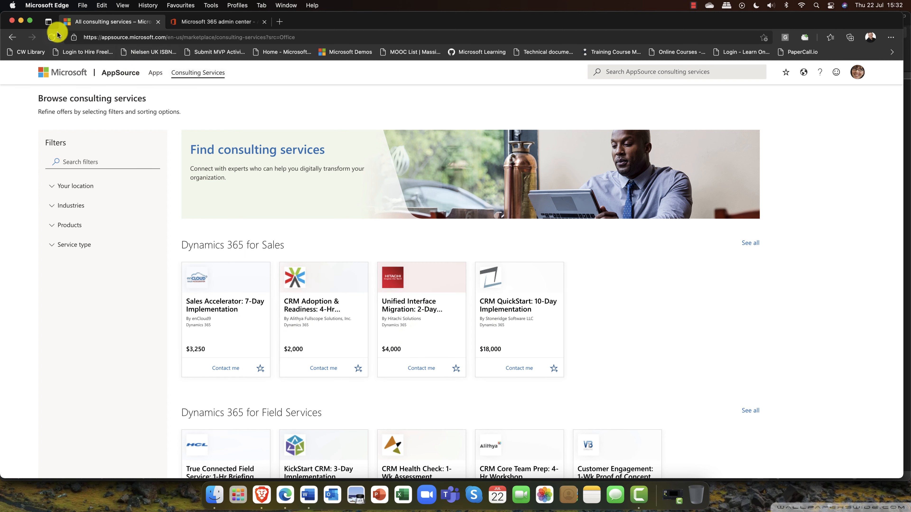
pyautogui.moveTo(119, 72)
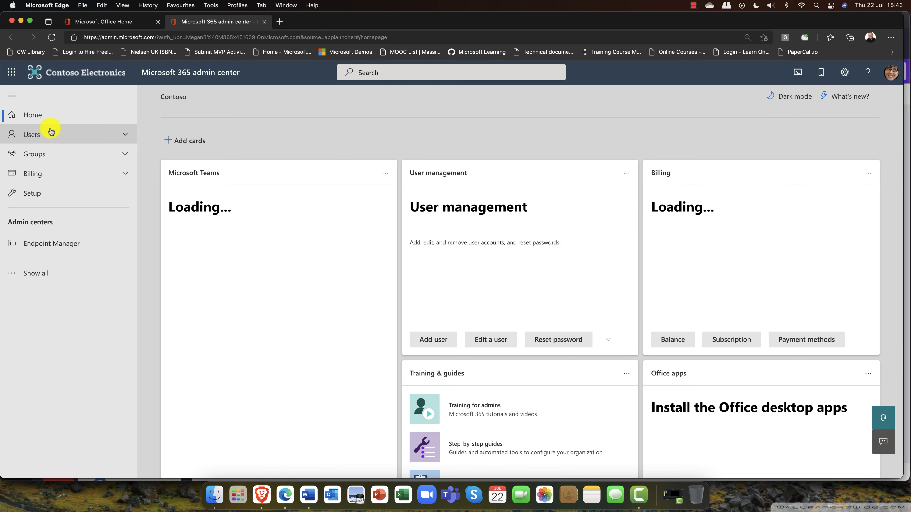
# Show the Guest users list for Contoso under Users, currently empty
pyautogui.click(31, 134)
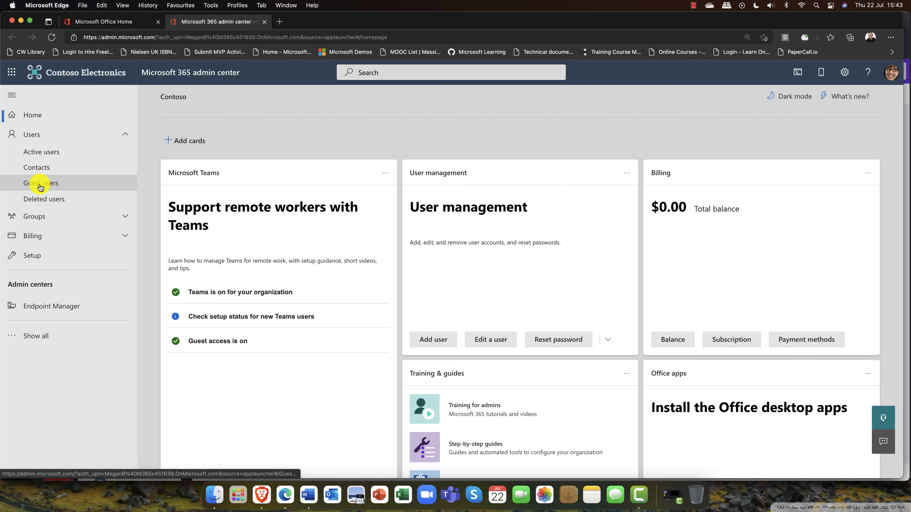
pyautogui.click(40, 184)
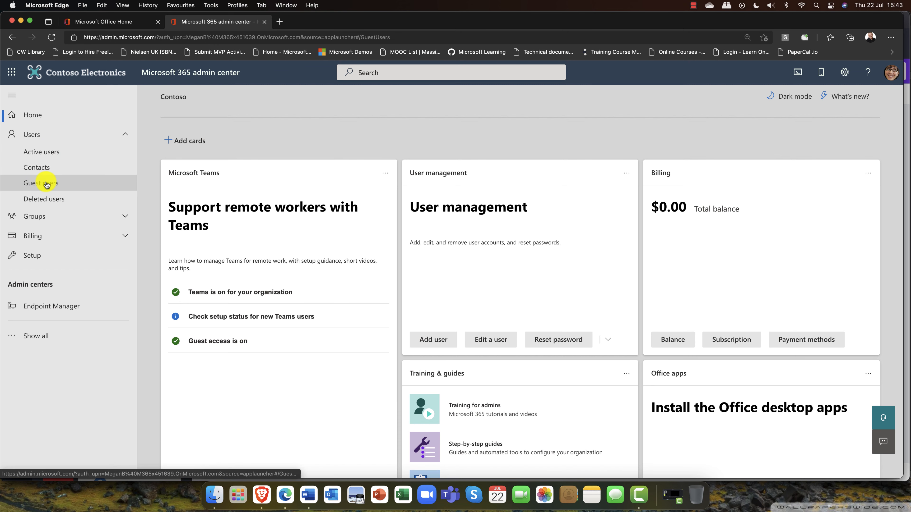
pyautogui.click(41, 183)
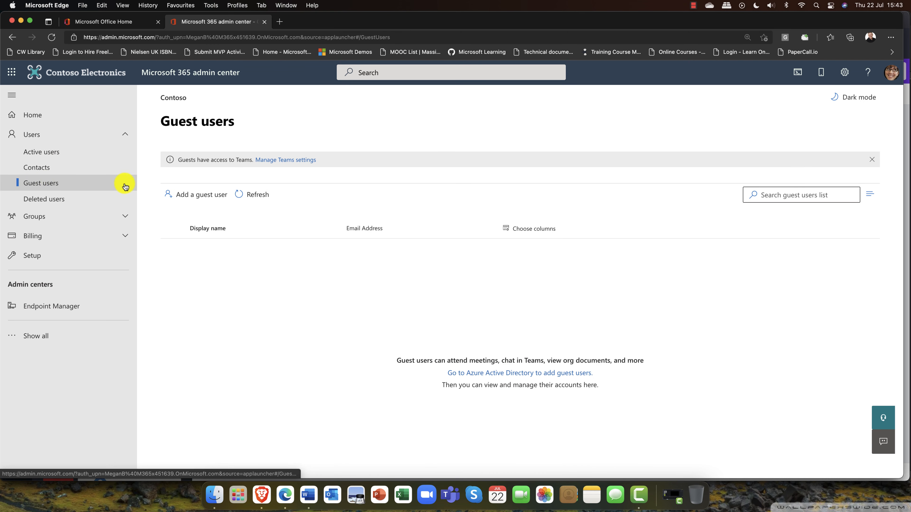
pyautogui.moveTo(218, 171)
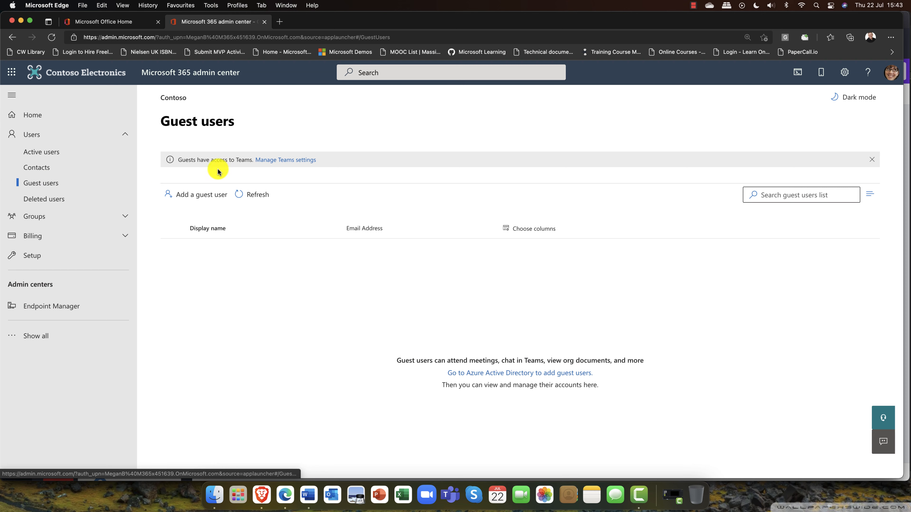
pyautogui.moveTo(243, 167)
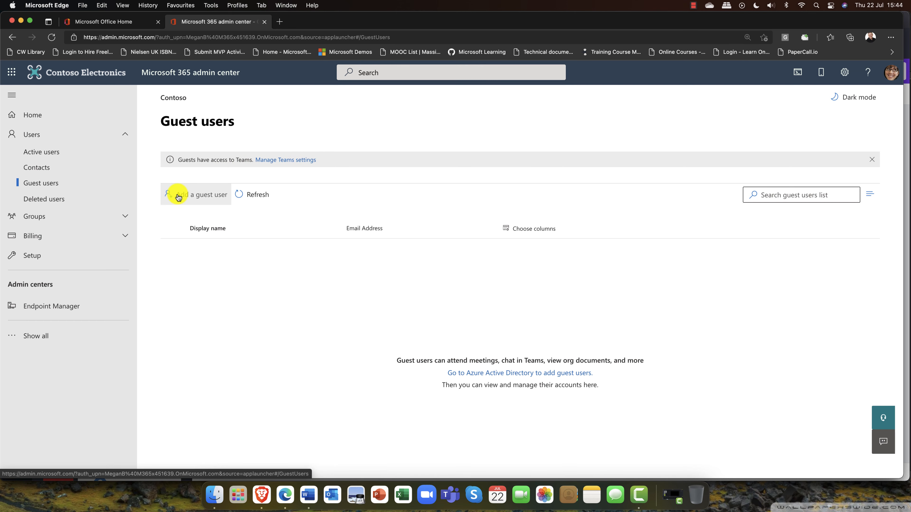
pyautogui.click(179, 195)
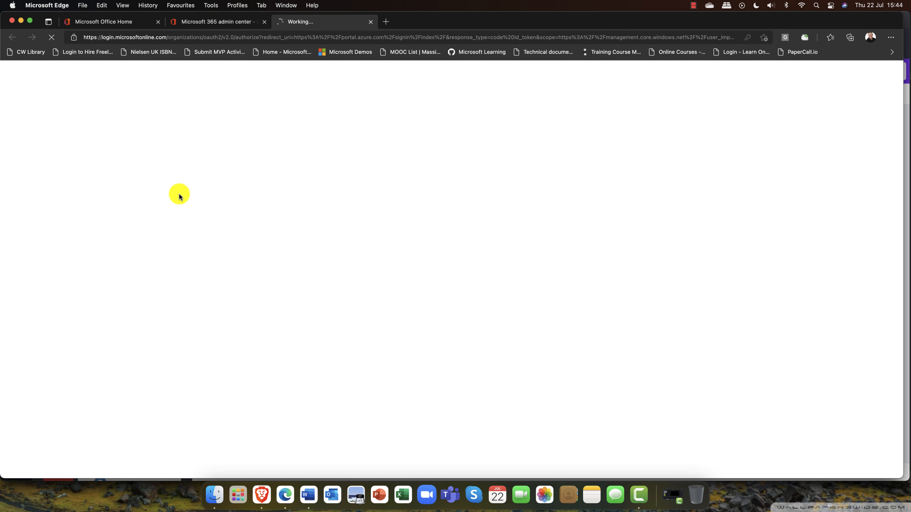
pyautogui.moveTo(185, 191)
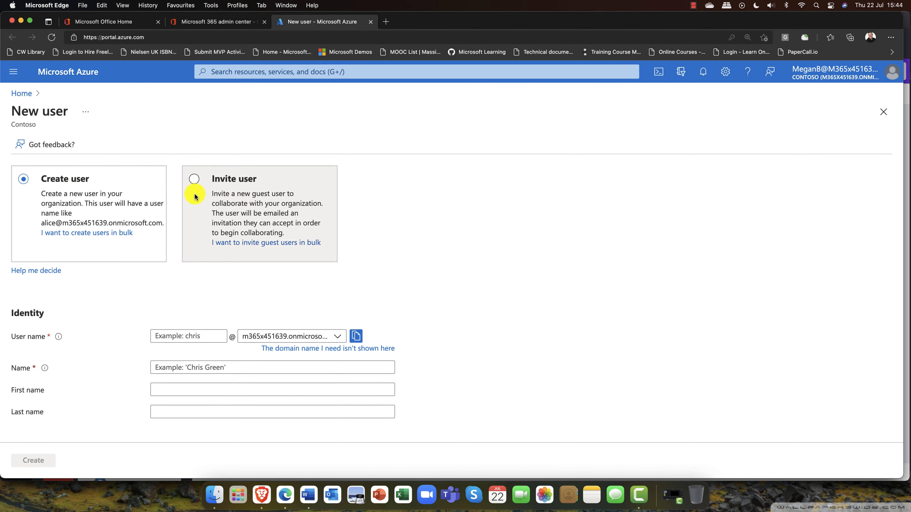
pyautogui.click(194, 178)
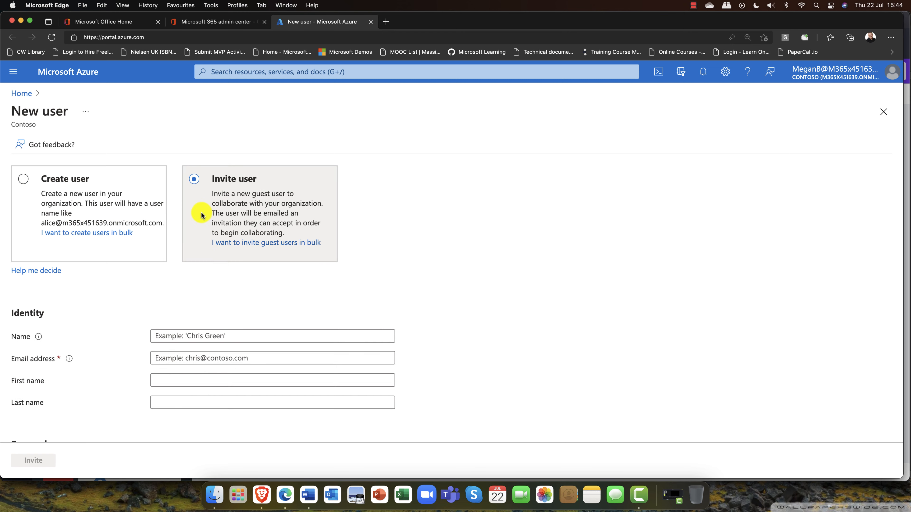
pyautogui.click(272, 336)
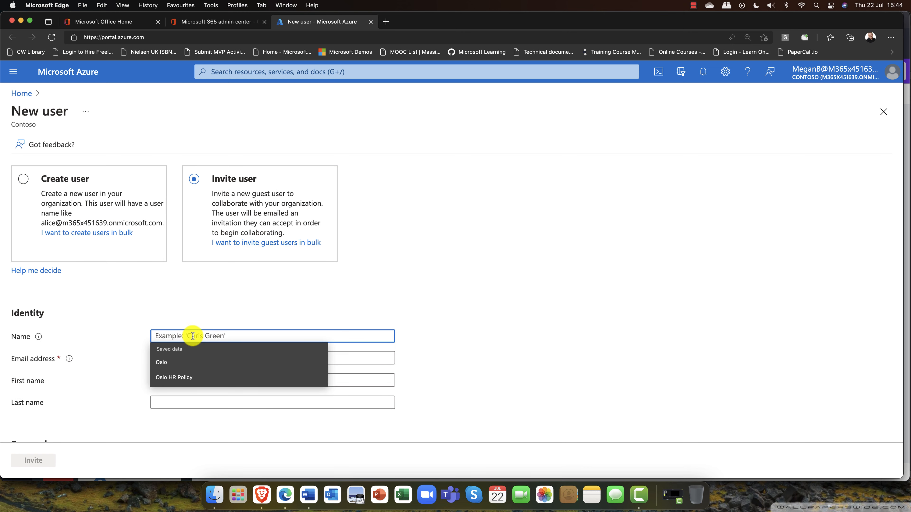
pyautogui.write('James Bond')
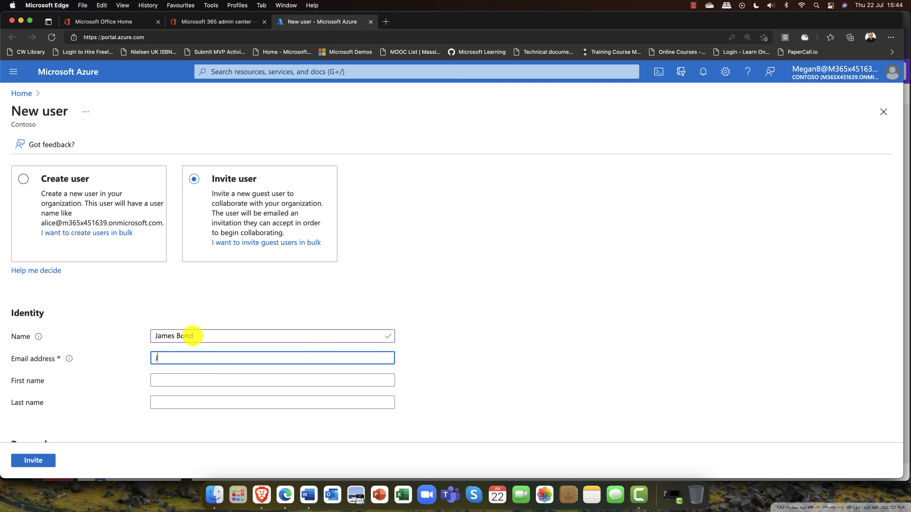
pyautogui.write('amesb')
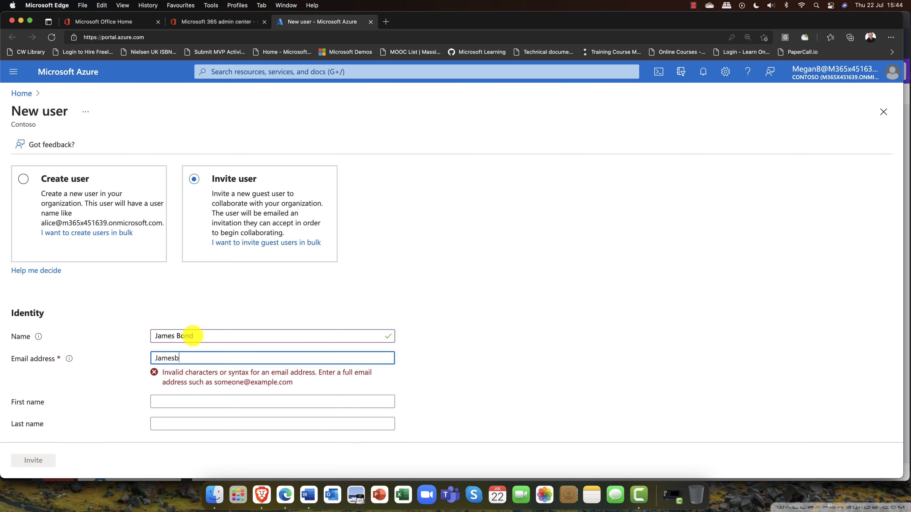
pyautogui.write('ond@MI')
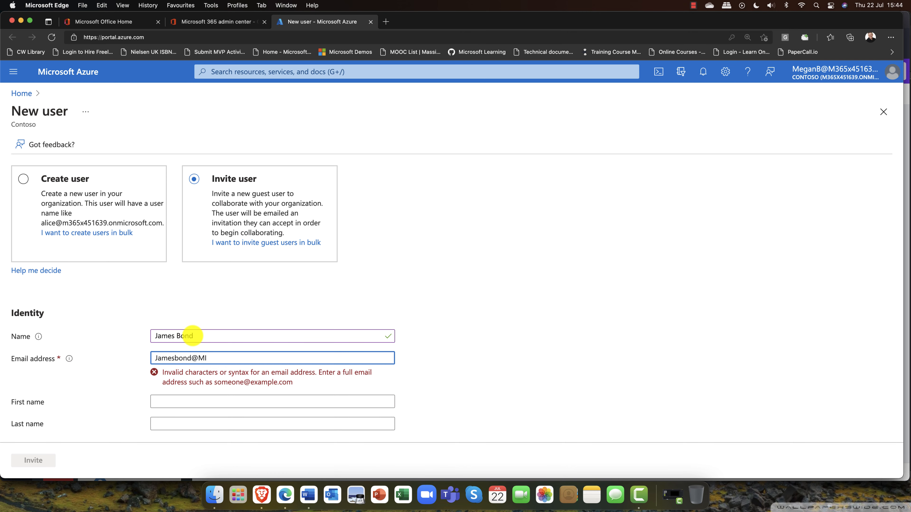
pyautogui.write('6.GOV')
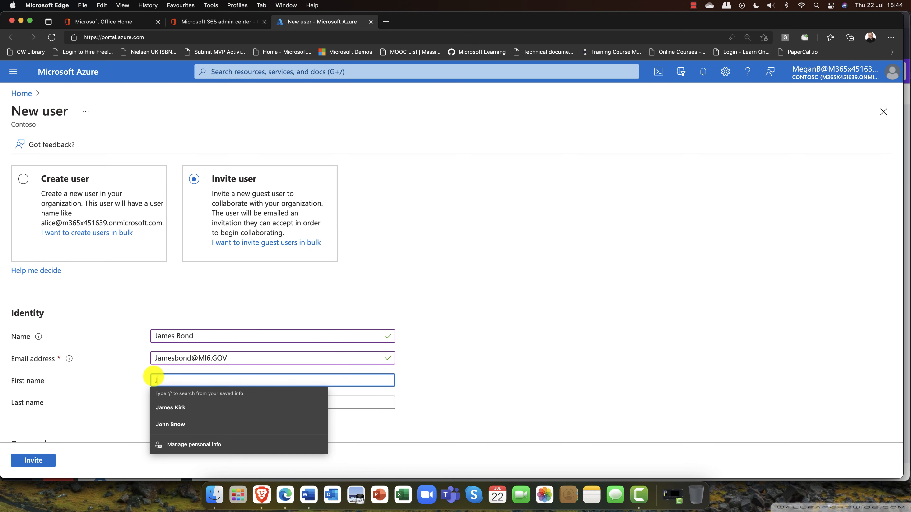
# Enter first name James, last name Bond and the personal message 'Come and join the party.'
pyautogui.write('James')
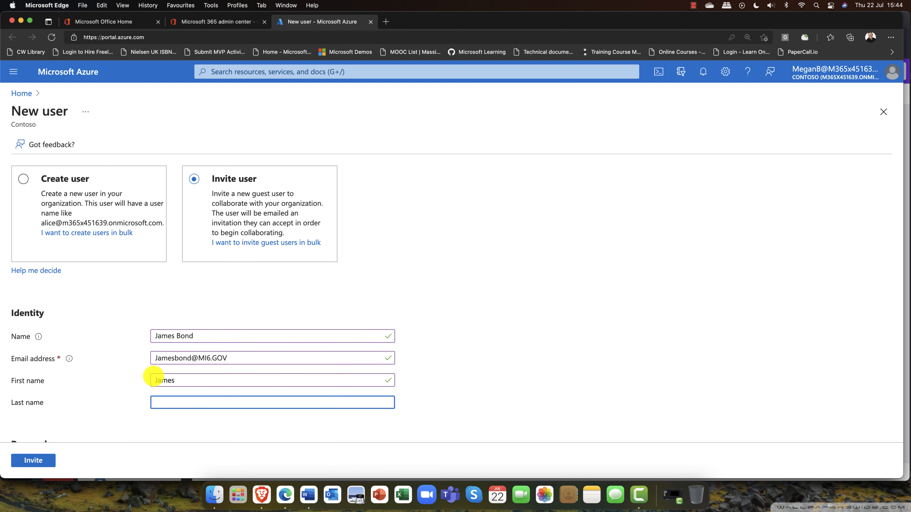
pyautogui.write('Bond')
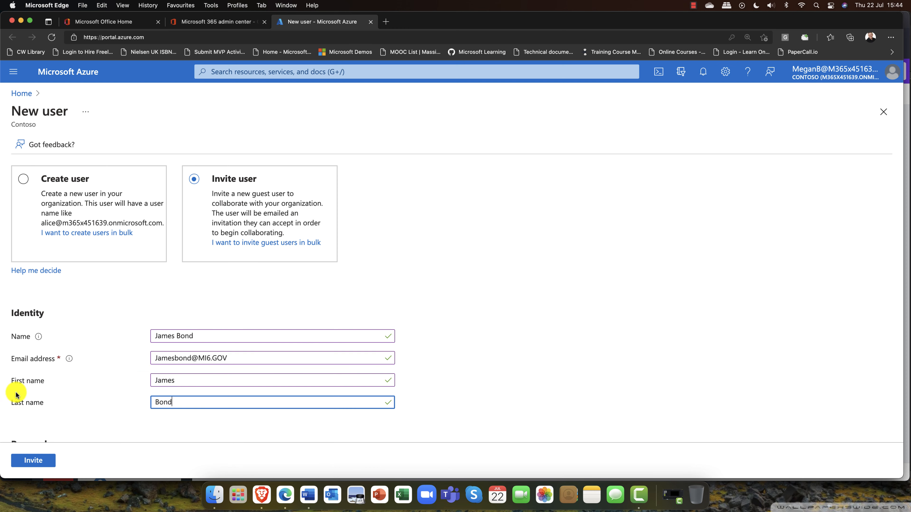
pyautogui.scroll(-3)
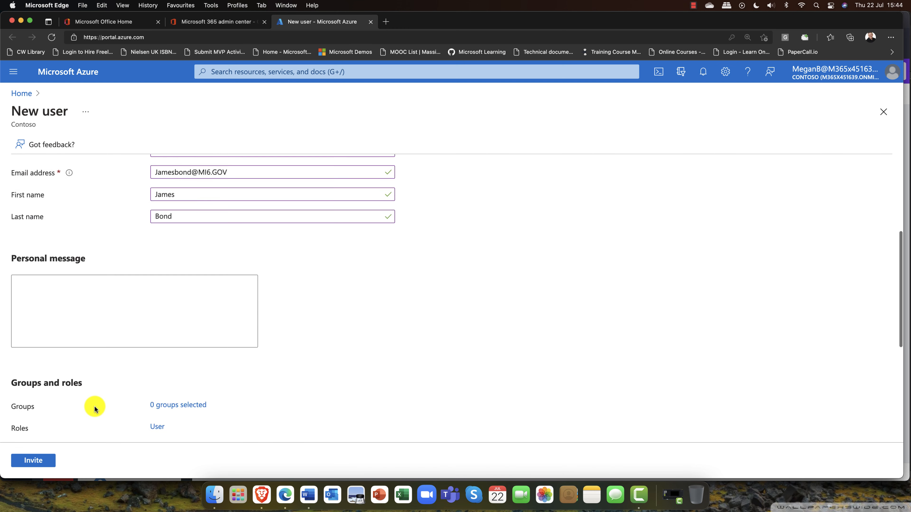
pyautogui.write('Come and join the party.')
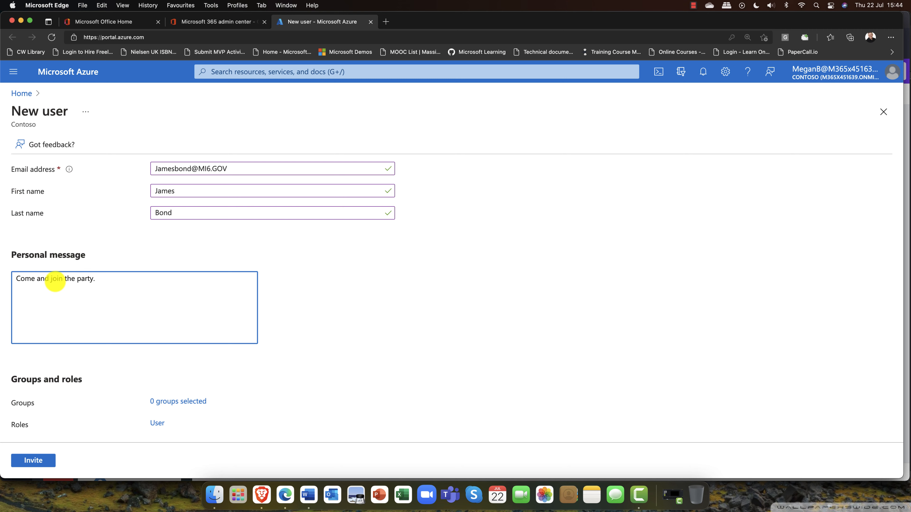
pyautogui.moveTo(132, 375)
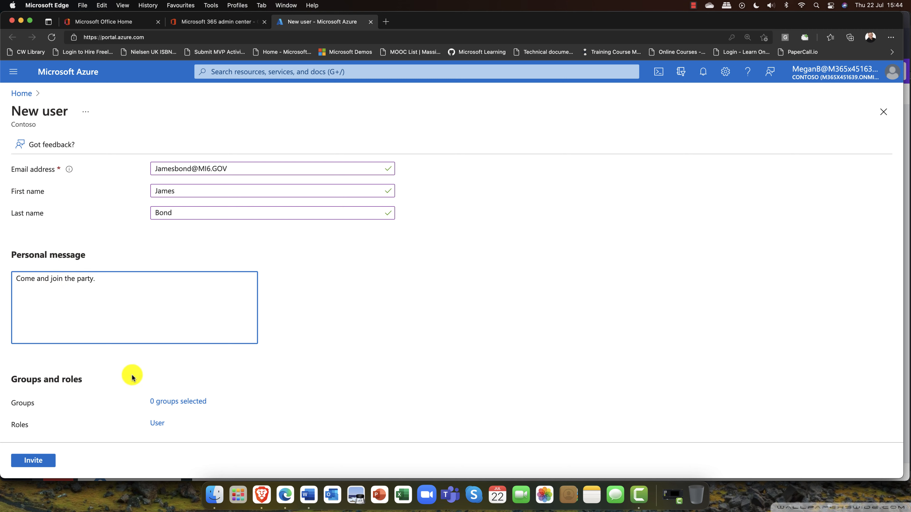
pyautogui.moveTo(127, 377)
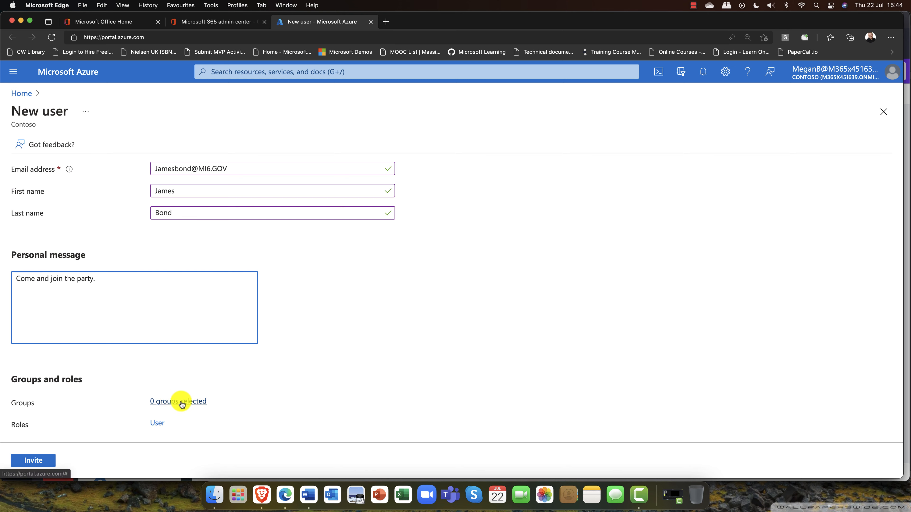
# Add the Safety group to the James Bond guest invitation, showing 1 group selected
pyautogui.click(179, 401)
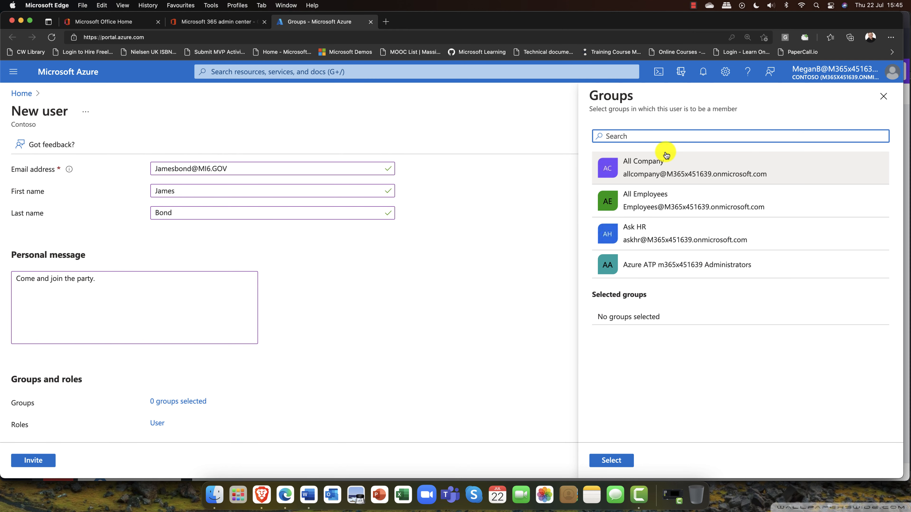
pyautogui.moveTo(668, 170)
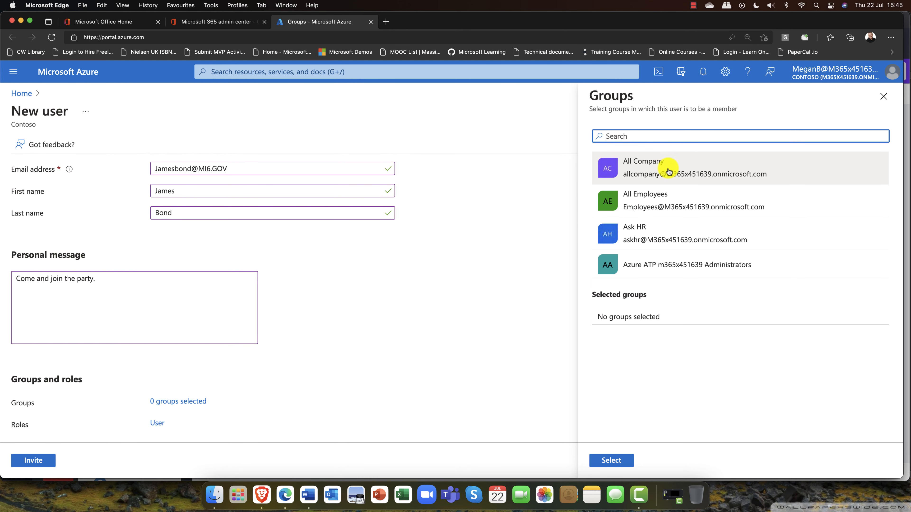
pyautogui.moveTo(668, 184)
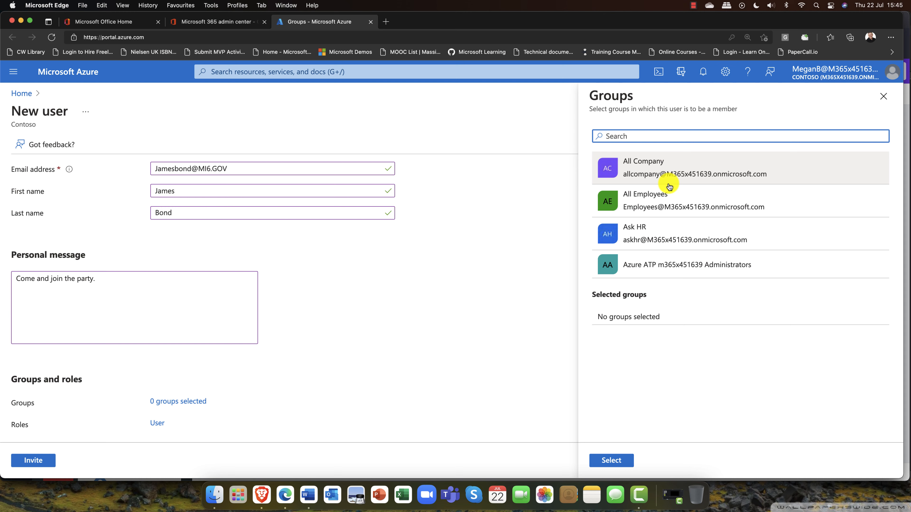
pyautogui.scroll(-3)
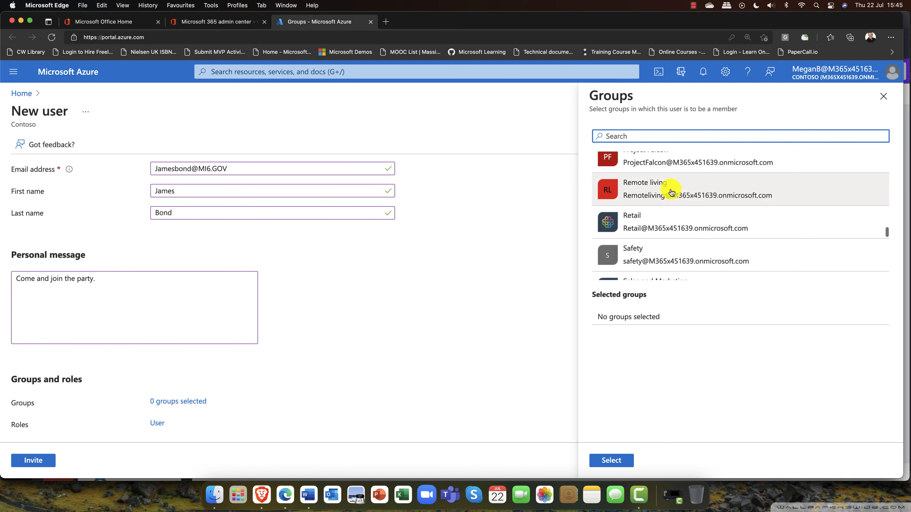
pyautogui.moveTo(668, 257)
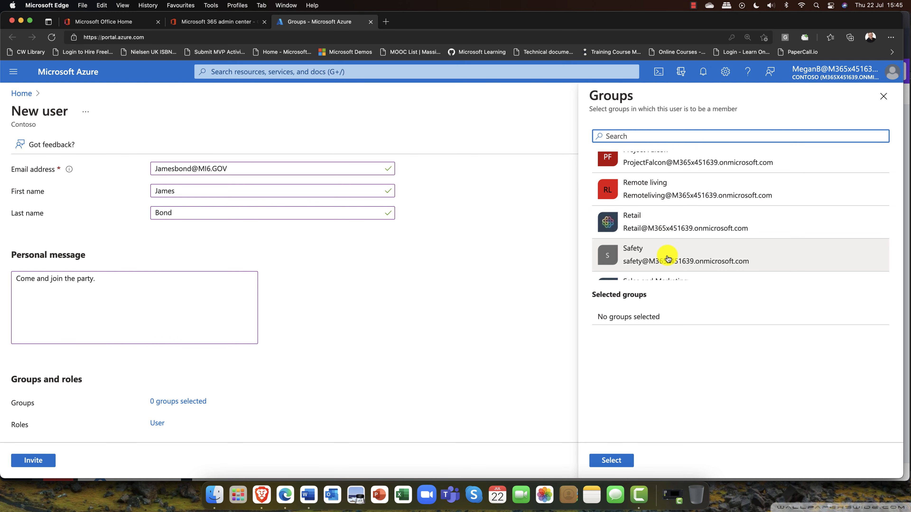
pyautogui.click(686, 255)
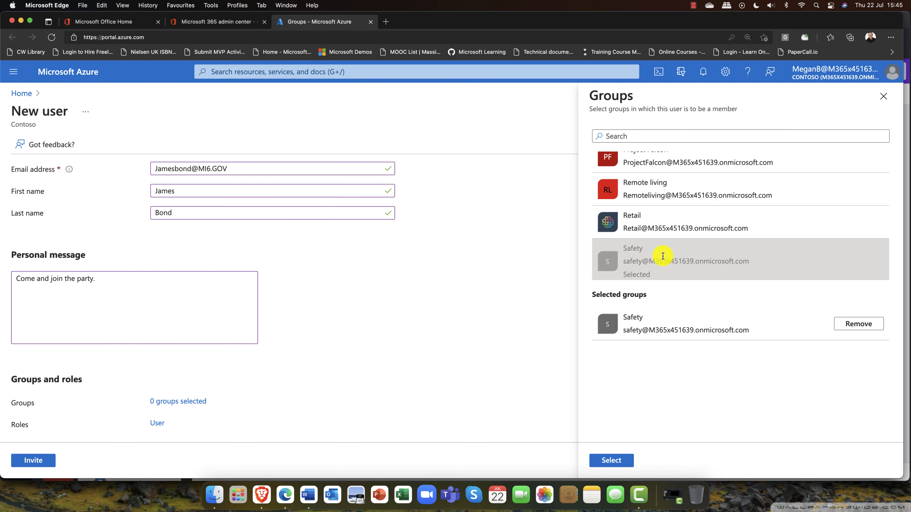
pyautogui.click(611, 461)
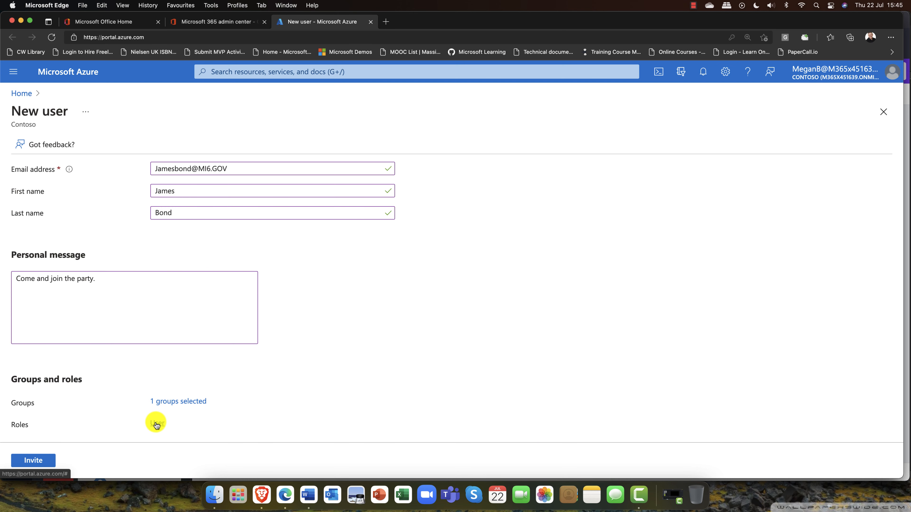
# Assign the Helpdesk administrator role to James Bond and send the invitation
pyautogui.click(156, 424)
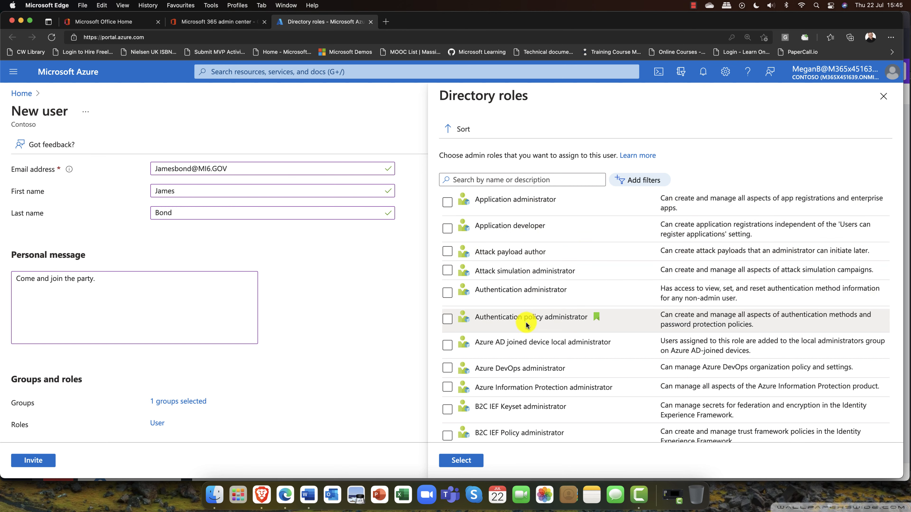
pyautogui.scroll(-3)
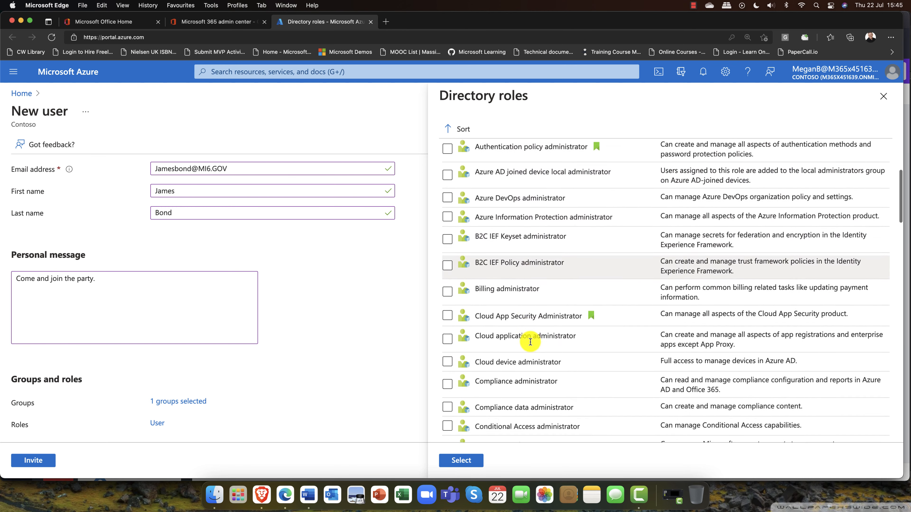
pyautogui.scroll(-3)
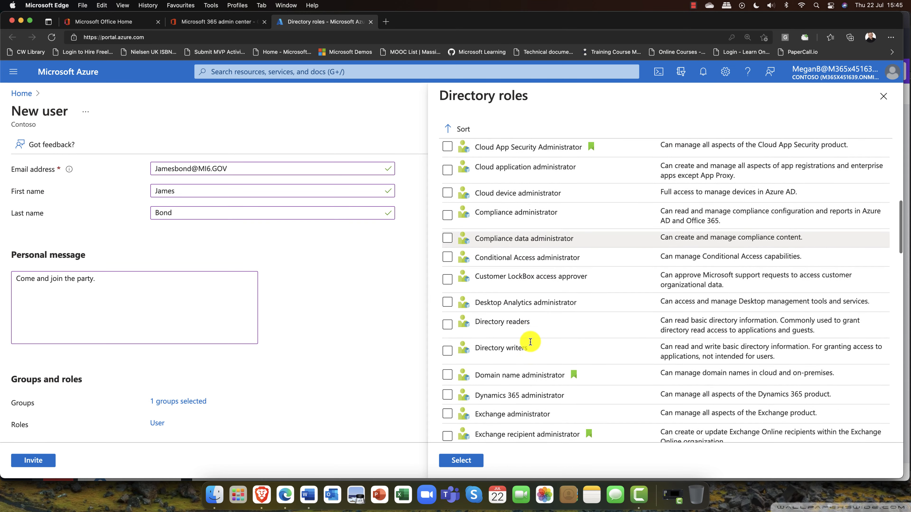
pyautogui.scroll(-3)
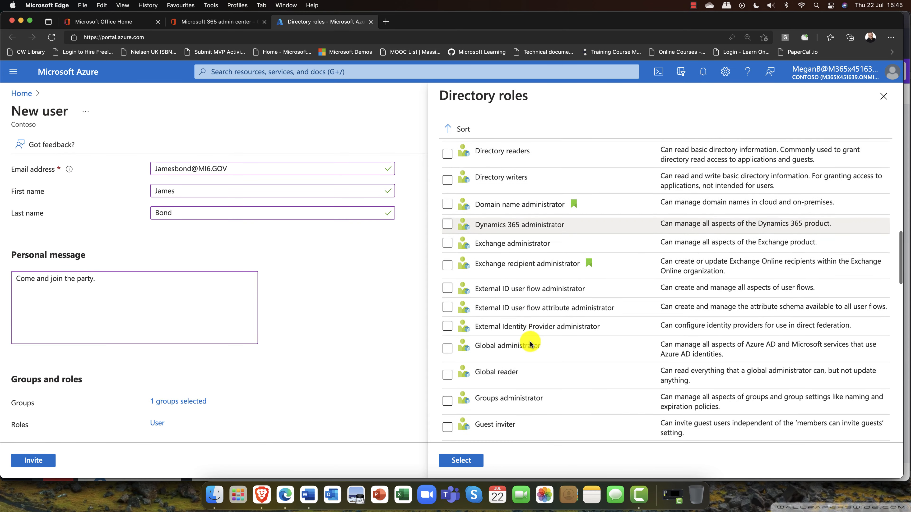
pyautogui.scroll(-3)
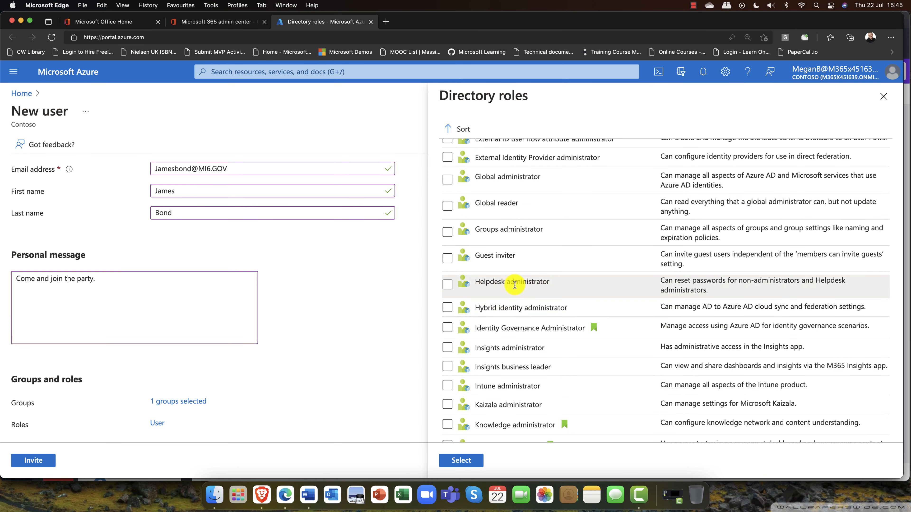
pyautogui.click(447, 285)
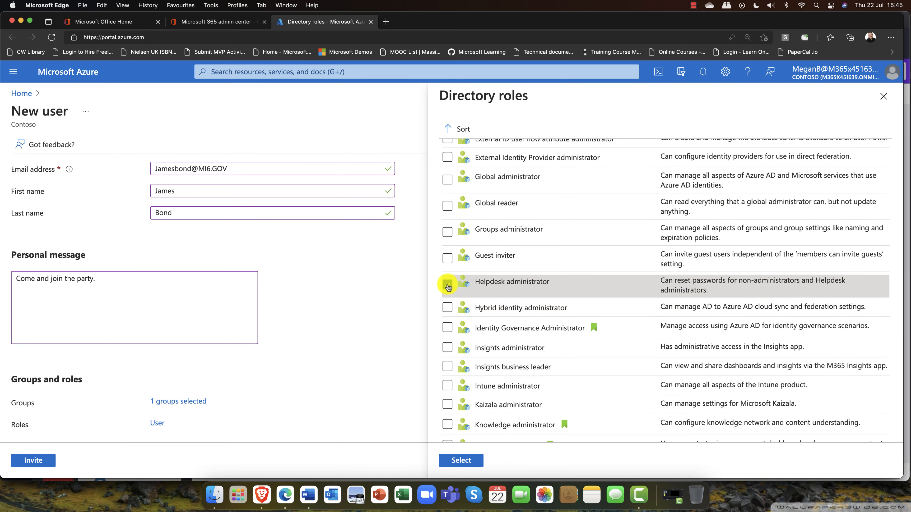
pyautogui.click(461, 460)
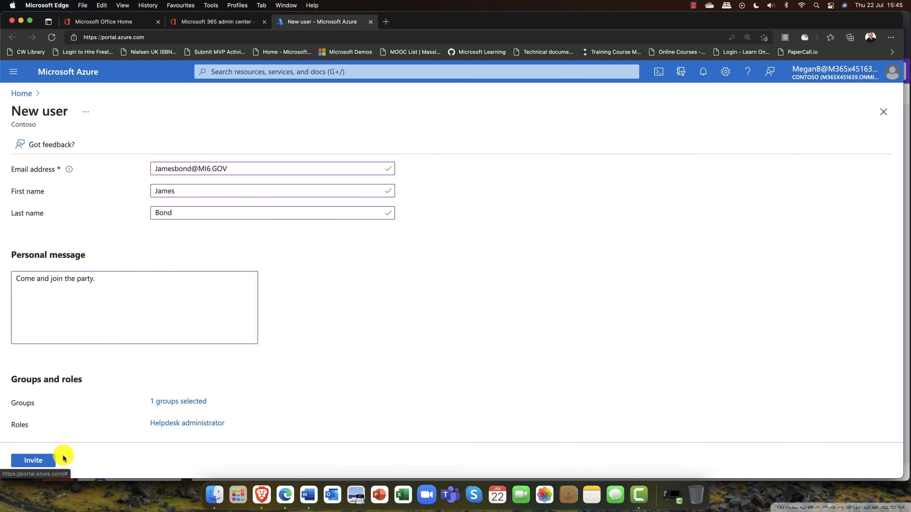
pyautogui.click(33, 460)
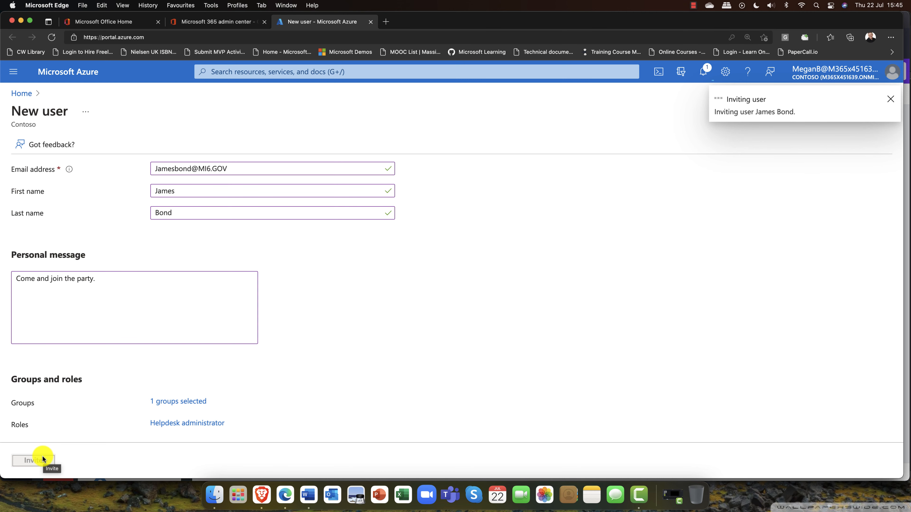
# Show James Bond's guest profile in All users and highlight the #EXT# part of his principal name
pyautogui.click(33, 460)
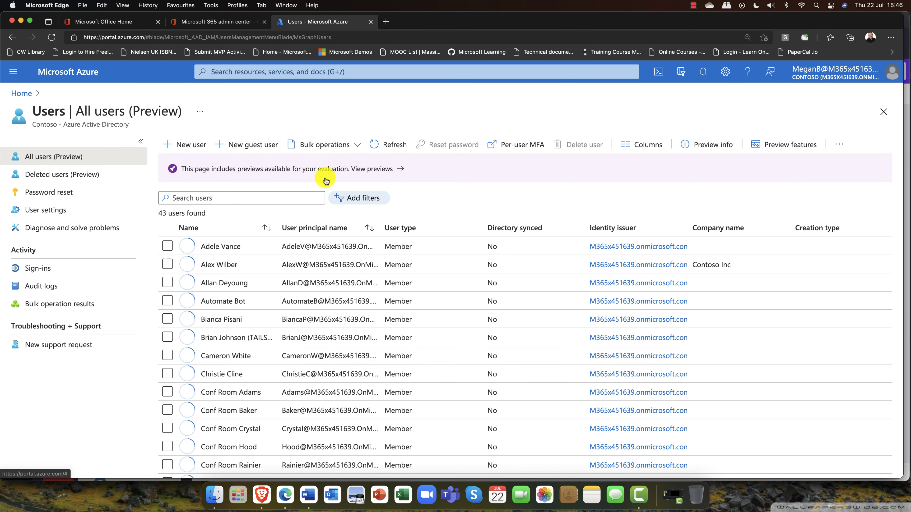
pyautogui.scroll(-3)
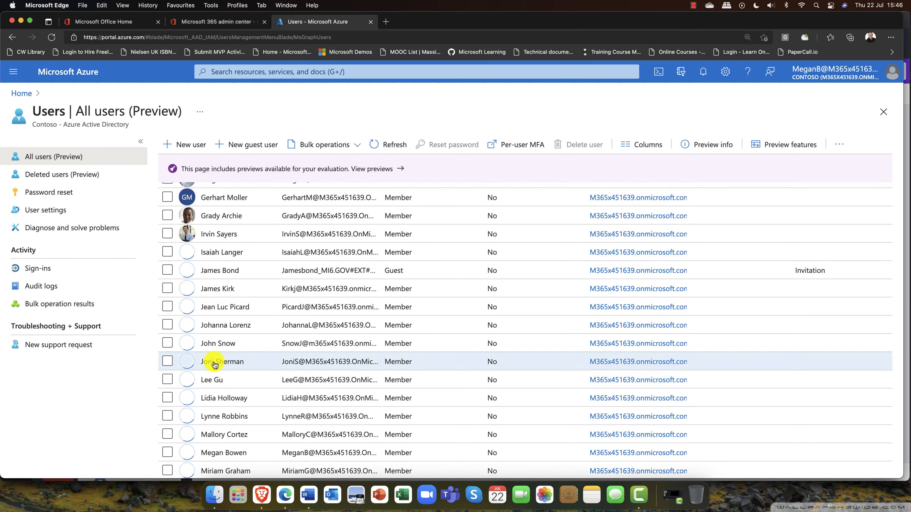
pyautogui.moveTo(274, 416)
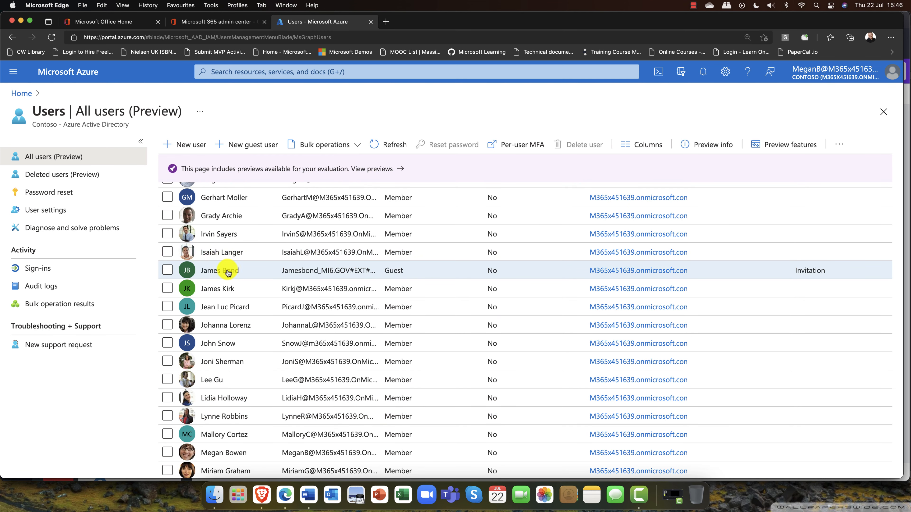
pyautogui.moveTo(218, 270)
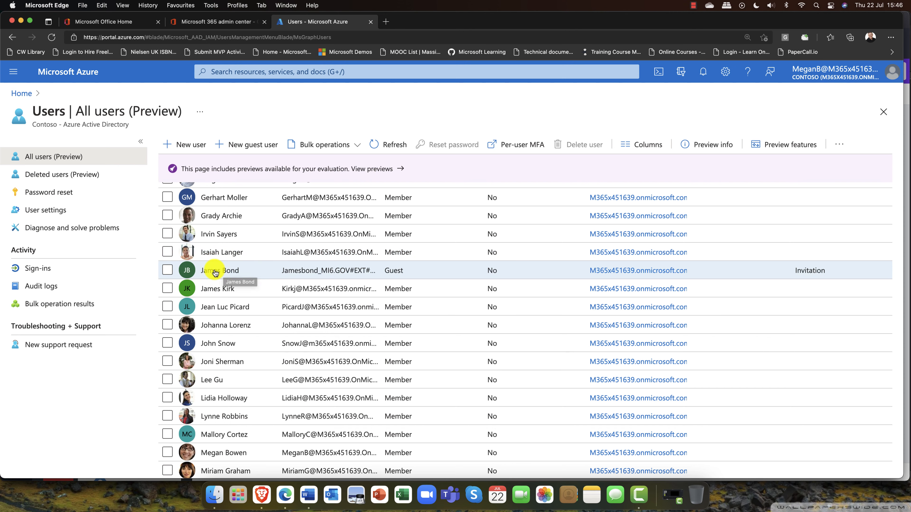
pyautogui.click(219, 270)
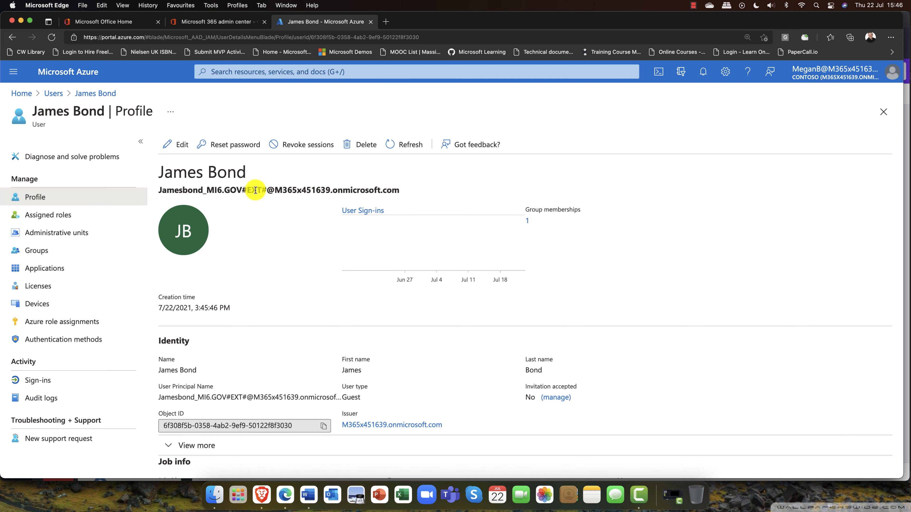
pyautogui.moveTo(256, 190); pyautogui.dragTo(342, 189)
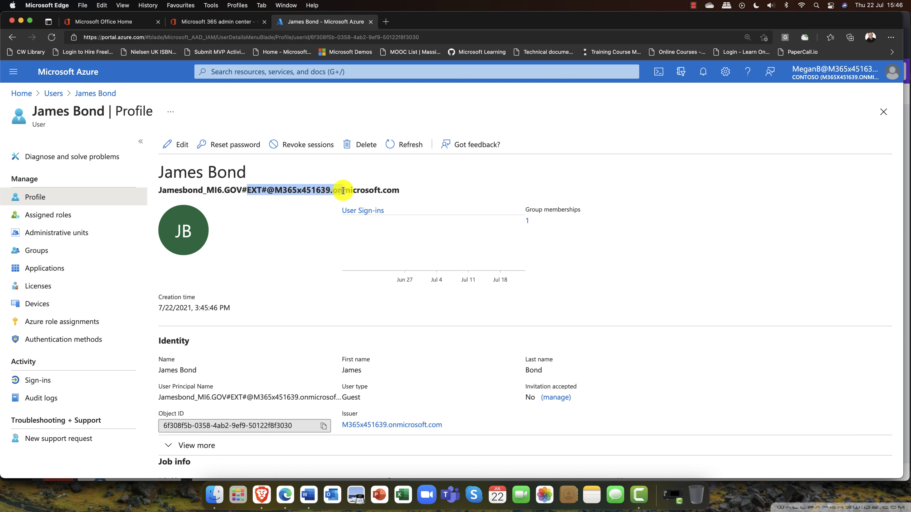
pyautogui.moveTo(342, 190); pyautogui.dragTo(408, 194)
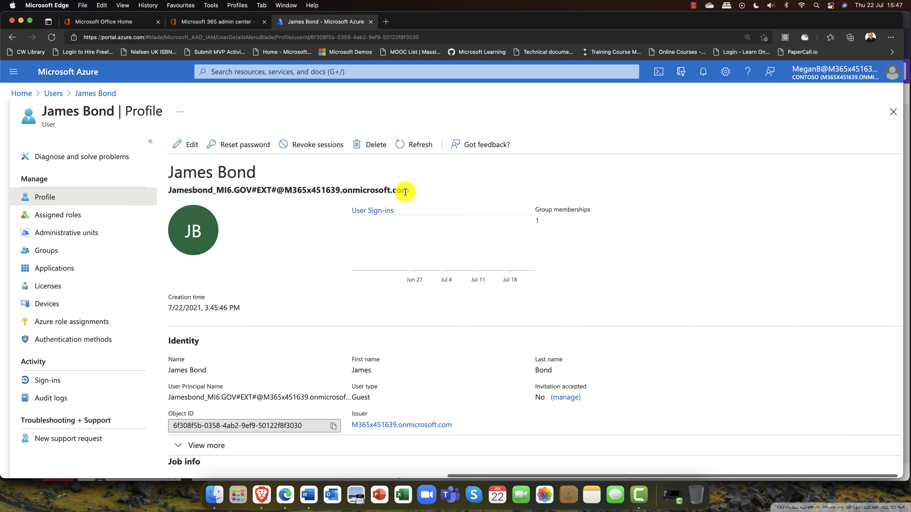
pyautogui.moveTo(375, 28)
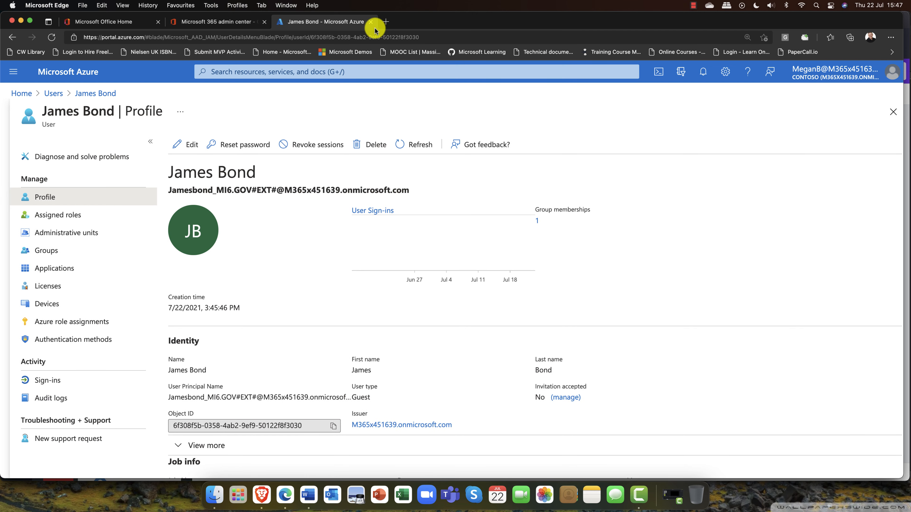
# Return to the Microsoft 365 admin center home, show Active users and select Adele Vance
pyautogui.click(375, 22)
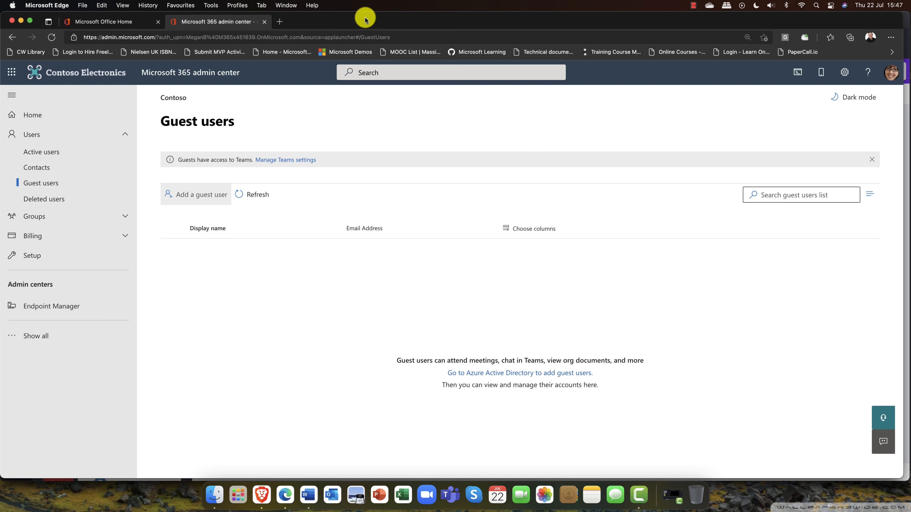
pyautogui.click(691, 5)
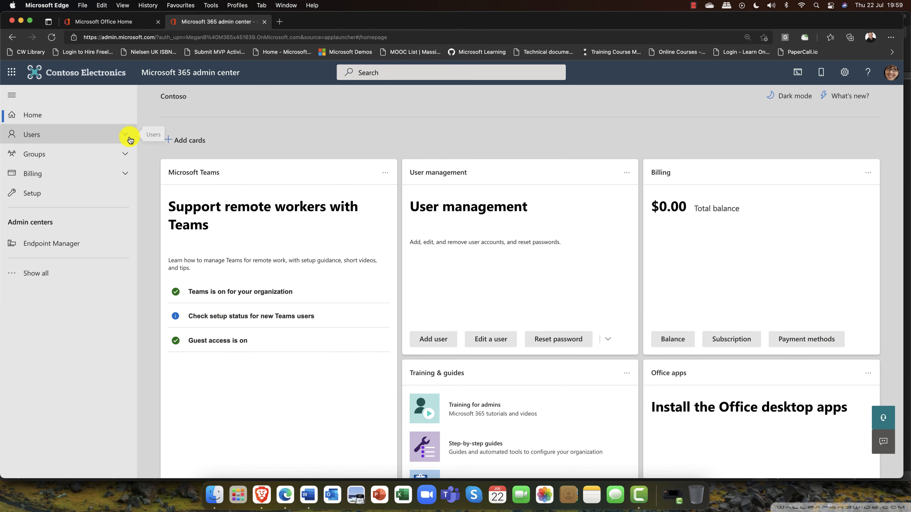
pyautogui.click(125, 134)
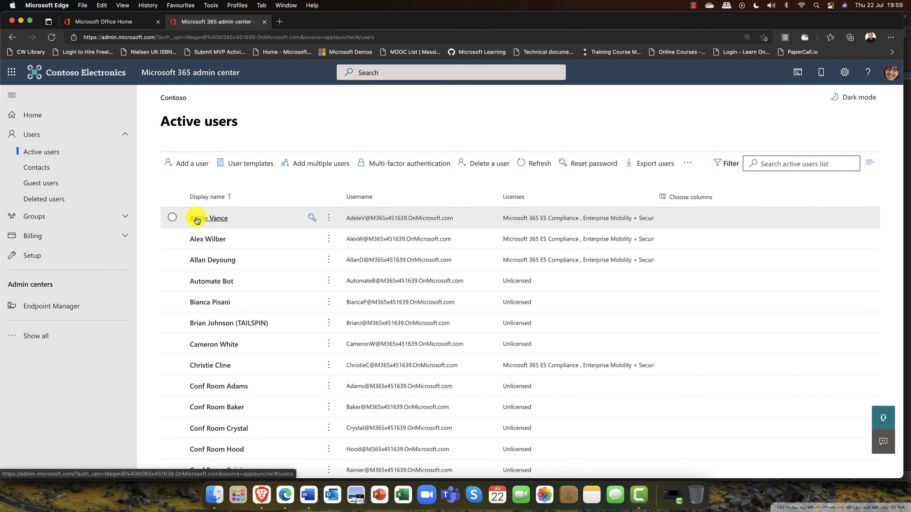
pyautogui.click(171, 217)
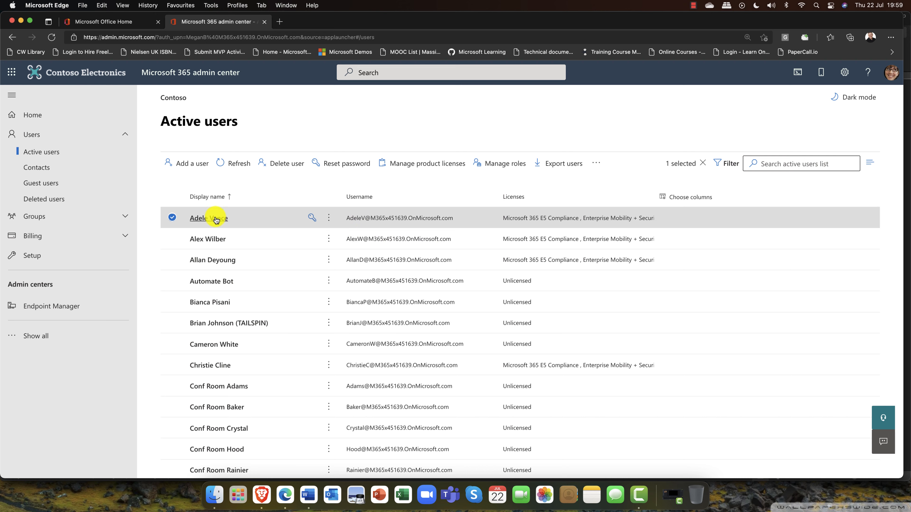
# Show Adele Vance's Account details with sign-in, groups and roles
pyautogui.click(208, 218)
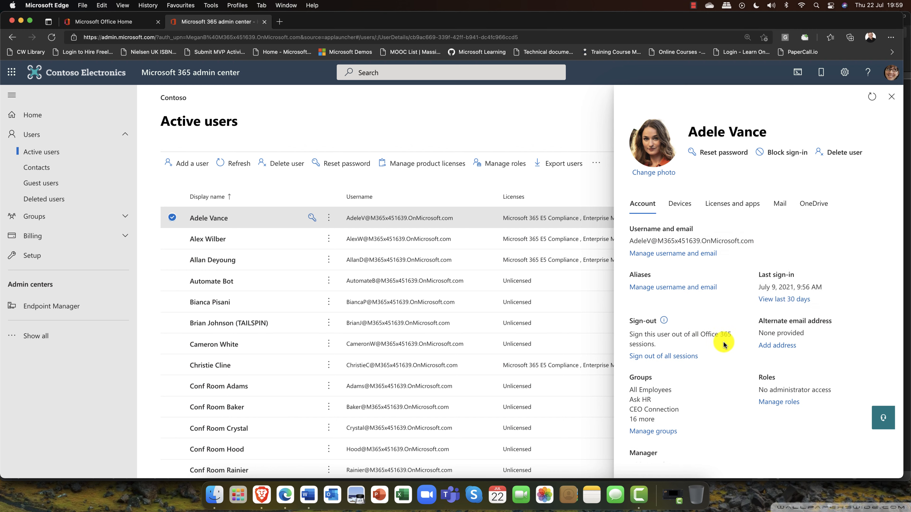
pyautogui.moveTo(829, 321)
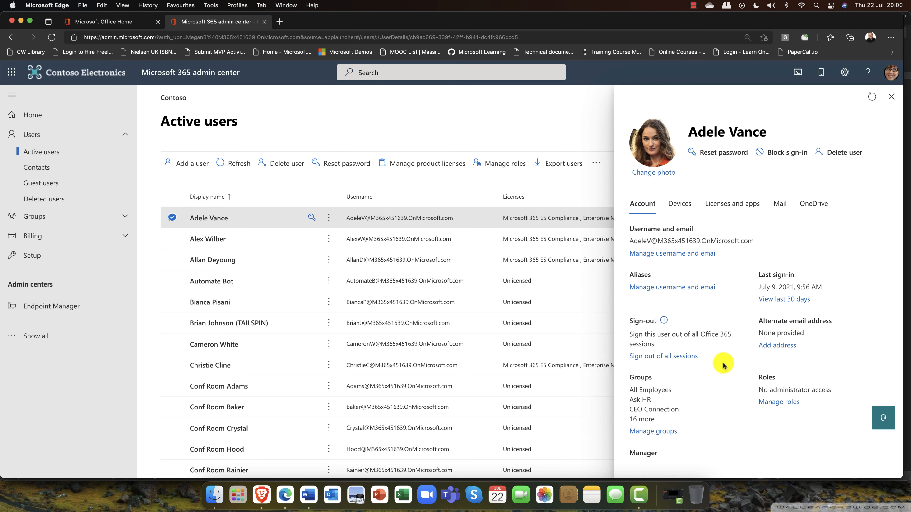
pyautogui.scroll(-3)
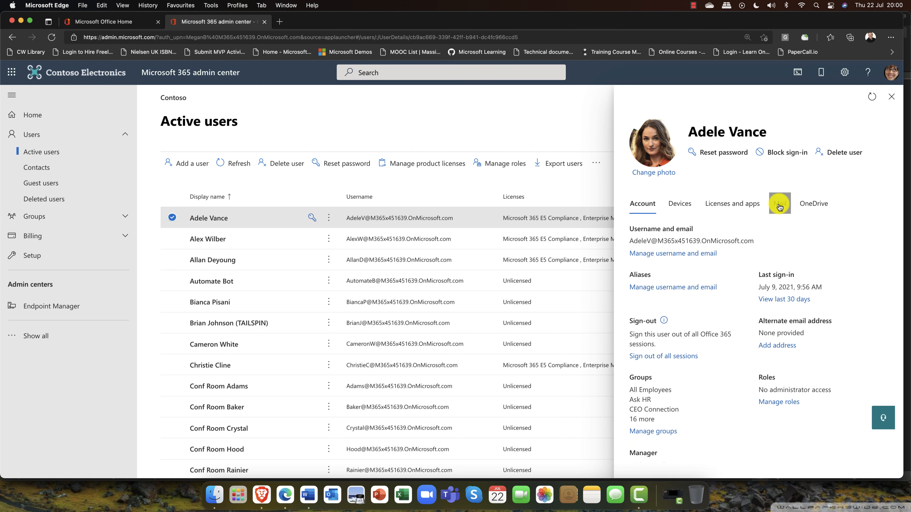
pyautogui.click(779, 203)
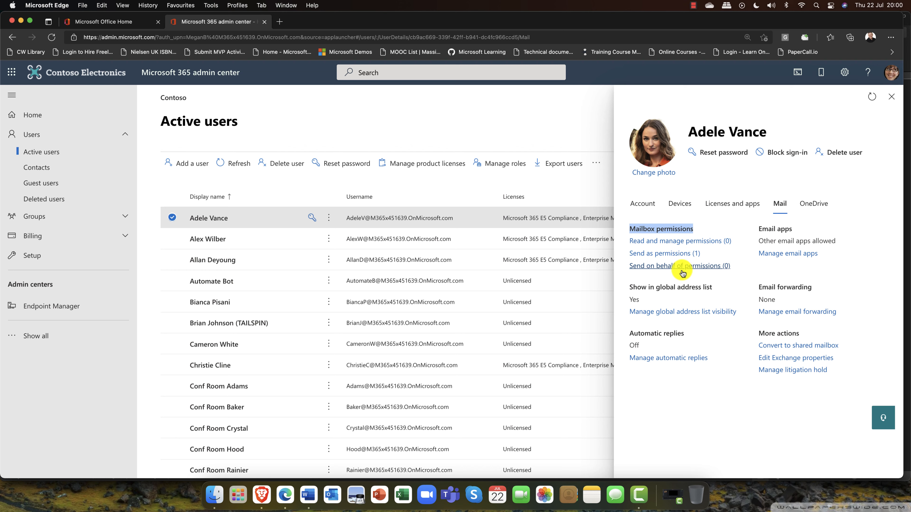
pyautogui.moveTo(632, 290)
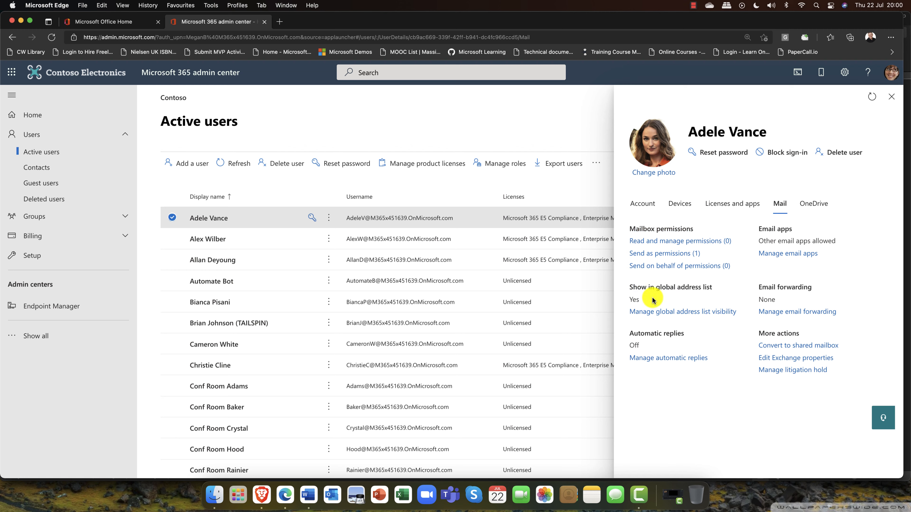
pyautogui.moveTo(668, 316)
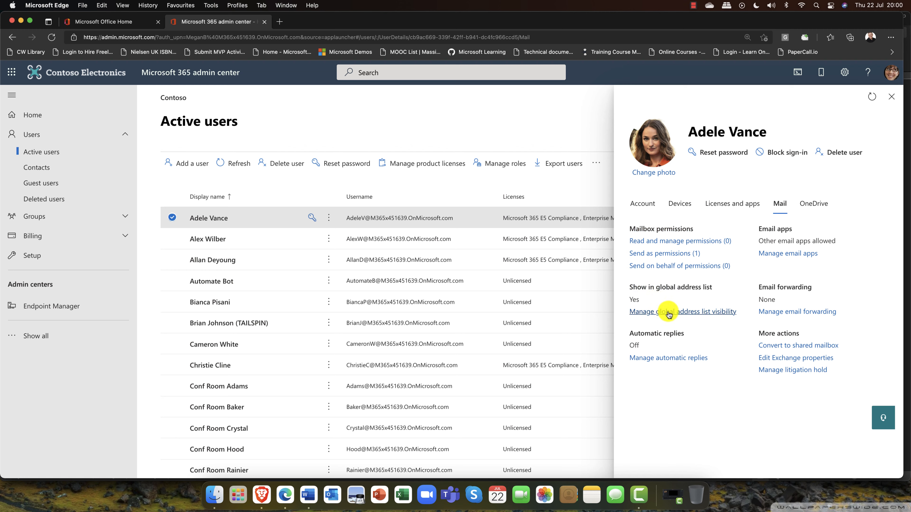
pyautogui.moveTo(659, 334)
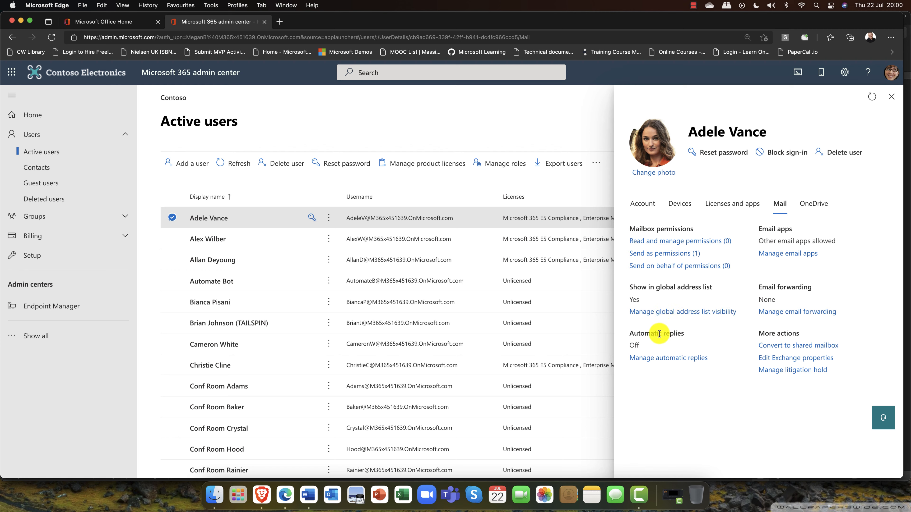
pyautogui.moveTo(667, 334)
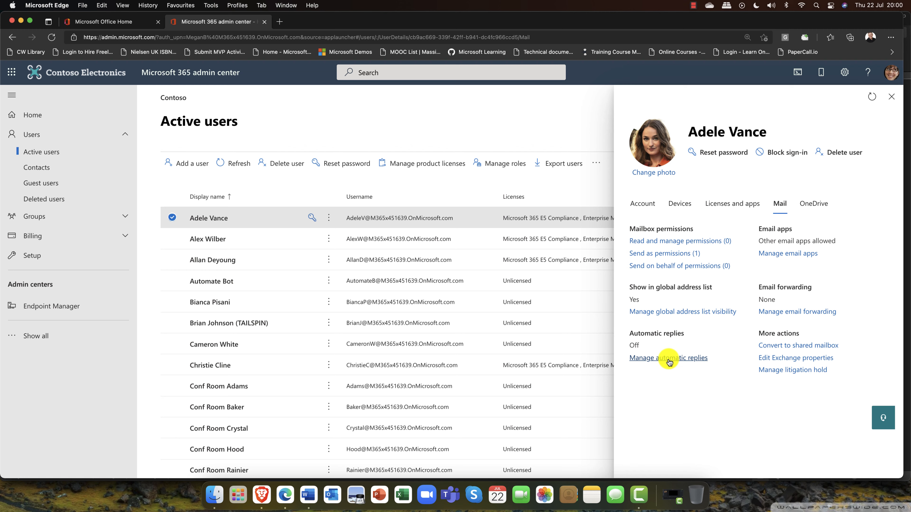
pyautogui.moveTo(783, 249)
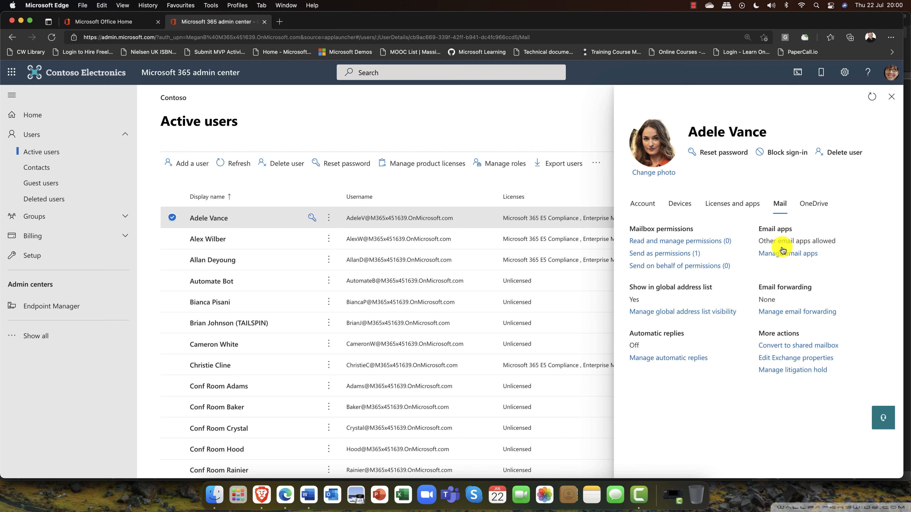
pyautogui.moveTo(798, 254)
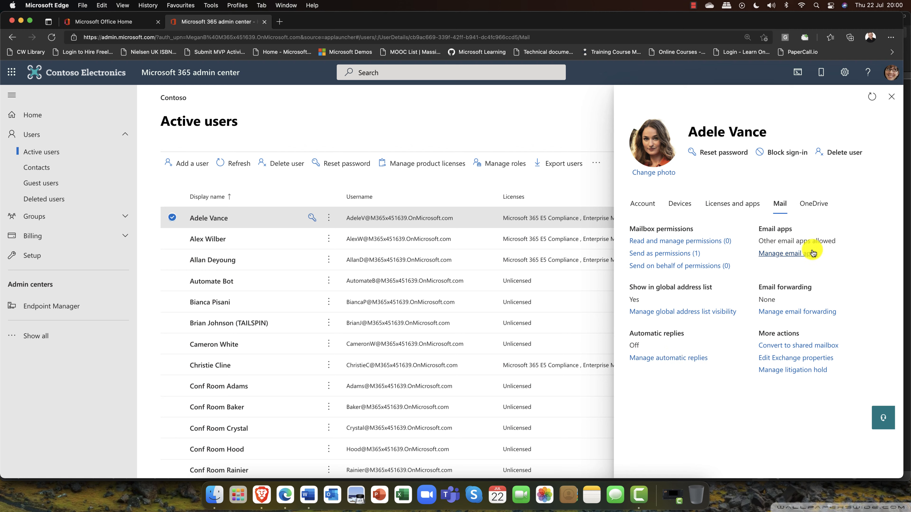
pyautogui.click(786, 253)
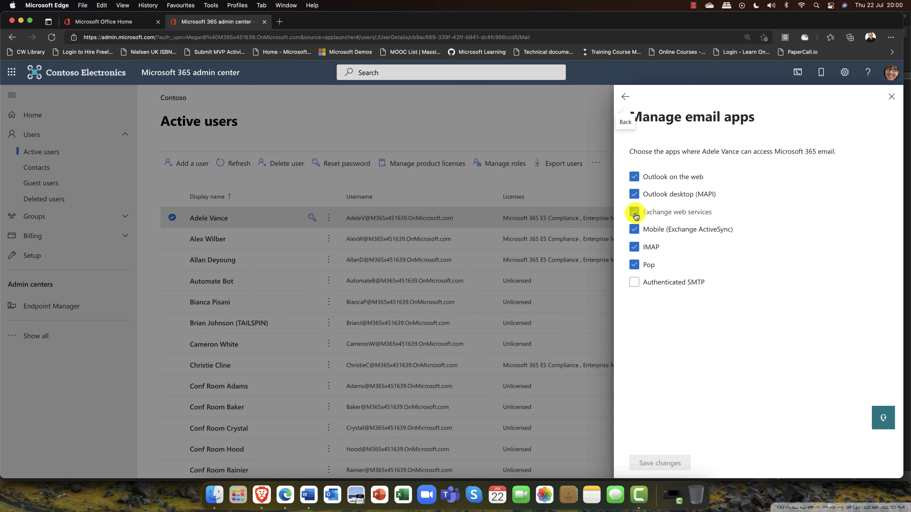
pyautogui.click(633, 212)
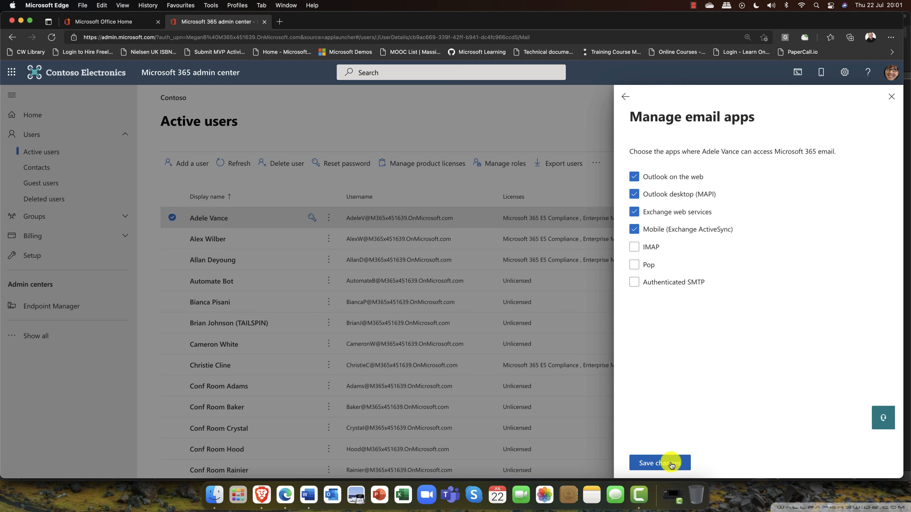
pyautogui.click(659, 463)
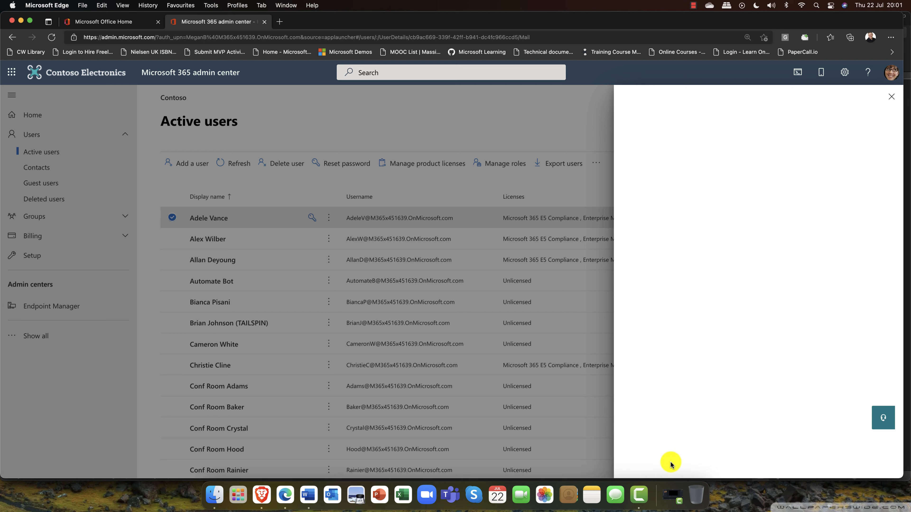
pyautogui.click(659, 463)
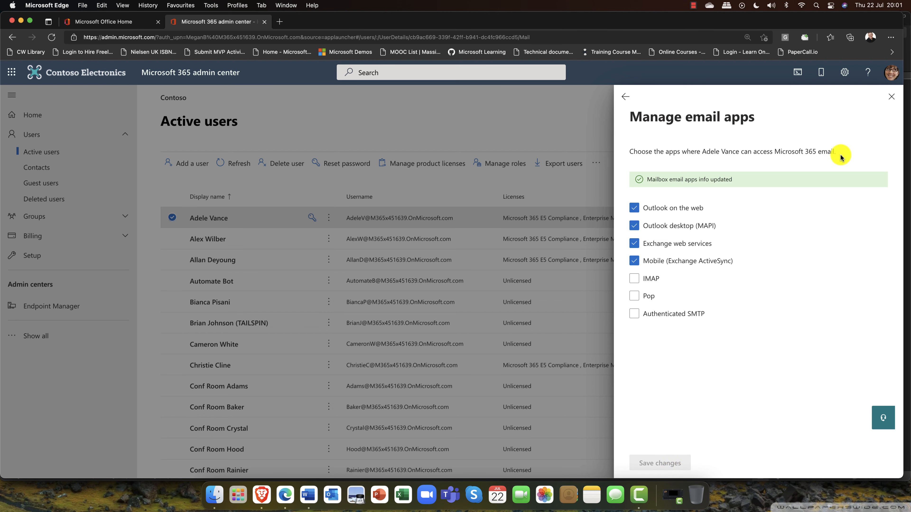
pyautogui.click(625, 96)
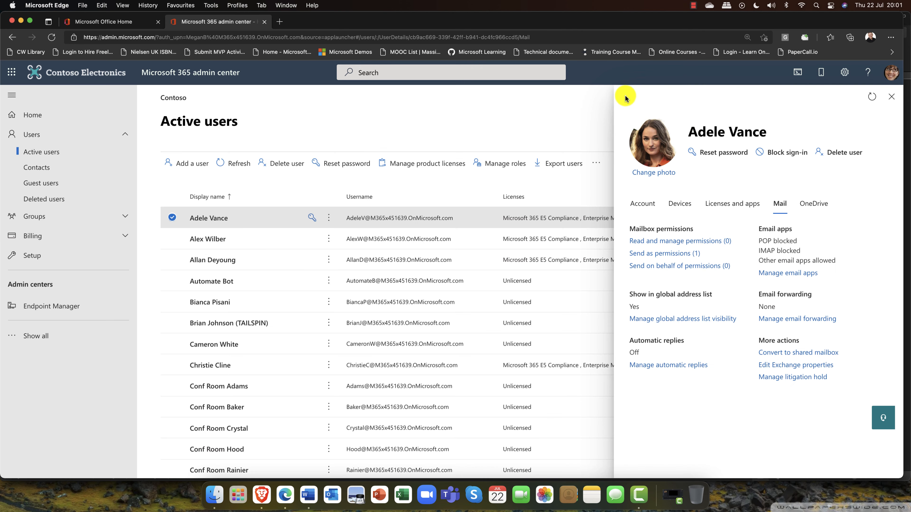
pyautogui.moveTo(808, 295)
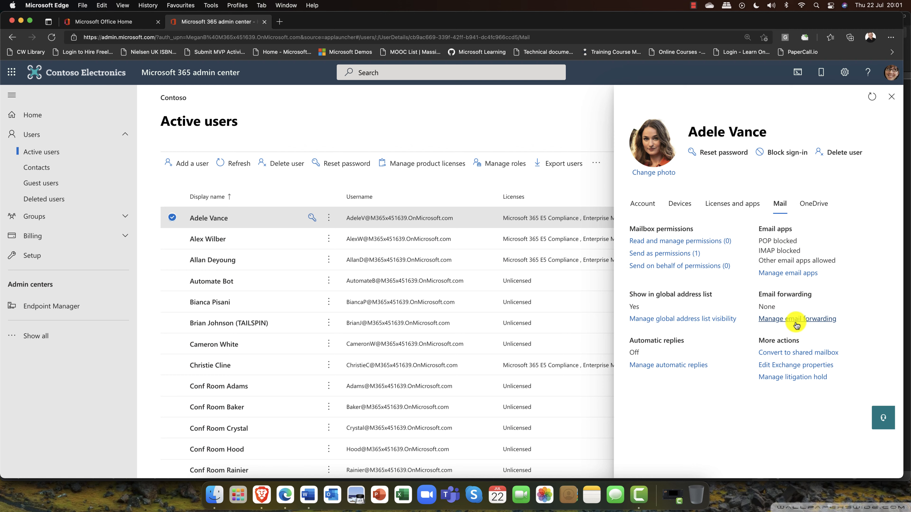
pyautogui.moveTo(779, 354)
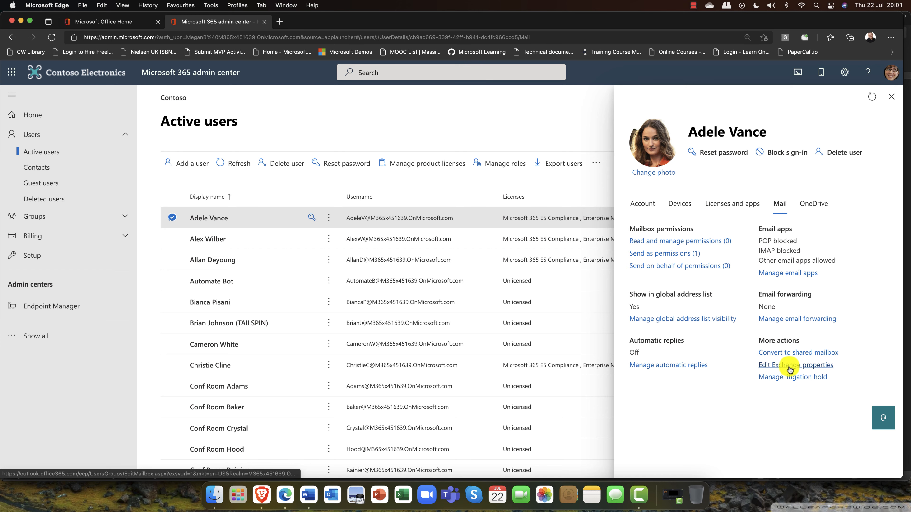
# View Adele Vance's Exchange mailbox properties, then close the Edit User Mailbox page without changes
pyautogui.click(794, 365)
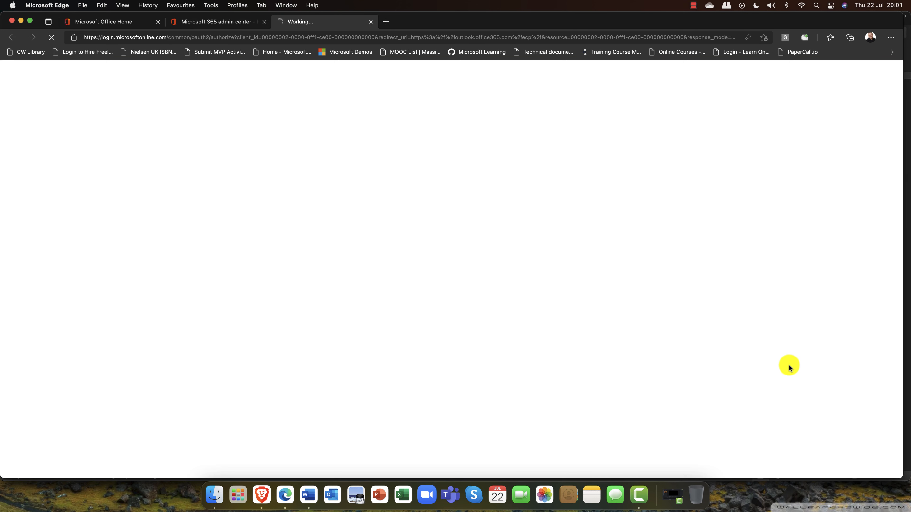
pyautogui.moveTo(787, 365)
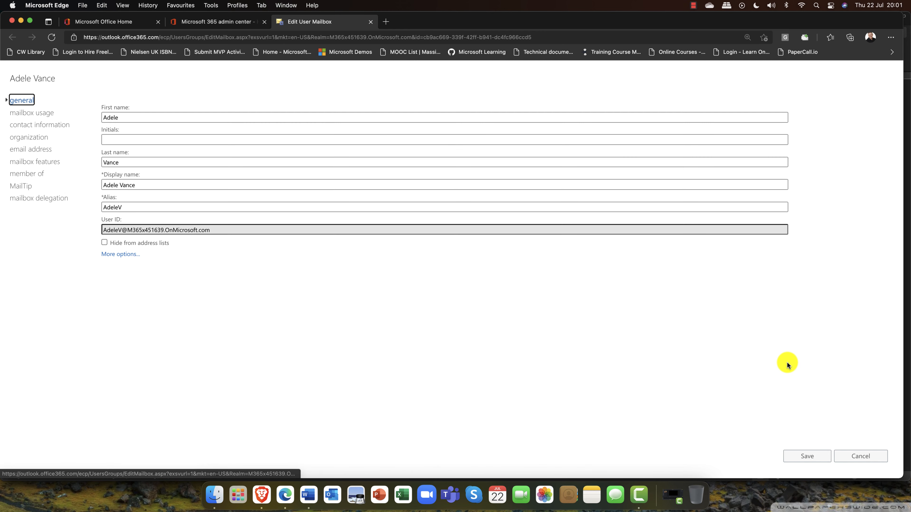
pyautogui.moveTo(777, 341)
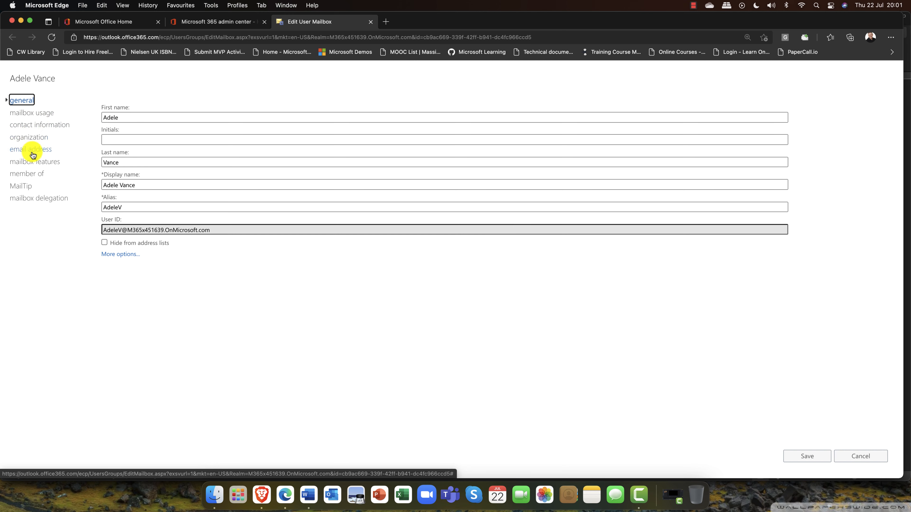
pyautogui.click(34, 162)
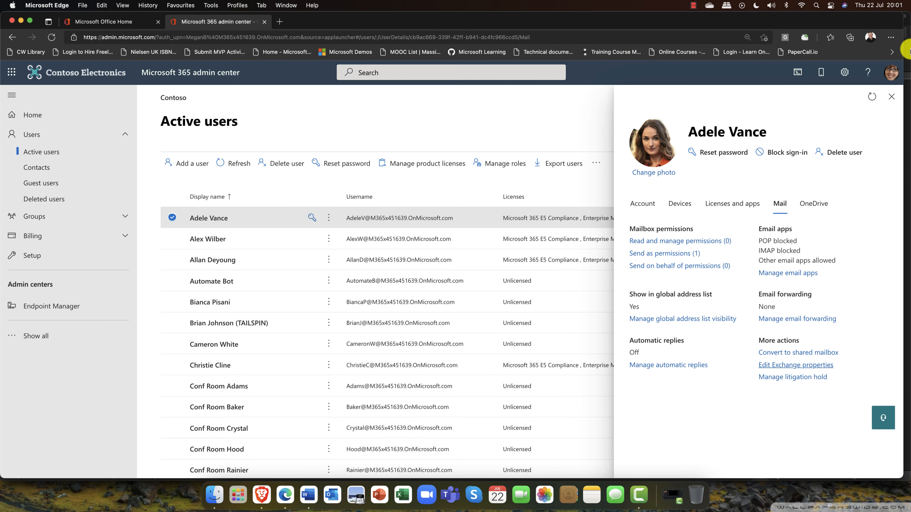
# Close Adele Vance's details and go to the Security admin center from the full admin centers list
pyautogui.click(891, 96)
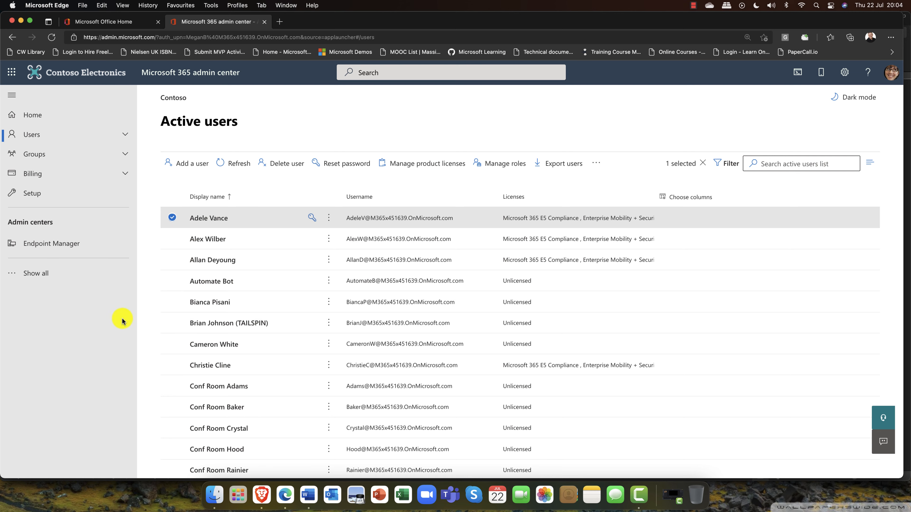
pyautogui.click(34, 273)
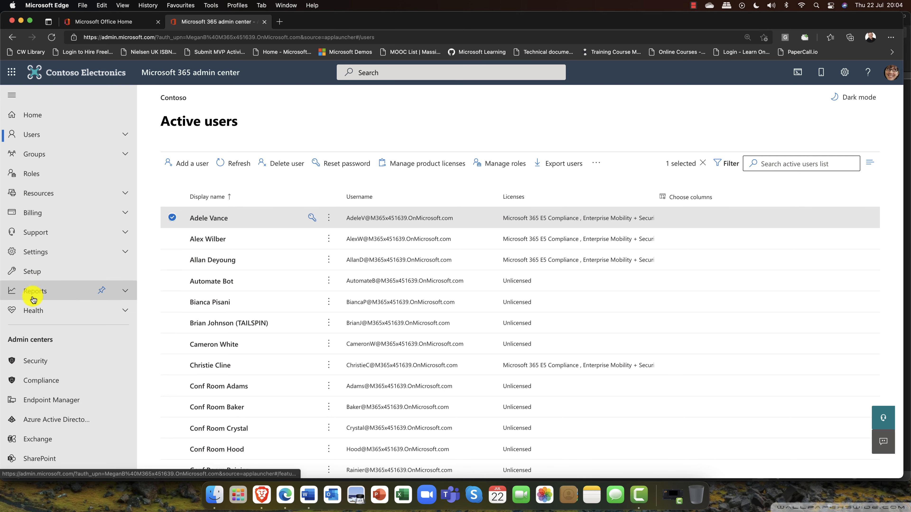
pyautogui.click(280, 21)
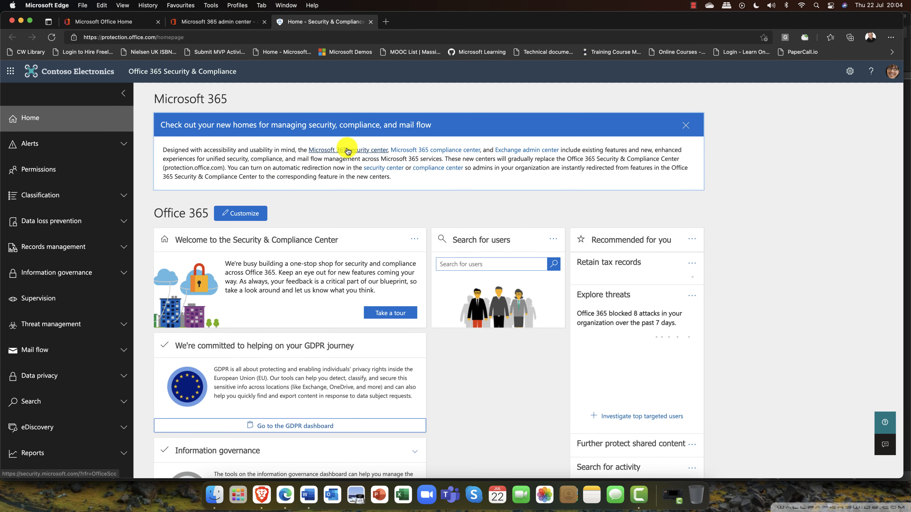
# Browse the Microsoft 365 Defender learning hub's training paths, then return to the admin center's Active users
pyautogui.click(337, 149)
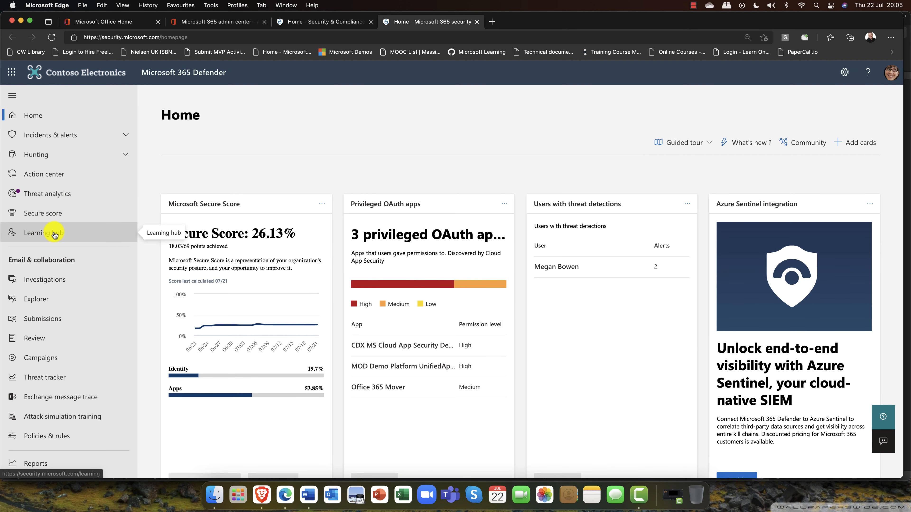
pyautogui.click(41, 232)
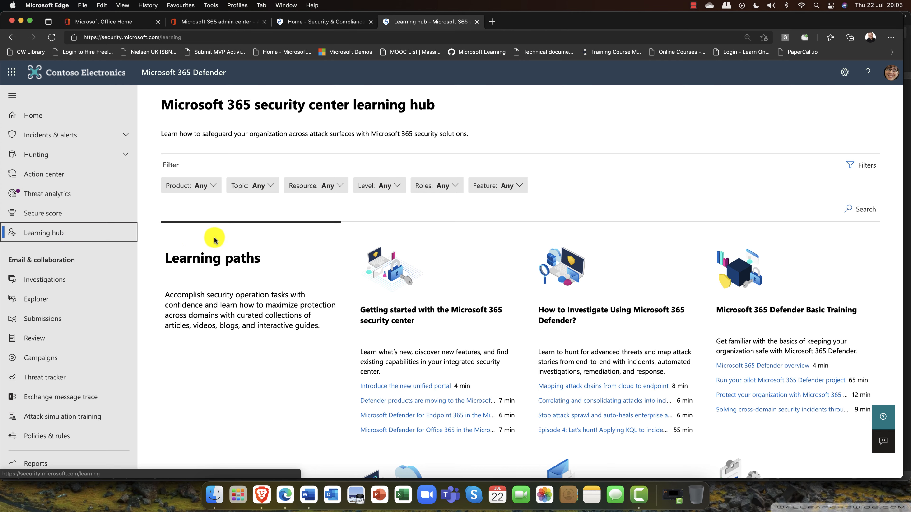
pyautogui.scroll(-3)
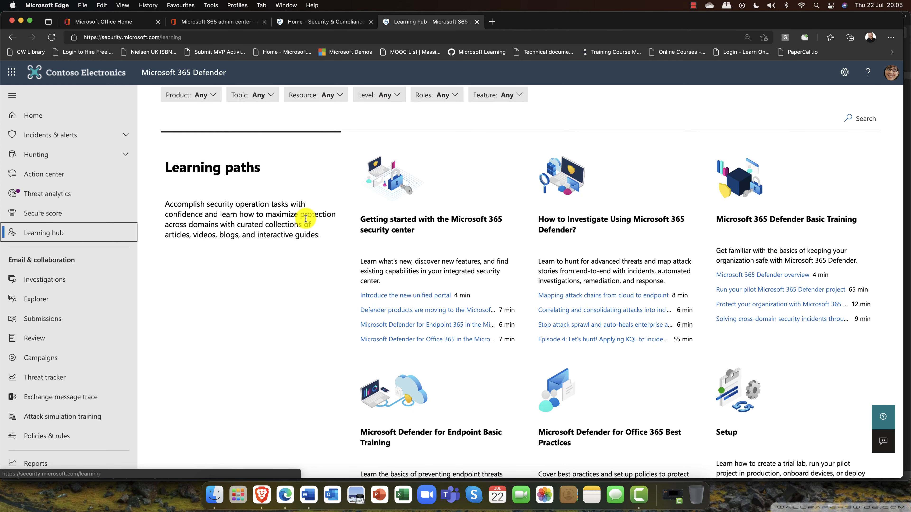
pyautogui.scroll(-3)
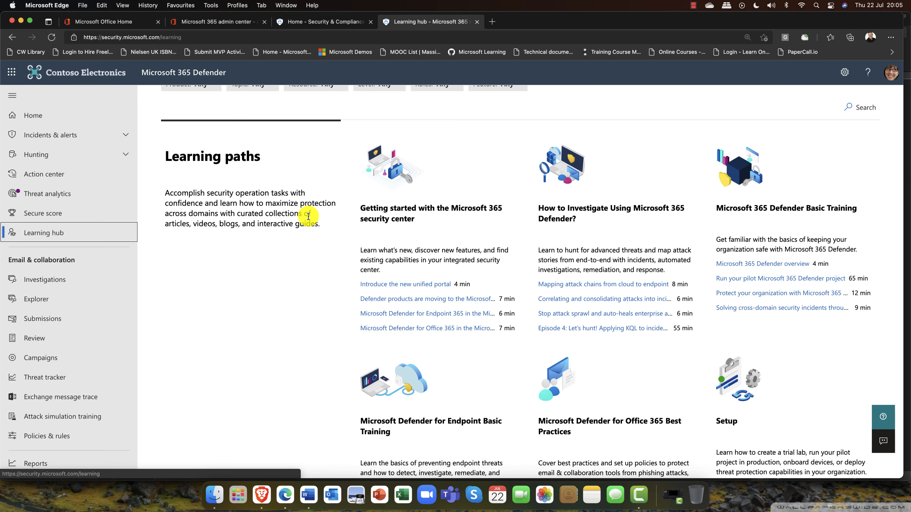
pyautogui.scroll(-3)
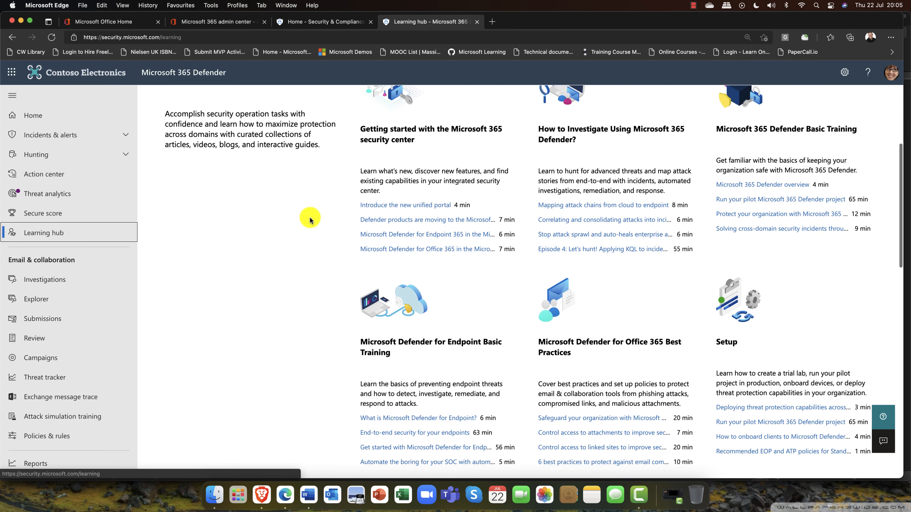
pyautogui.scroll(-3)
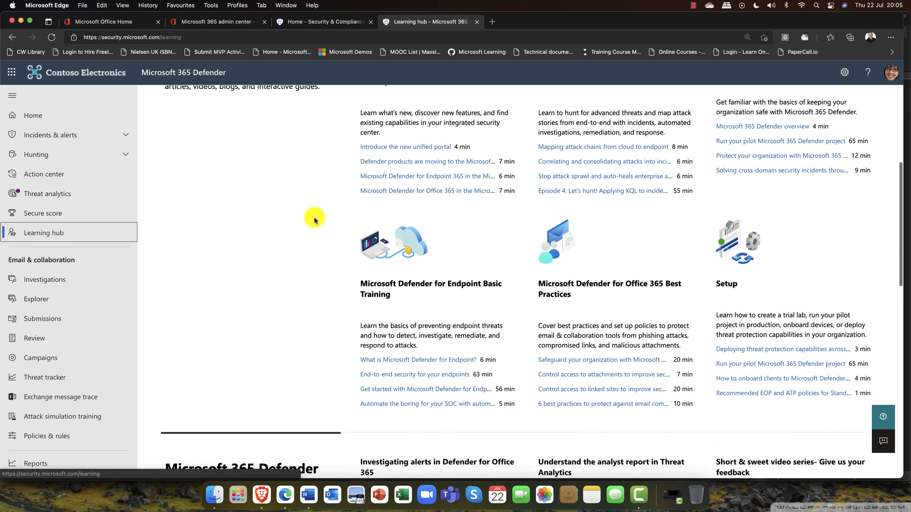
pyautogui.scroll(-3)
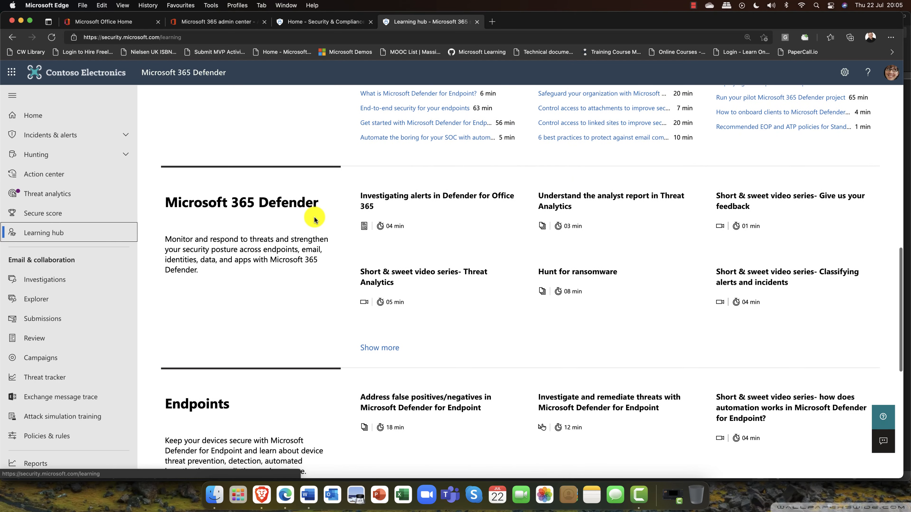
pyautogui.scroll(-3)
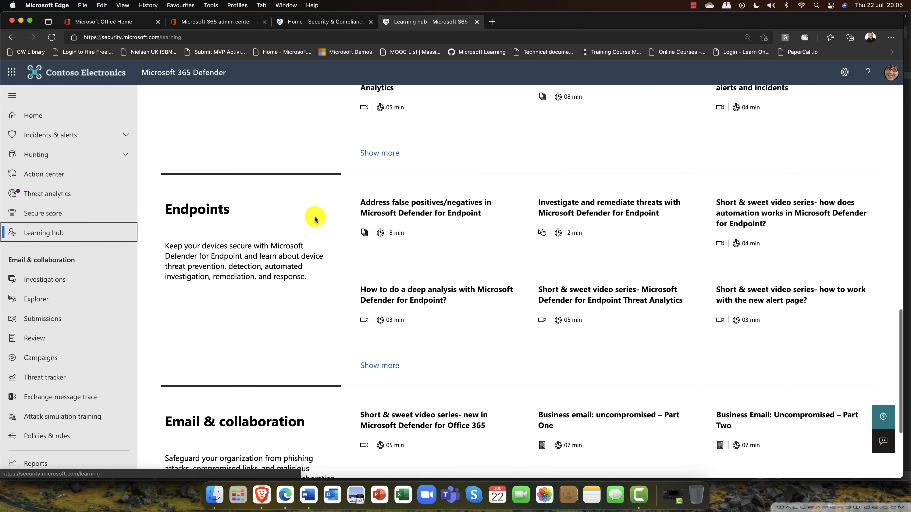
pyautogui.scroll(-3)
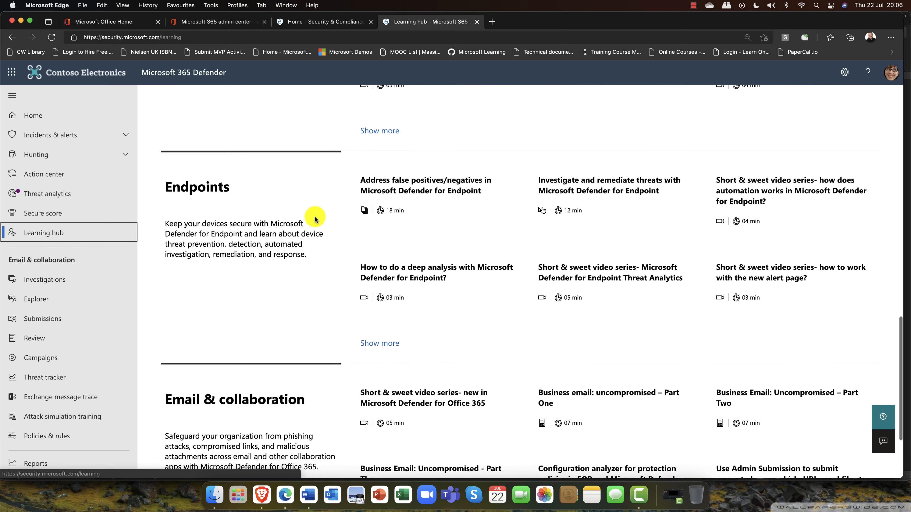
pyautogui.scroll(-3)
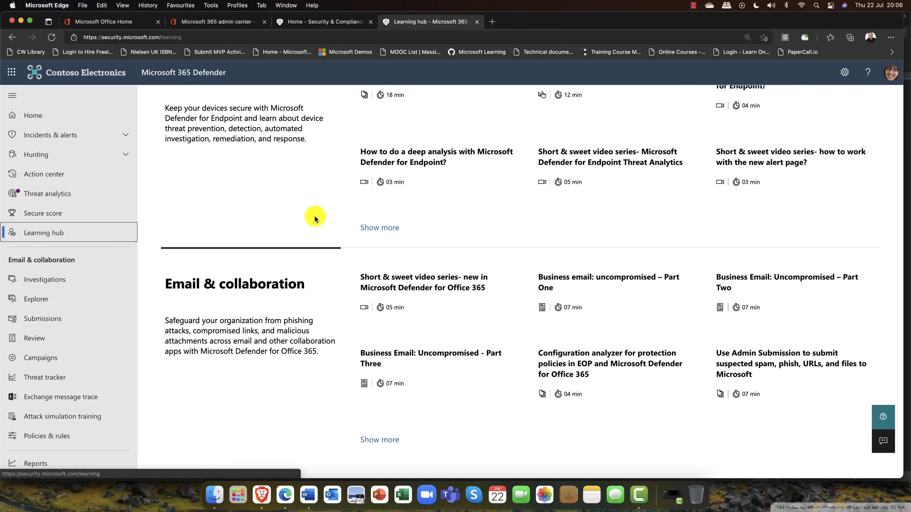
pyautogui.scroll(3)
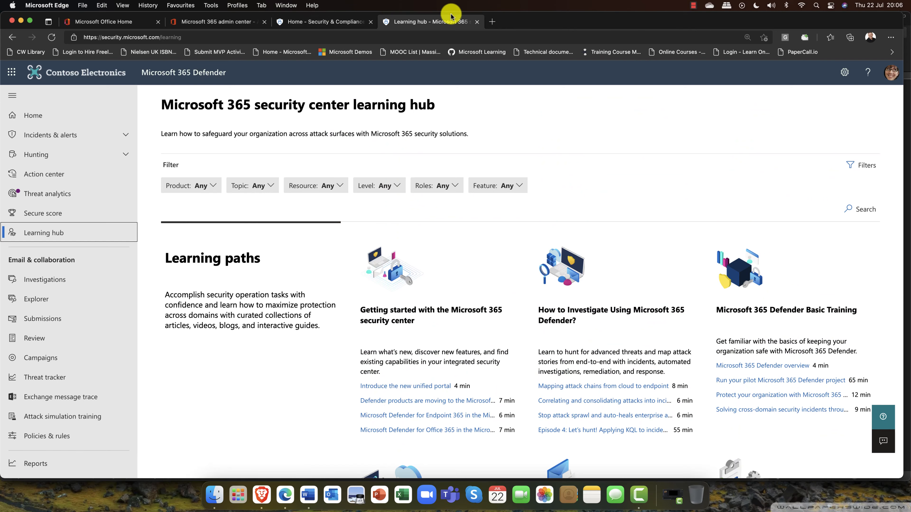
pyautogui.click(477, 22)
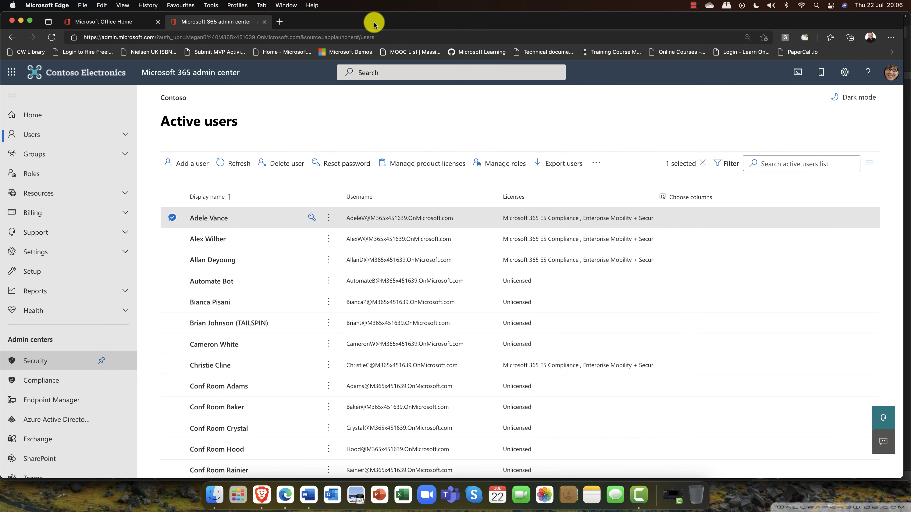
pyautogui.click(693, 5)
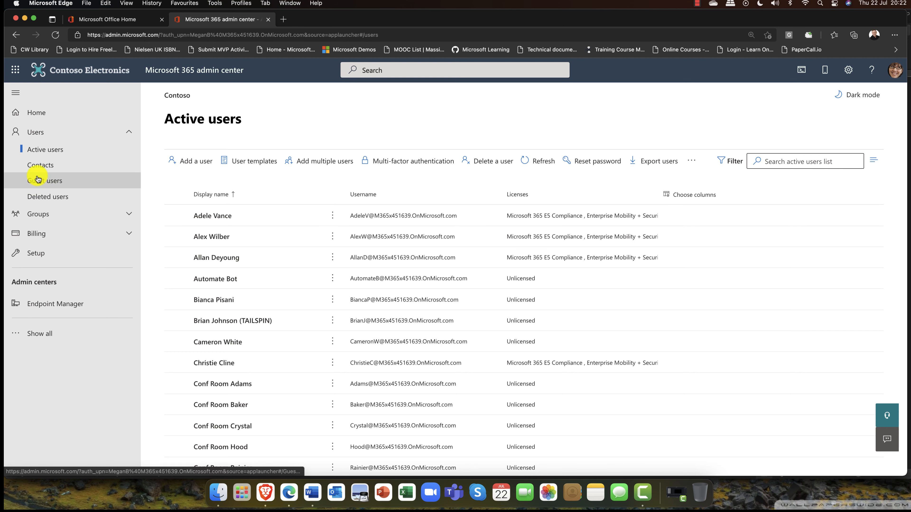
pyautogui.click(46, 150)
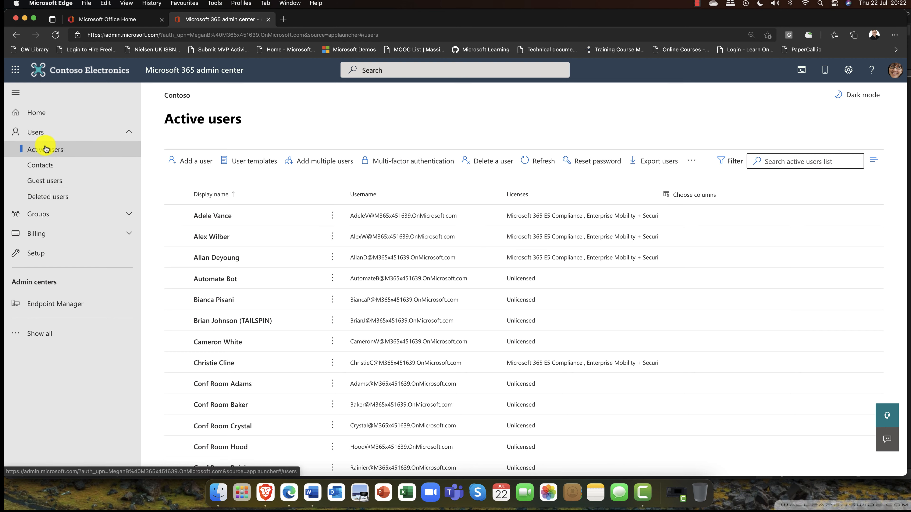
pyautogui.click(195, 161)
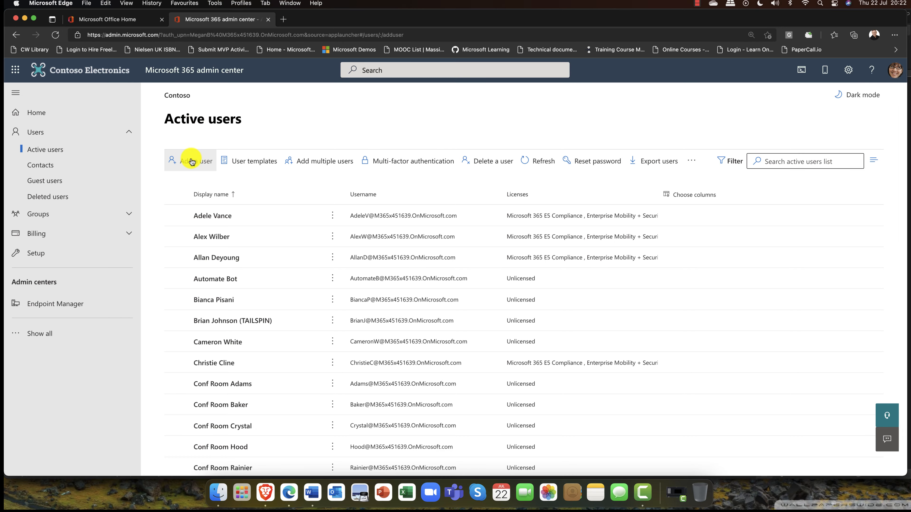
# Add a new user with first name Jean Luc, last name Picard and username PicardJ
pyautogui.click(191, 161)
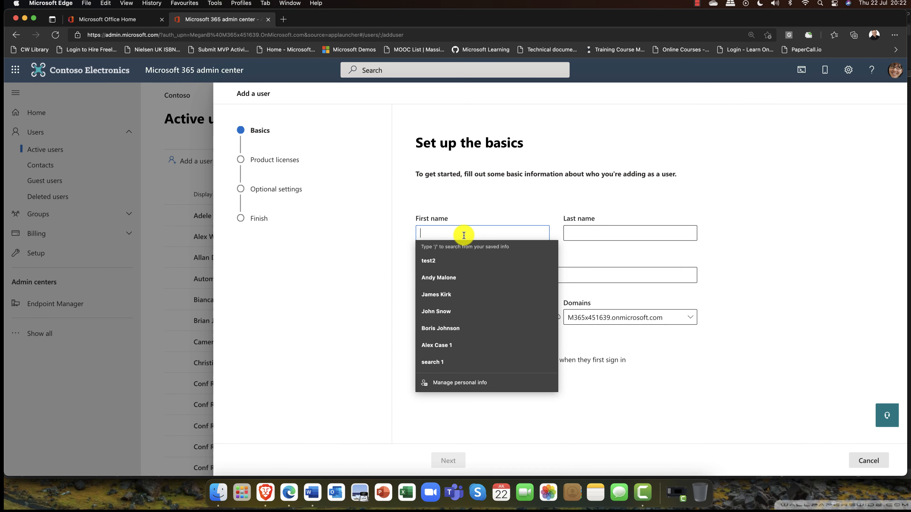
pyautogui.write('Jeab')
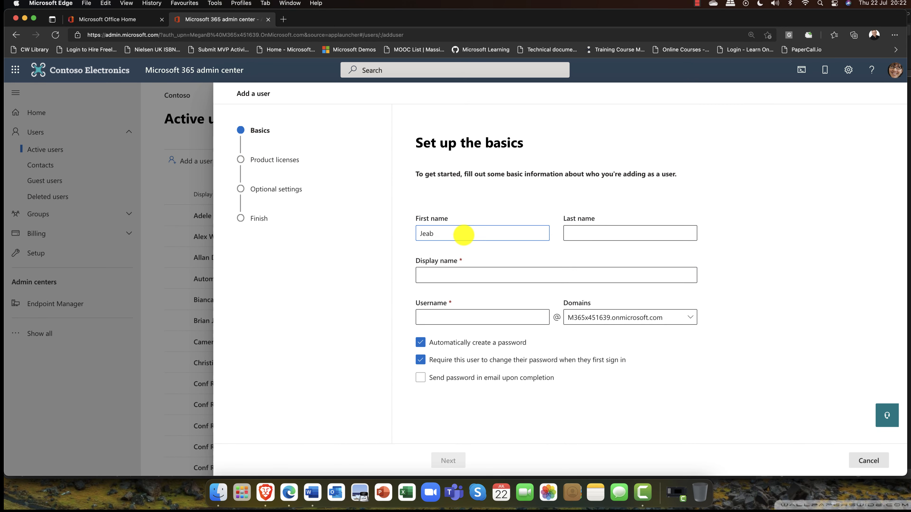
pyautogui.write('Jean')
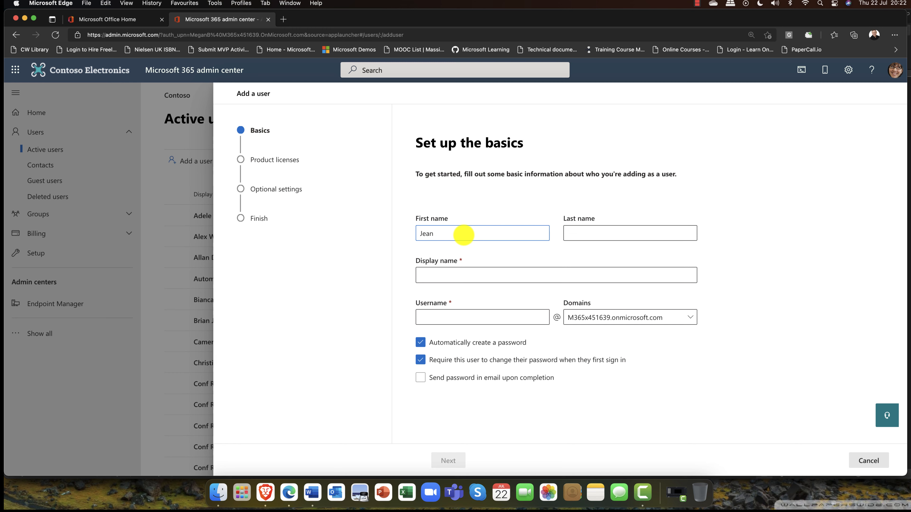
pyautogui.write('Luc')
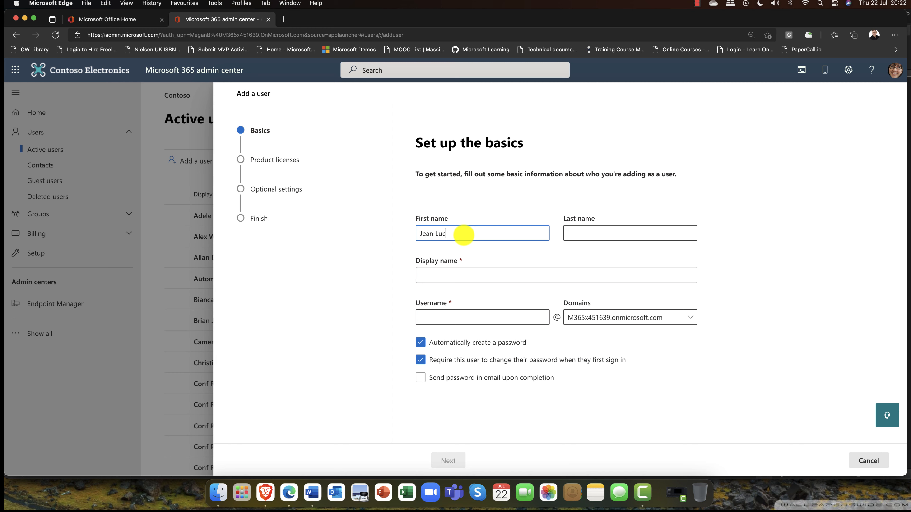
pyautogui.write('Picard')
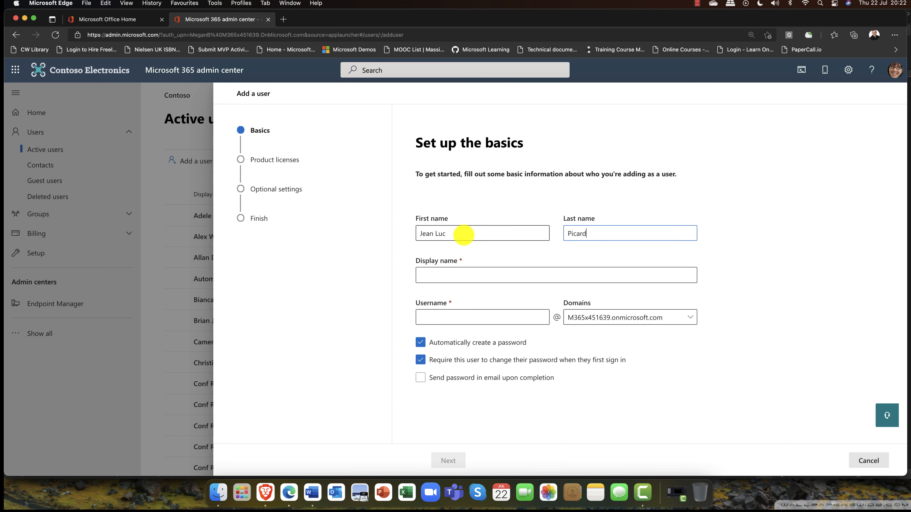
pyautogui.click(482, 316)
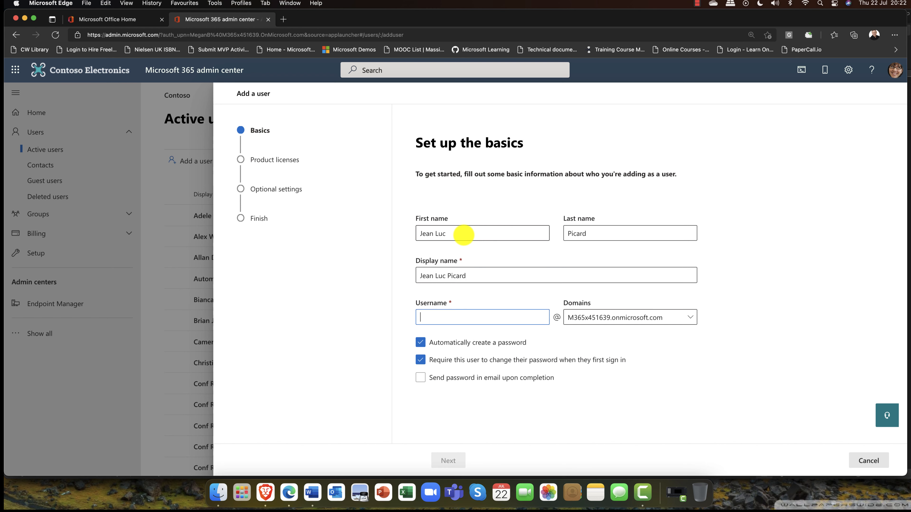
pyautogui.write('PicardJ')
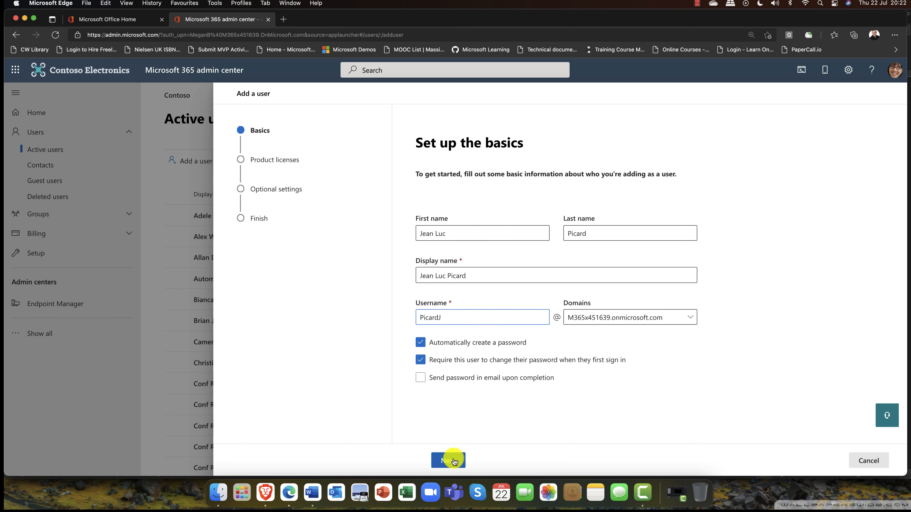
# Assign the Office 365 E5 licence, keeping Azure Rights Management on, and continue to optional settings
pyautogui.click(447, 460)
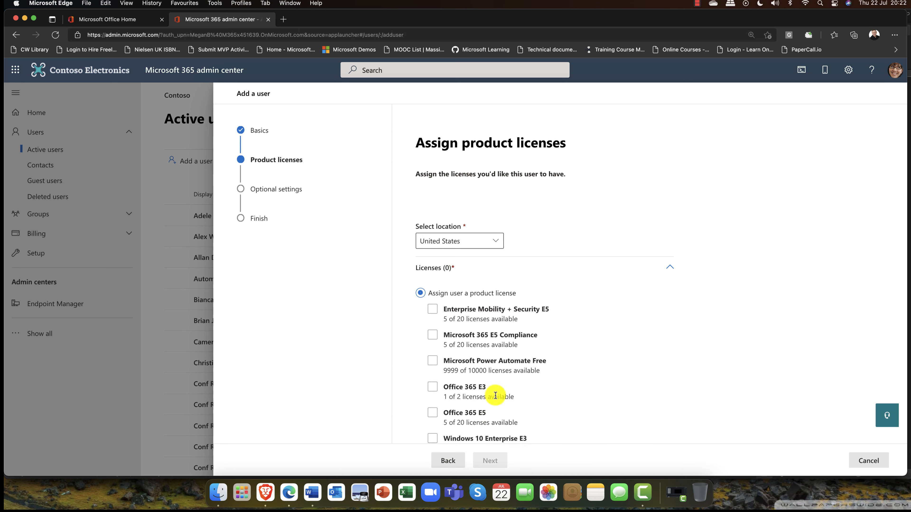
pyautogui.scroll(-3)
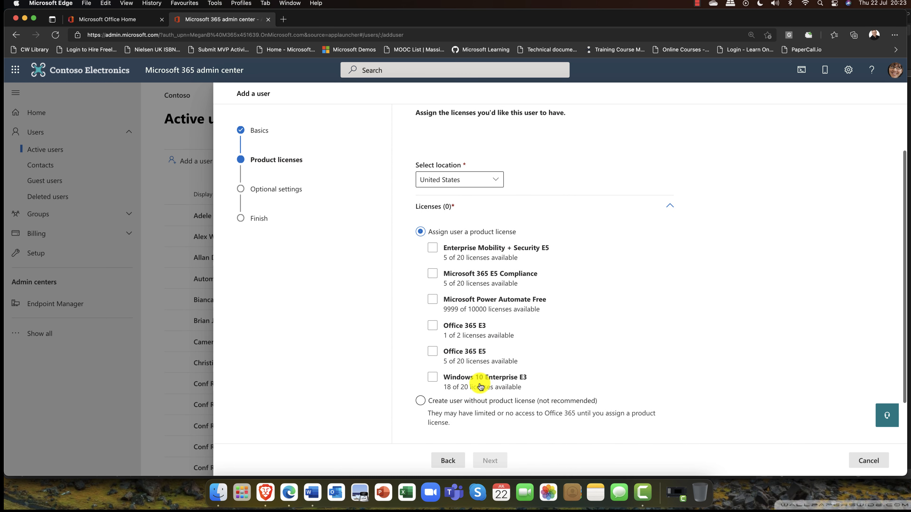
pyautogui.click(432, 248)
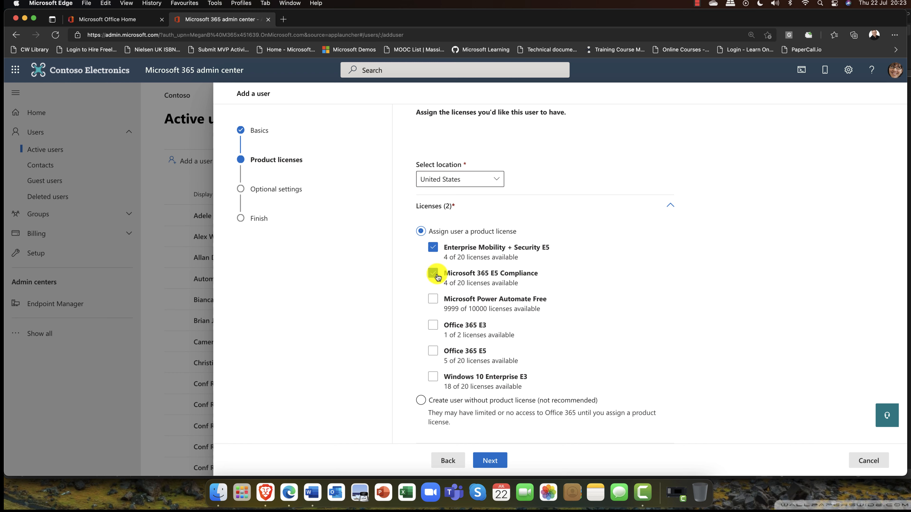
pyautogui.click(432, 273)
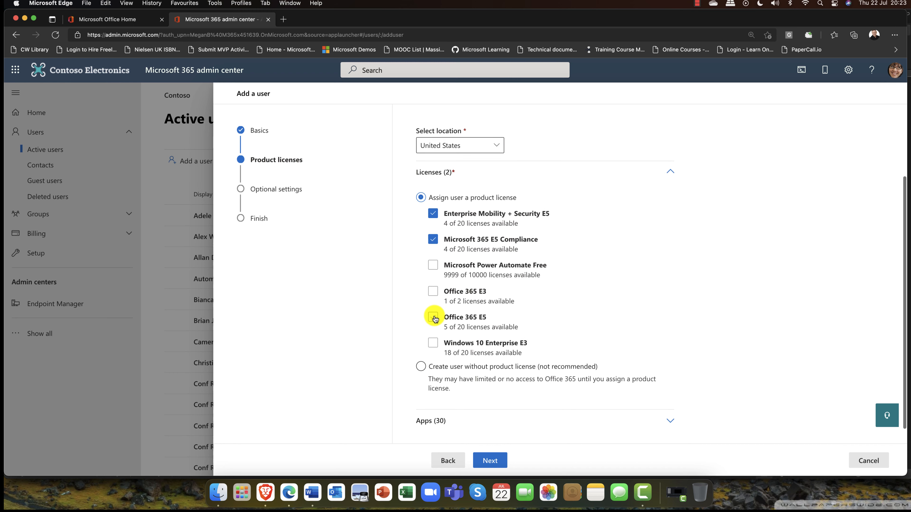
pyautogui.click(432, 316)
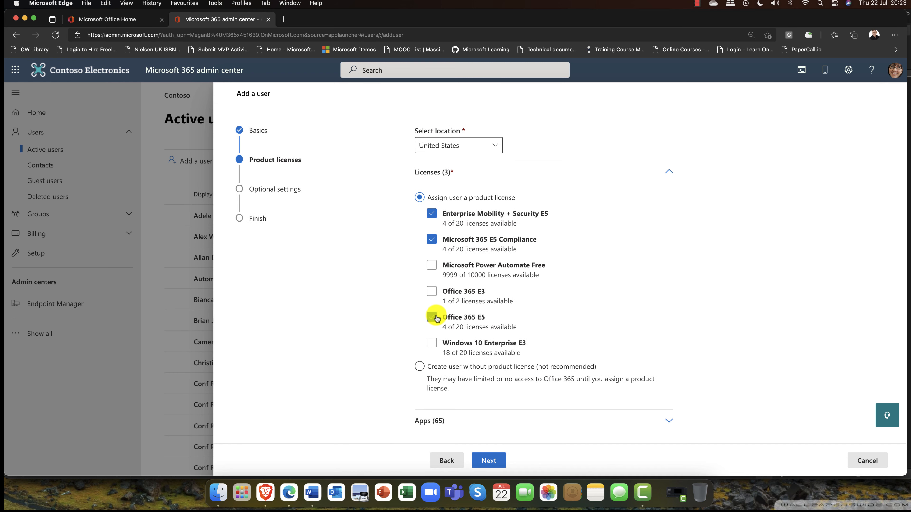
pyautogui.click(431, 316)
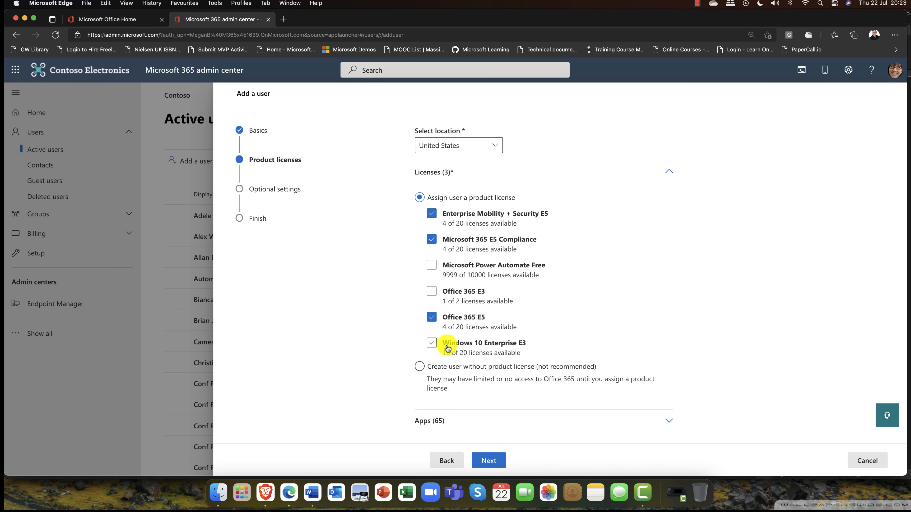
pyautogui.click(431, 343)
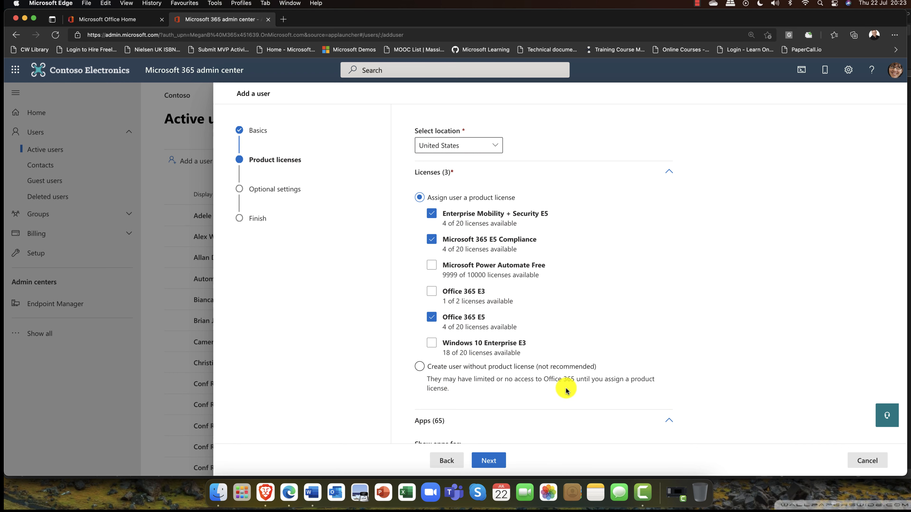
pyautogui.scroll(-3)
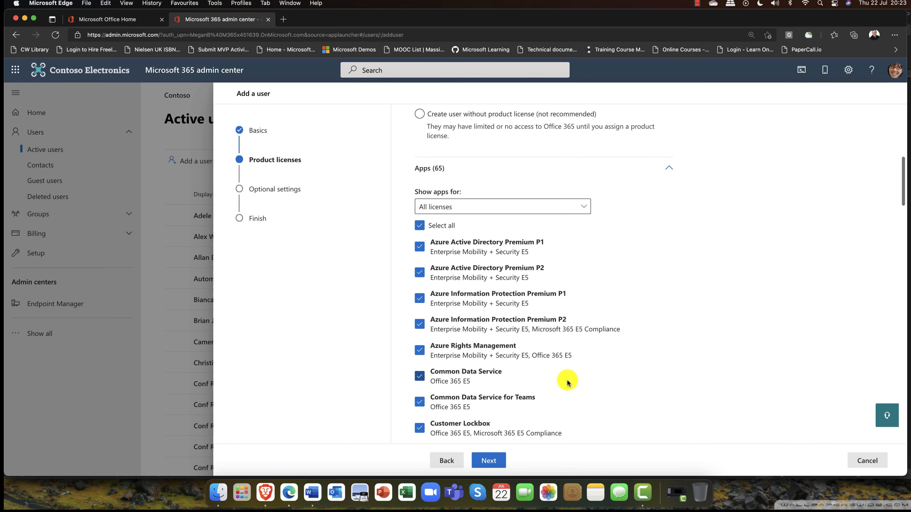
pyautogui.click(419, 350)
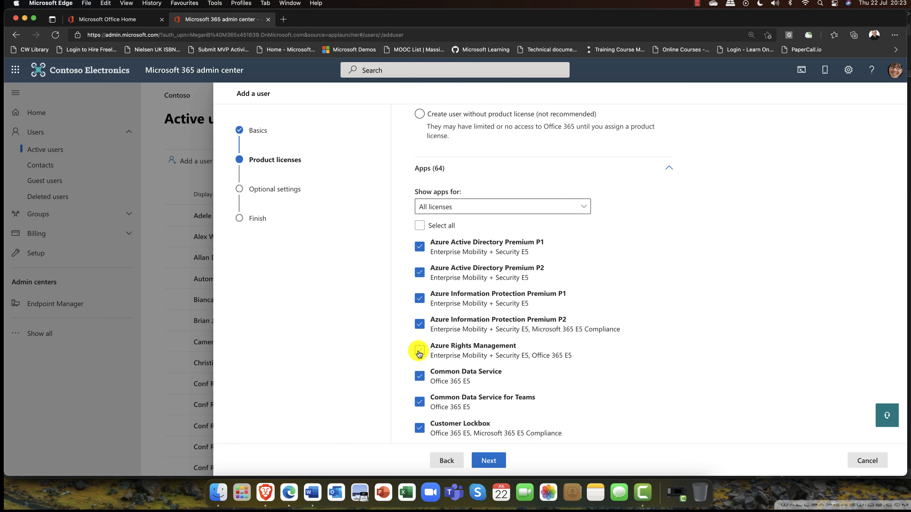
pyautogui.click(419, 352)
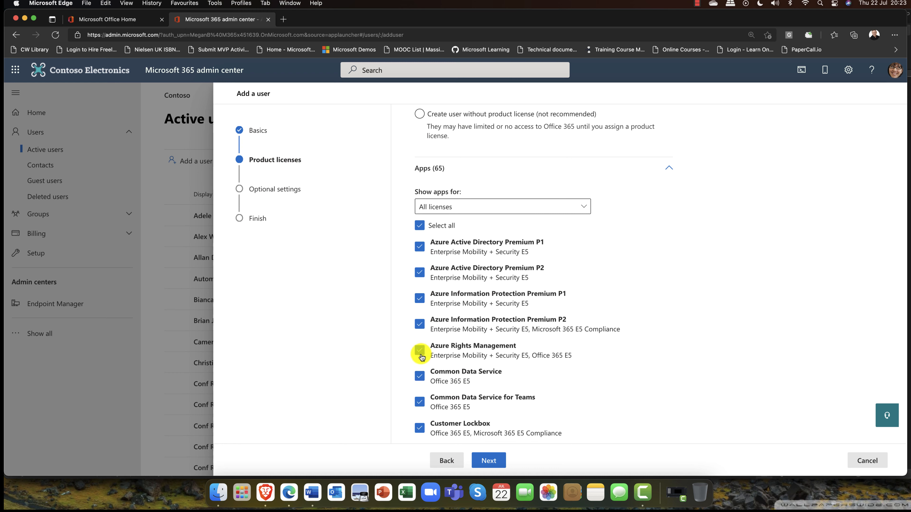
pyautogui.click(488, 460)
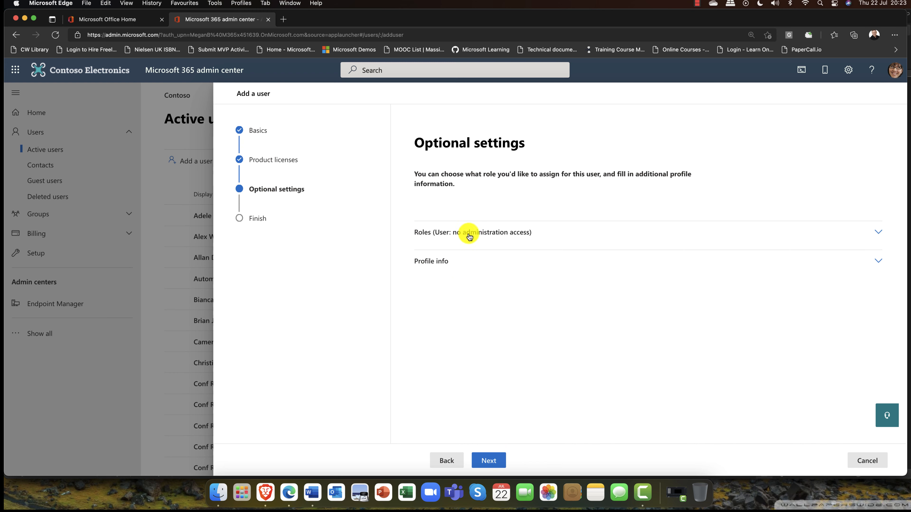
# Fill profile info with Department Sales, Office London HQ, City London, State United Kingdom, then go to review
pyautogui.click(473, 232)
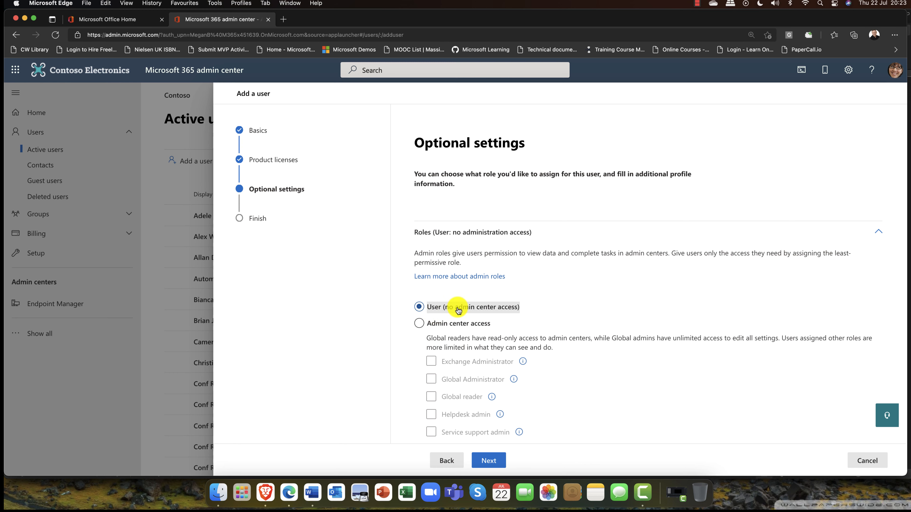
pyautogui.scroll(-3)
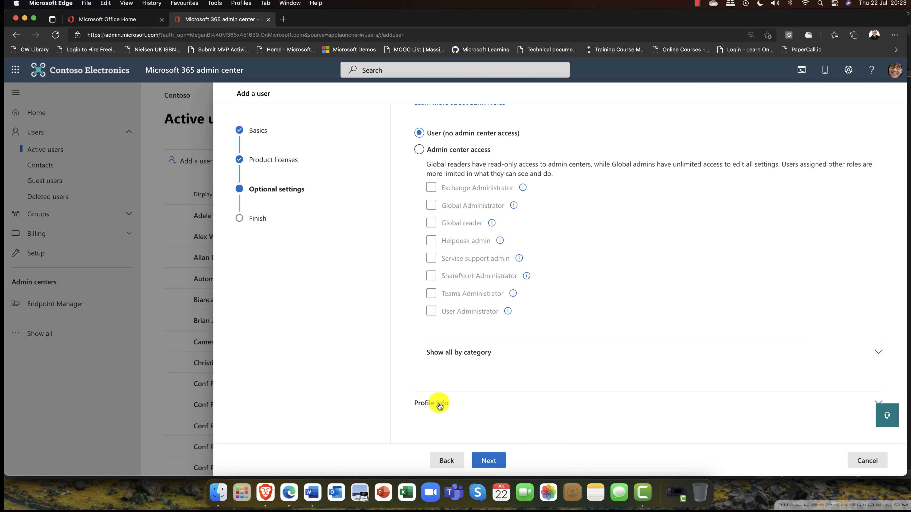
pyautogui.click(439, 405)
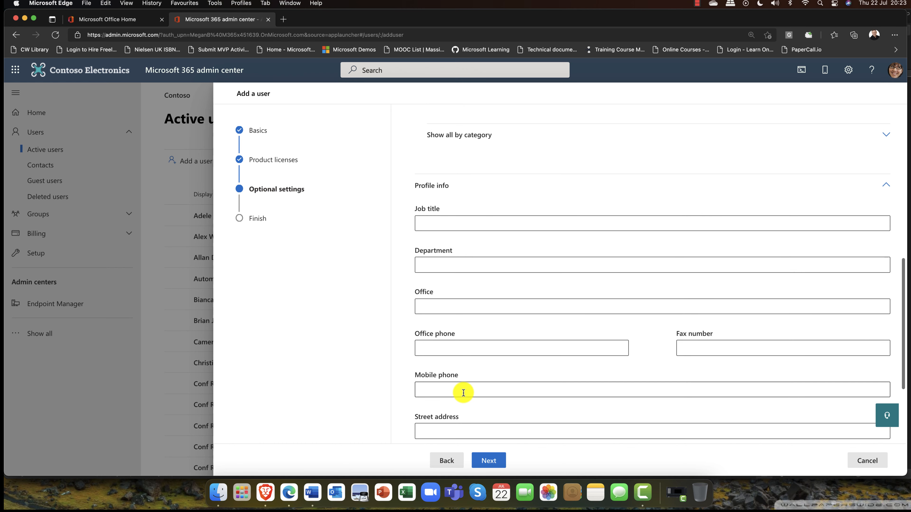
pyautogui.write('S')
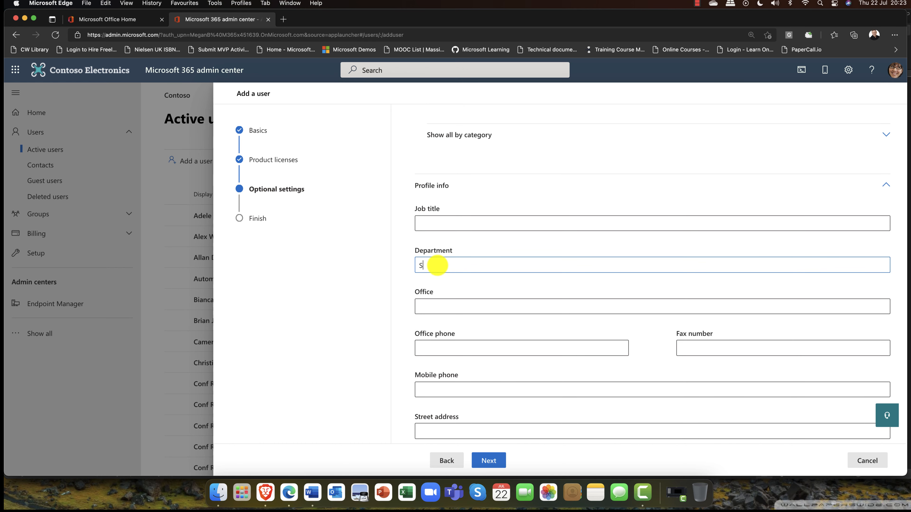
pyautogui.write('ales')
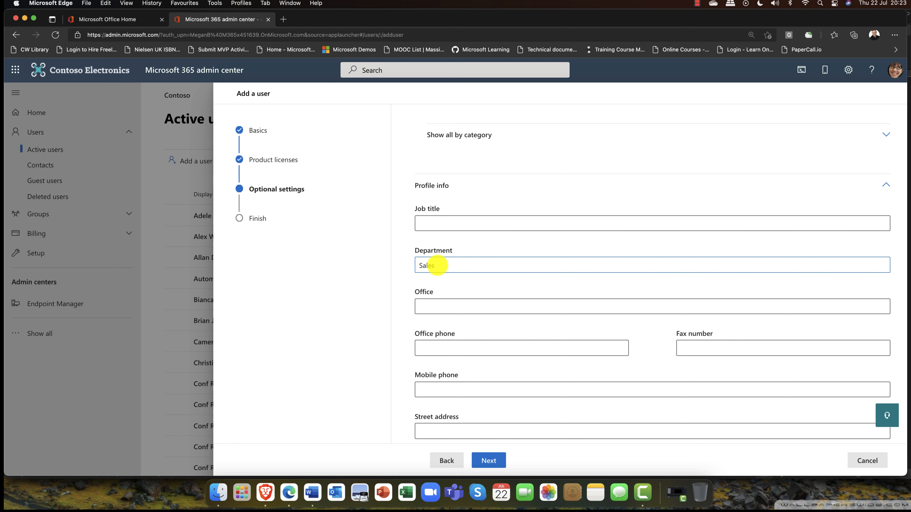
pyautogui.write('London H')
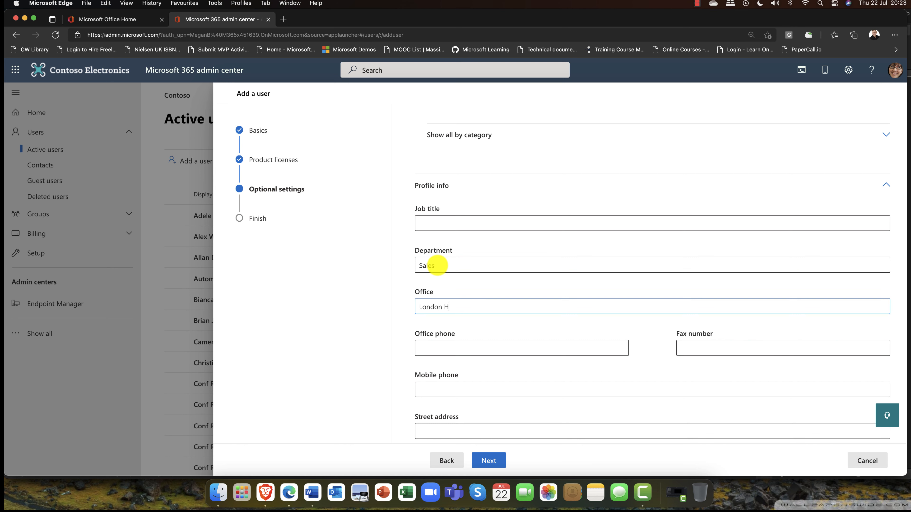
pyautogui.click(782, 348)
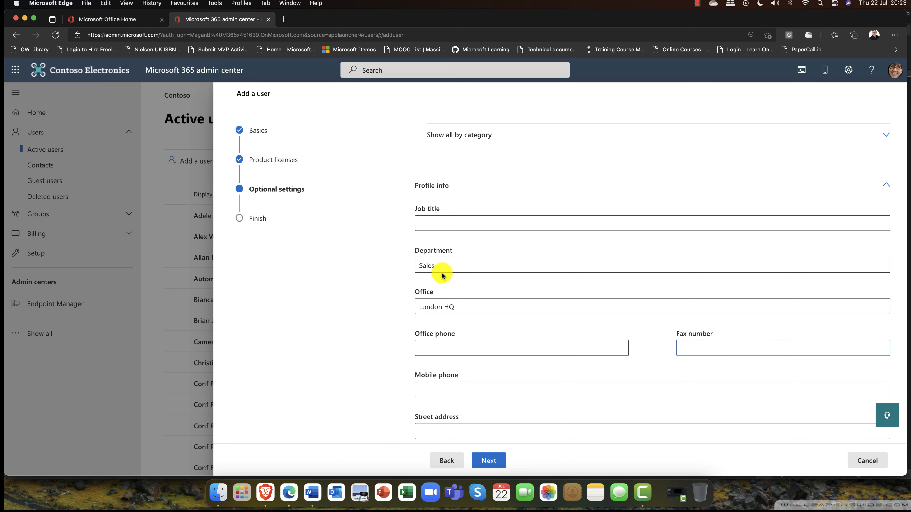
pyautogui.scroll(-3)
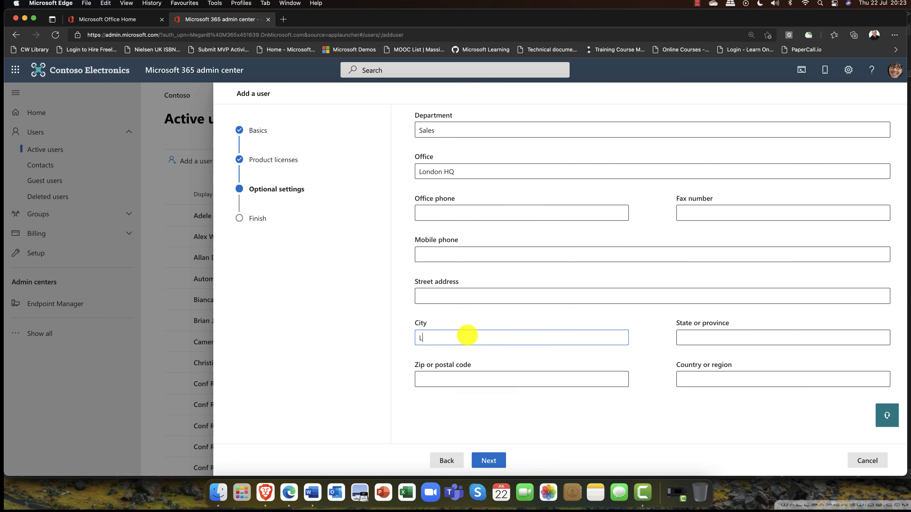
pyautogui.write('ondon')
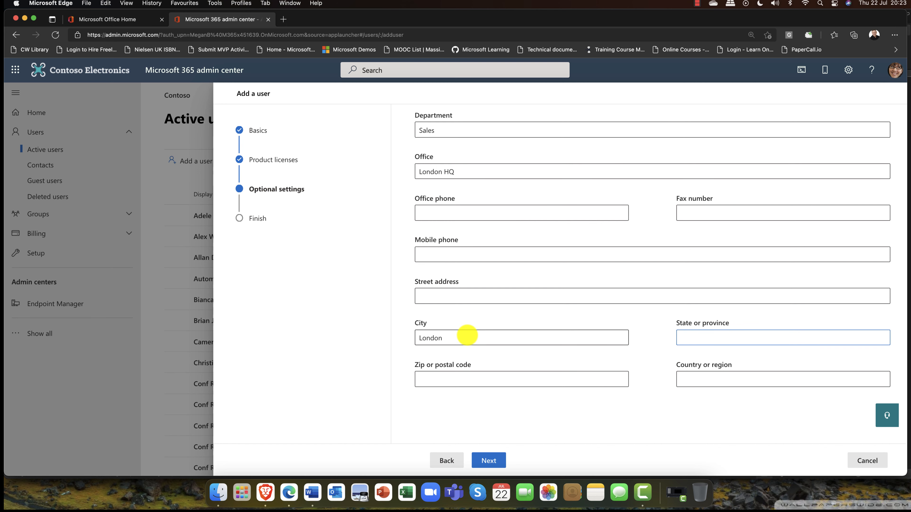
pyautogui.write('United Kingdom')
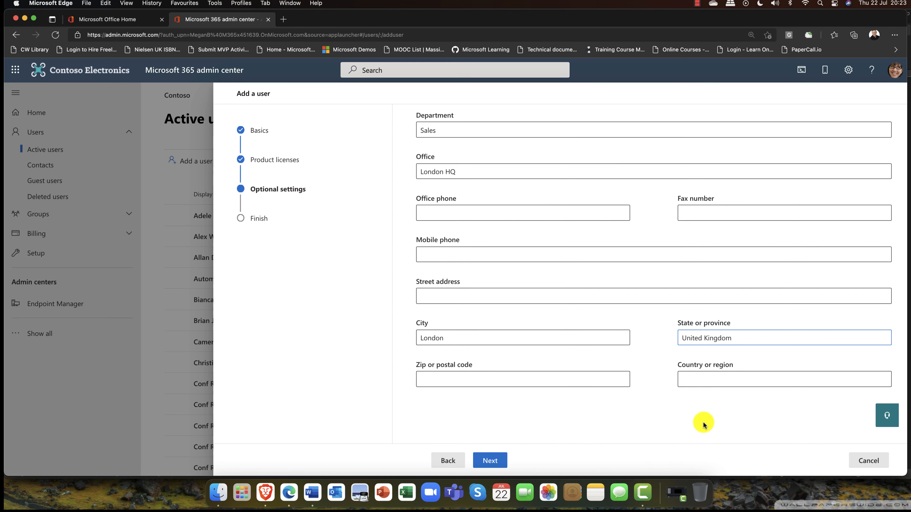
pyautogui.click(490, 460)
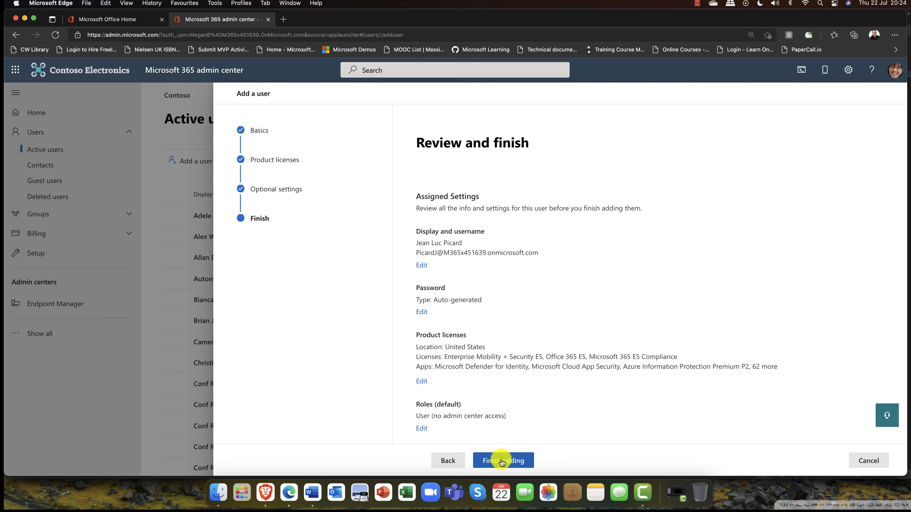
# Finish adding Jean Luc Picard and save his settings as a published user template named Sales Team
pyautogui.click(502, 461)
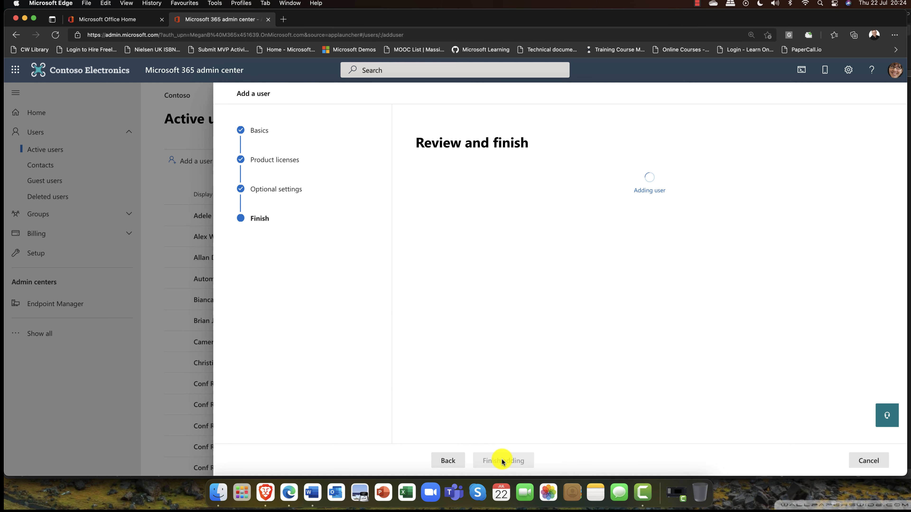
pyautogui.click(502, 460)
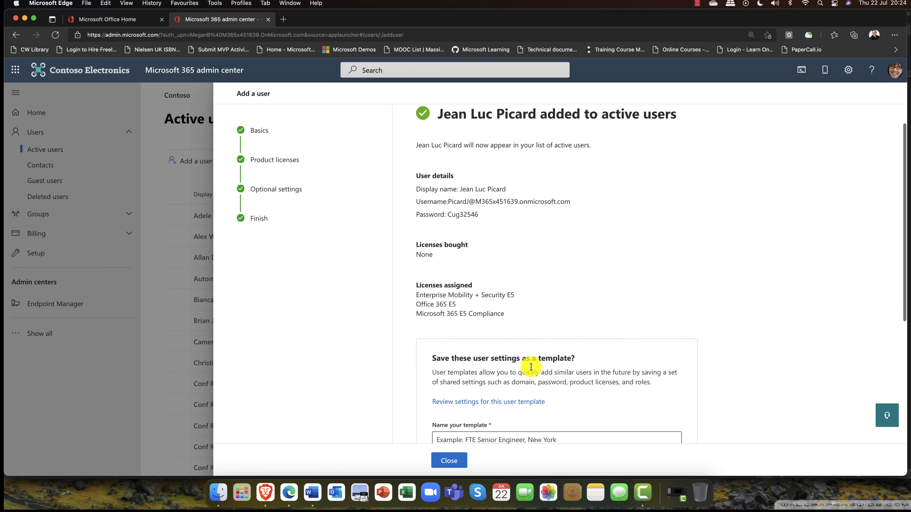
pyautogui.scroll(-3)
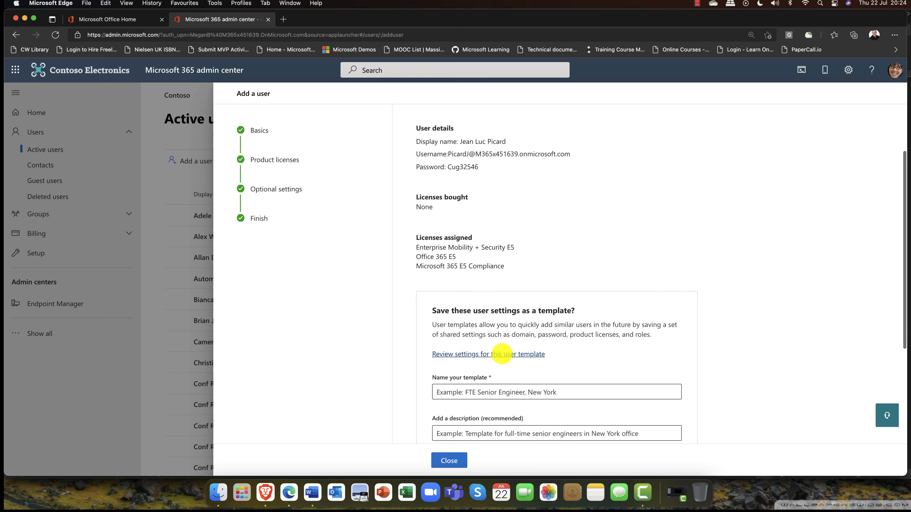
pyautogui.click(556, 393)
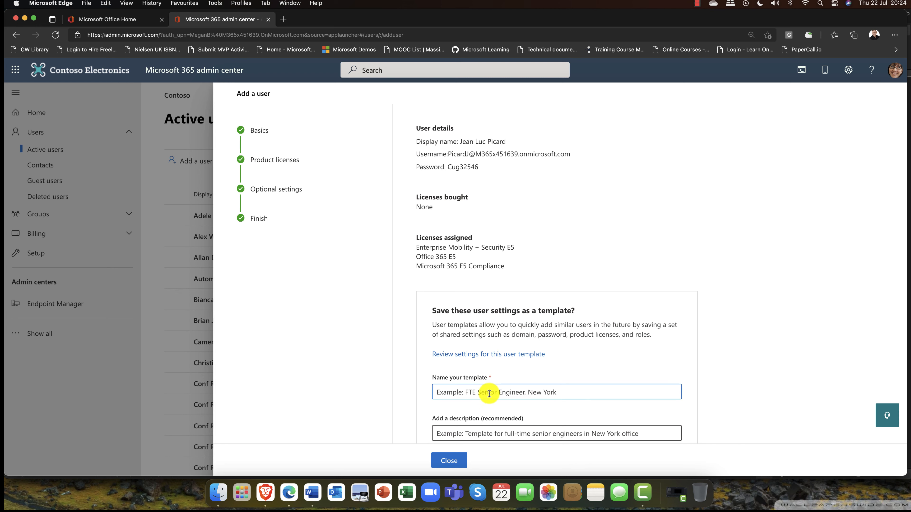
pyautogui.write('Sales')
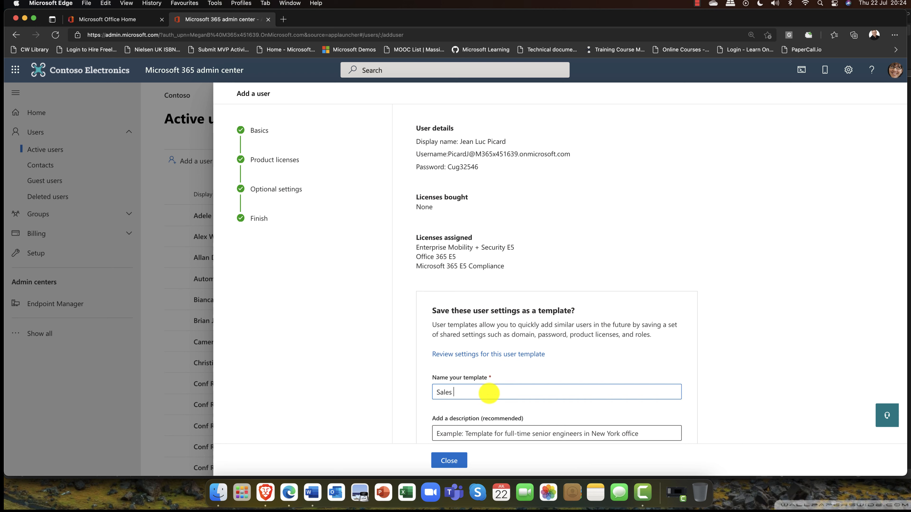
pyautogui.write('Team')
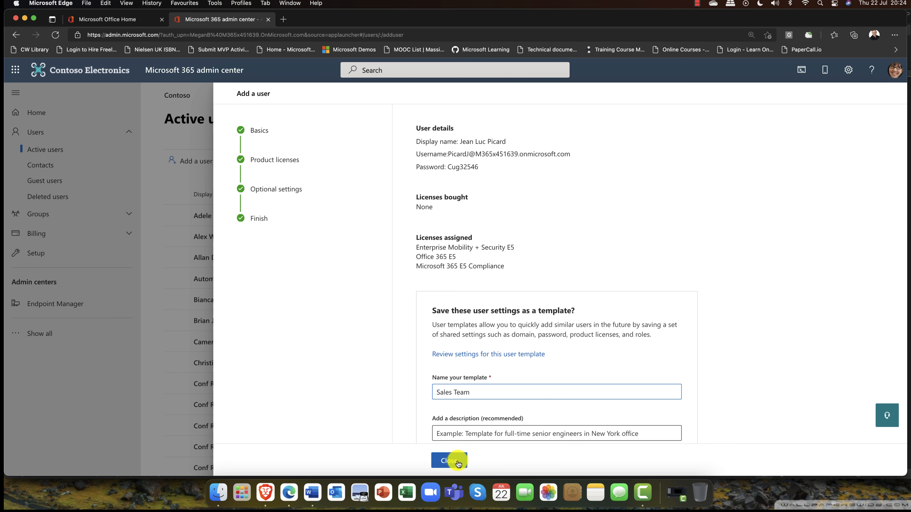
pyautogui.scroll(-3)
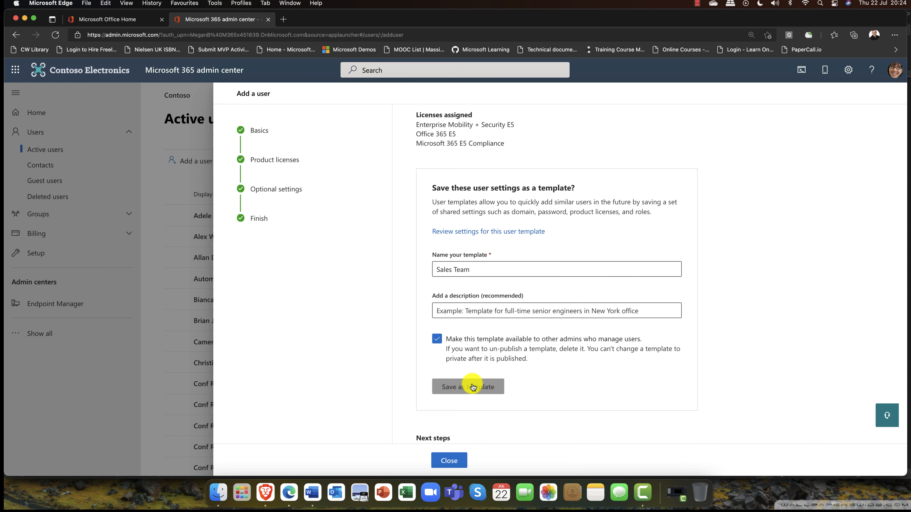
pyautogui.click(467, 388)
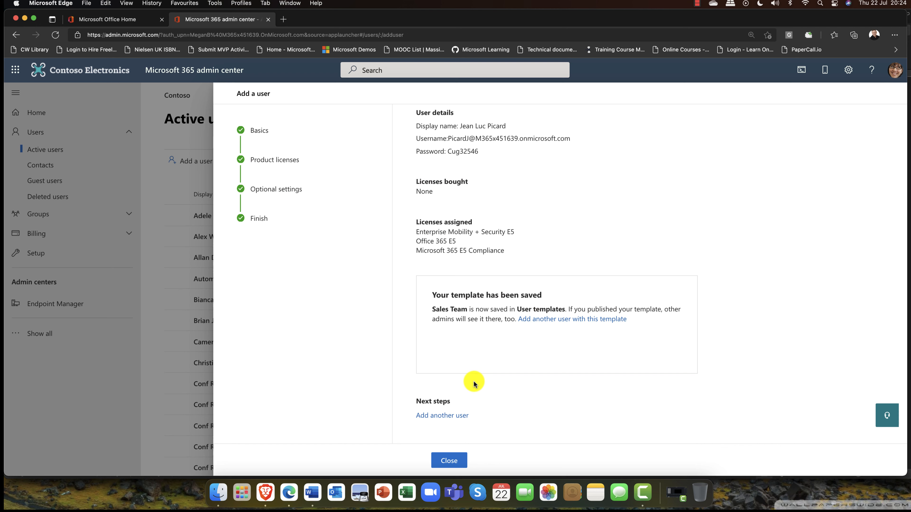
pyautogui.moveTo(441, 415)
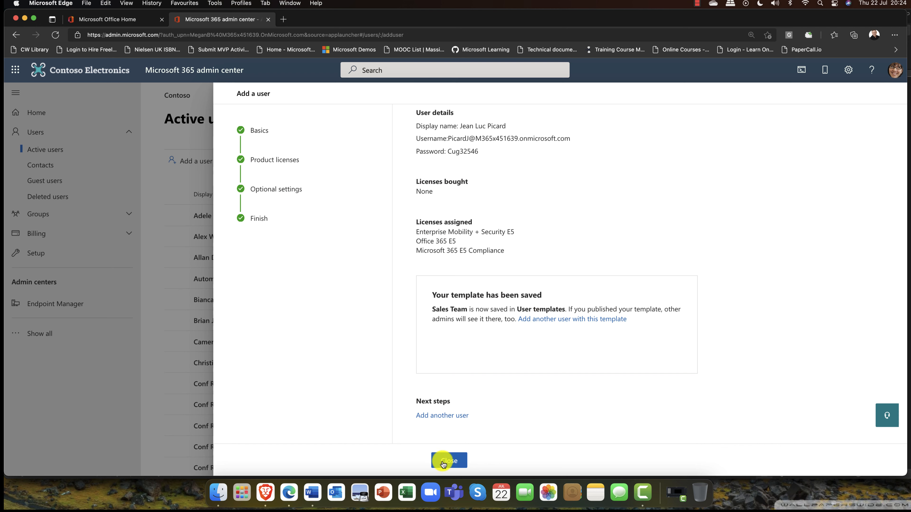
pyautogui.click(448, 461)
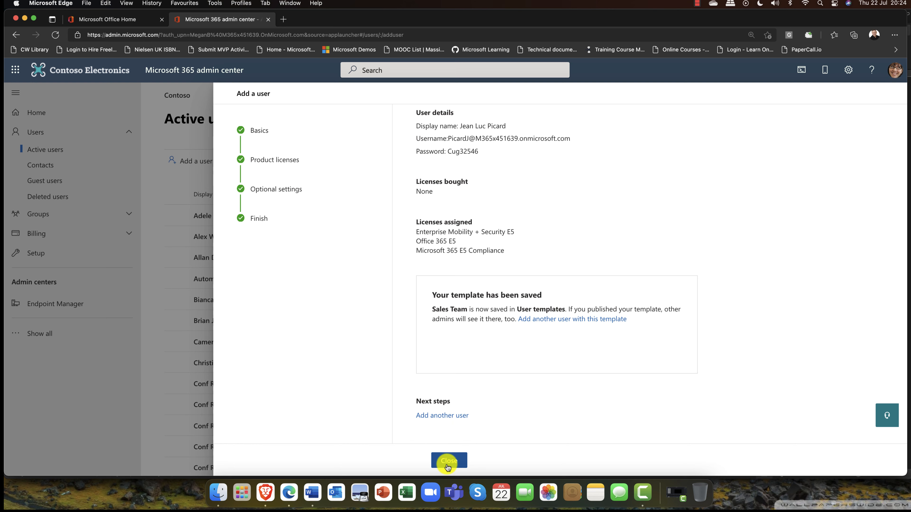
# Start a user from the Sales Team template with first name James, last name Kirk and username Kirk
pyautogui.click(447, 461)
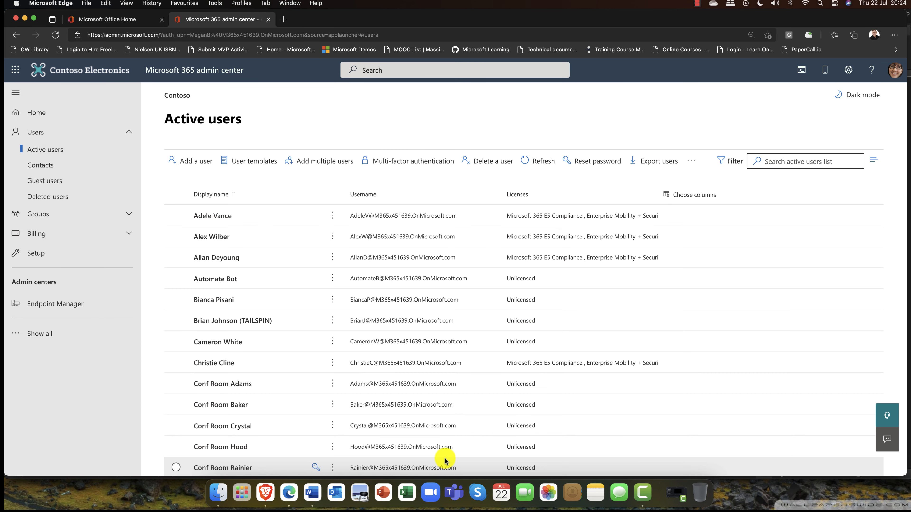
pyautogui.moveTo(401, 342)
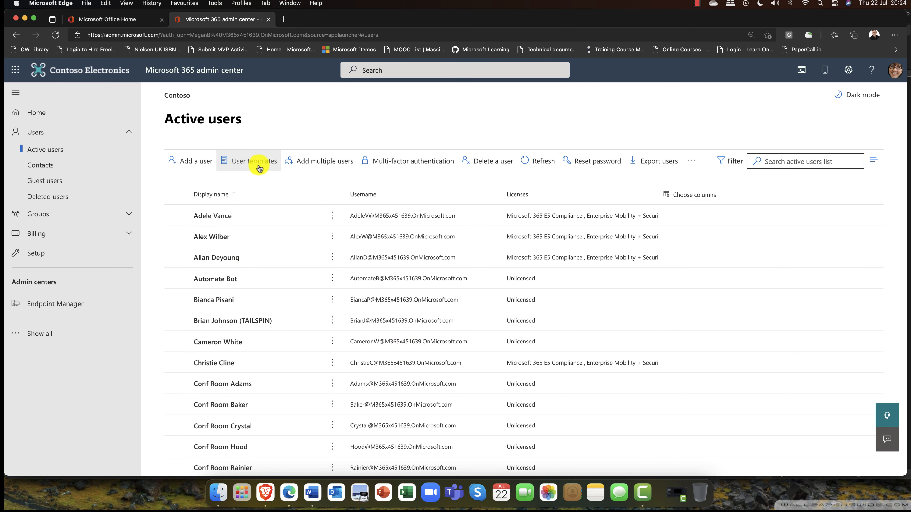
pyautogui.click(252, 161)
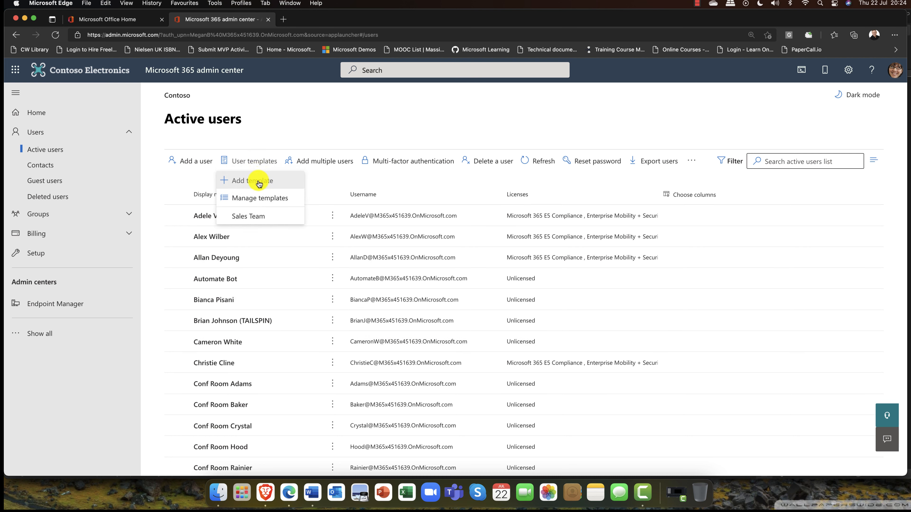
pyautogui.moveTo(255, 216)
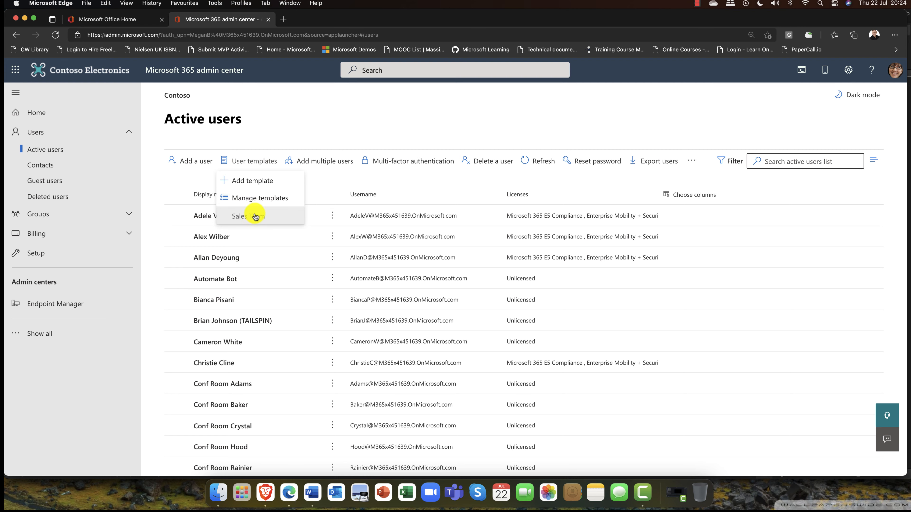
pyautogui.click(243, 217)
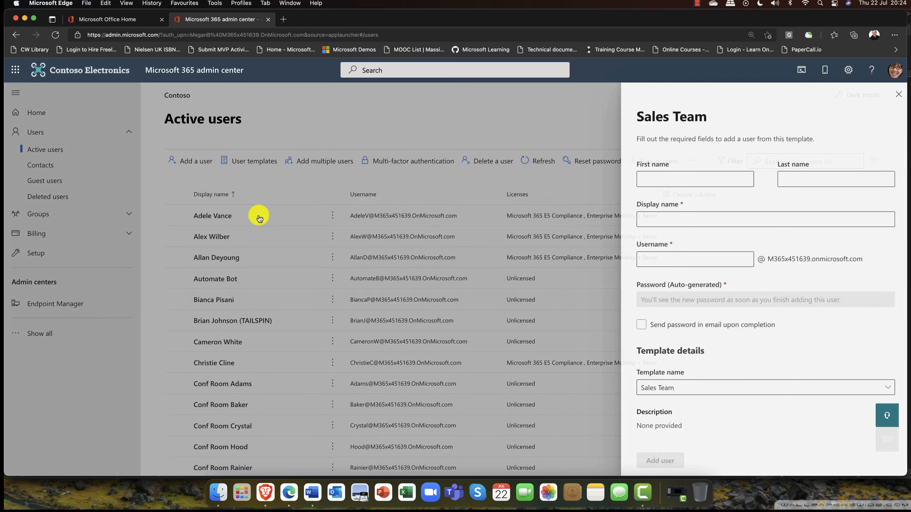
pyautogui.click(694, 178)
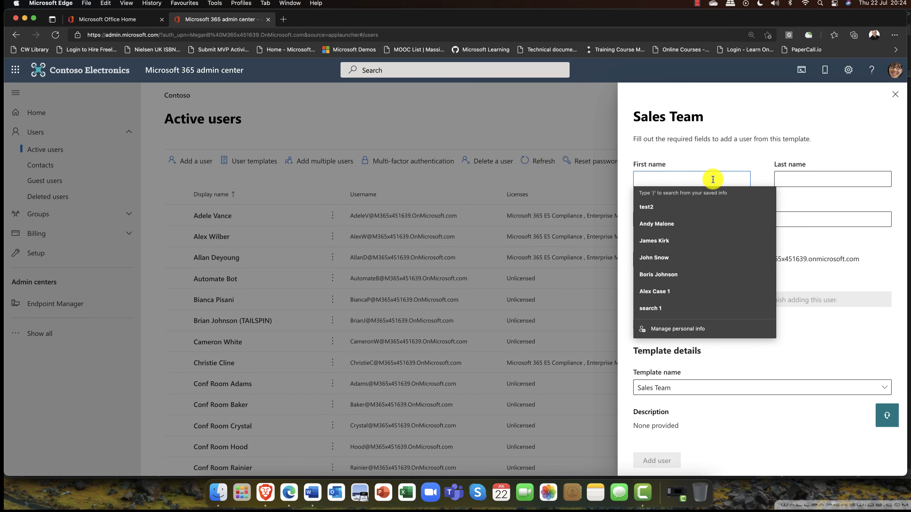
pyautogui.write('James')
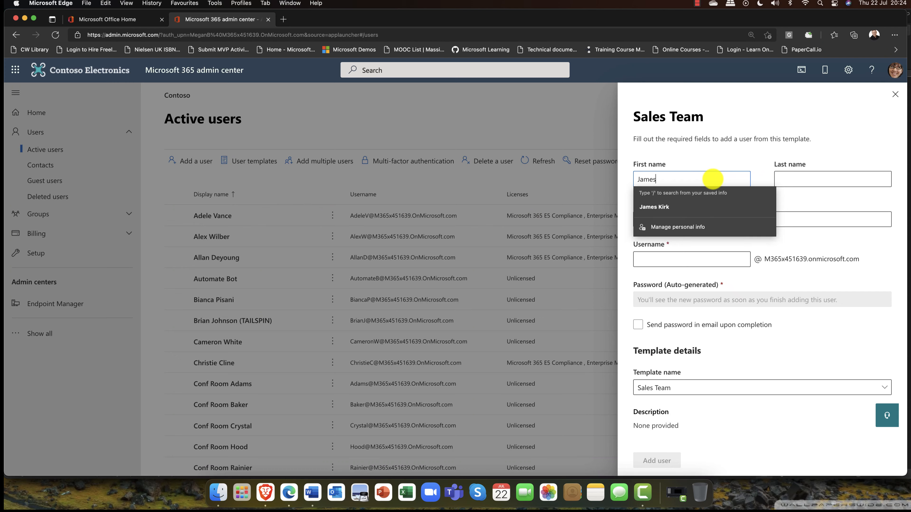
pyautogui.write('Kirk')
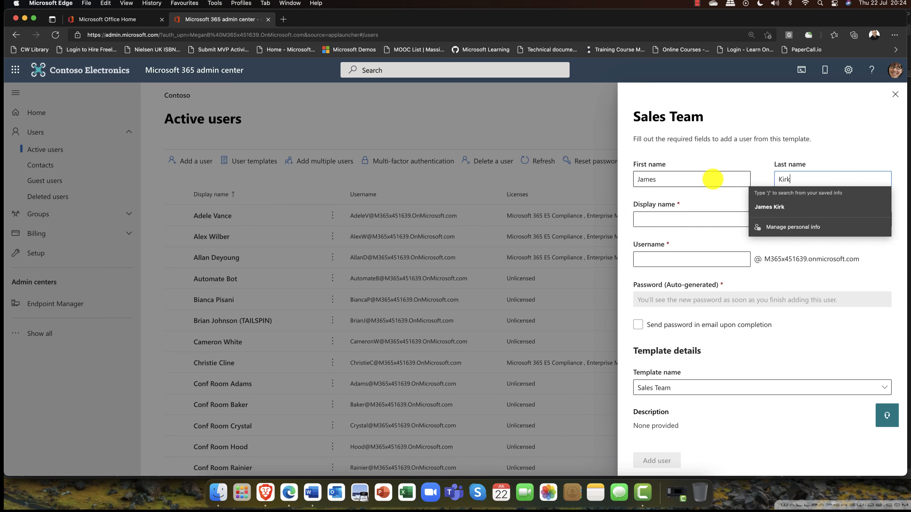
pyautogui.click(691, 259)
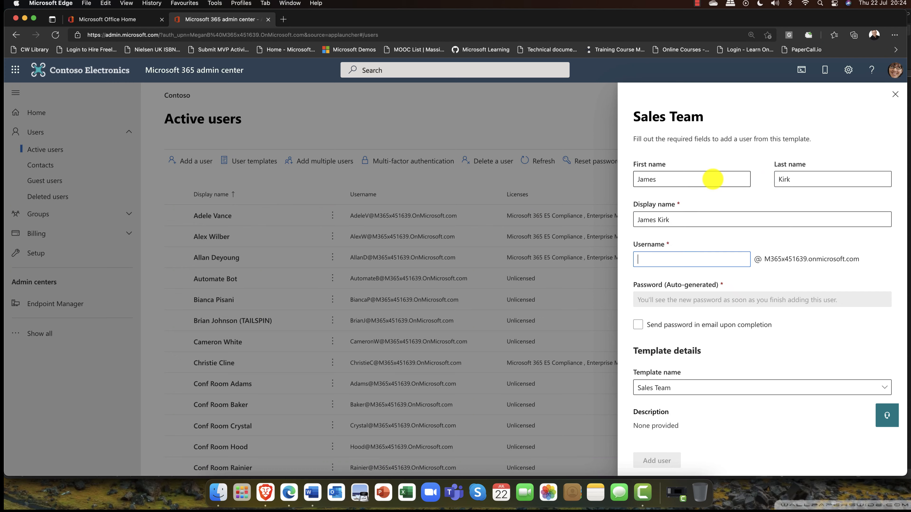
pyautogui.write('Kirkj')
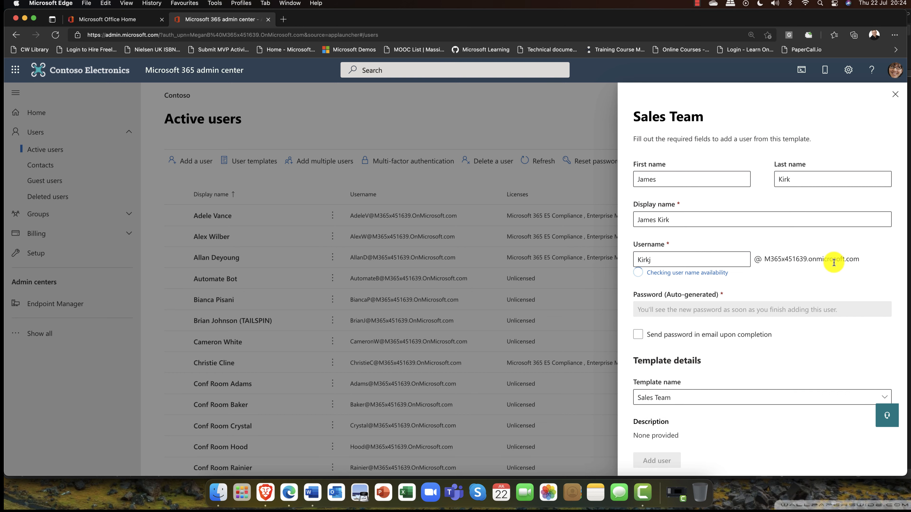
# Create James Kirk from the template and close the confirmation to return to Active users
pyautogui.scroll(-3)
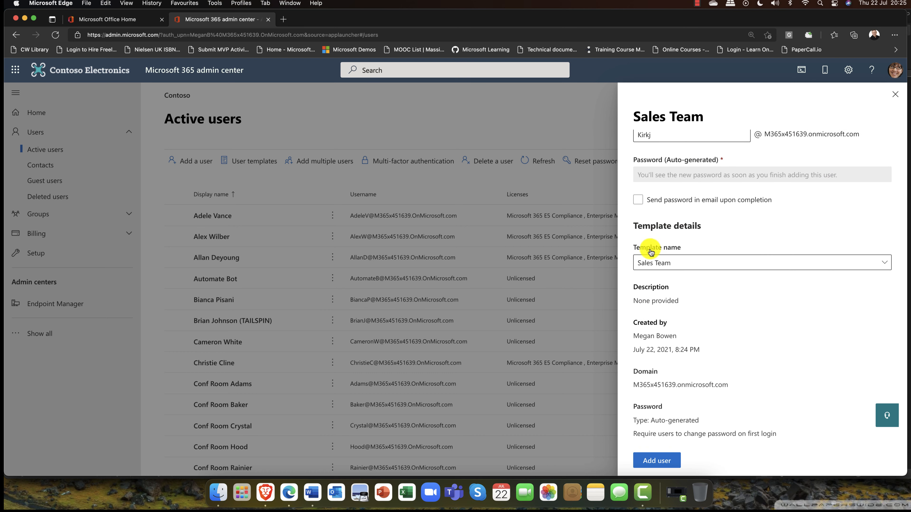
pyautogui.scroll(-3)
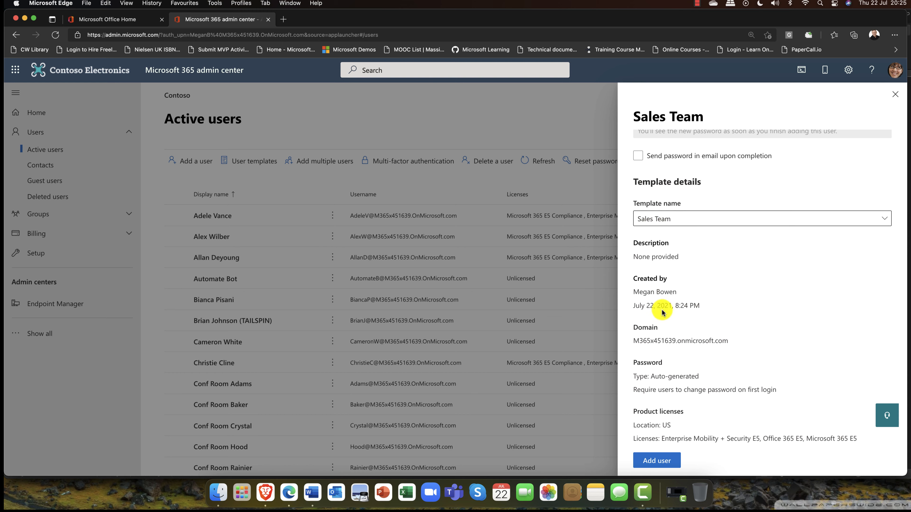
pyautogui.scroll(-3)
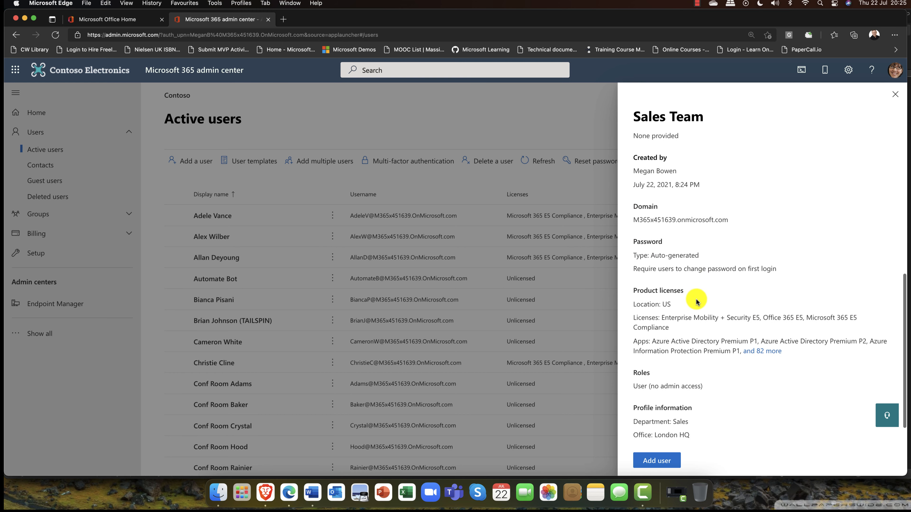
pyautogui.scroll(-3)
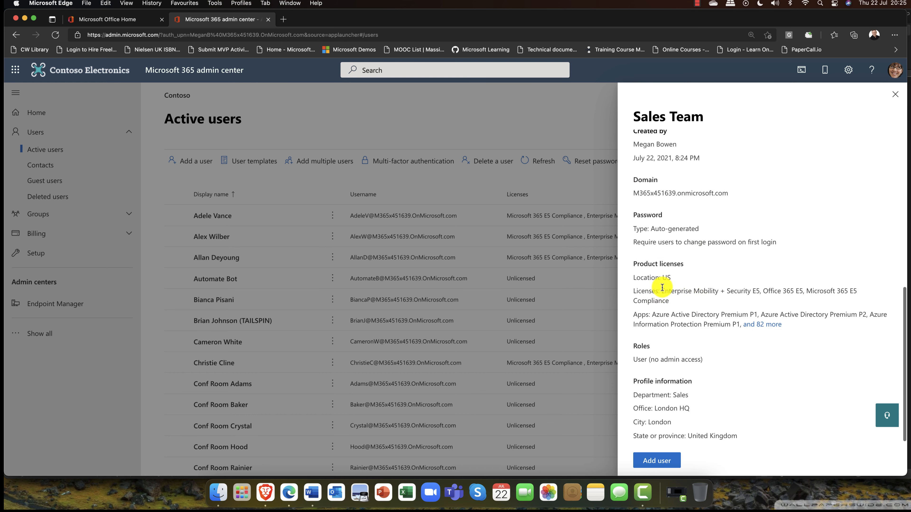
pyautogui.moveTo(679, 334)
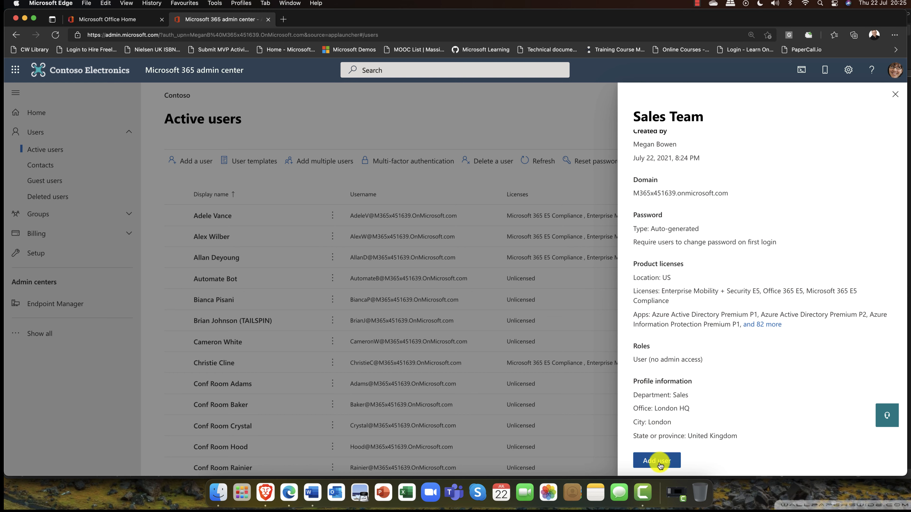
pyautogui.click(656, 460)
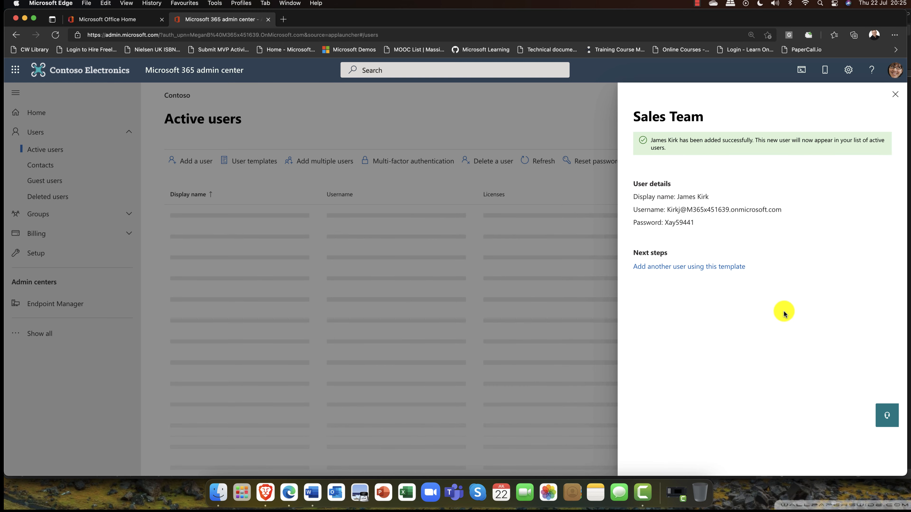
pyautogui.click(894, 94)
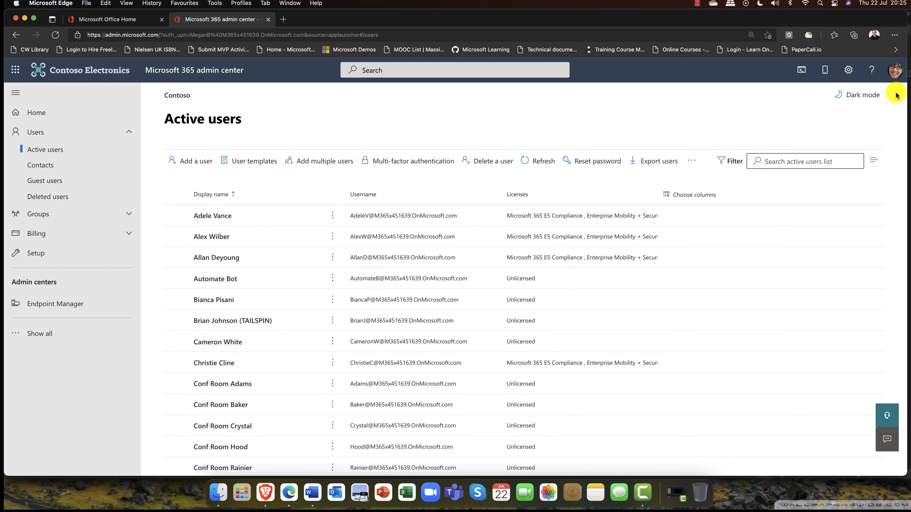
pyautogui.moveTo(797, 96)
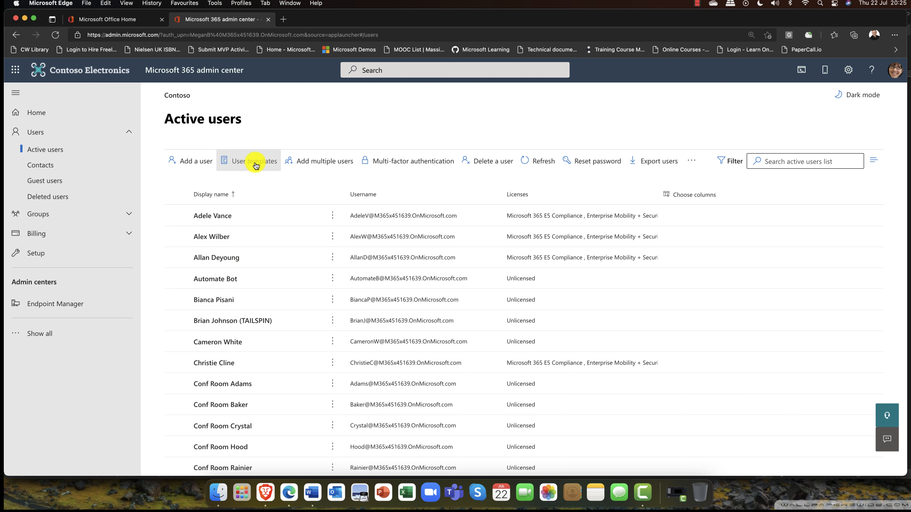
# On Manage templates select Sales Team and begin the Add user template wizard
pyautogui.click(253, 160)
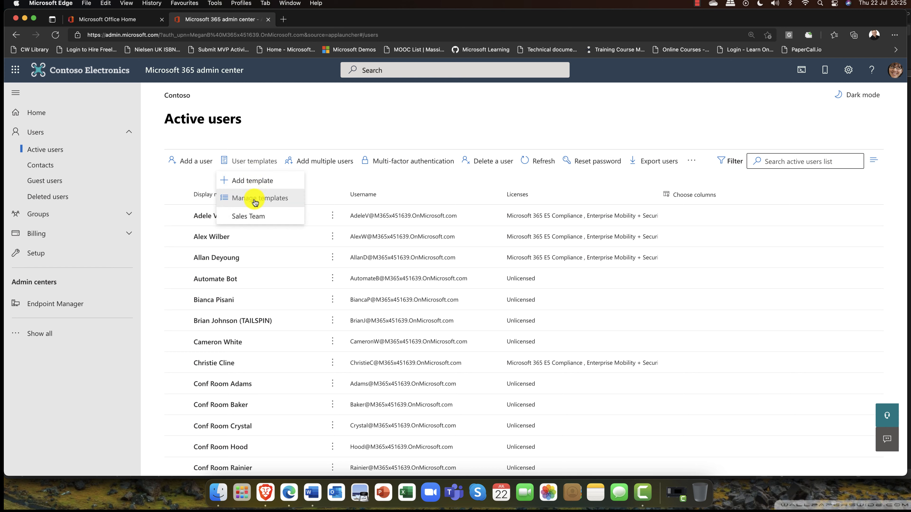
pyautogui.click(260, 199)
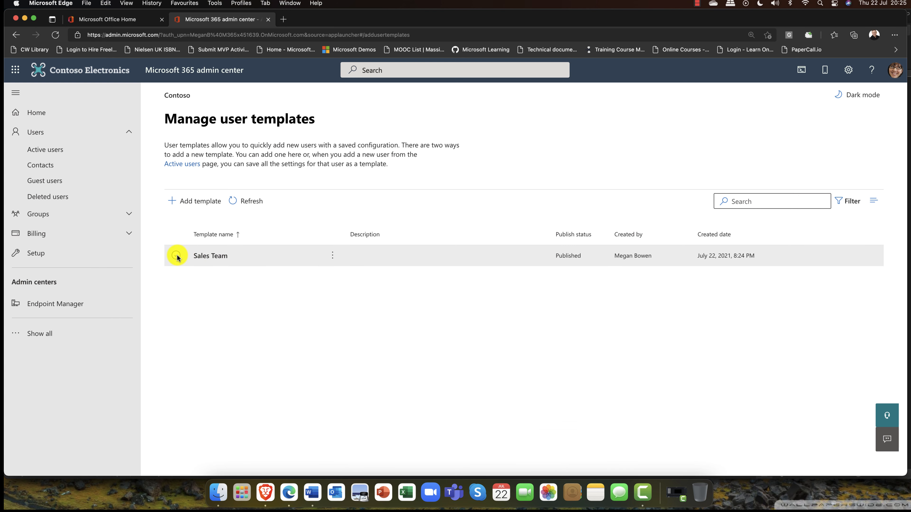
pyautogui.click(332, 256)
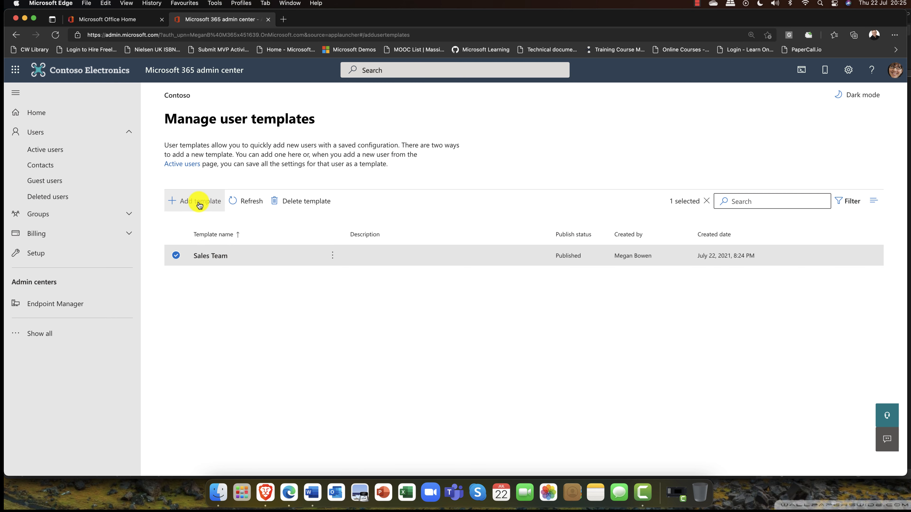
pyautogui.moveTo(188, 292)
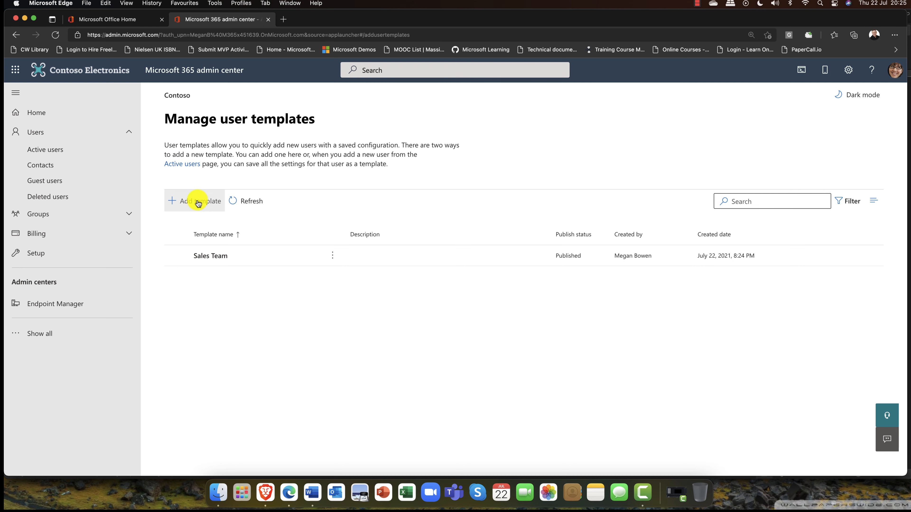
pyautogui.click(194, 200)
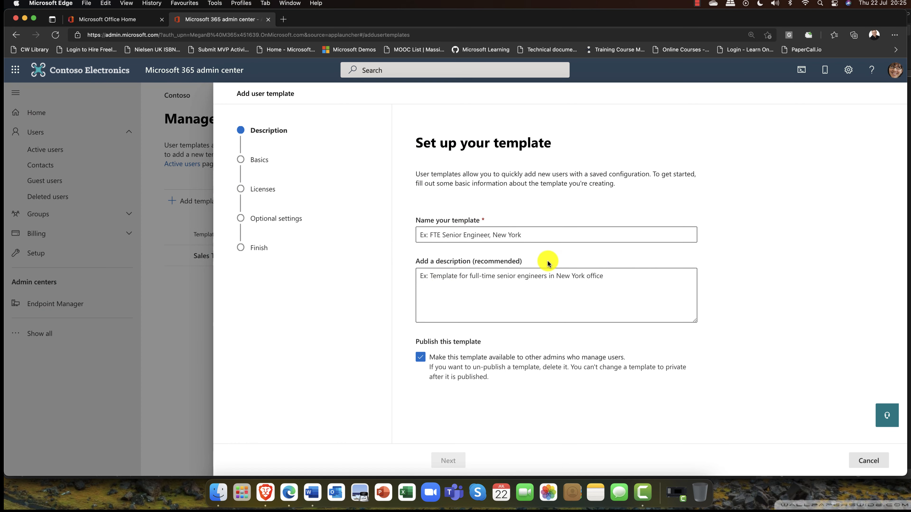
pyautogui.moveTo(538, 227)
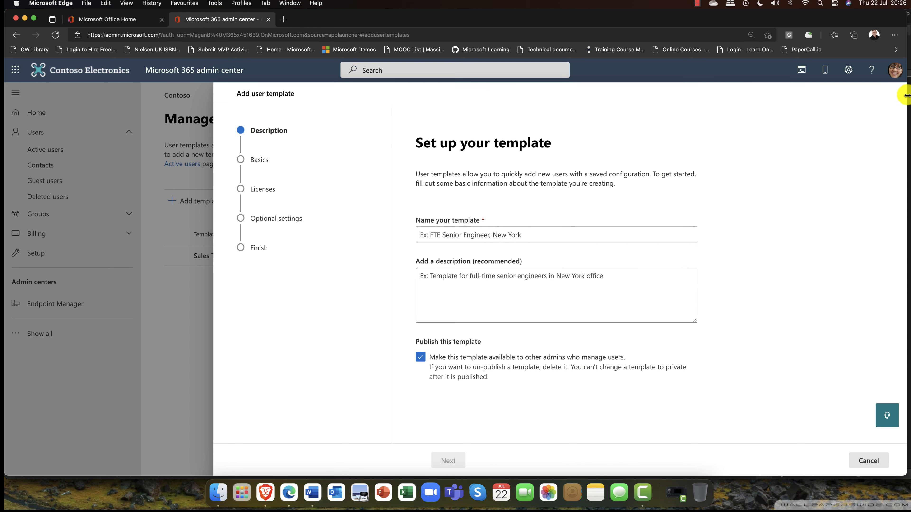
pyautogui.click(868, 460)
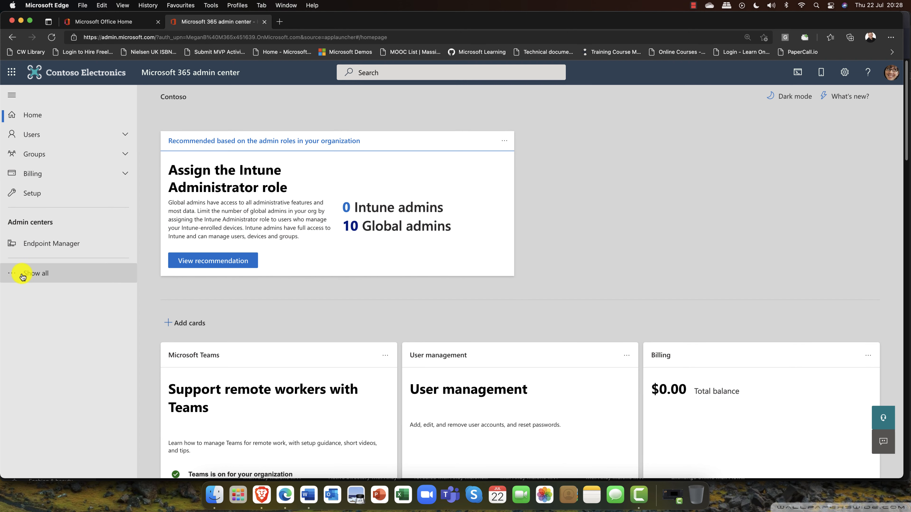
# Show all admin centers and go to the SharePoint admin center
pyautogui.click(33, 273)
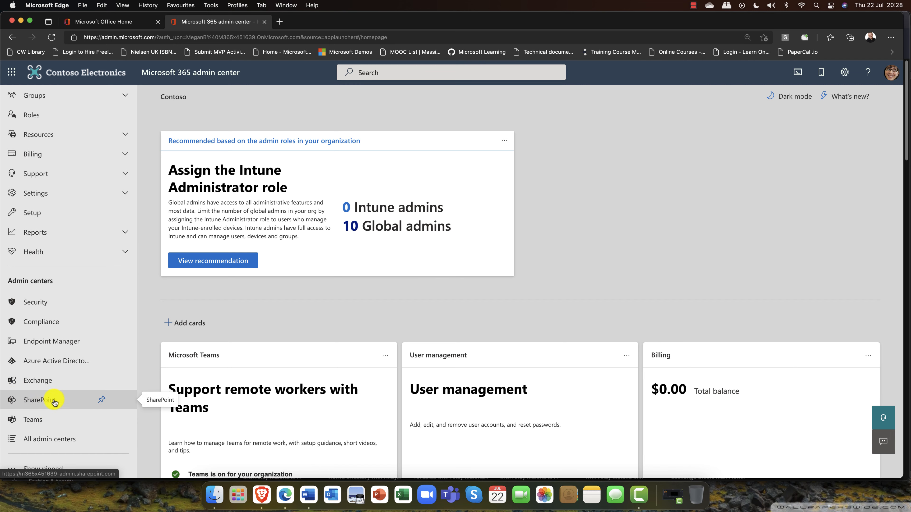
pyautogui.click(39, 399)
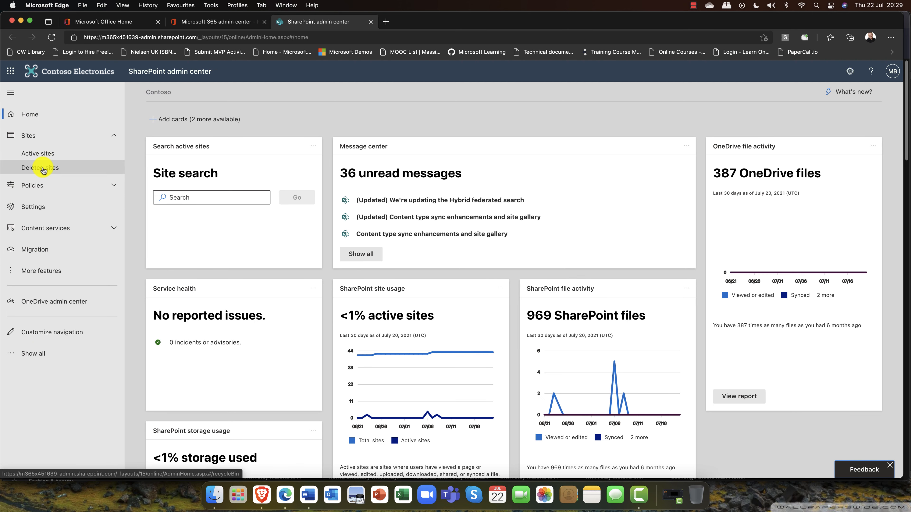
# Show the Active sites list and scroll down toward the Sales and Marketing site
pyautogui.click(40, 168)
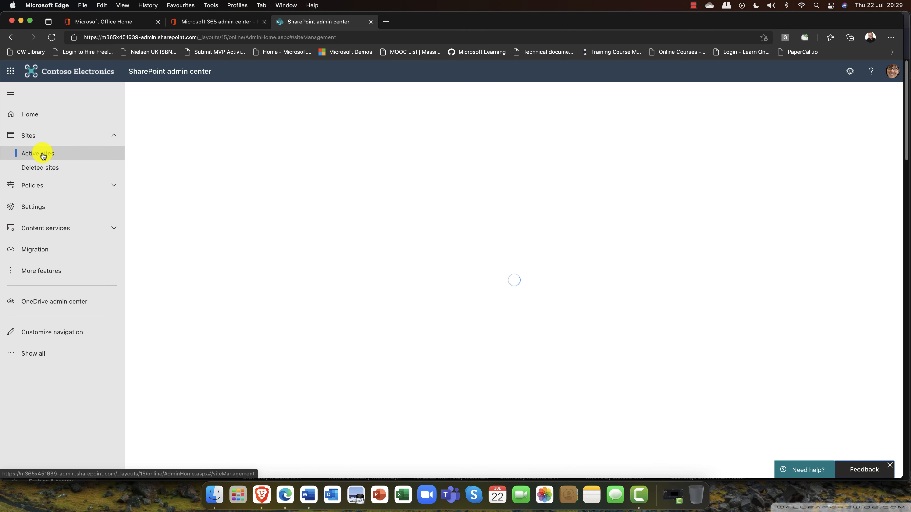
pyautogui.click(37, 154)
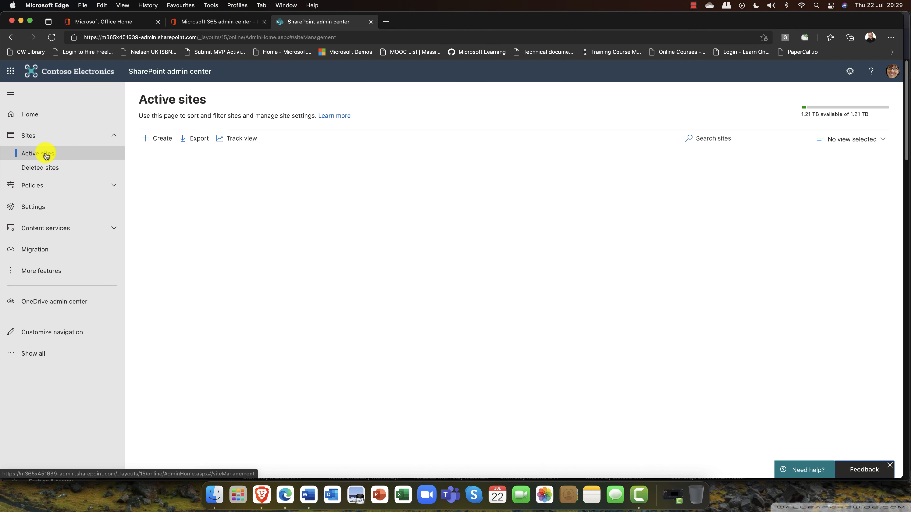
pyautogui.click(37, 153)
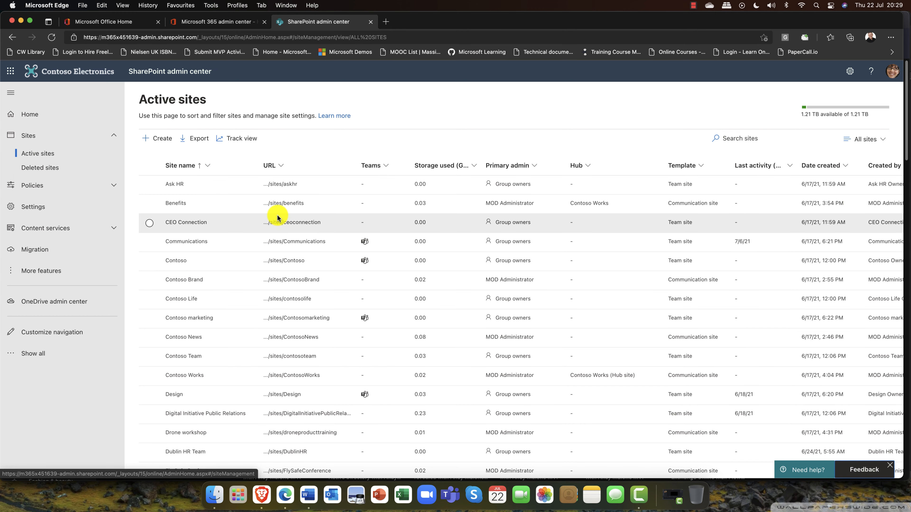
pyautogui.scroll(-3)
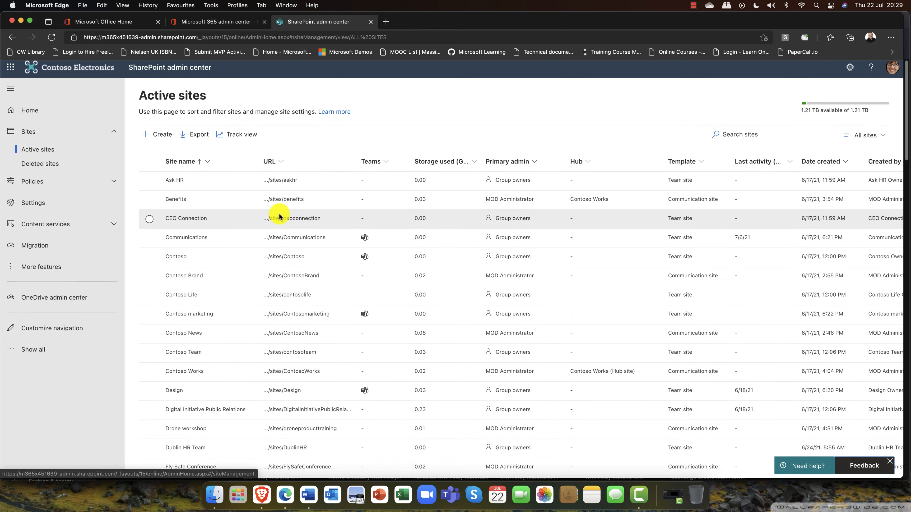
pyautogui.scroll(-3)
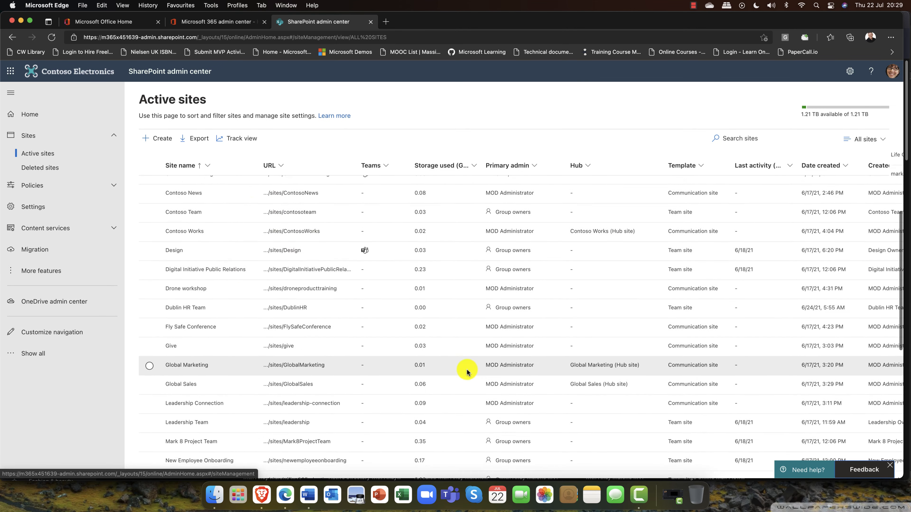
pyautogui.scroll(-3)
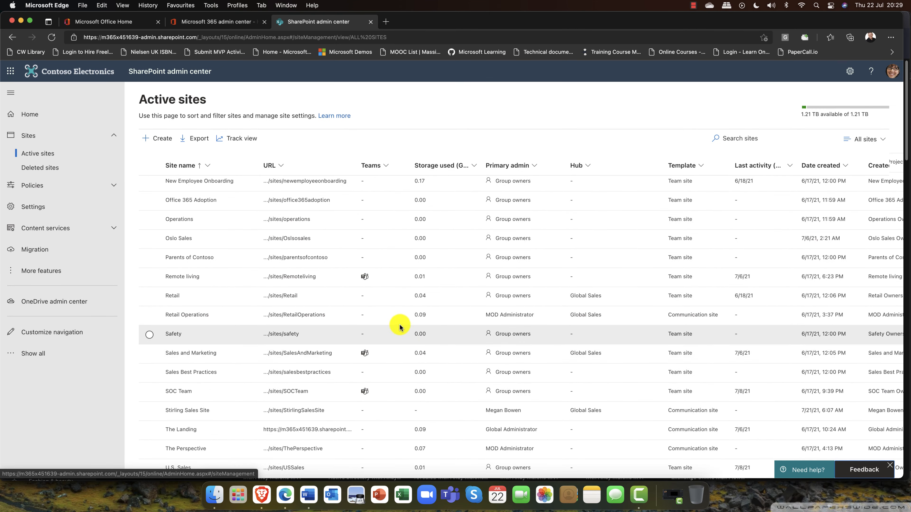
pyautogui.moveTo(309, 359)
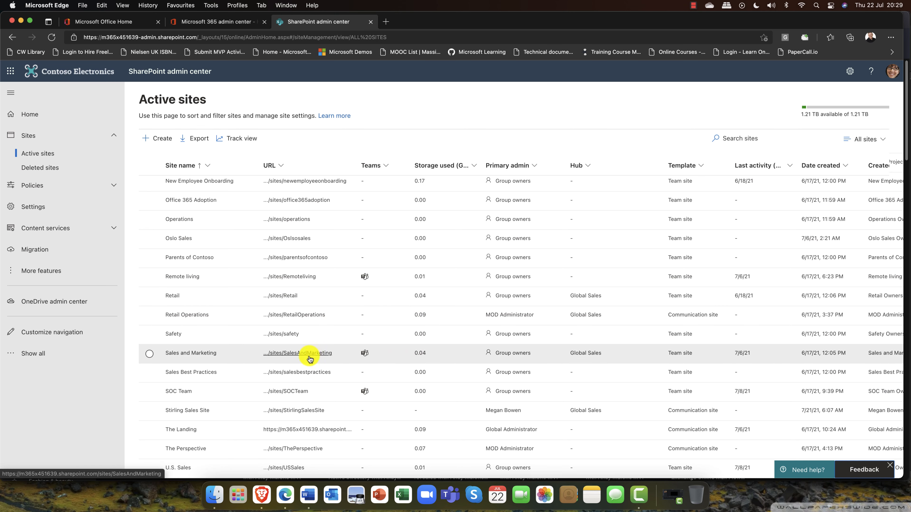
pyautogui.moveTo(321, 355)
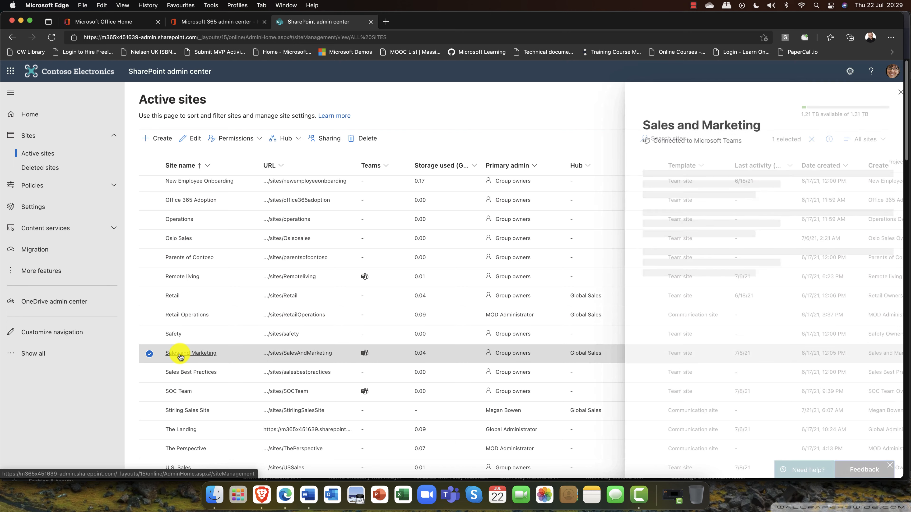
# View the Sales and Marketing site details and launch the site from its URL link
pyautogui.click(190, 353)
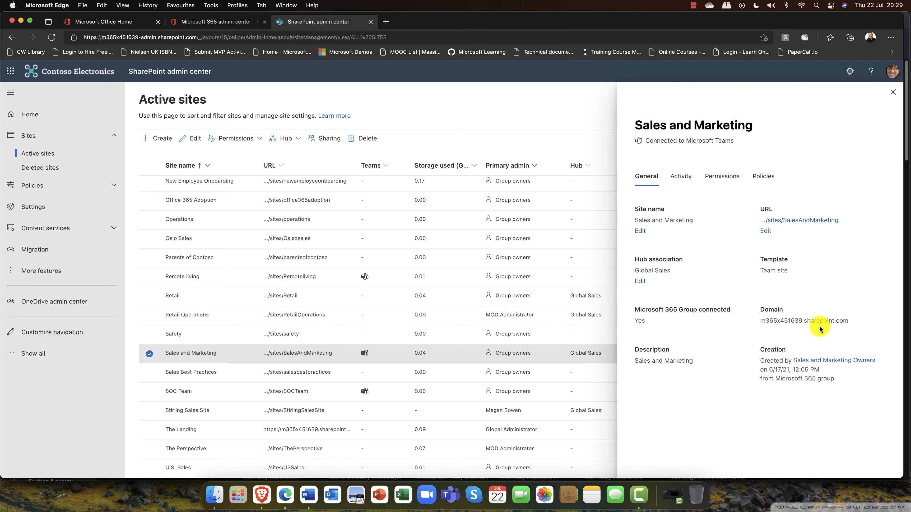
pyautogui.moveTo(800, 225)
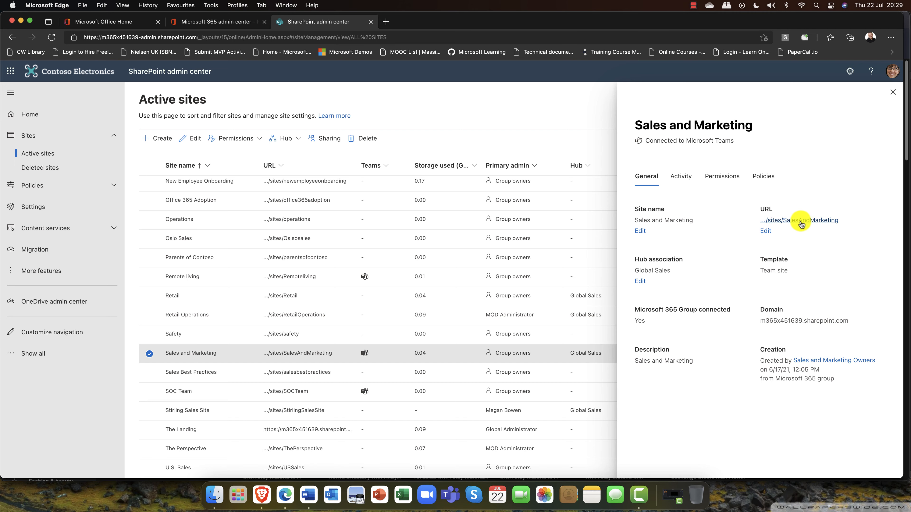
pyautogui.click(799, 220)
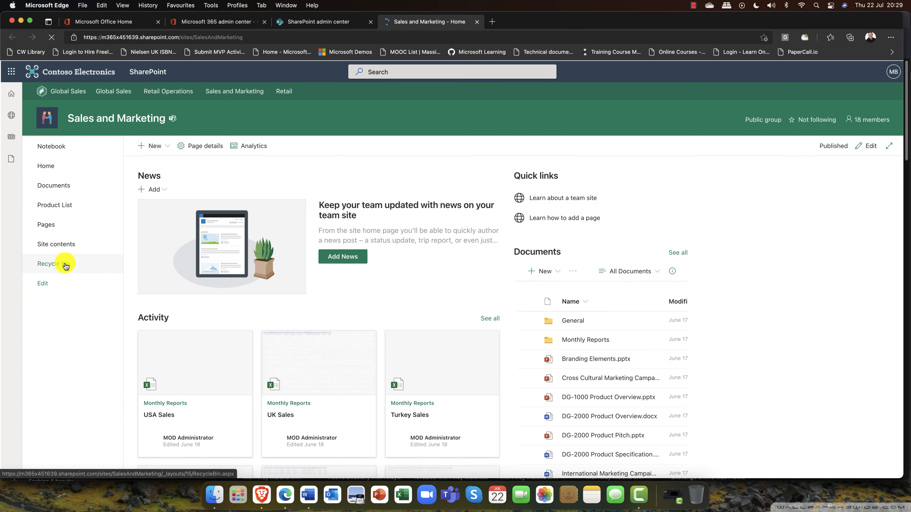
pyautogui.moveTo(66, 267)
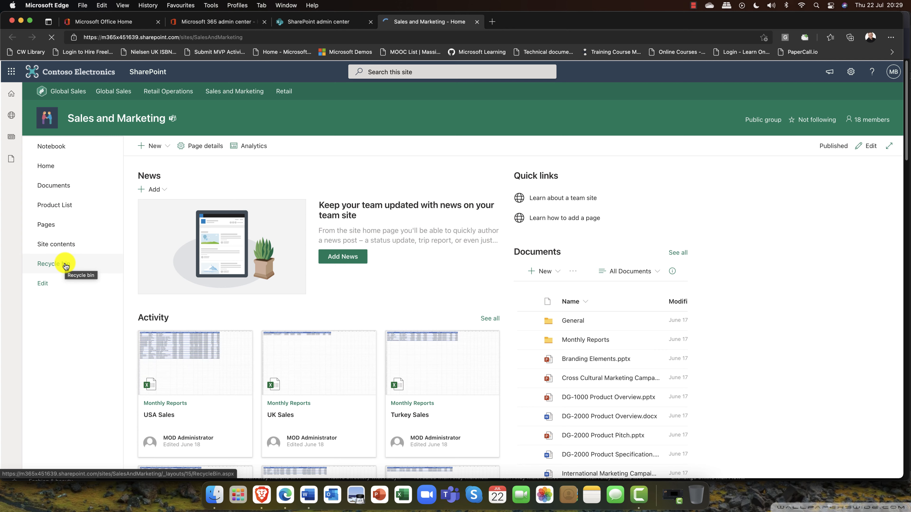
# View the site's Recycle bin, then its empty Second-stage recycle bin
pyautogui.click(55, 263)
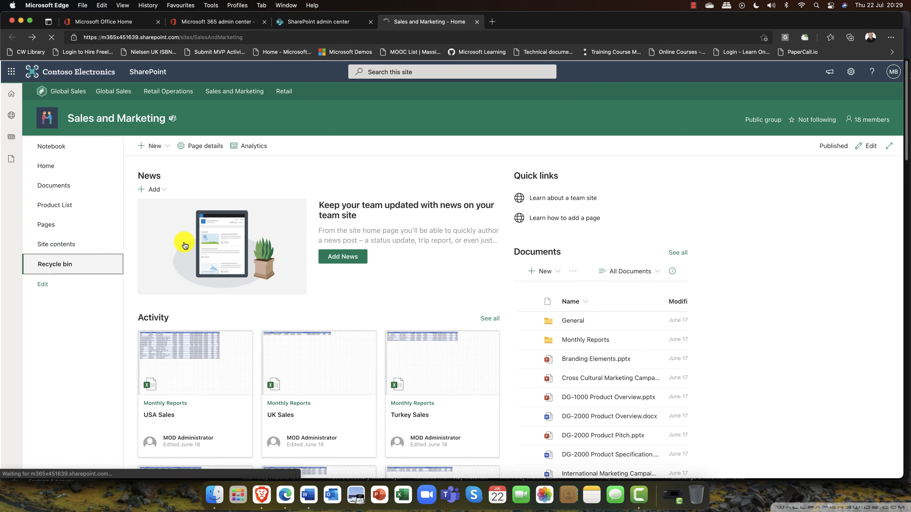
pyautogui.click(54, 263)
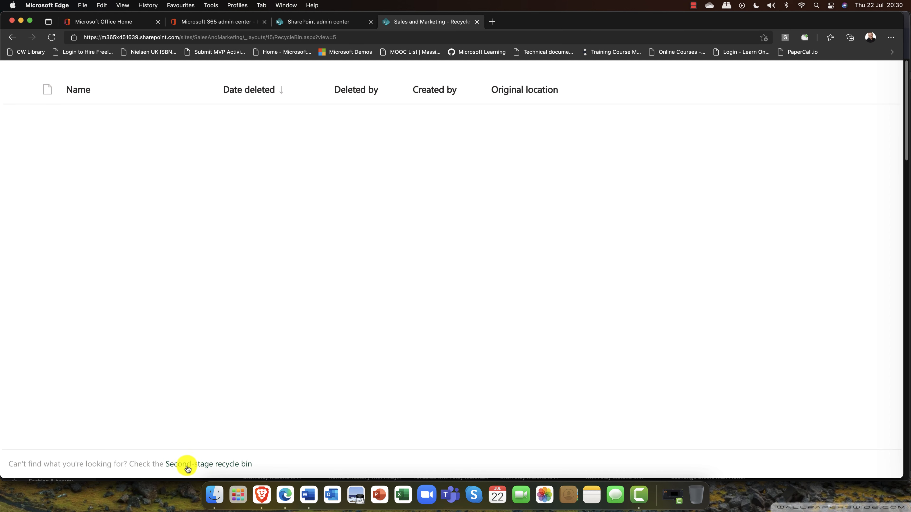
pyautogui.moveTo(126, 468)
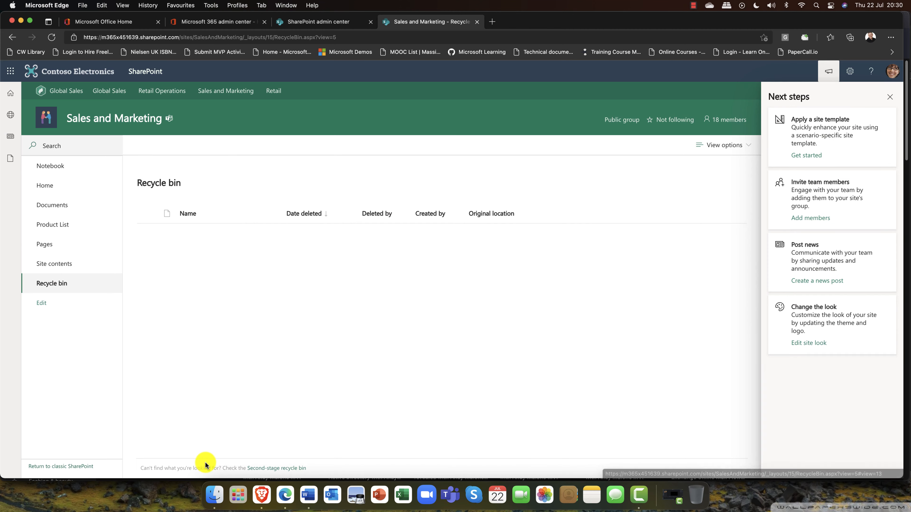
pyautogui.click(277, 469)
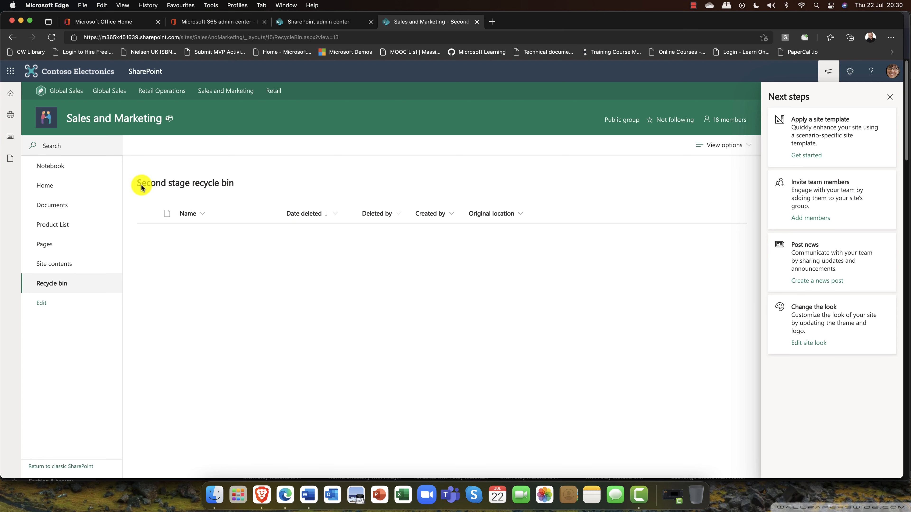
pyautogui.moveTo(247, 182)
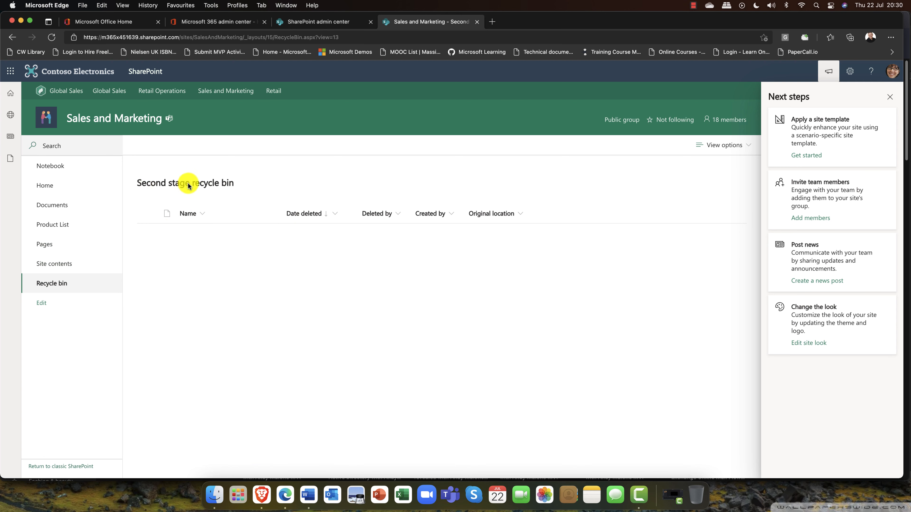
pyautogui.moveTo(211, 189)
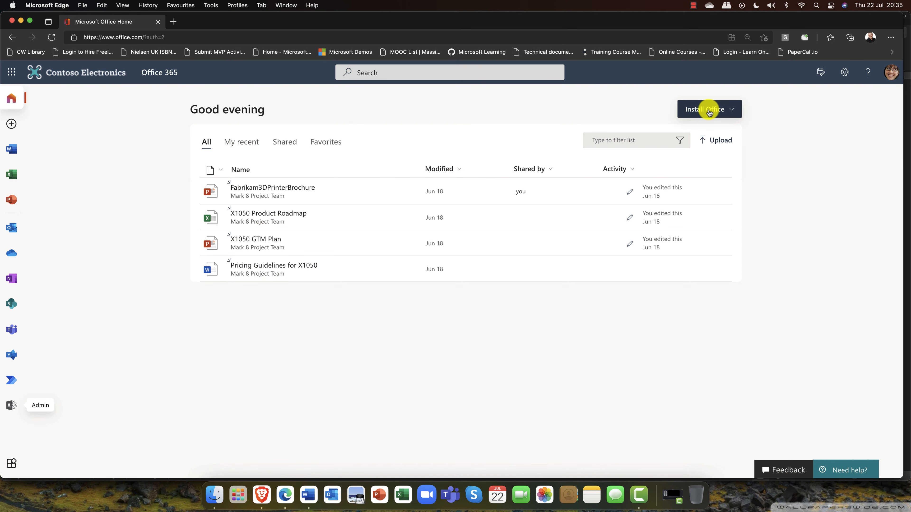
# Review the Install Office choices, including Other install options, without installing
pyautogui.click(707, 109)
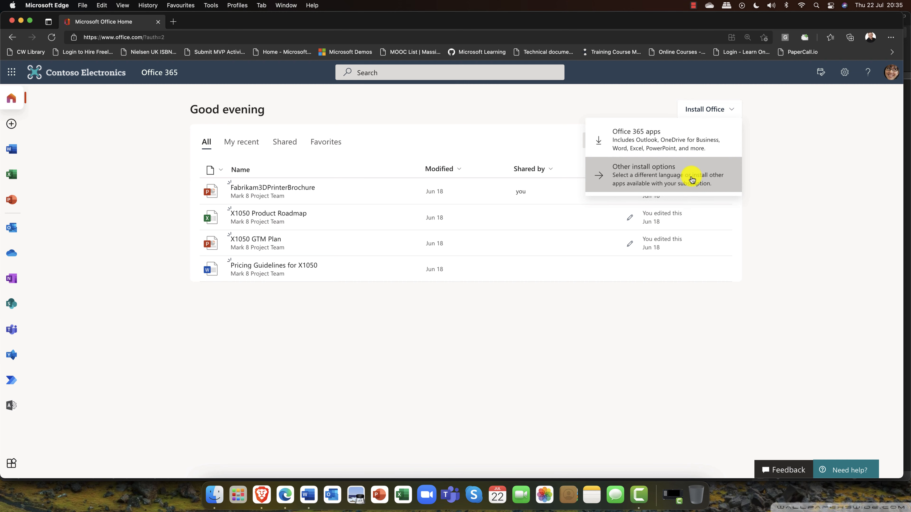
pyautogui.click(782, 156)
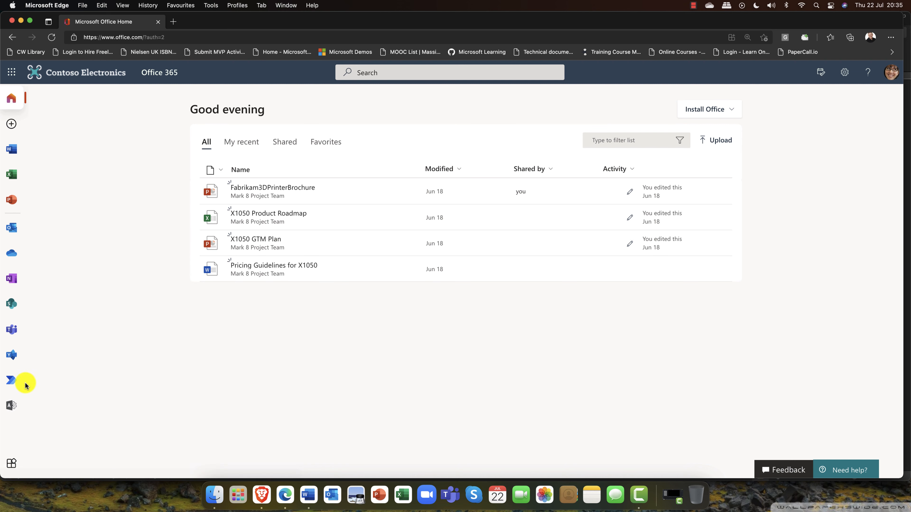
pyautogui.moveTo(12, 405)
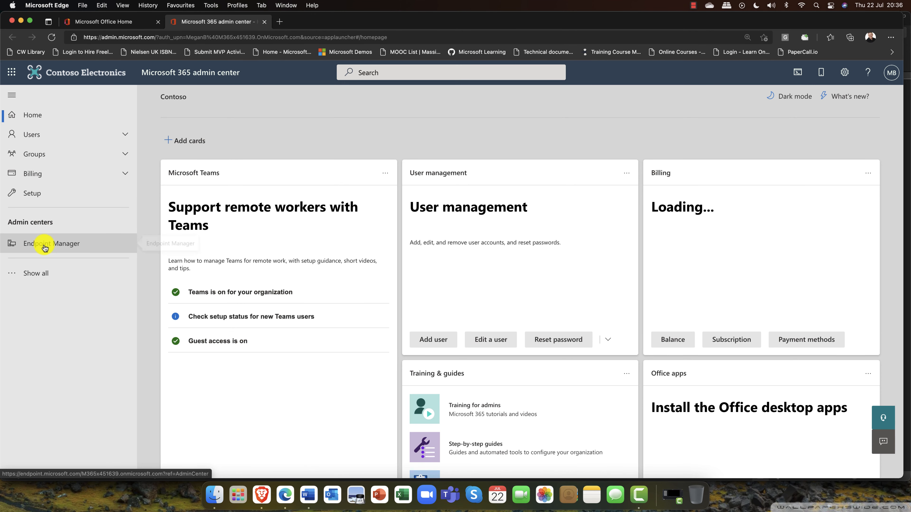
pyautogui.click(31, 134)
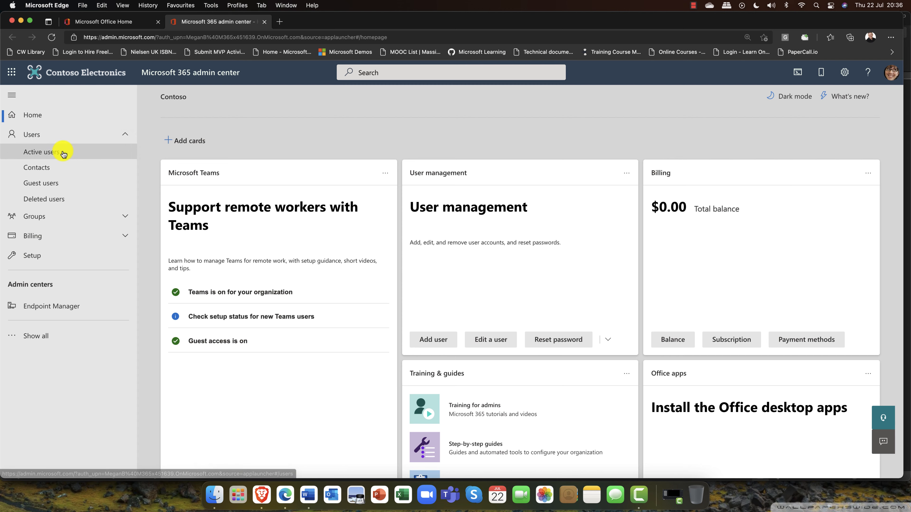
pyautogui.click(41, 152)
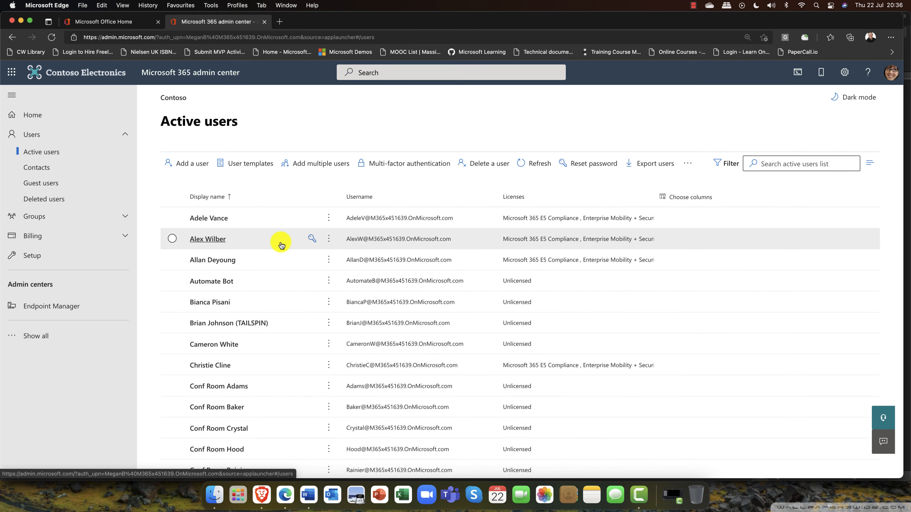
pyautogui.click(209, 217)
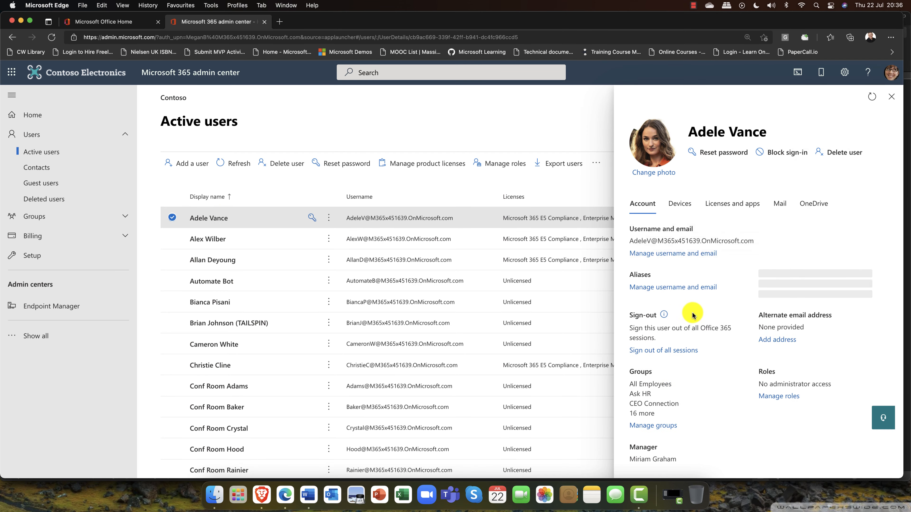
pyautogui.scroll(-3)
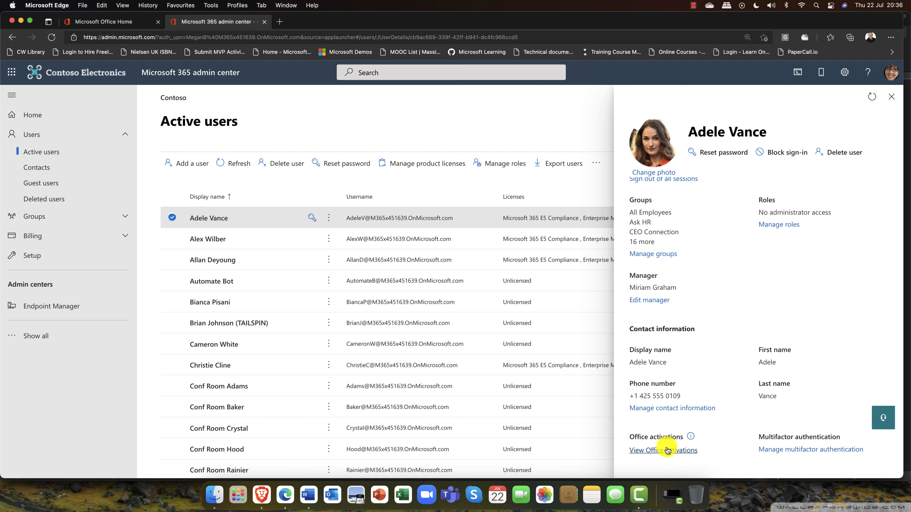
pyautogui.moveTo(897, 96)
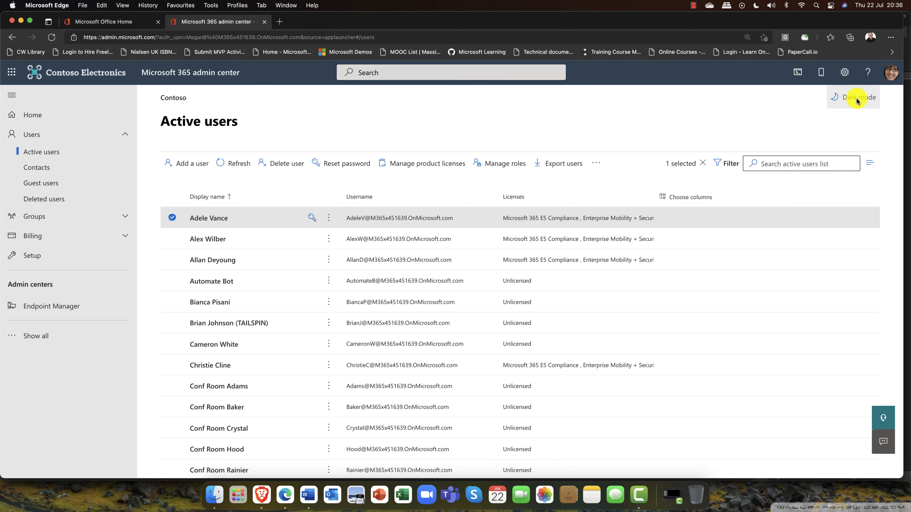
pyautogui.moveTo(124, 138)
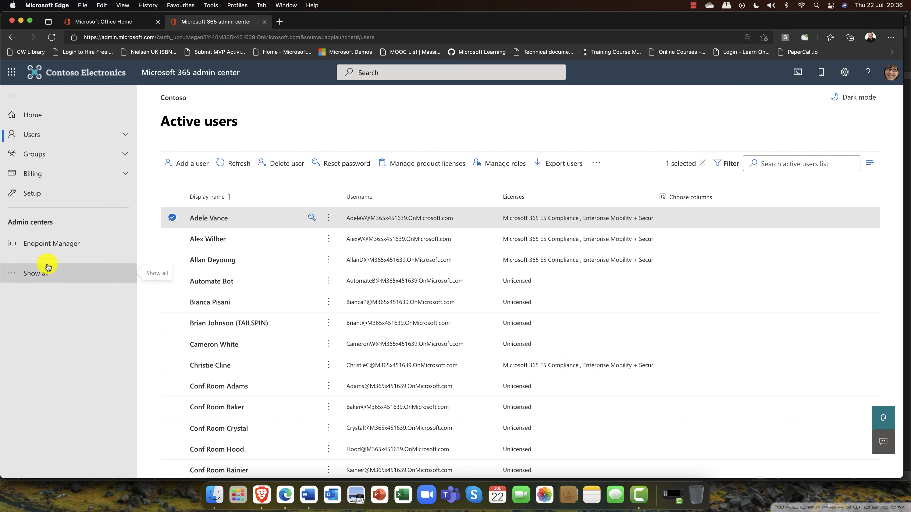
# Show all admin centers and launch Office configuration in a new tab
pyautogui.click(34, 273)
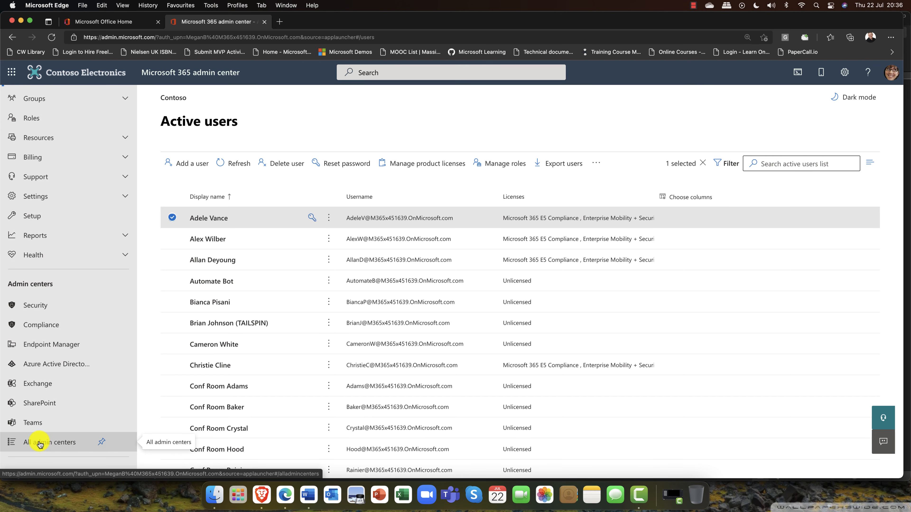
pyautogui.click(49, 442)
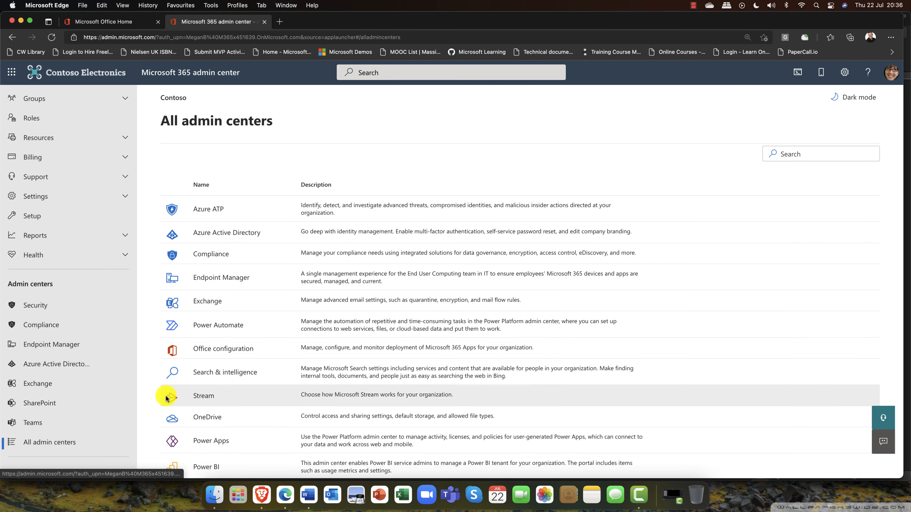
pyautogui.moveTo(230, 226)
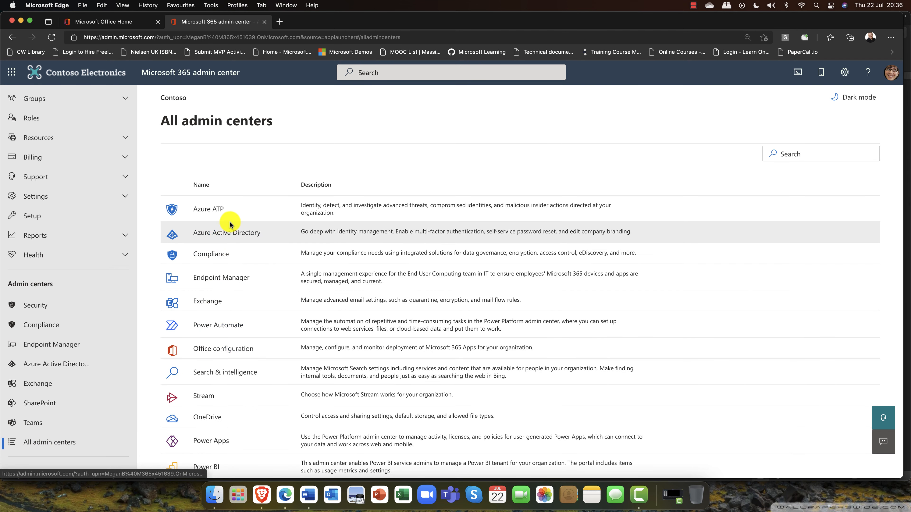
pyautogui.moveTo(219, 348)
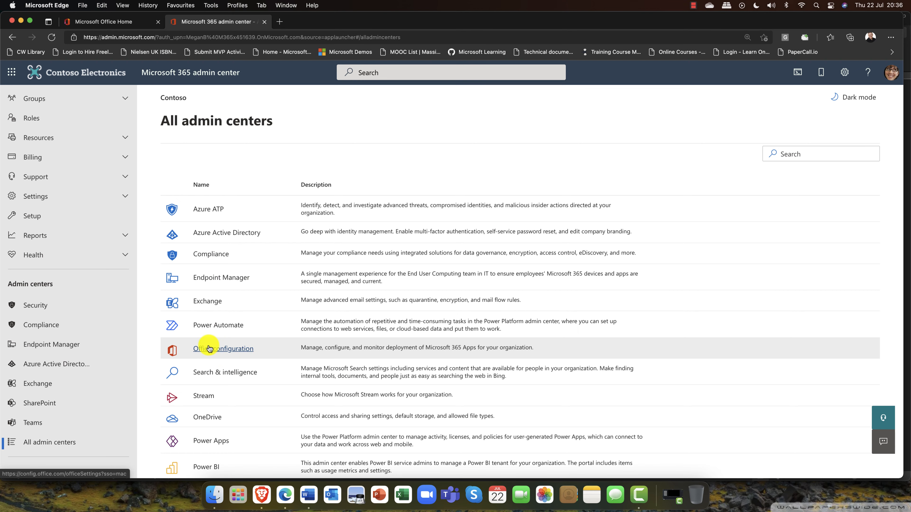
pyautogui.click(223, 349)
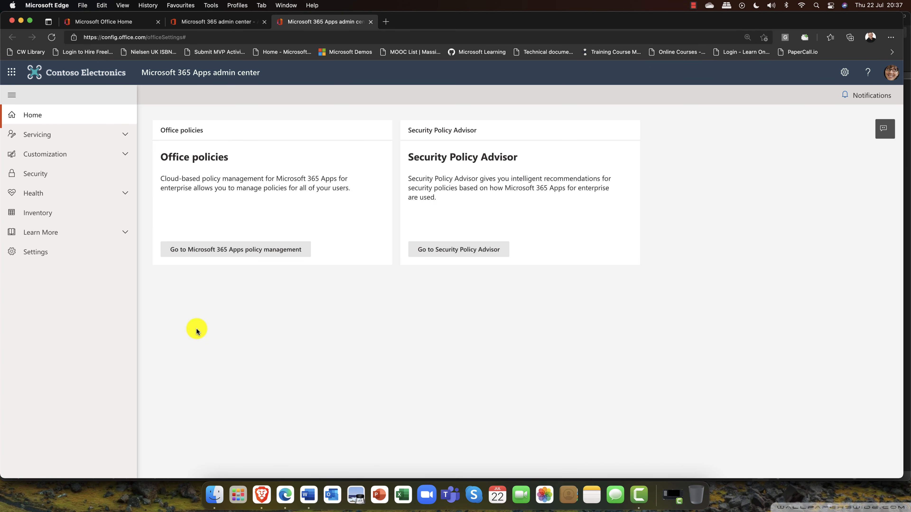
pyautogui.moveTo(184, 298)
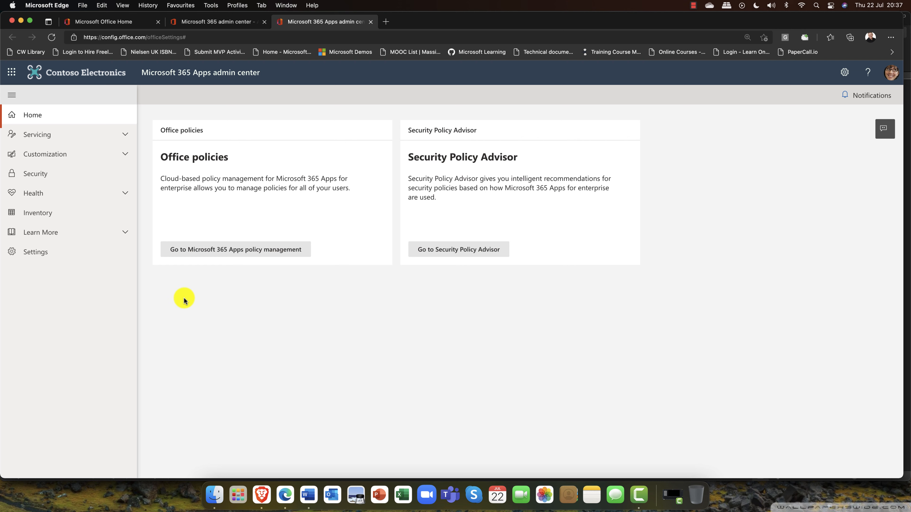
pyautogui.moveTo(402, 249)
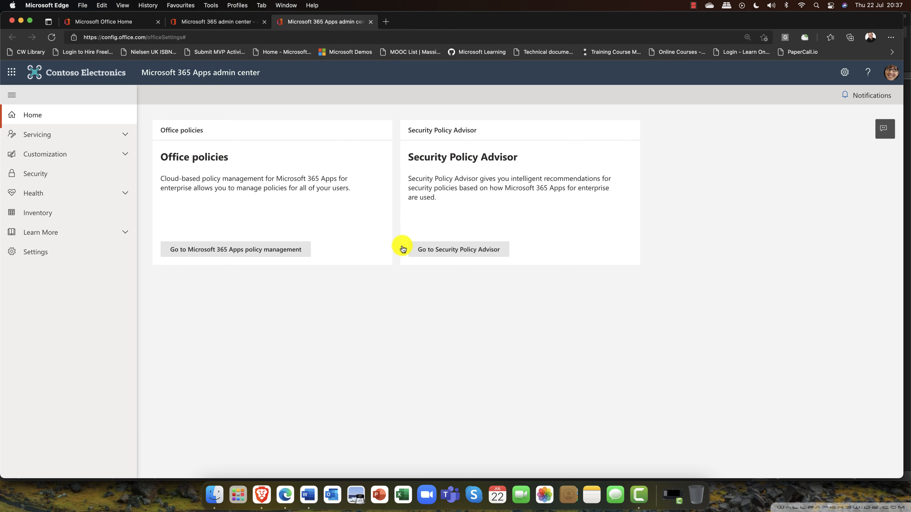
pyautogui.moveTo(235, 250)
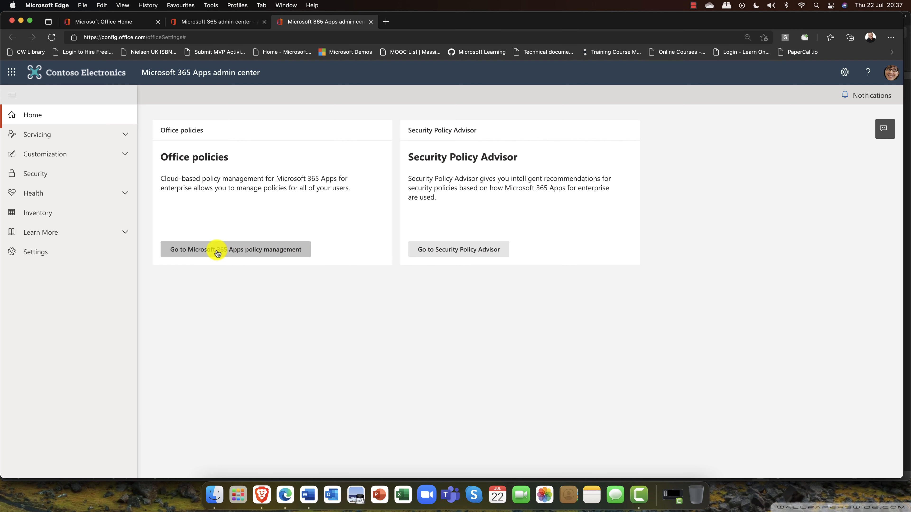
# Go to Microsoft 365 Apps policy management, showing an empty Policy configurations list
pyautogui.click(236, 249)
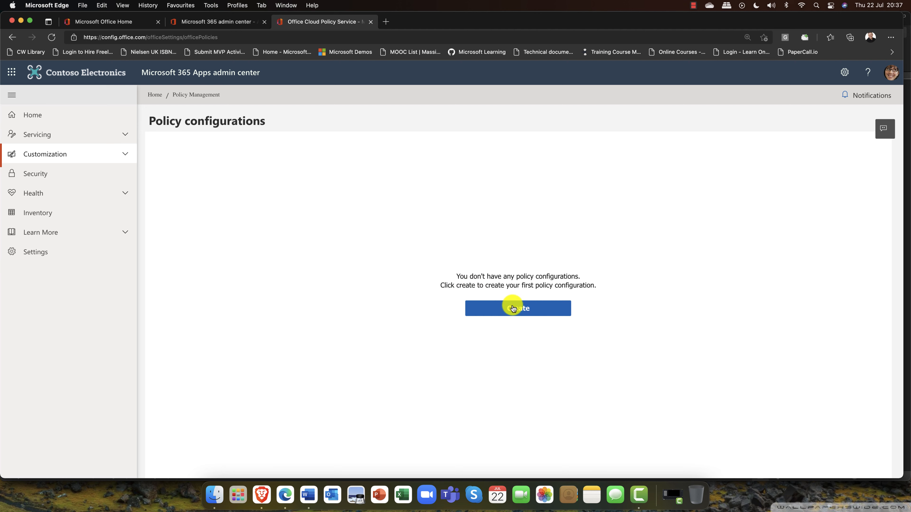
# Create a policy configuration named 'Sales Team Image' and bring up its type choices
pyautogui.click(517, 308)
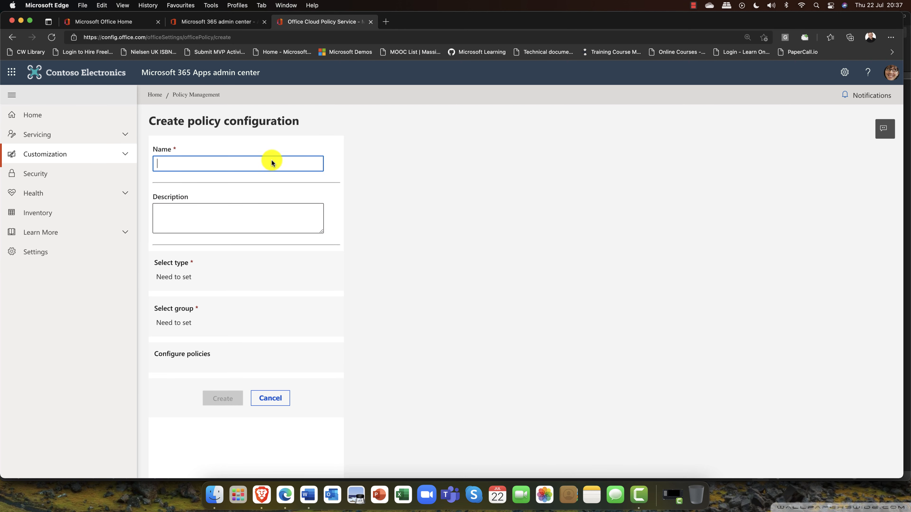
pyautogui.write('Sal')
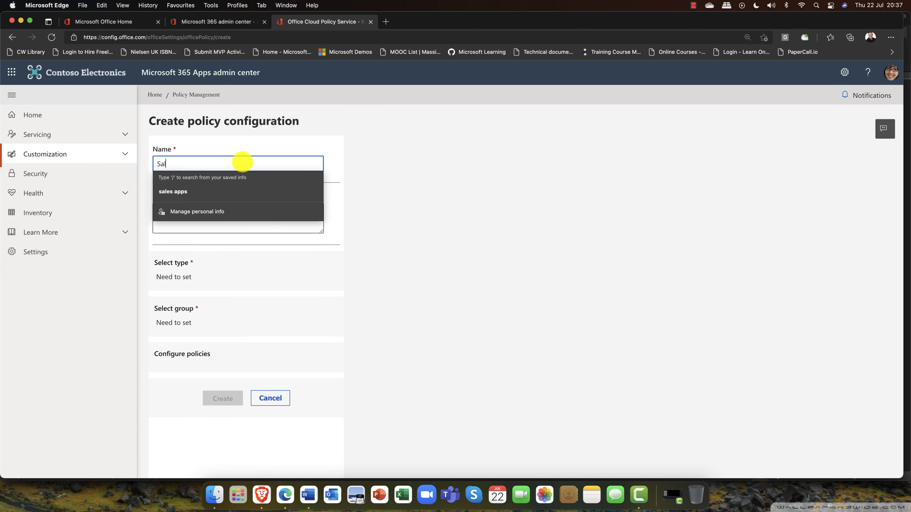
pyautogui.write('Sales Team')
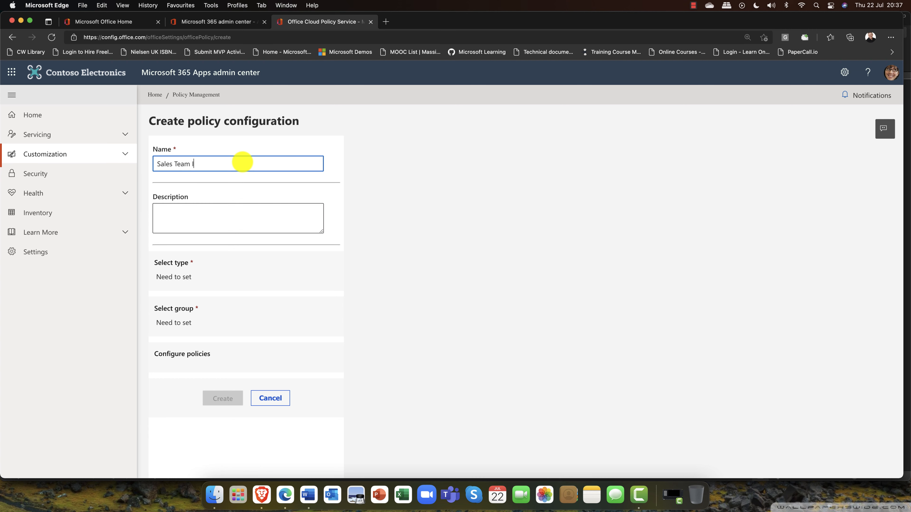
pyautogui.write('Image')
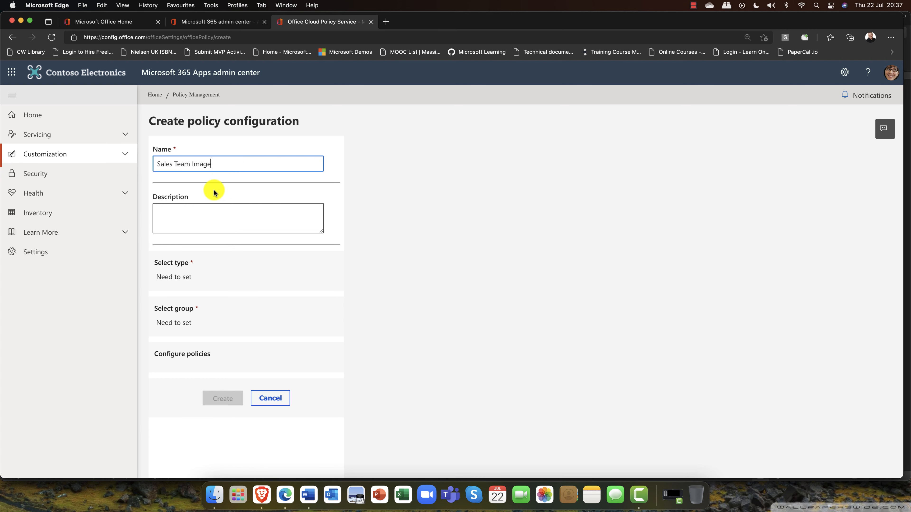
pyautogui.click(186, 276)
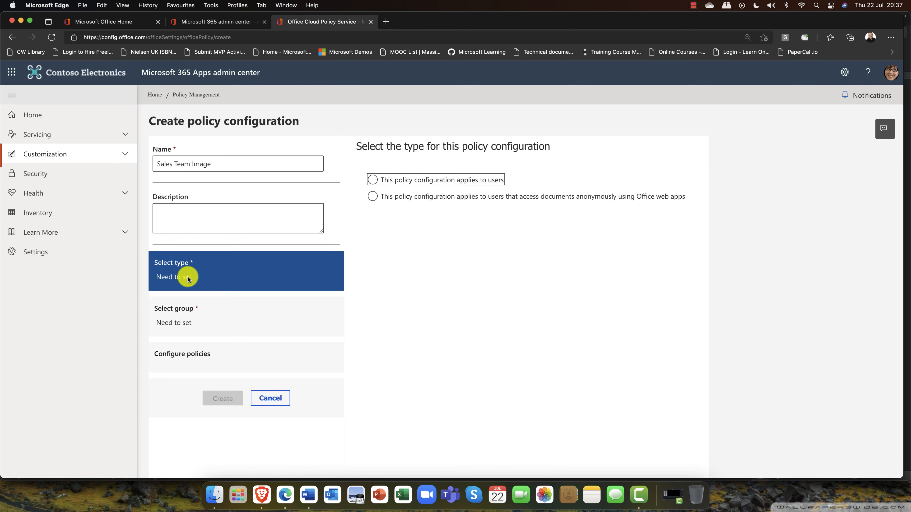
pyautogui.click(372, 196)
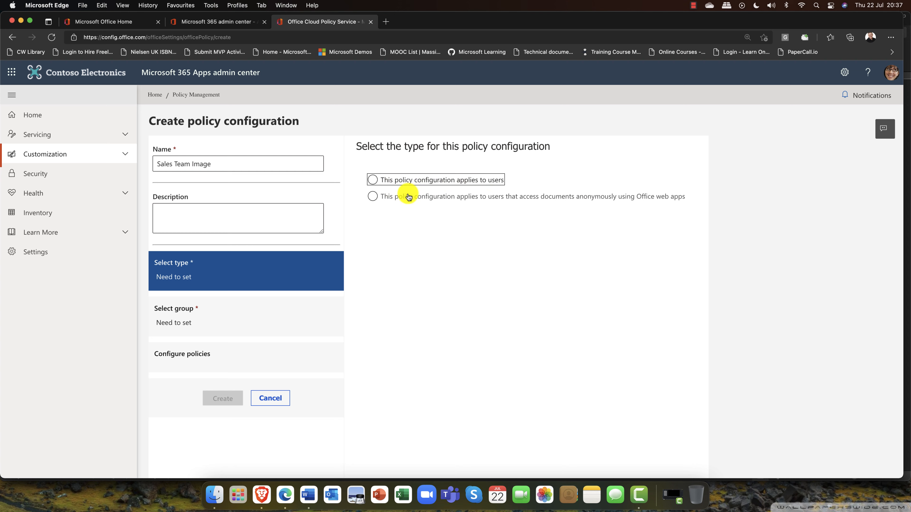
pyautogui.click(372, 197)
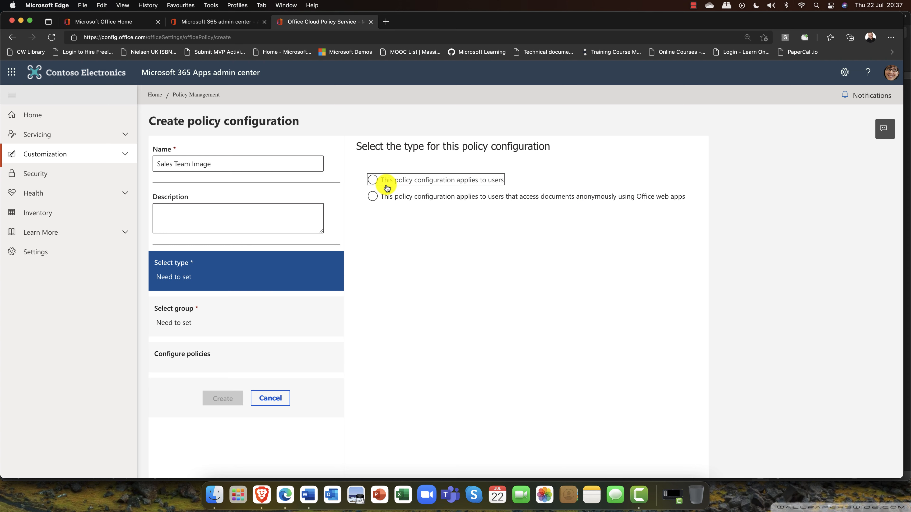
# Apply the configuration to users in the Oslo Students group and proceed to policies
pyautogui.click(372, 180)
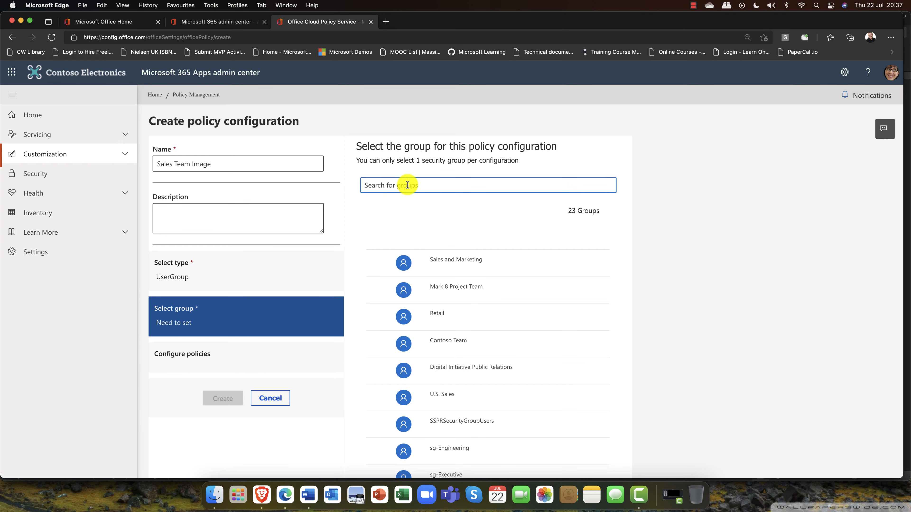
pyautogui.scroll(-3)
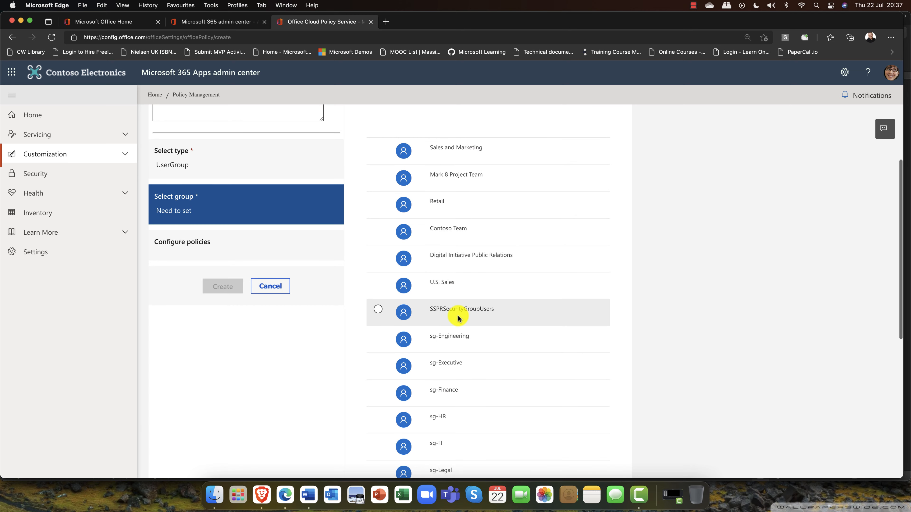
pyautogui.scroll(-3)
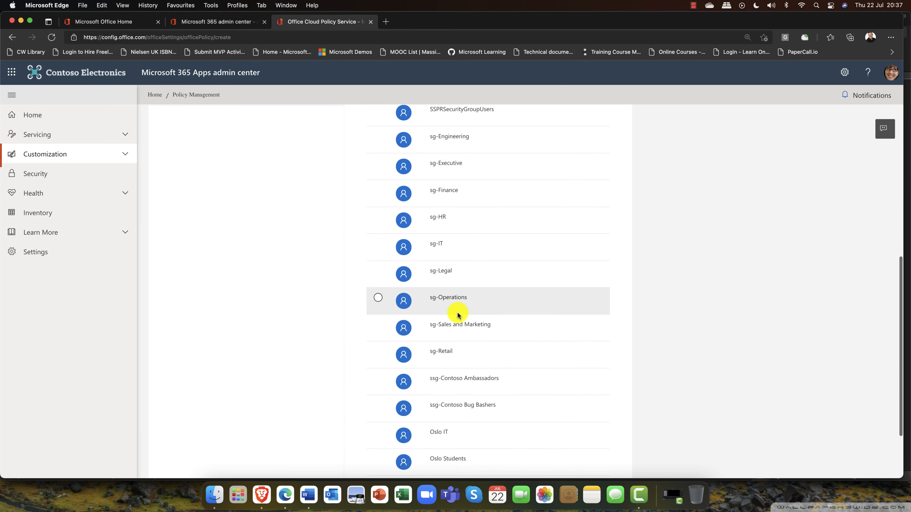
pyautogui.scroll(-3)
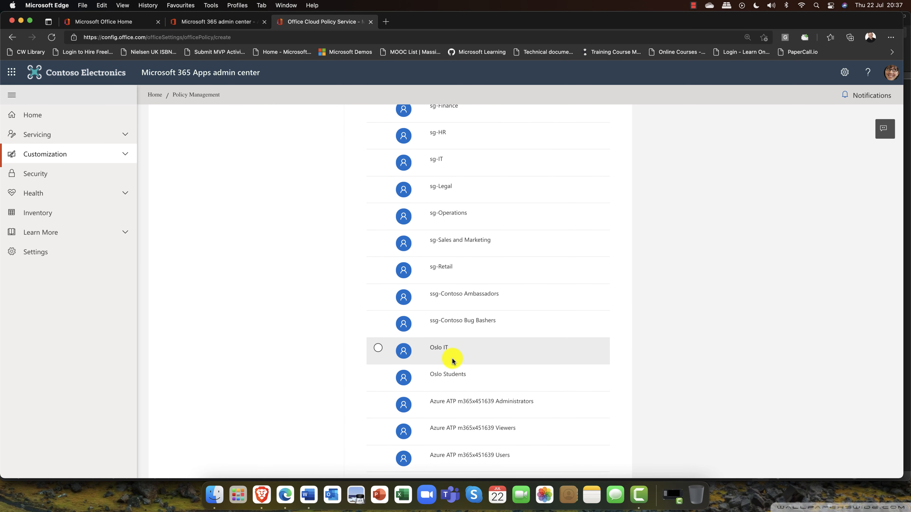
pyautogui.moveTo(424, 397)
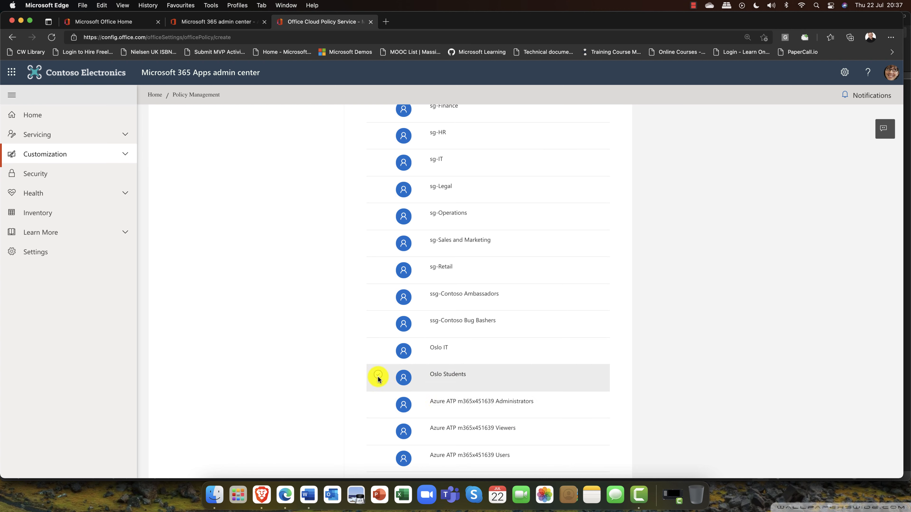
pyautogui.click(377, 375)
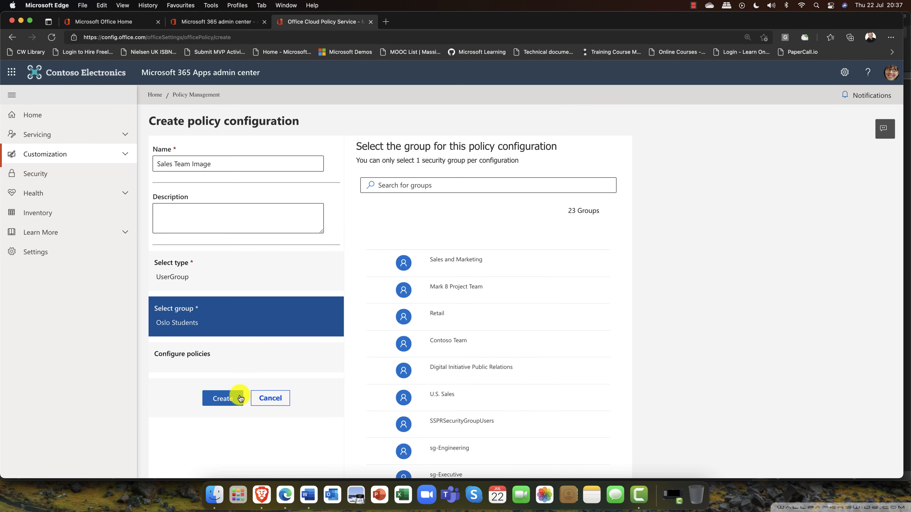
pyautogui.moveTo(236, 355)
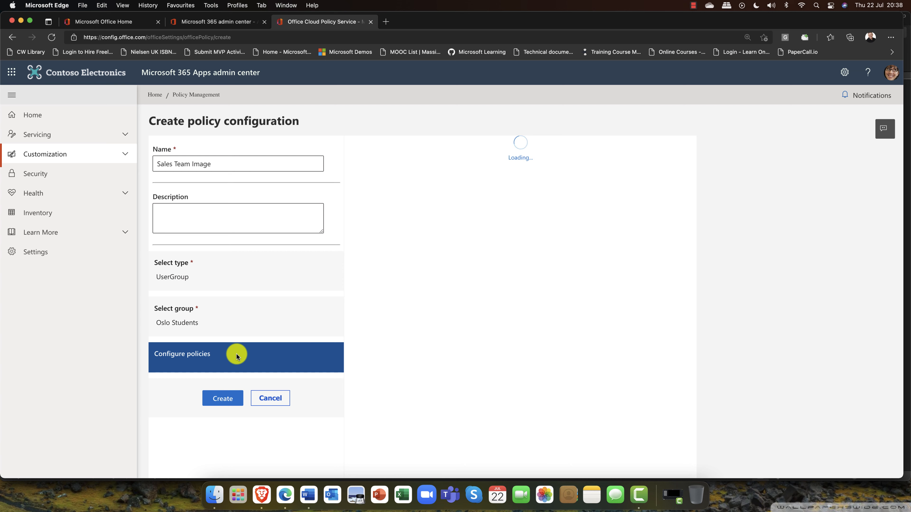
pyautogui.click(236, 355)
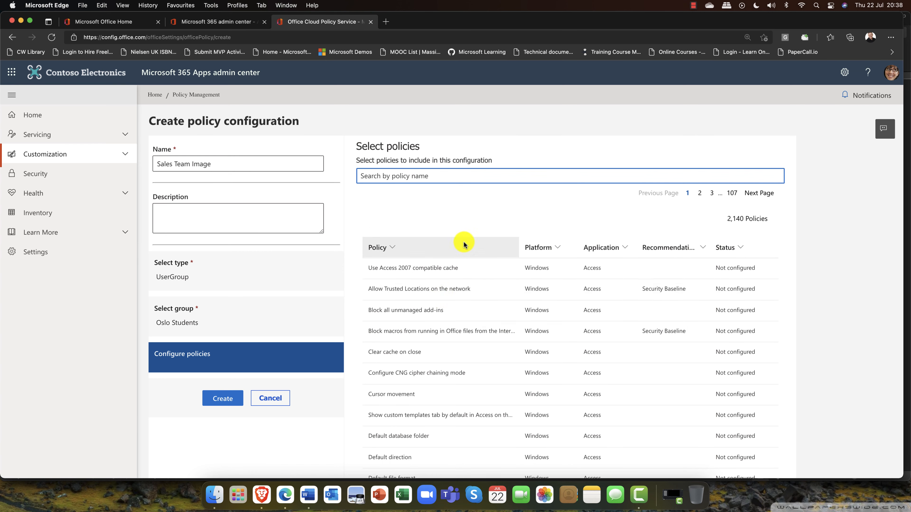
pyautogui.moveTo(452, 191)
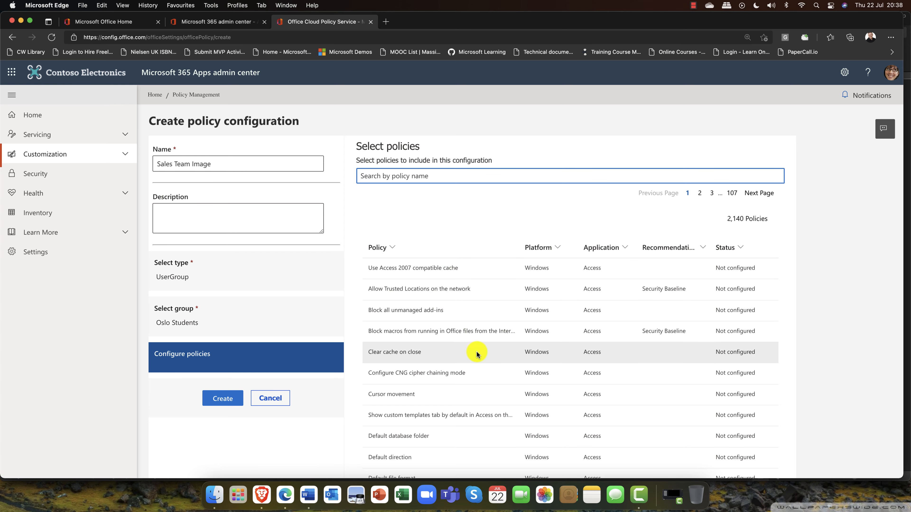
# Set the Hyperlink color policy to Enabled with Teal and confirm with OK
pyautogui.scroll(-3)
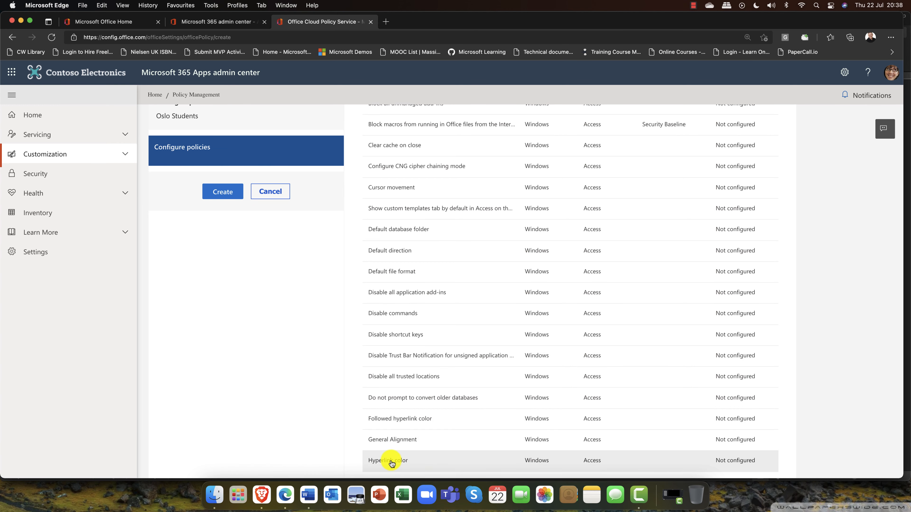
pyautogui.click(388, 461)
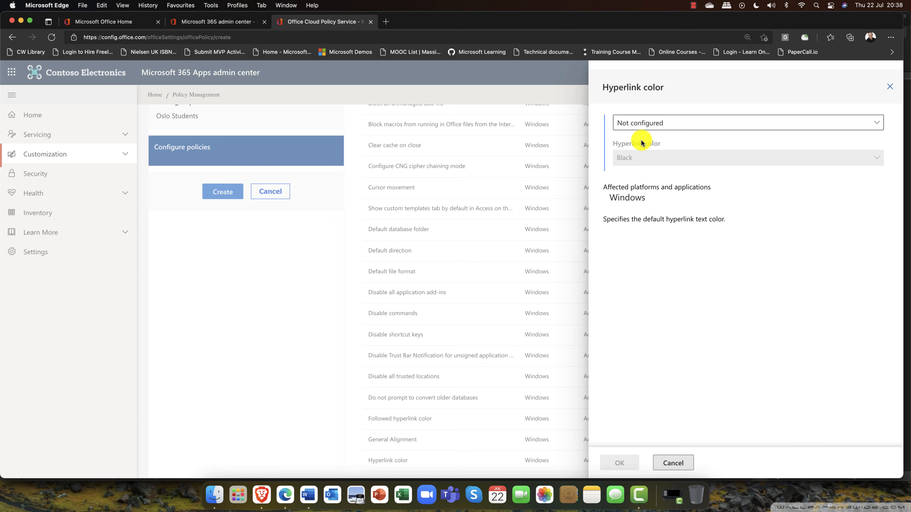
pyautogui.click(747, 123)
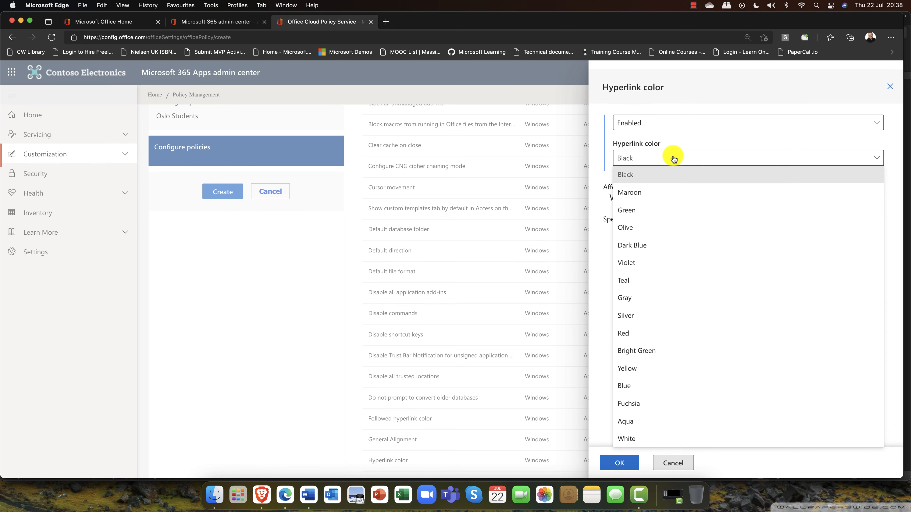
pyautogui.moveTo(639, 245)
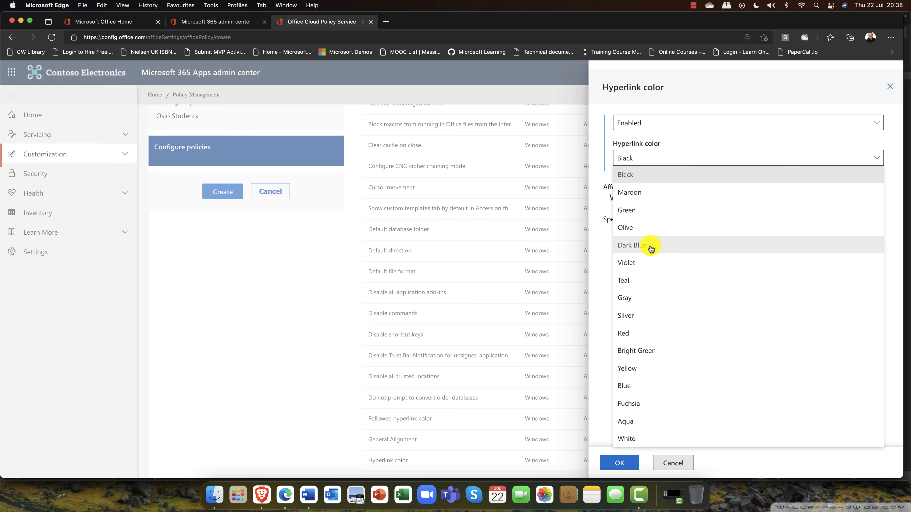
pyautogui.click(623, 280)
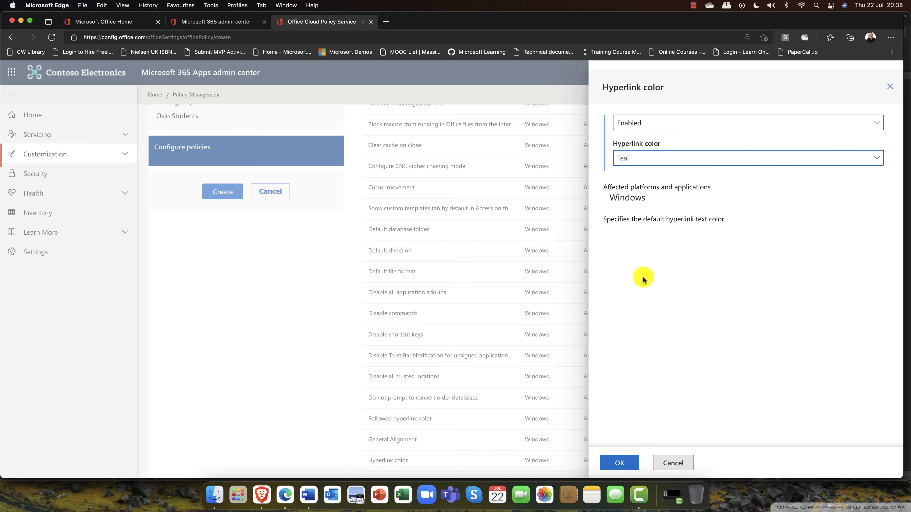
pyautogui.click(618, 463)
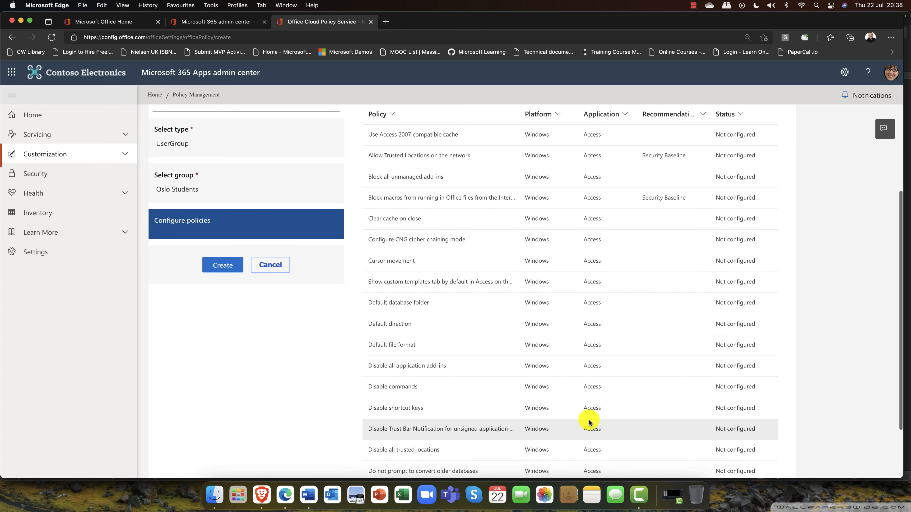
pyautogui.moveTo(537, 372)
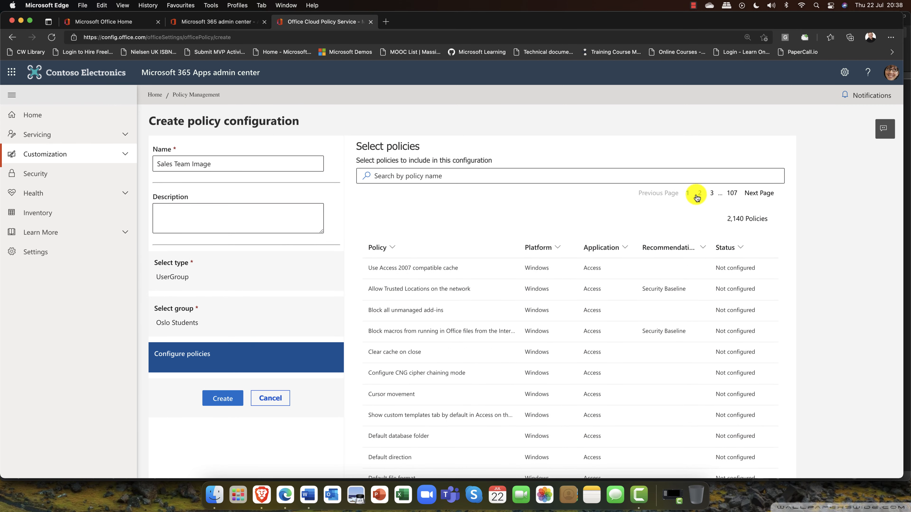
pyautogui.click(698, 193)
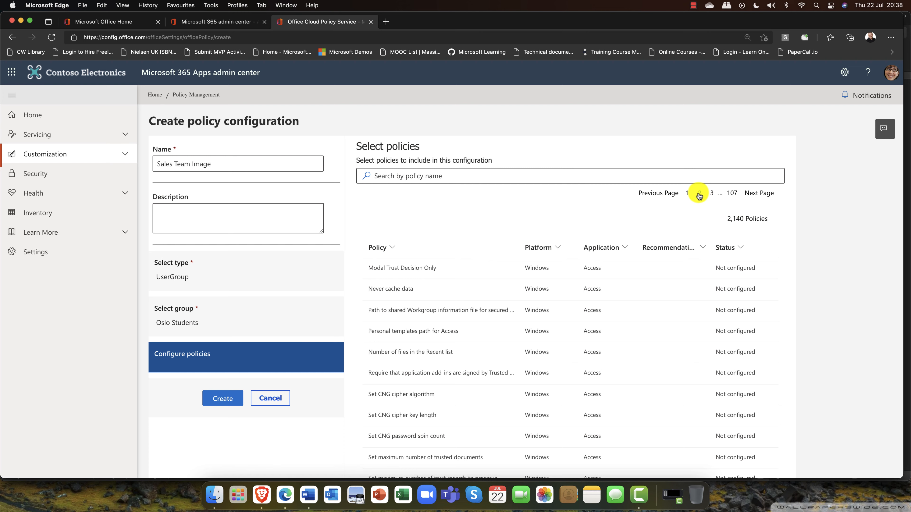
pyautogui.click(473, 176)
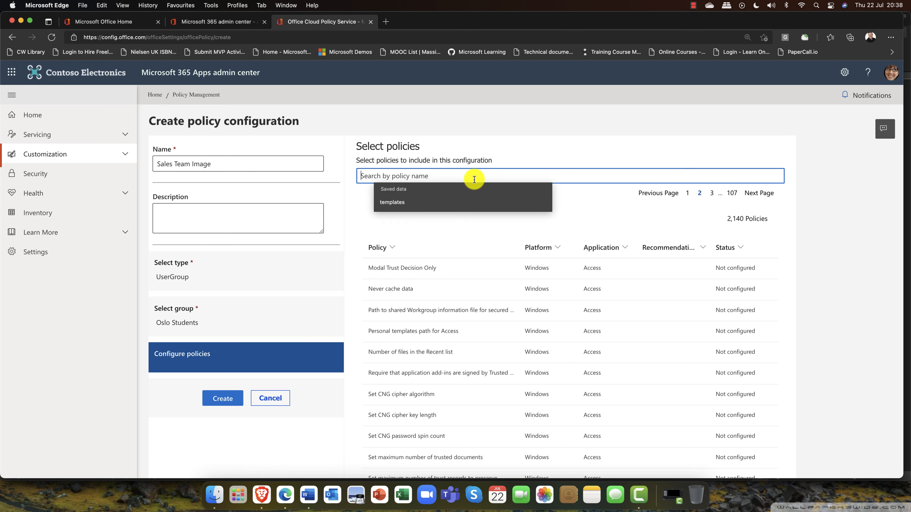
pyautogui.write('word')
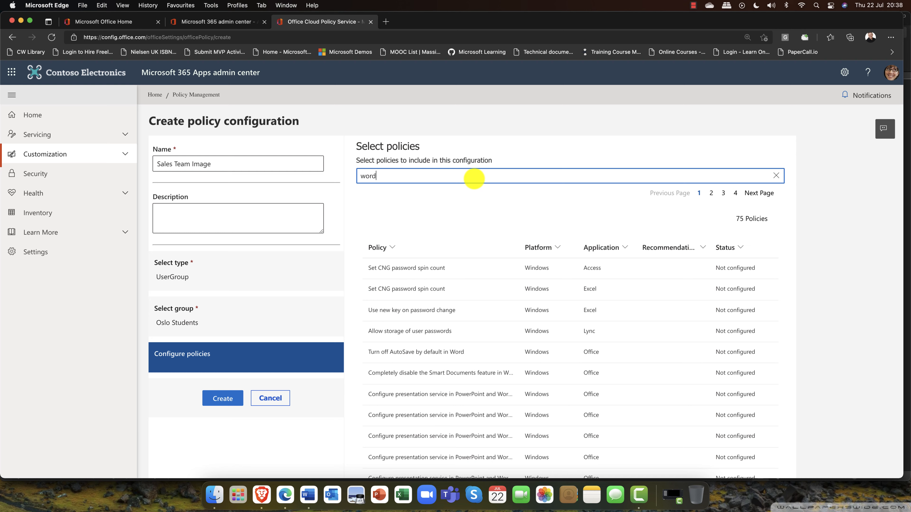
pyautogui.moveTo(477, 200)
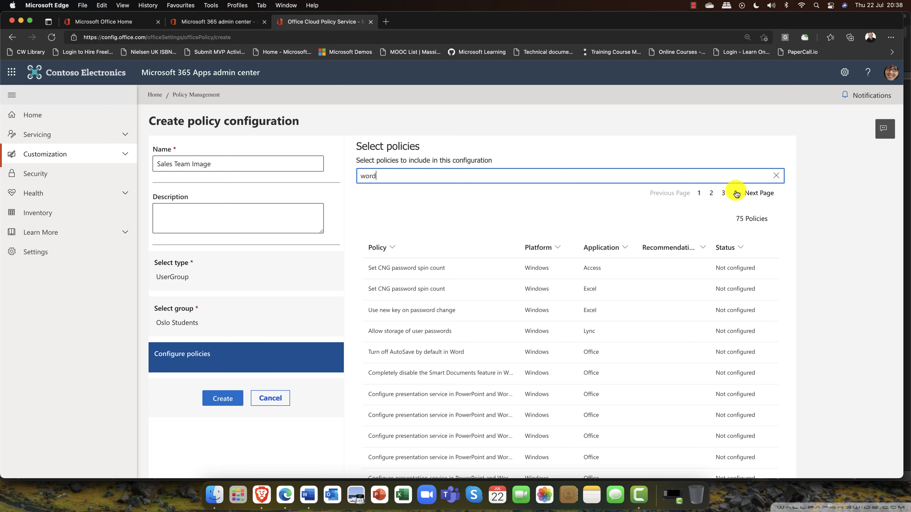
pyautogui.scroll(-3)
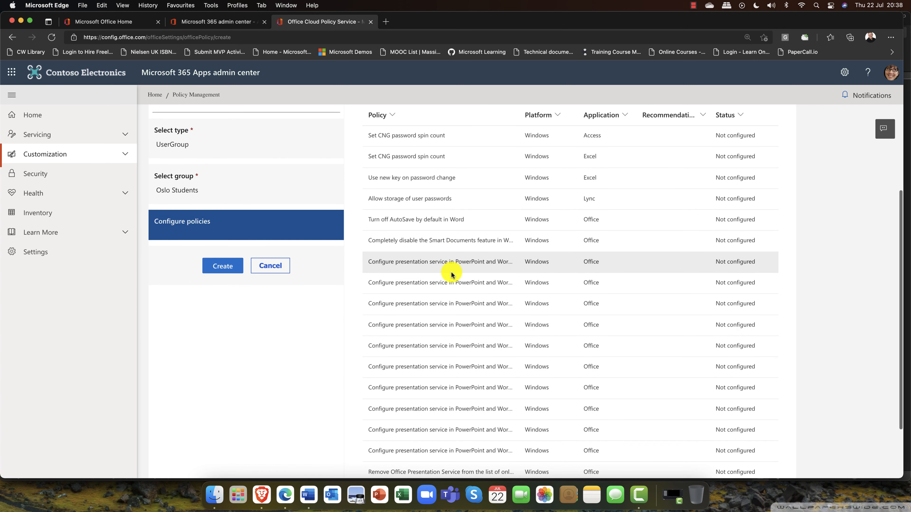
pyautogui.moveTo(432, 346)
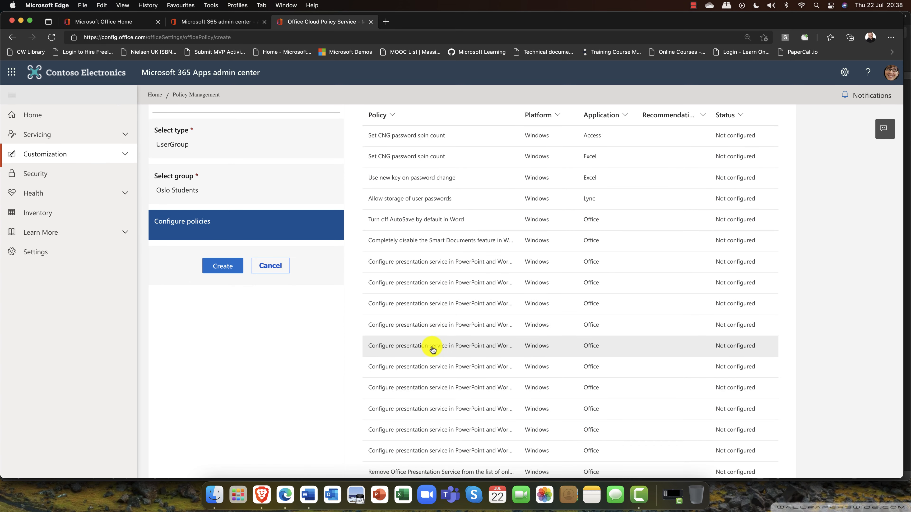
pyautogui.click(432, 346)
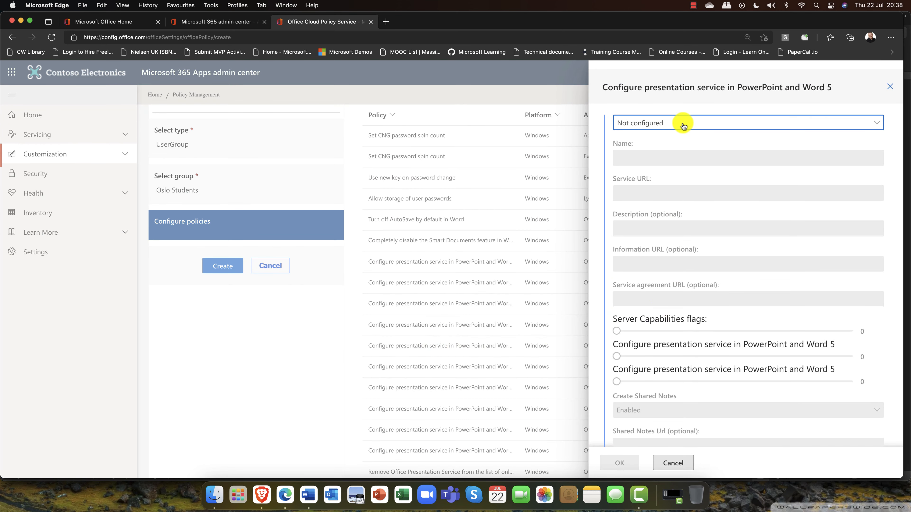
pyautogui.click(746, 122)
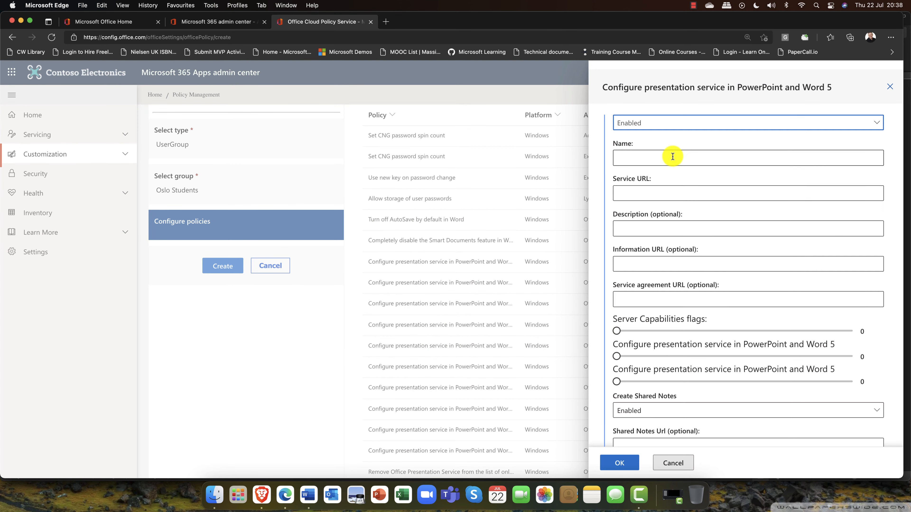
pyautogui.click(746, 157)
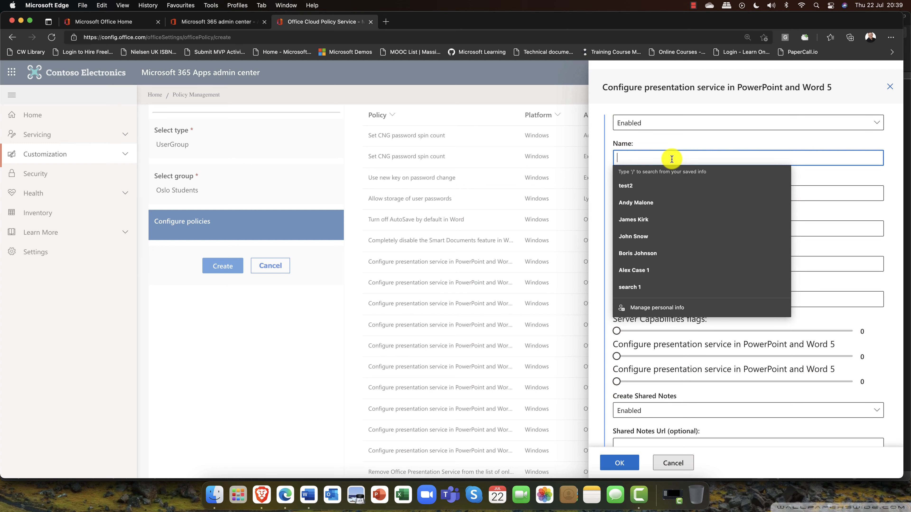
pyautogui.write('Pres')
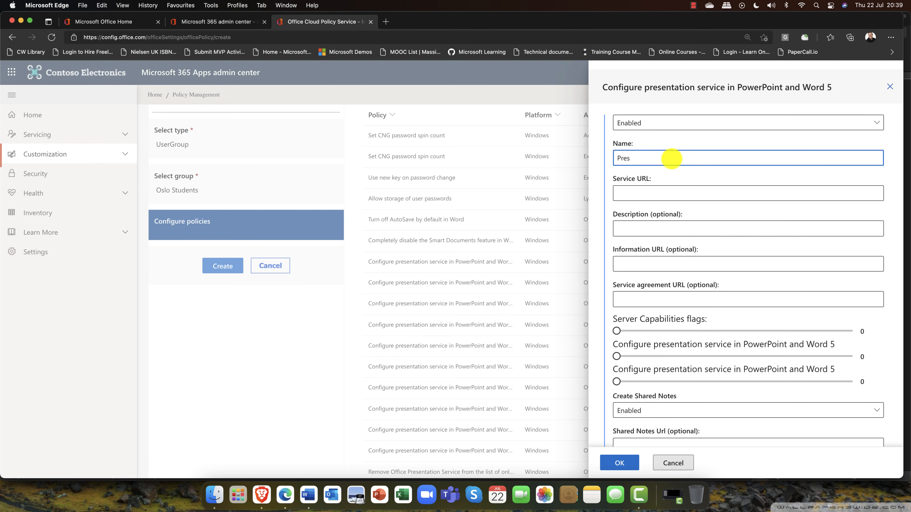
pyautogui.write('1')
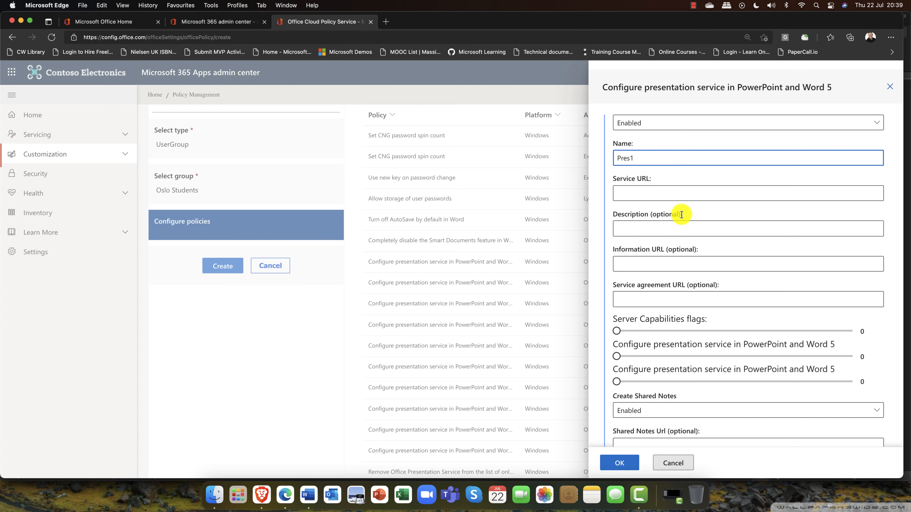
pyautogui.moveTo(660, 310)
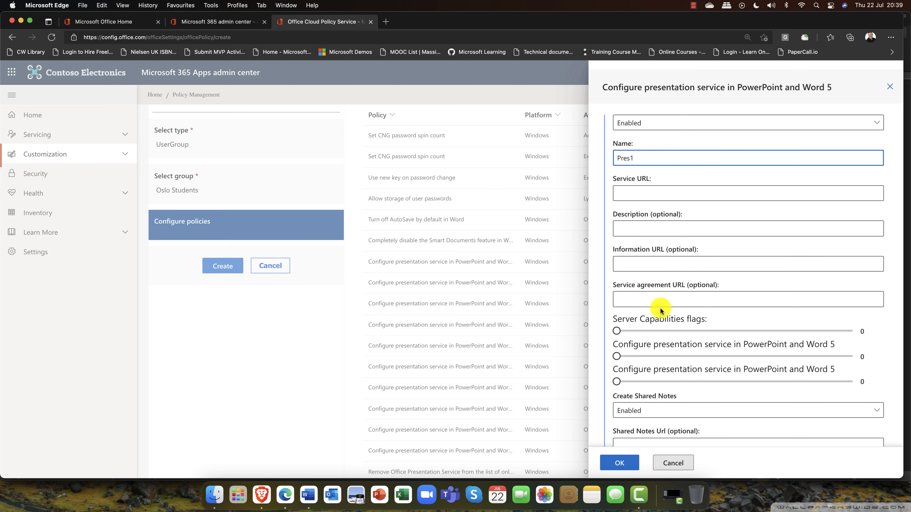
pyautogui.moveTo(672, 463)
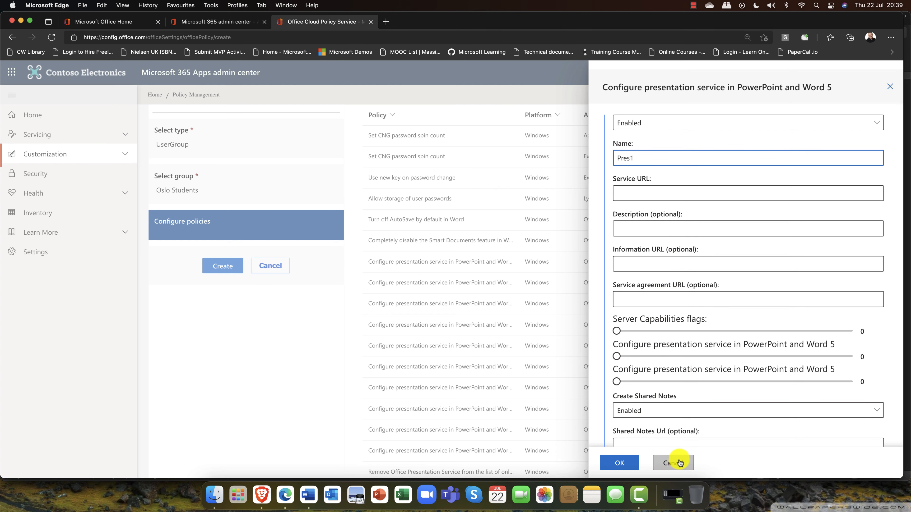
pyautogui.click(672, 463)
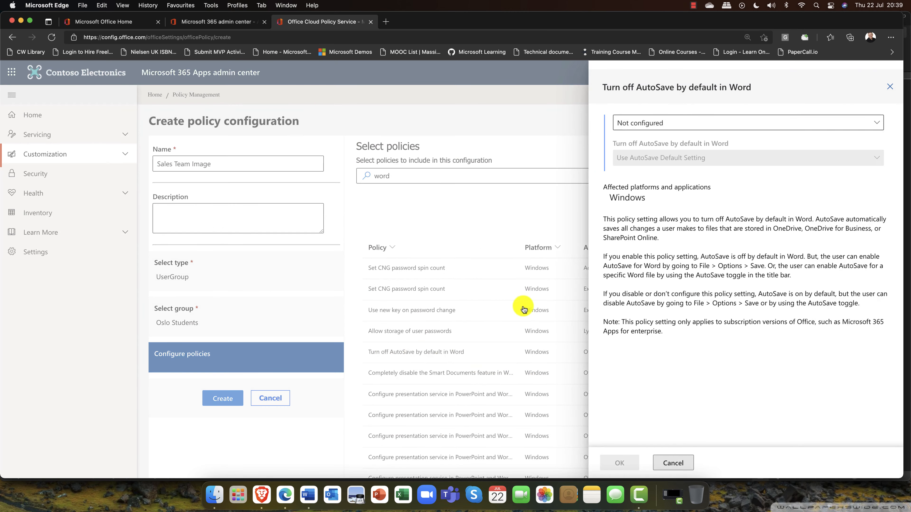
# Enable 'Turn off AutoSave by default in Word' with Use AutoSave Default Setting and confirm
pyautogui.click(747, 122)
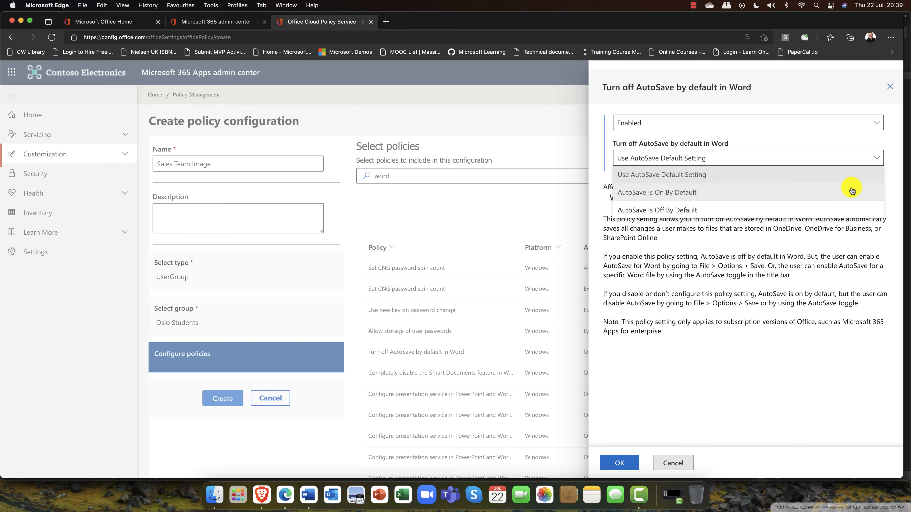
pyautogui.moveTo(759, 355)
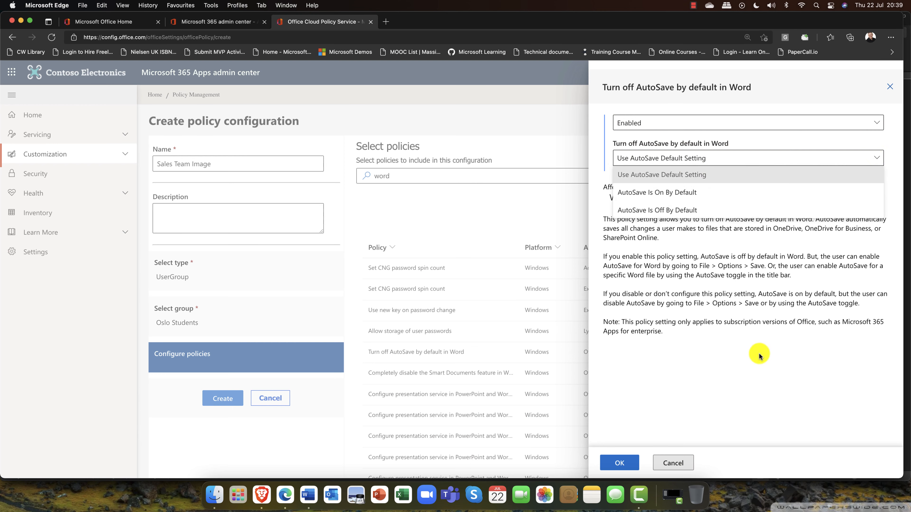
pyautogui.click(661, 174)
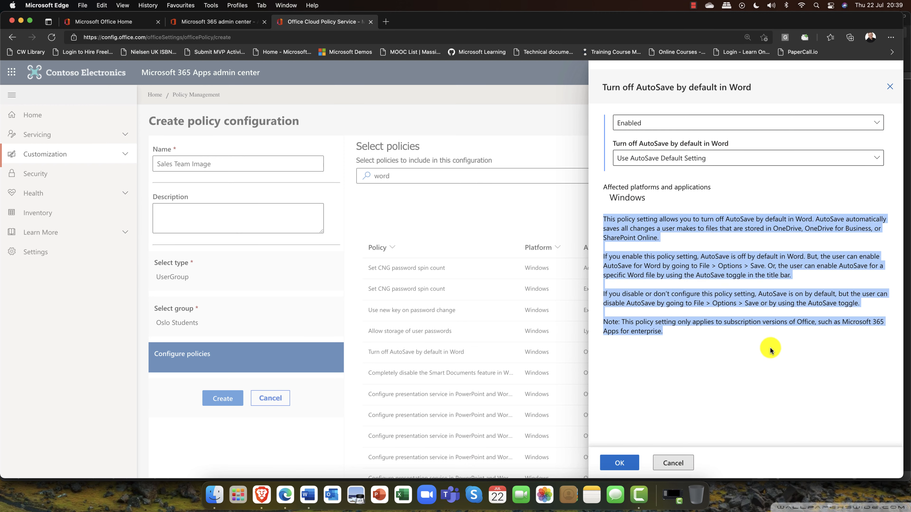
pyautogui.moveTo(634, 396)
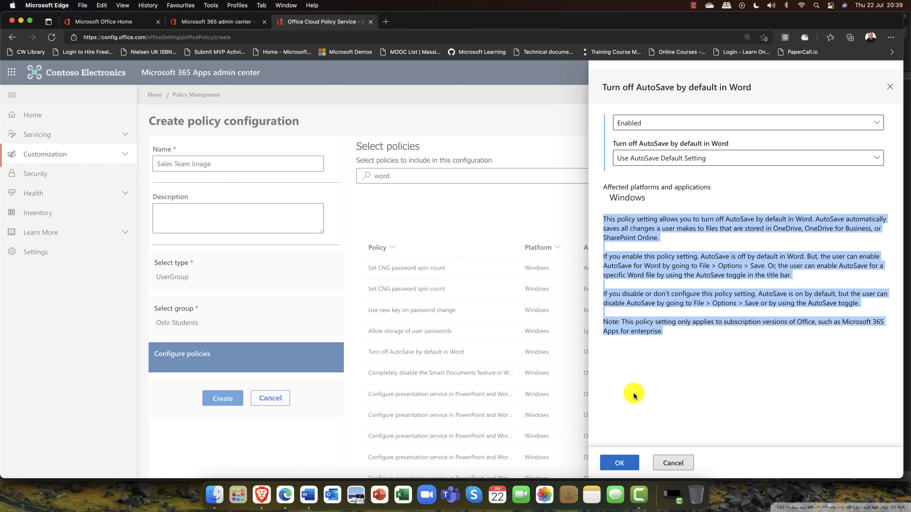
pyautogui.click(618, 463)
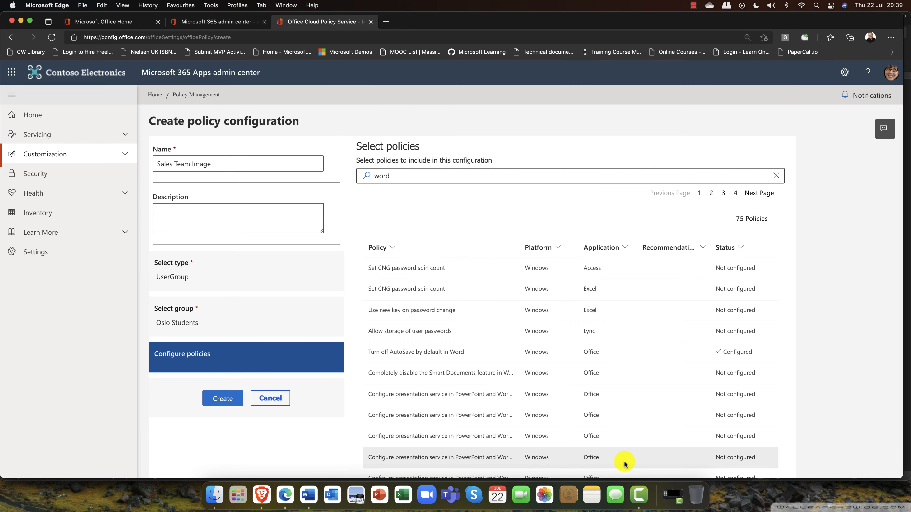
pyautogui.moveTo(356, 429)
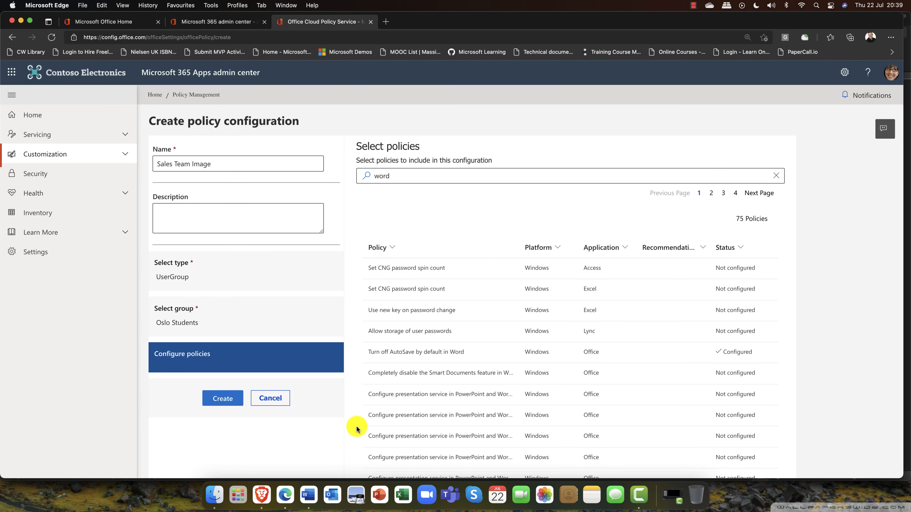
pyautogui.moveTo(398, 418)
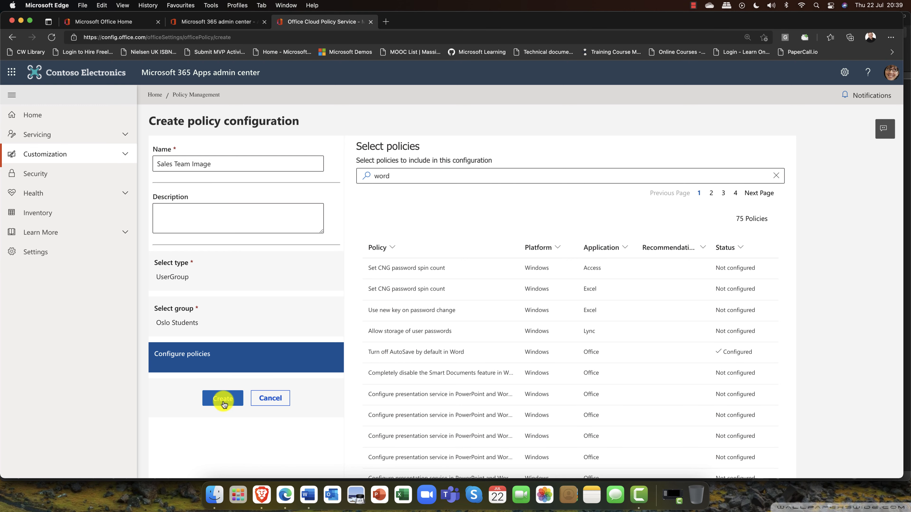
# Create the Sales Team Image configuration (Healthy, priority 0) and return to Home
pyautogui.click(223, 398)
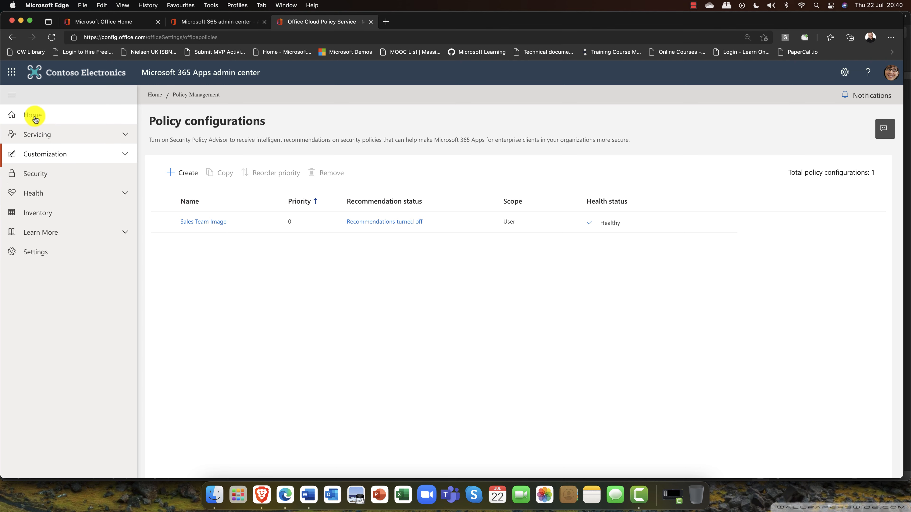
pyautogui.click(32, 114)
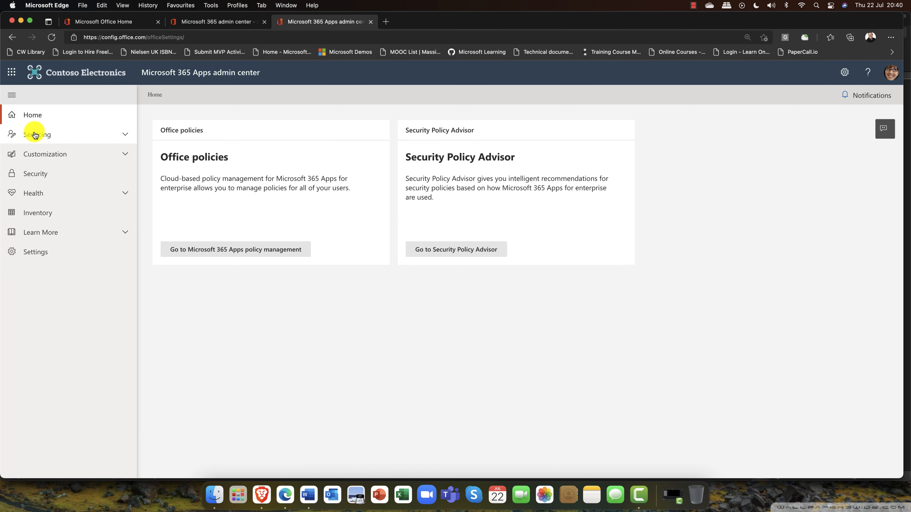
pyautogui.click(37, 135)
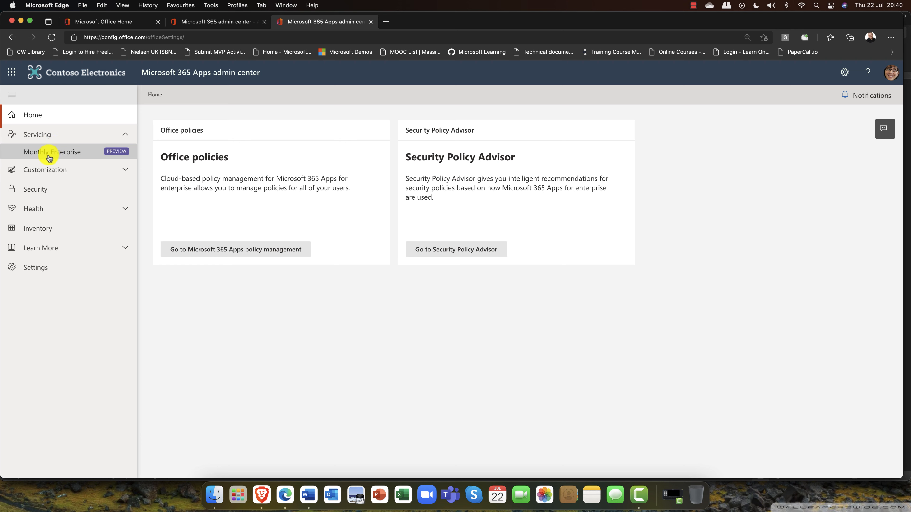
pyautogui.moveTo(35, 189)
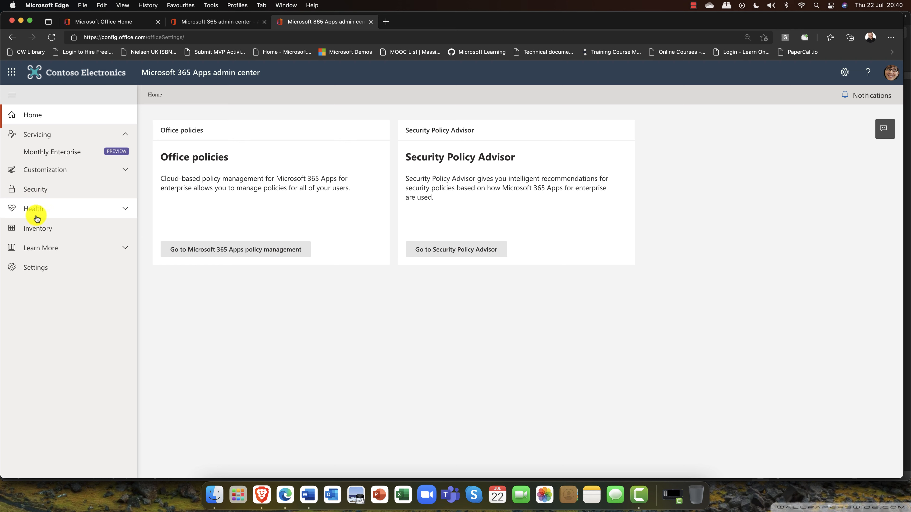
pyautogui.click(33, 208)
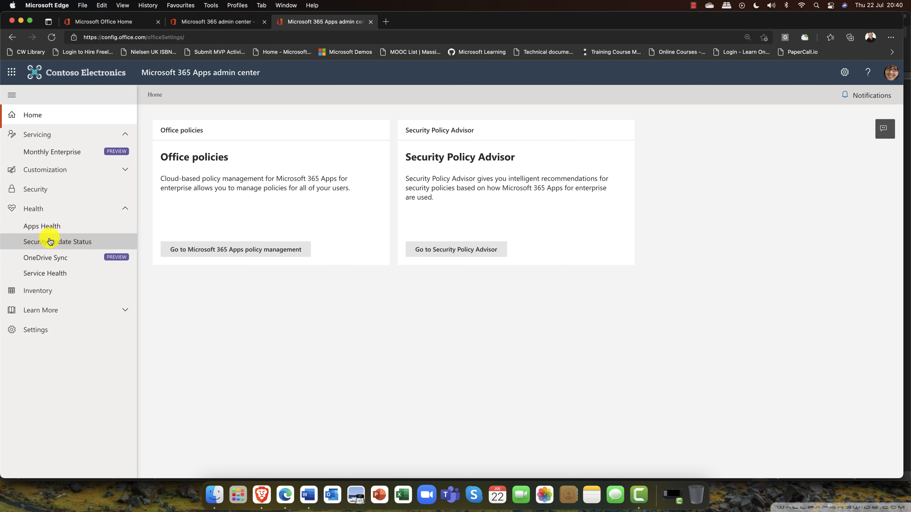
pyautogui.moveTo(66, 262)
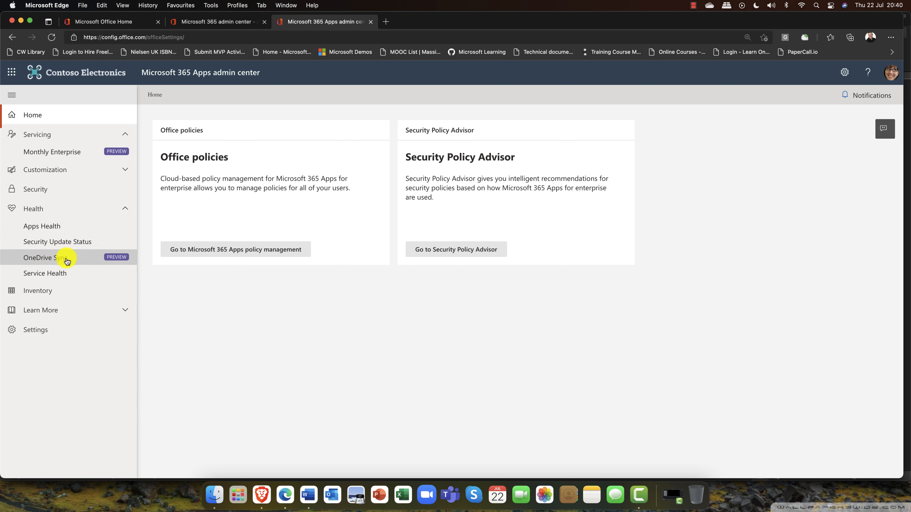
pyautogui.moveTo(67, 274)
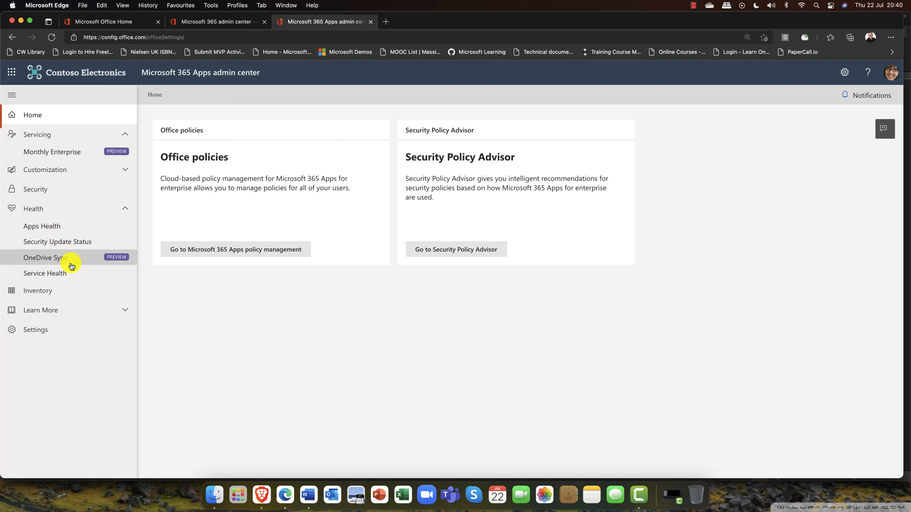
pyautogui.click(34, 209)
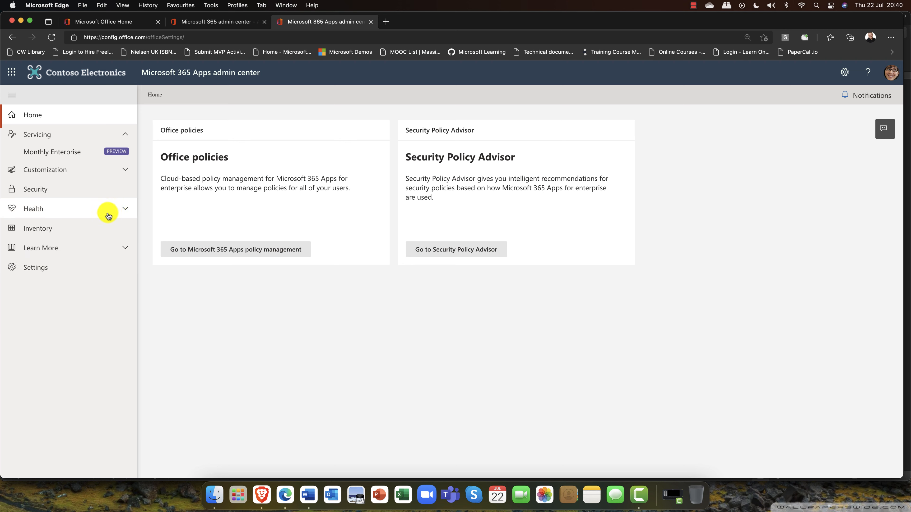
pyautogui.click(41, 248)
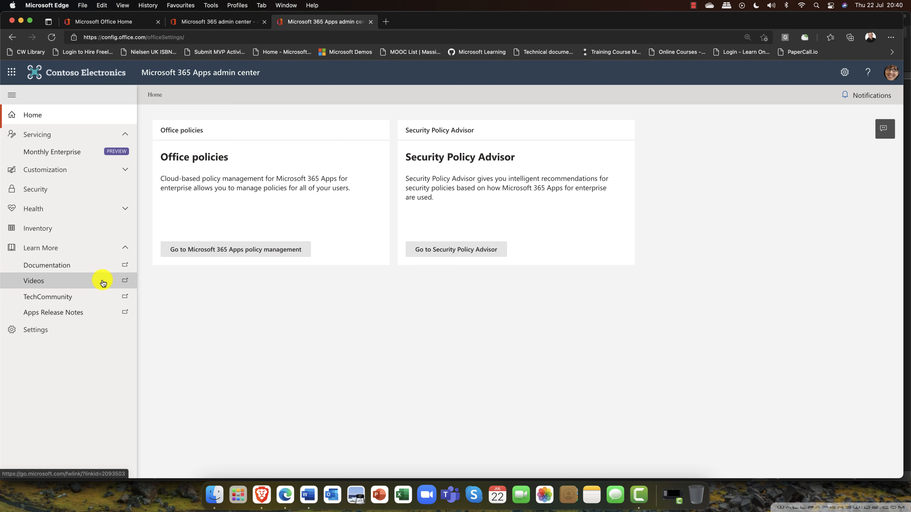
pyautogui.moveTo(102, 306)
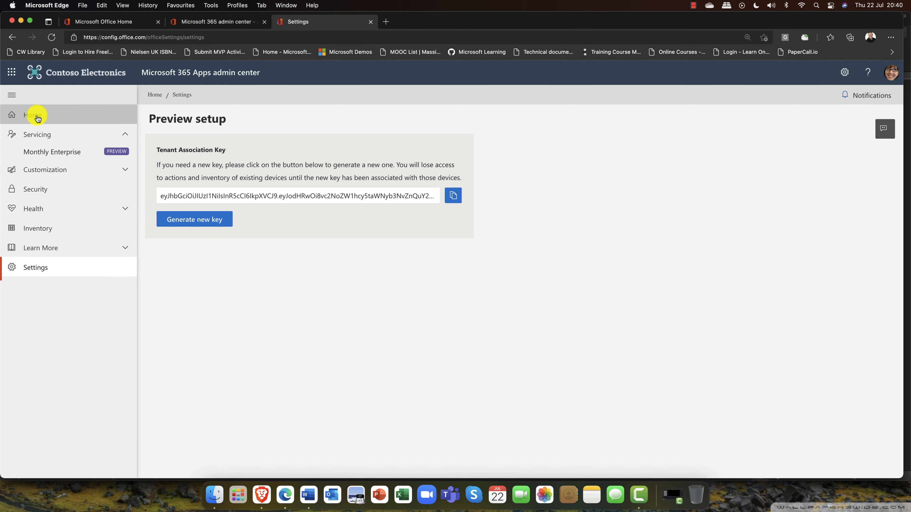
pyautogui.click(30, 115)
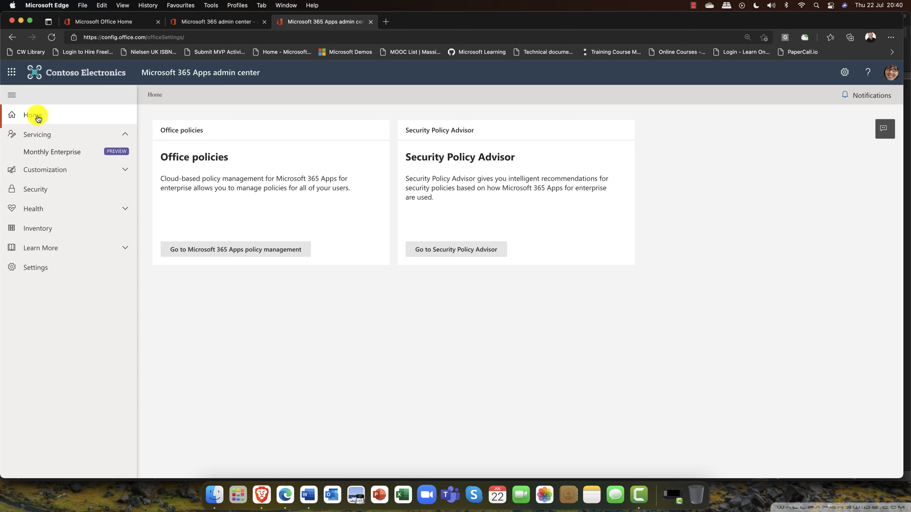